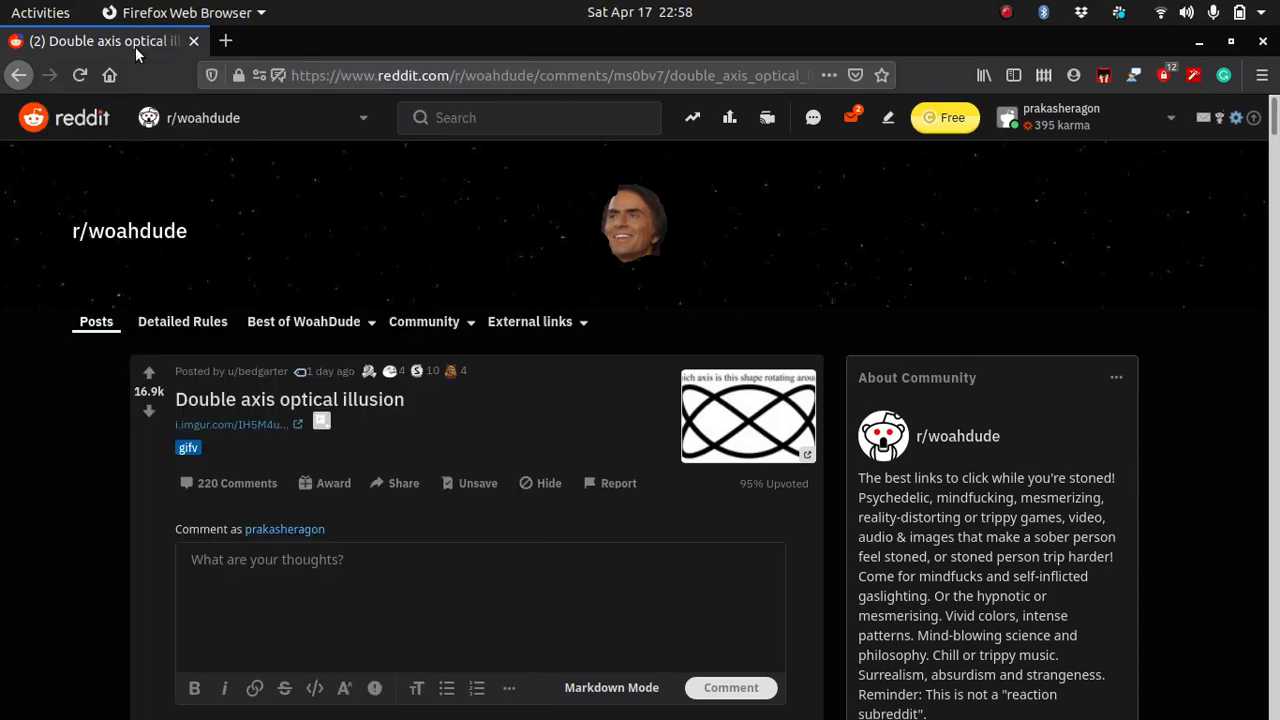
{"action": "mouse_move", "coordinate": [388, 232]}
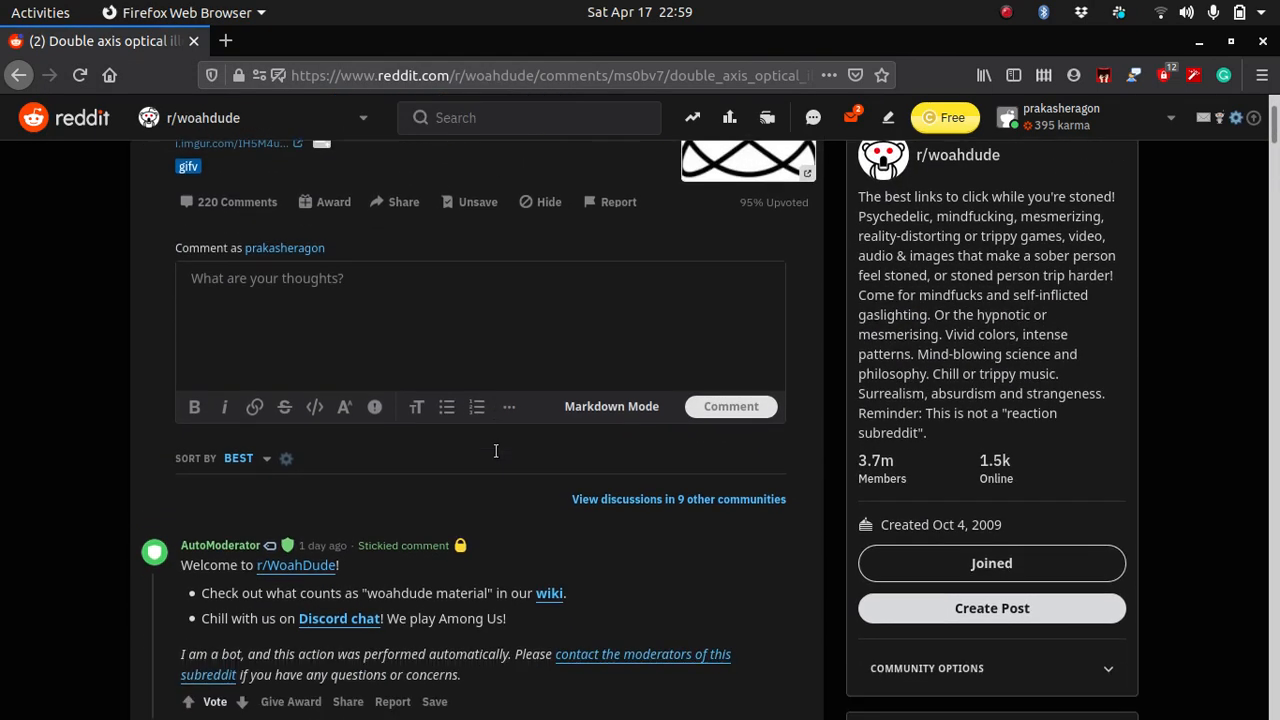
Step: Search Google for '3d lissajous curve'
{"action": "scroll", "scroll_direction": "down", "scroll_amount": 3}
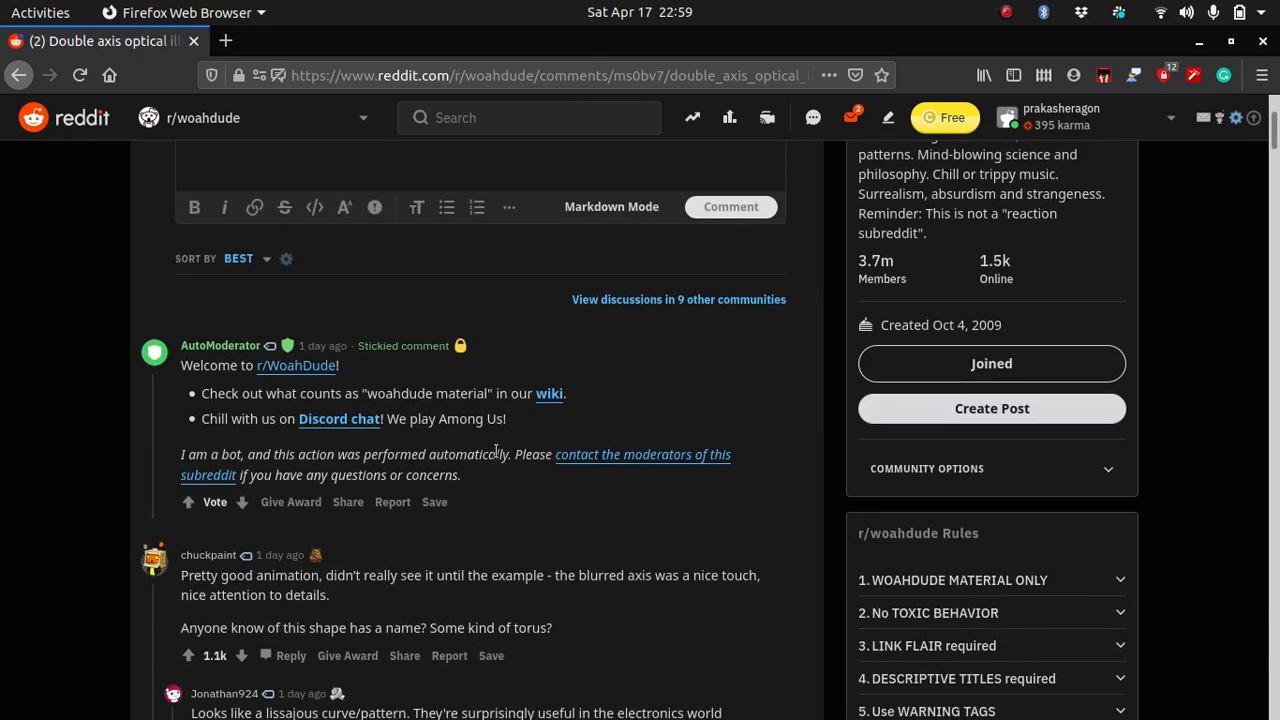
{"action": "scroll", "scroll_direction": "down", "scroll_amount": 3}
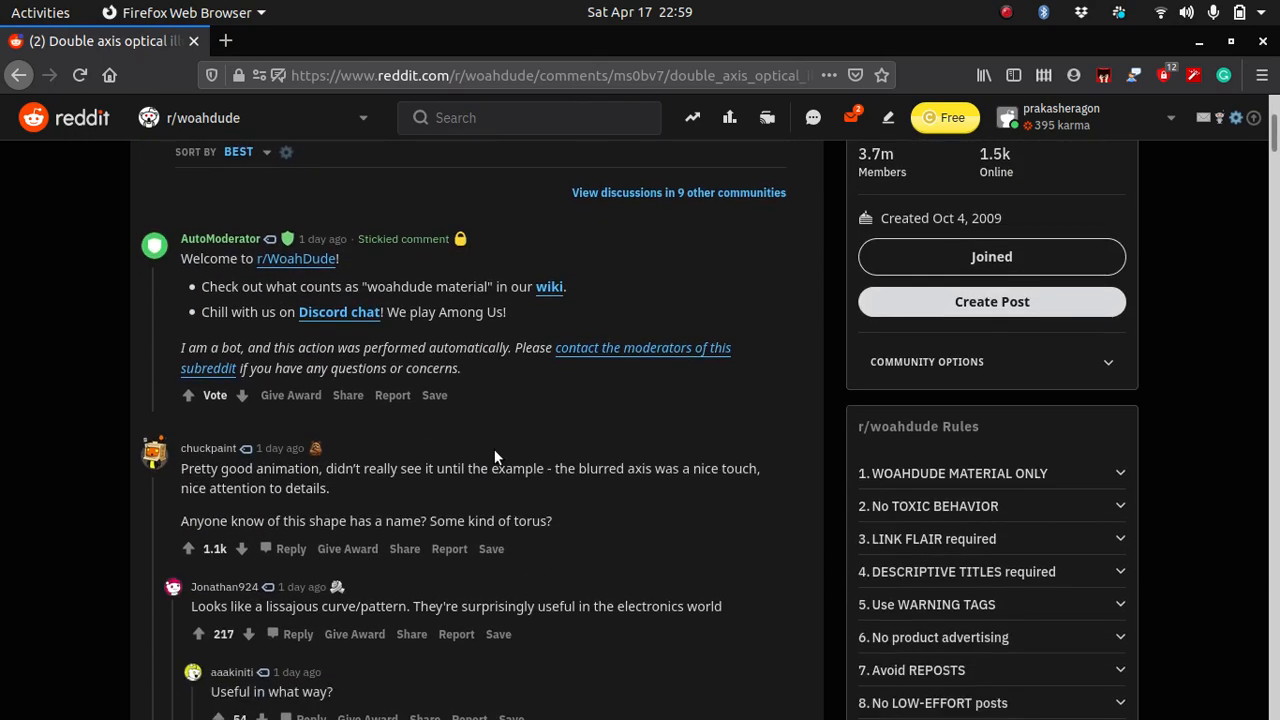
{"action": "scroll", "scroll_direction": "down", "scroll_amount": 3}
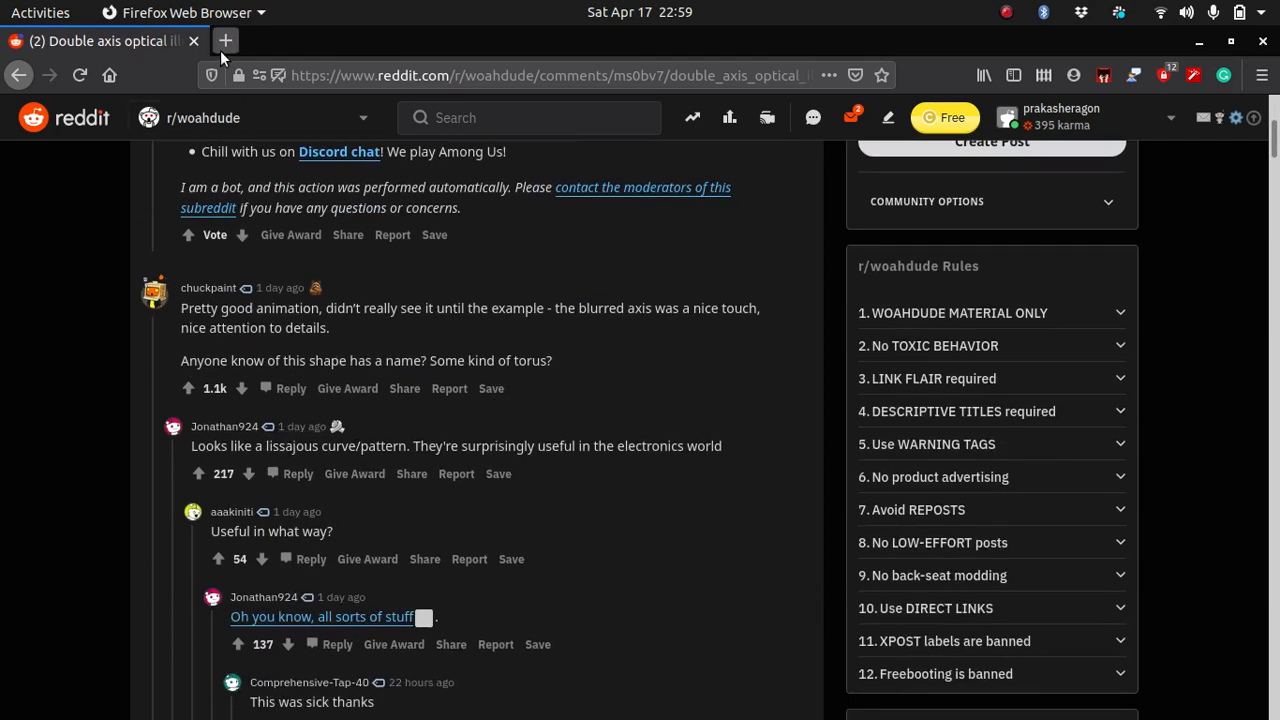
{"action": "type", "text": "3d"}
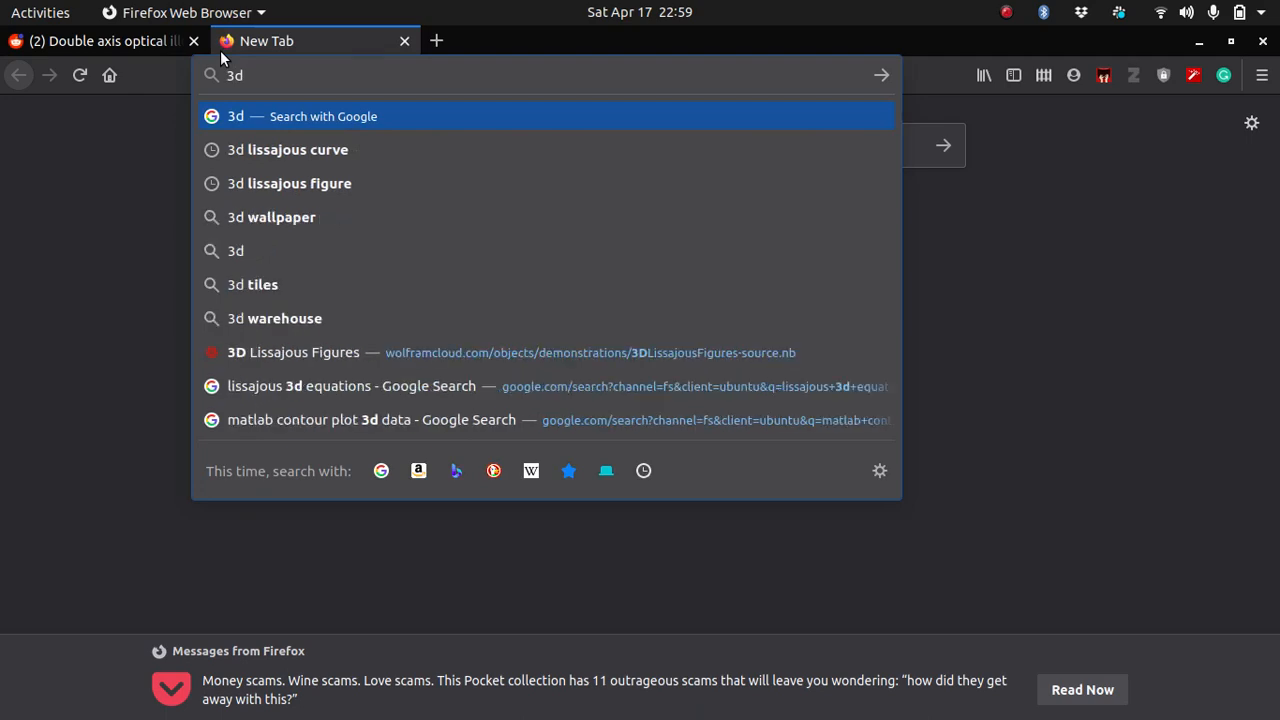
{"action": "left_click", "coordinate": [296, 148]}
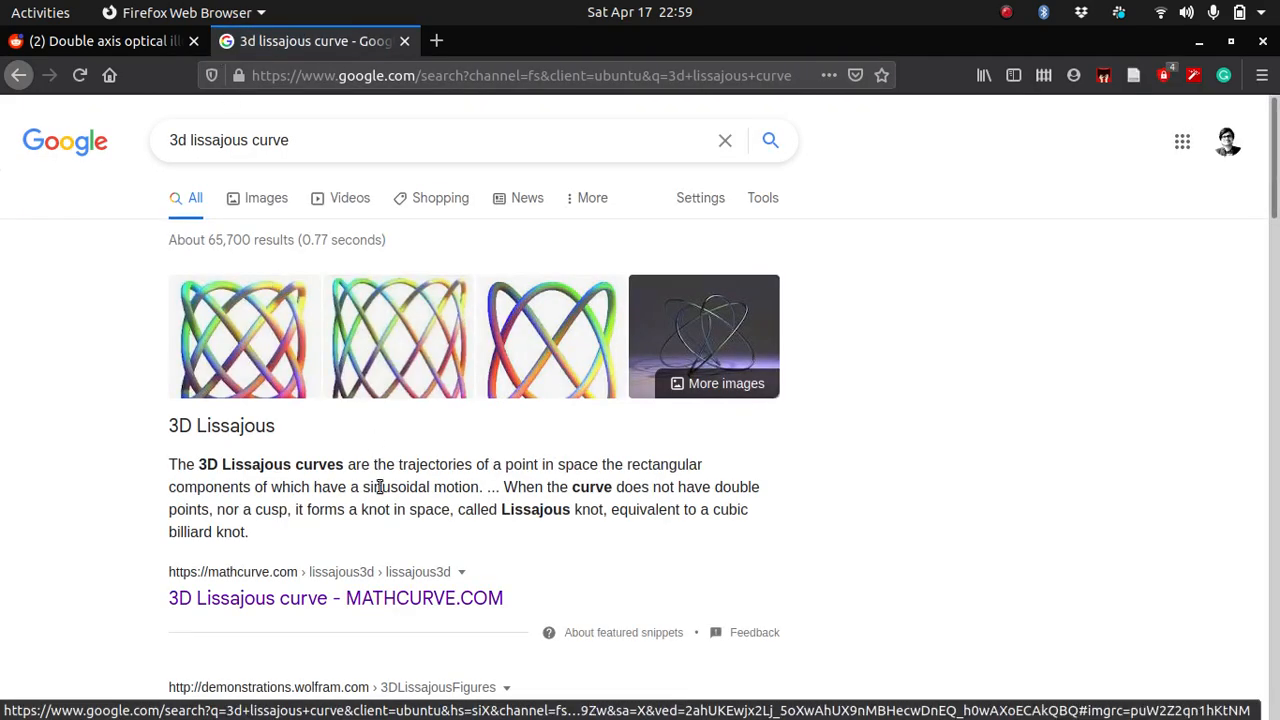
Step: Go to the MathCurve 3D Lissajous curve article from the results
{"action": "left_click", "coordinate": [300, 596]}
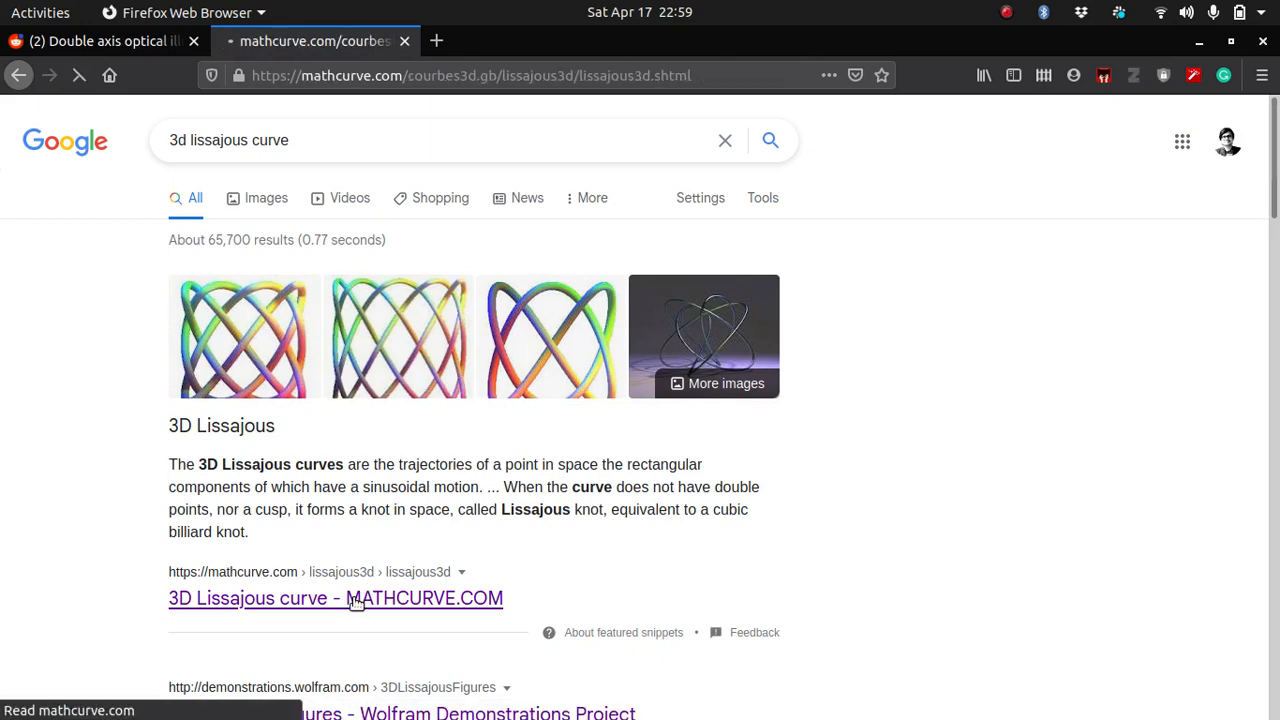
{"action": "left_click", "coordinate": [336, 596]}
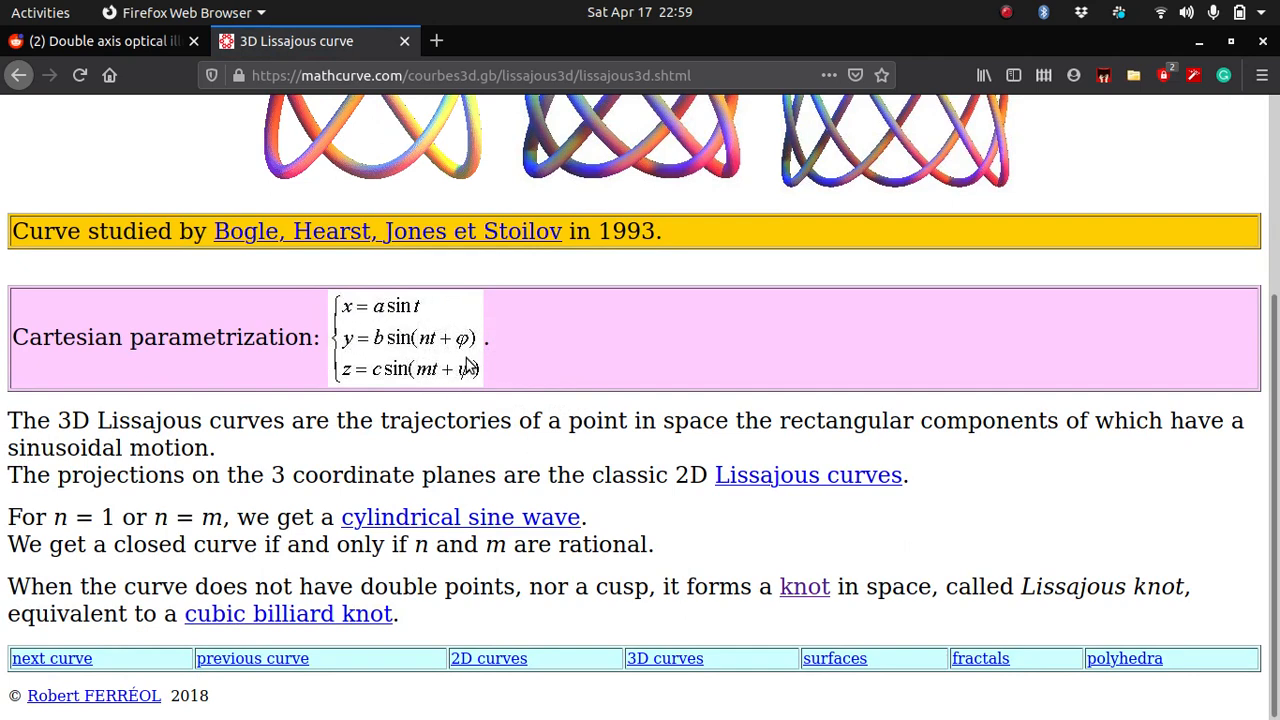
{"action": "mouse_move", "coordinate": [356, 412]}
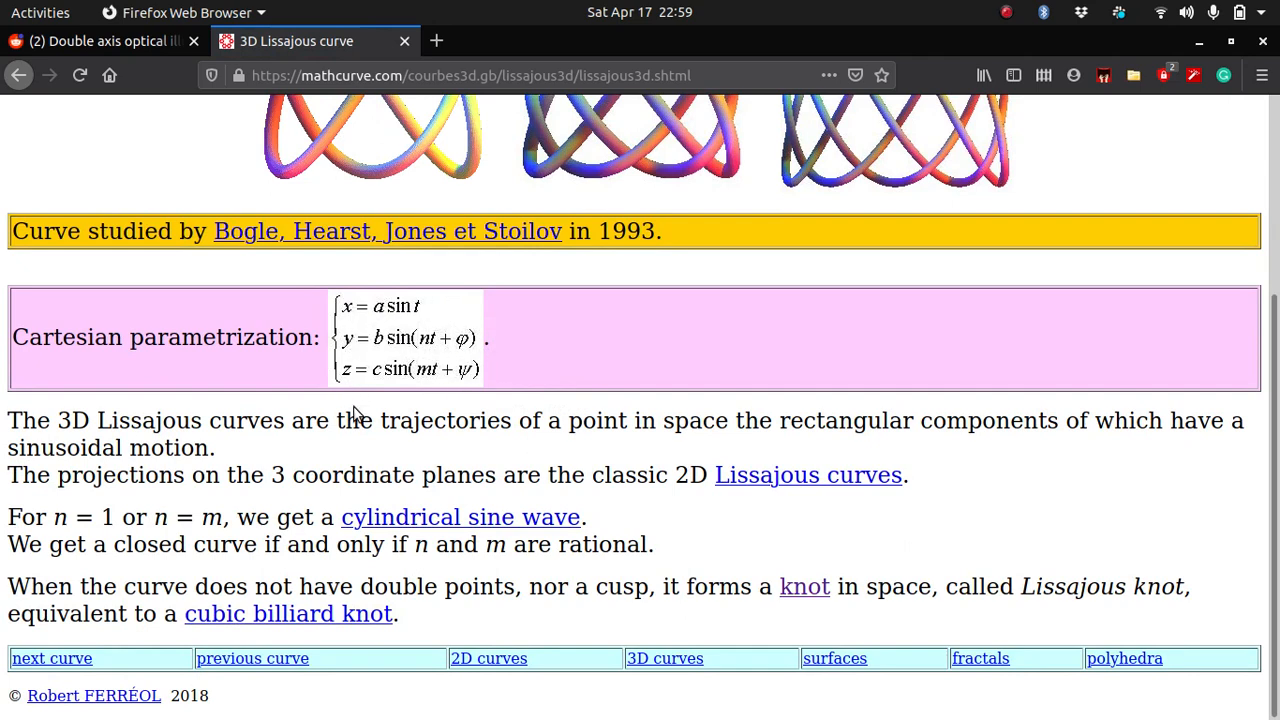
{"action": "mouse_move", "coordinate": [498, 398]}
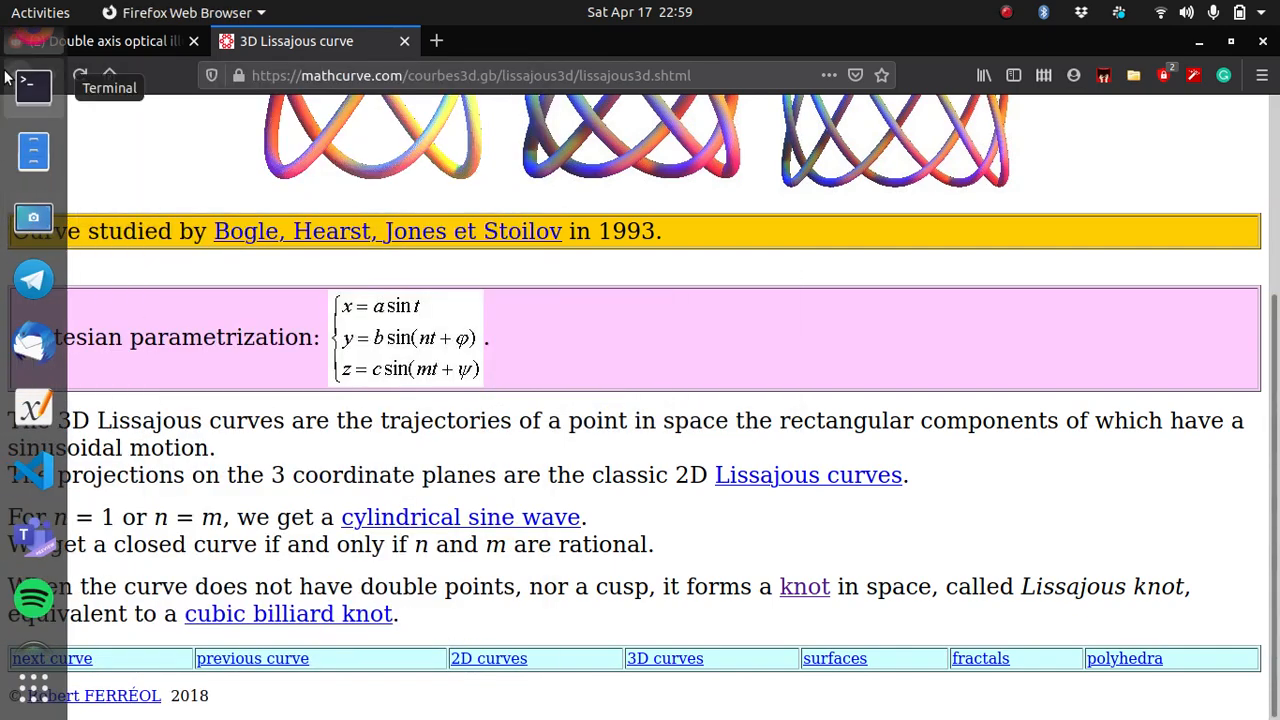
Step: Launch a maximized Terminal window from the dock
{"action": "left_click", "coordinate": [32, 88]}
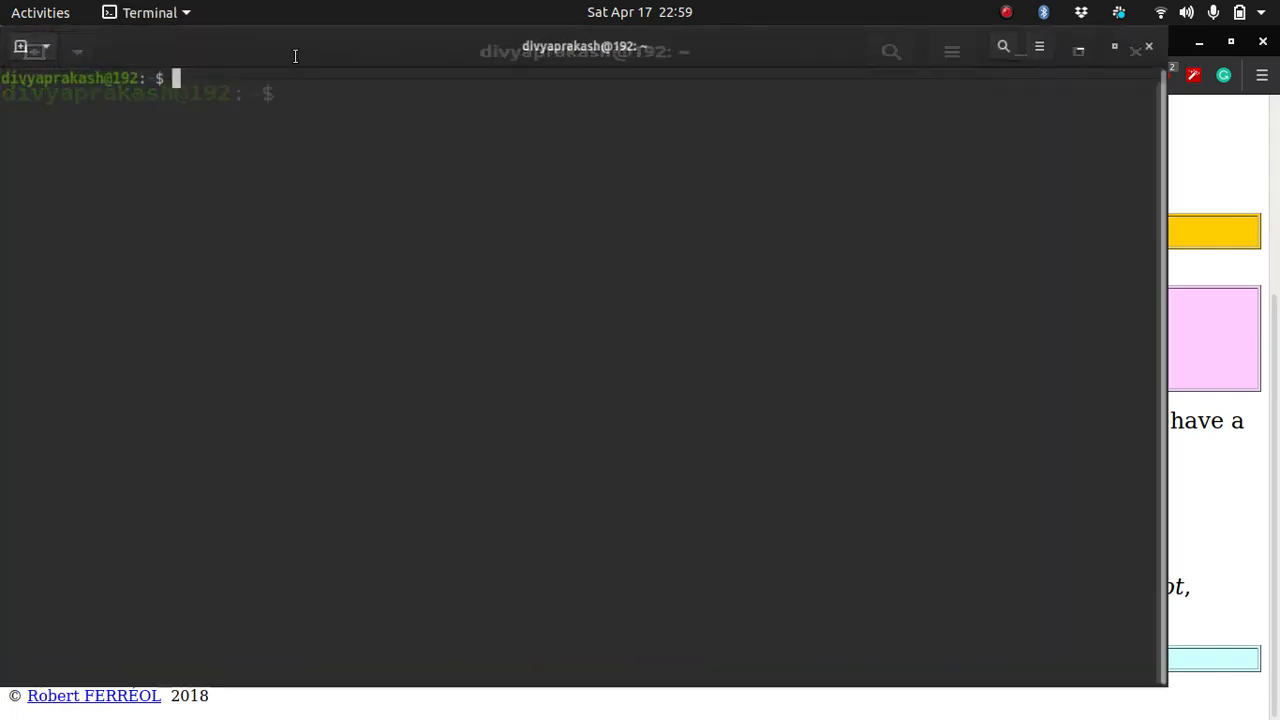
{"action": "left_click", "coordinate": [1138, 48]}
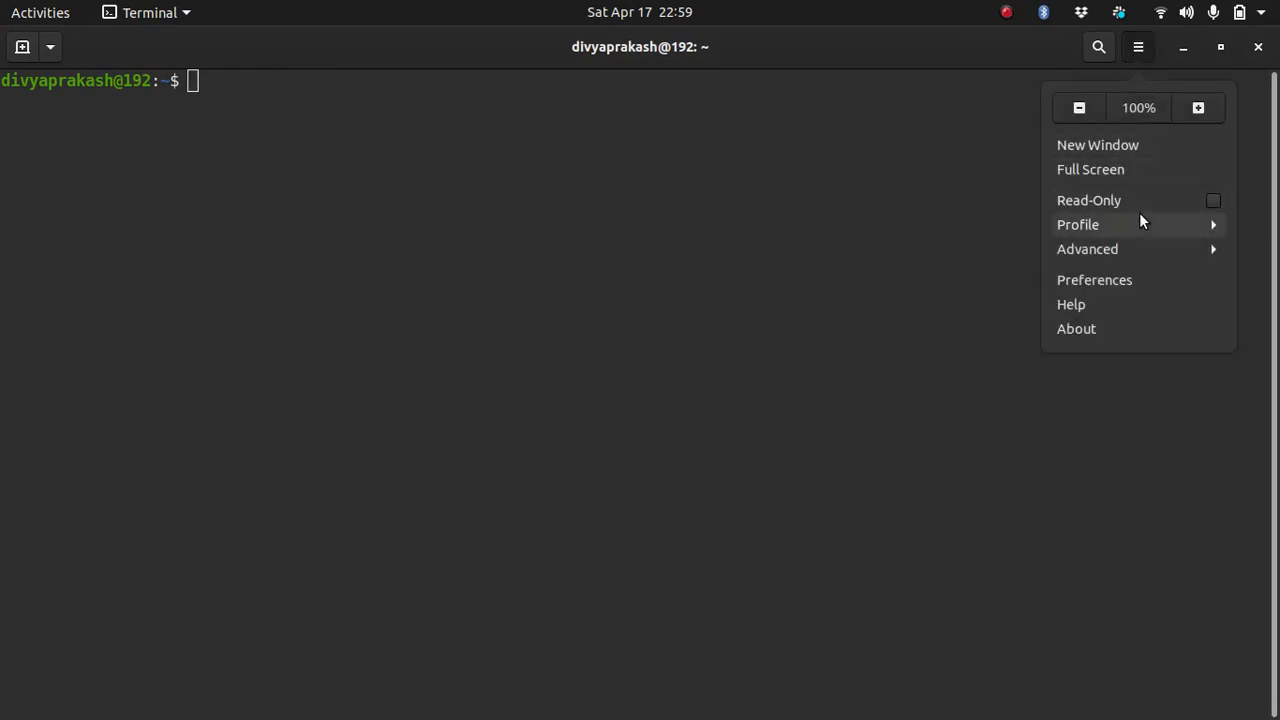
{"action": "left_click", "coordinate": [1076, 224]}
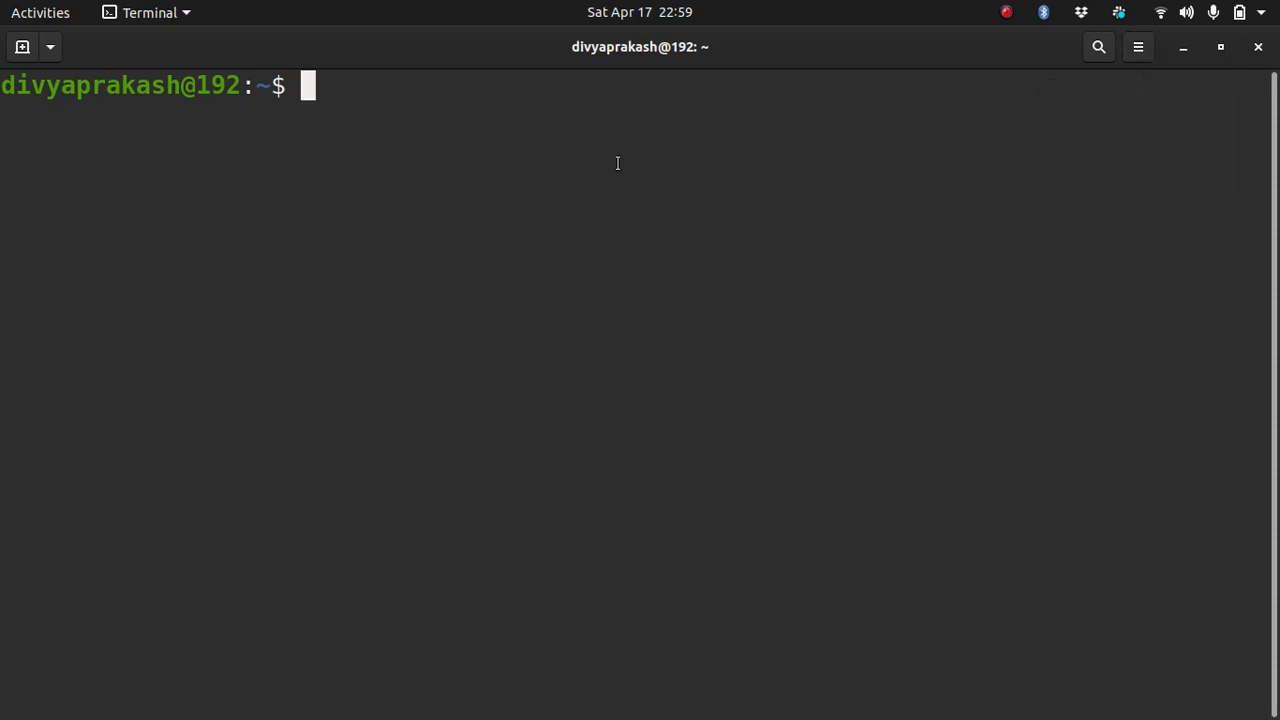
Step: cd into graduate_computations and start liss.m in Vim
{"action": "type", "text": "c"}
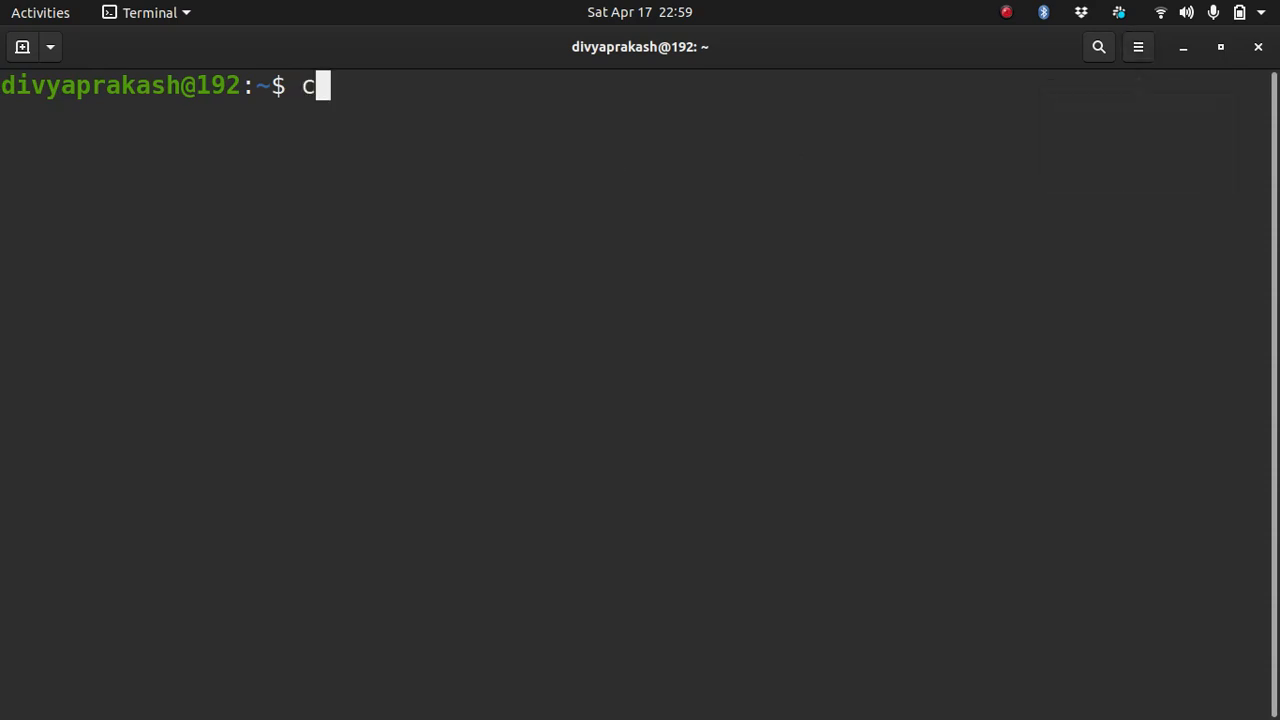
{"action": "type", "text": "d grau"}
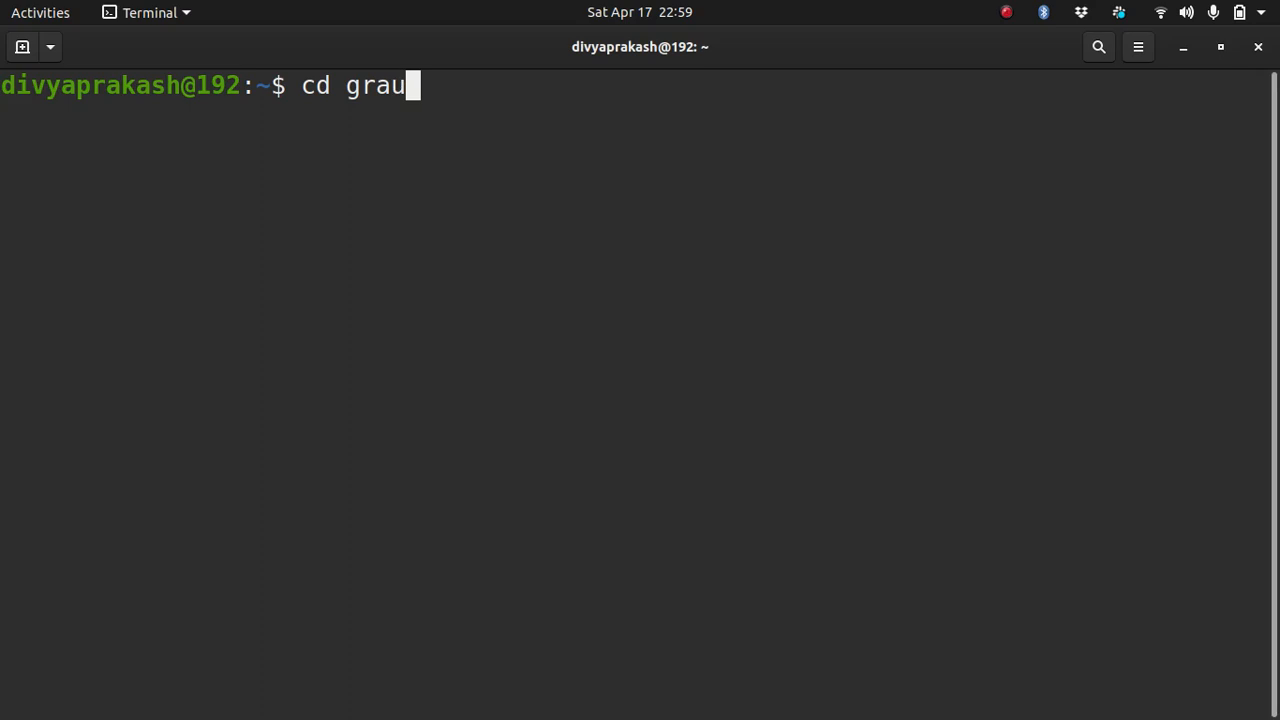
{"action": "type", "text": "duate_computations/"}
{"action": "type", "text": "vim"}
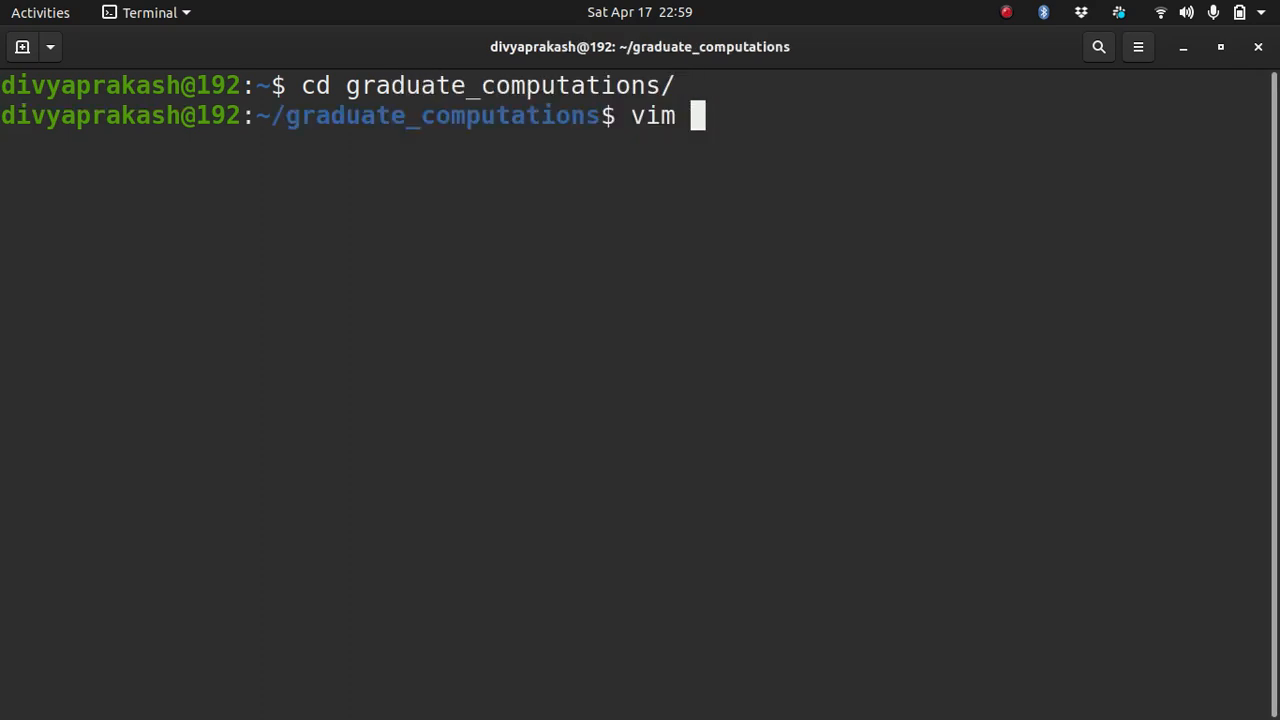
{"action": "type", "text": "lis"}
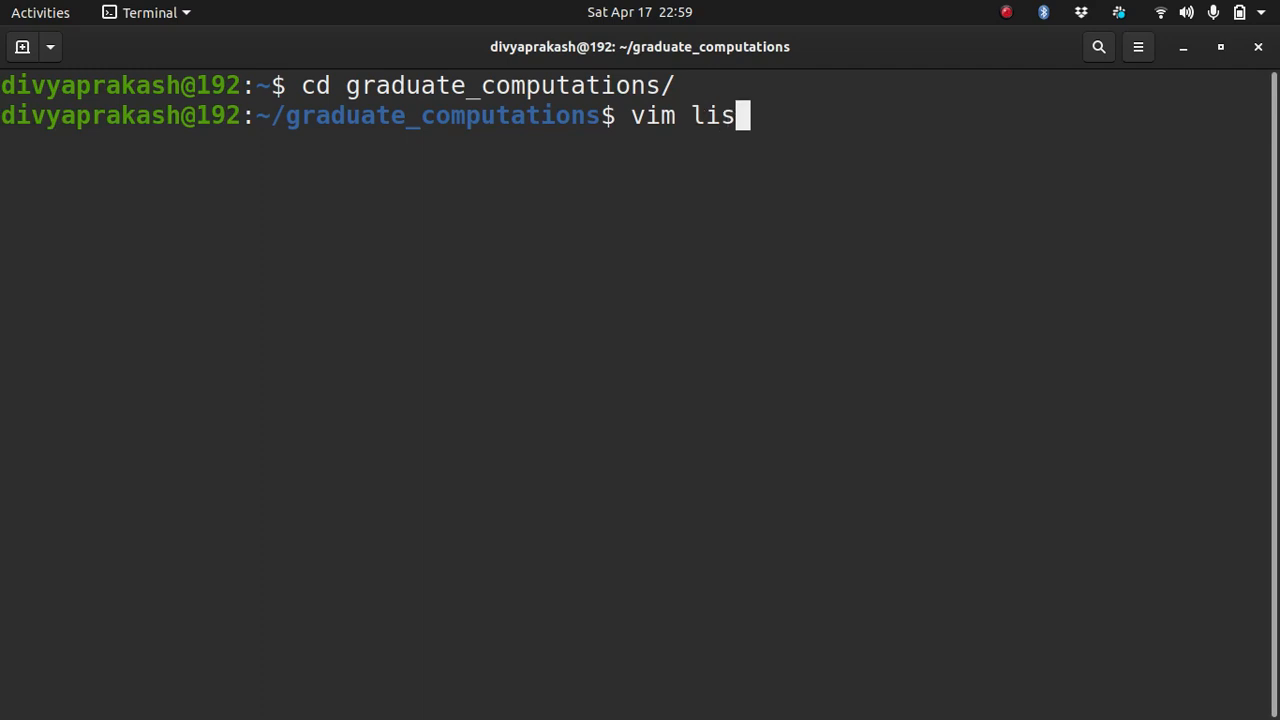
{"action": "type", "text": "s.m"}
{"action": "type", "text": "cle"}
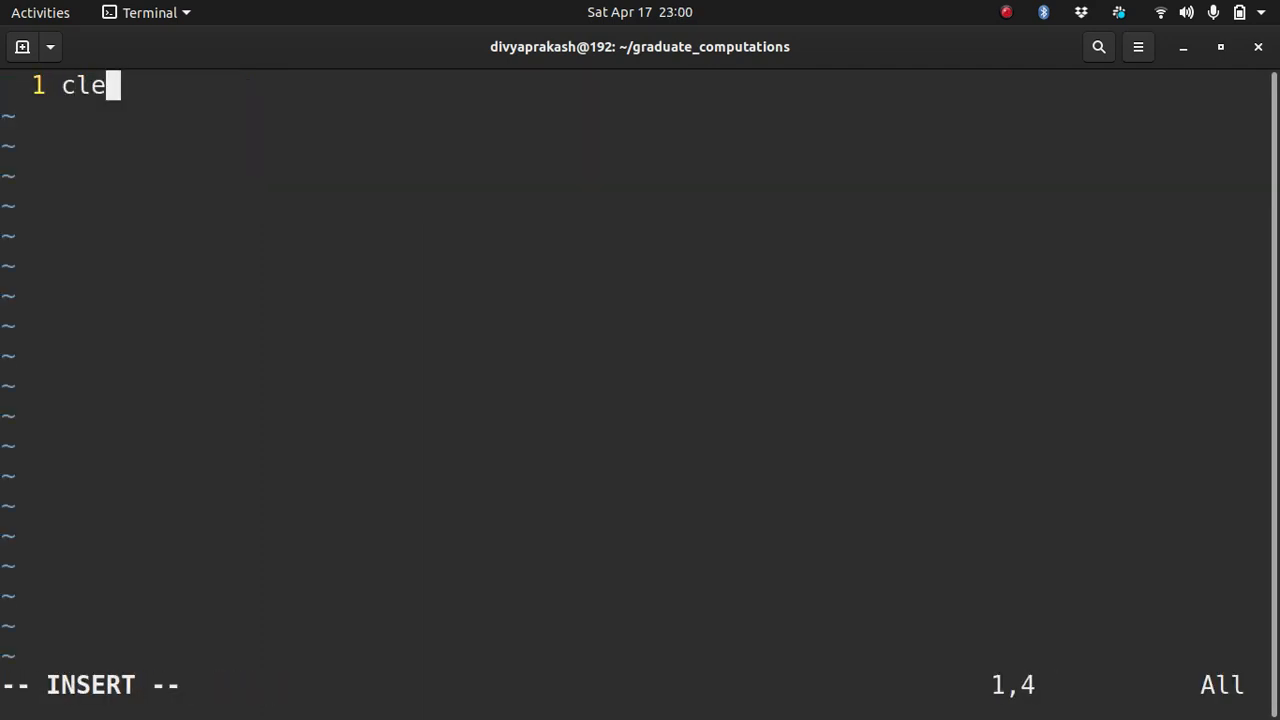
Step: Begin the script with clear; clc; close
{"action": "type", "text": "ar; clc;"}
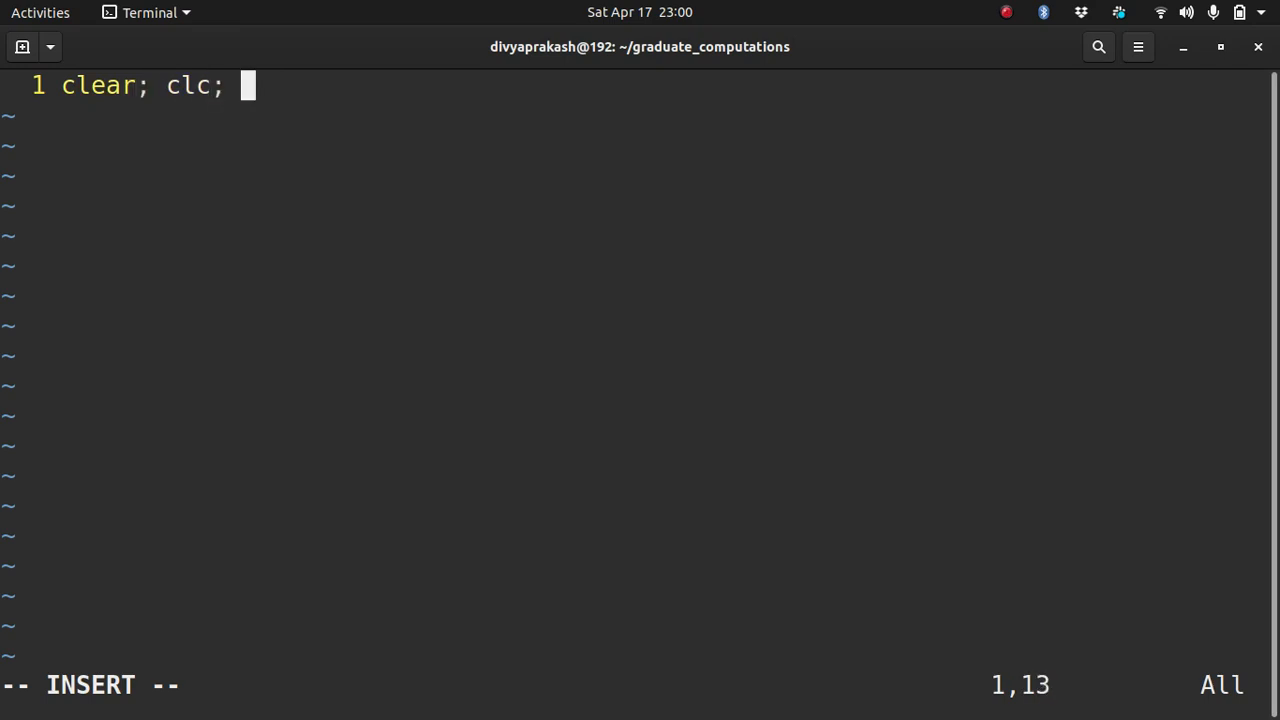
{"action": "type", "text": "close"}
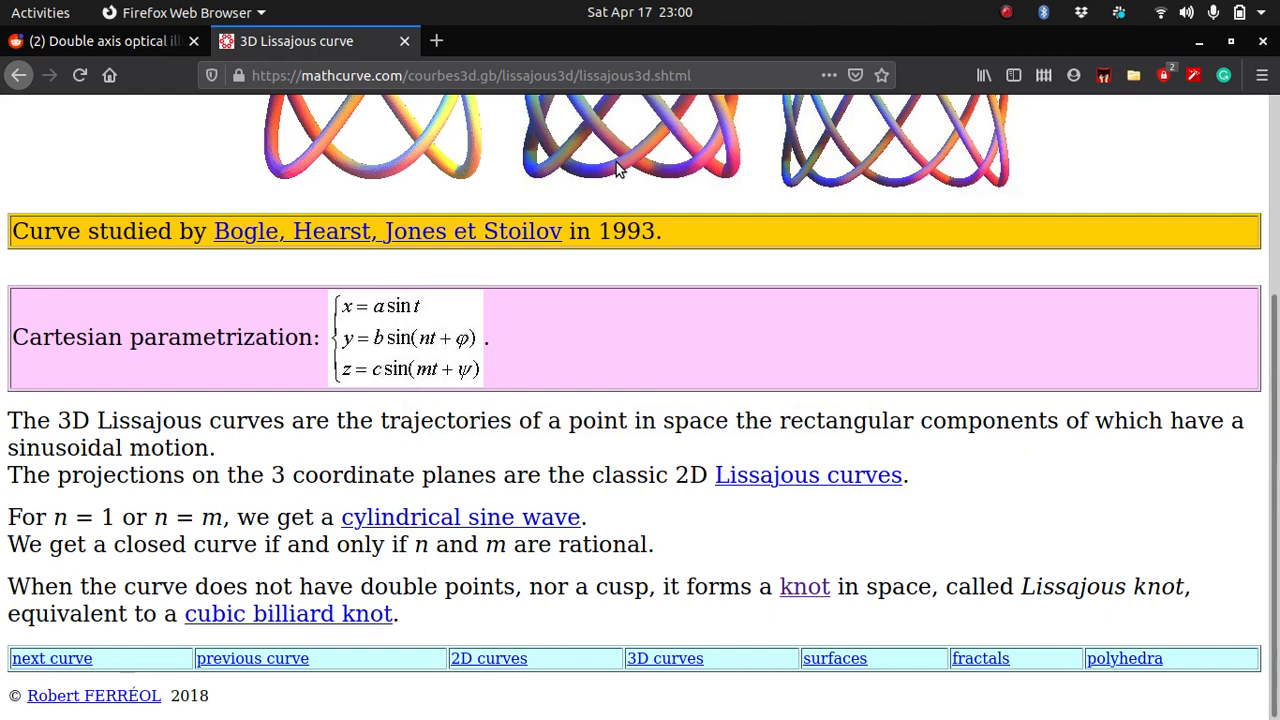
{"action": "mouse_move", "coordinate": [370, 380]}
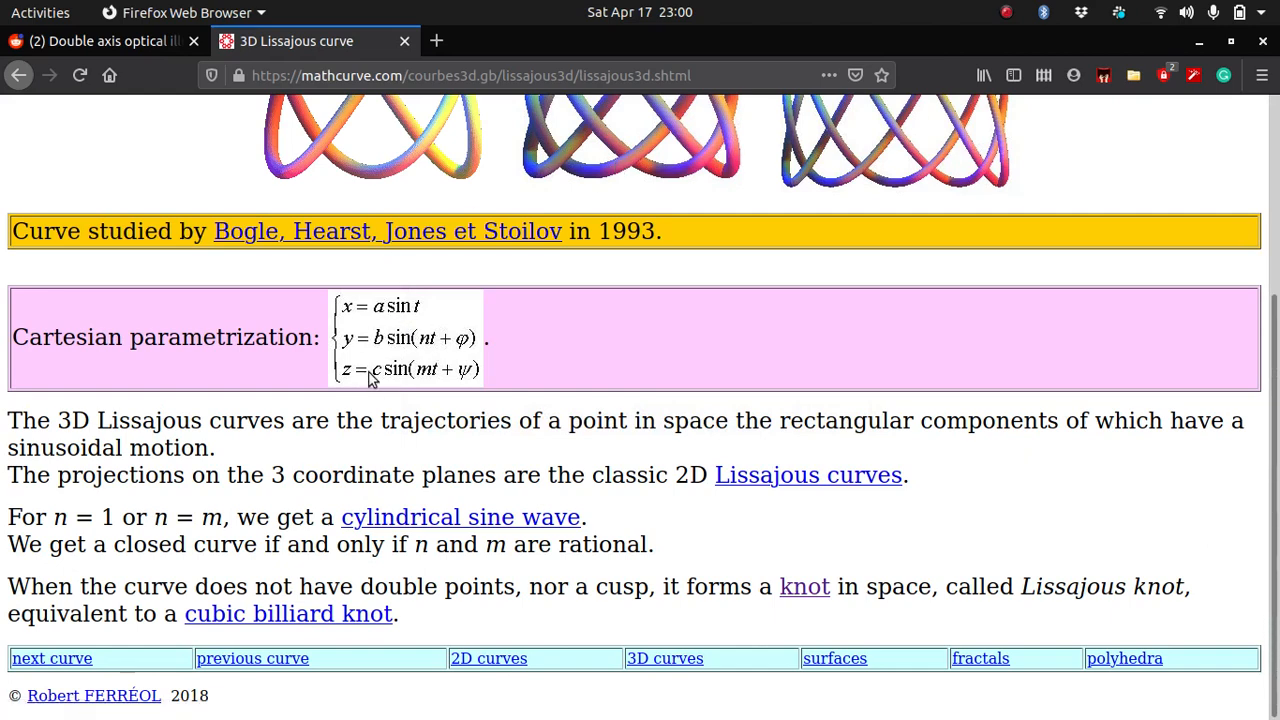
{"action": "mouse_move", "coordinate": [360, 316]}
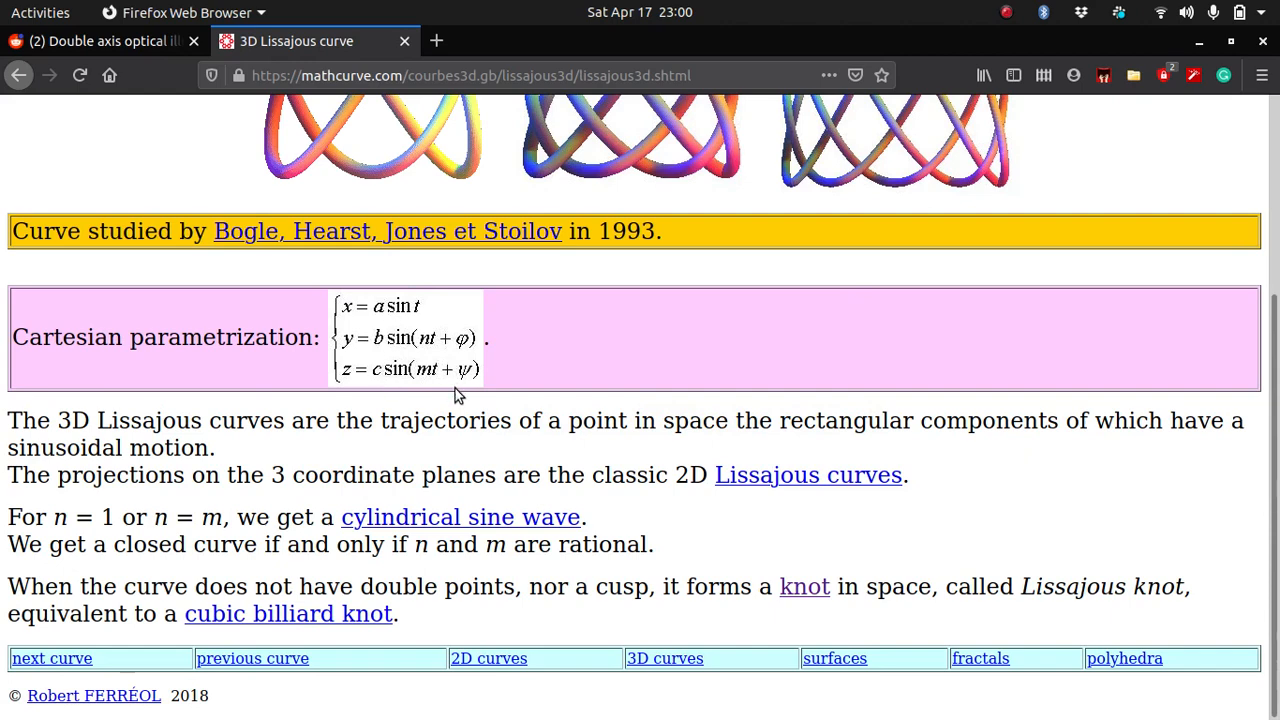
{"action": "mouse_move", "coordinate": [476, 388]}
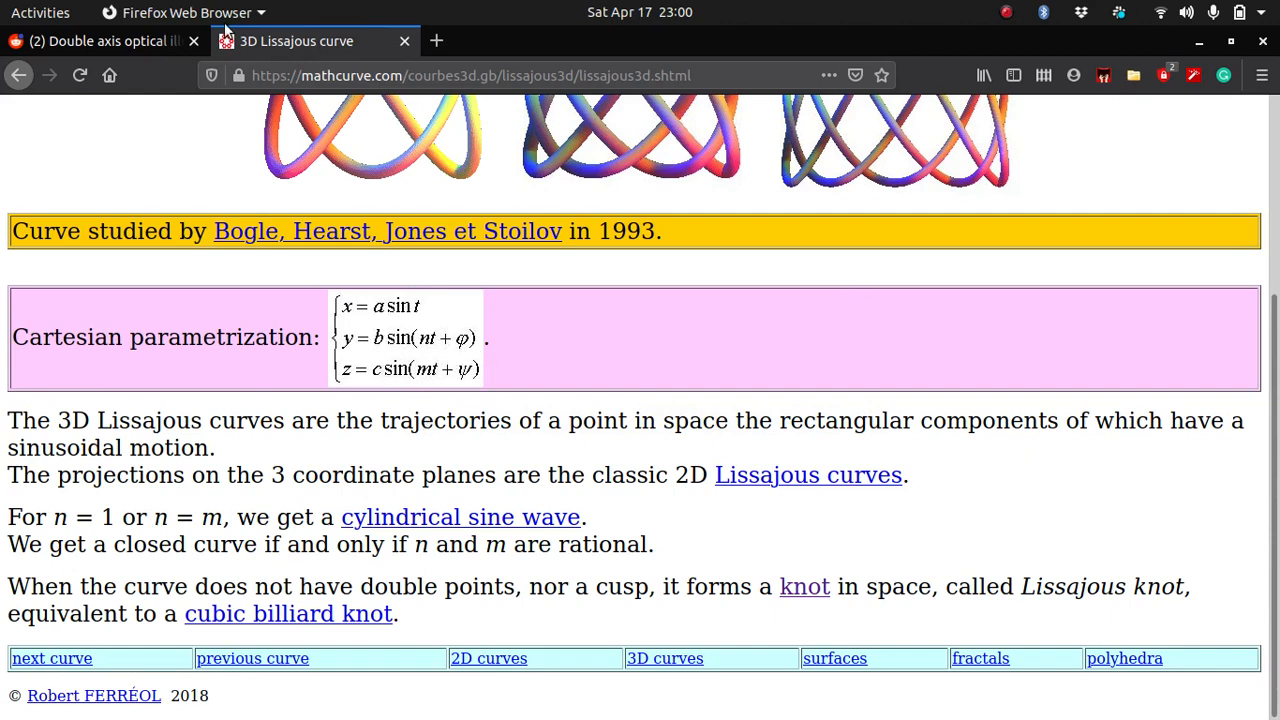
Step: Switch back to the Reddit double-axis illusion post
{"action": "left_click", "coordinate": [100, 40]}
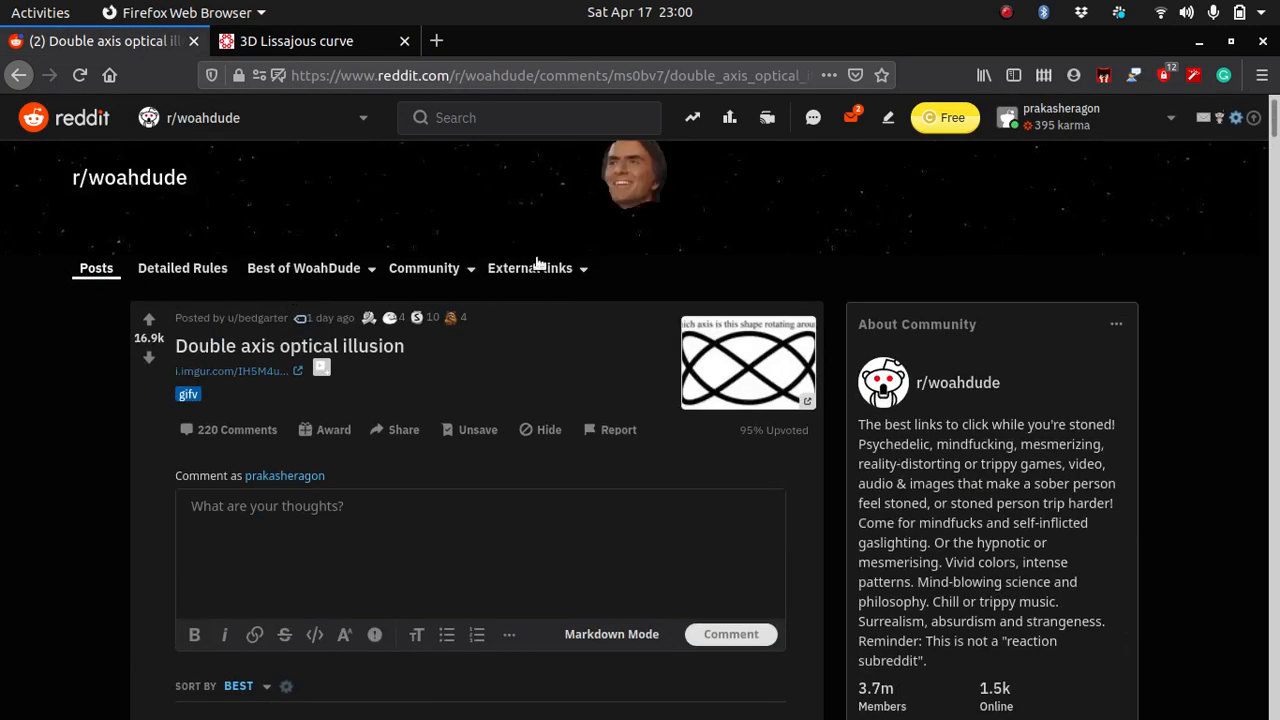
{"action": "mouse_move", "coordinate": [736, 382]}
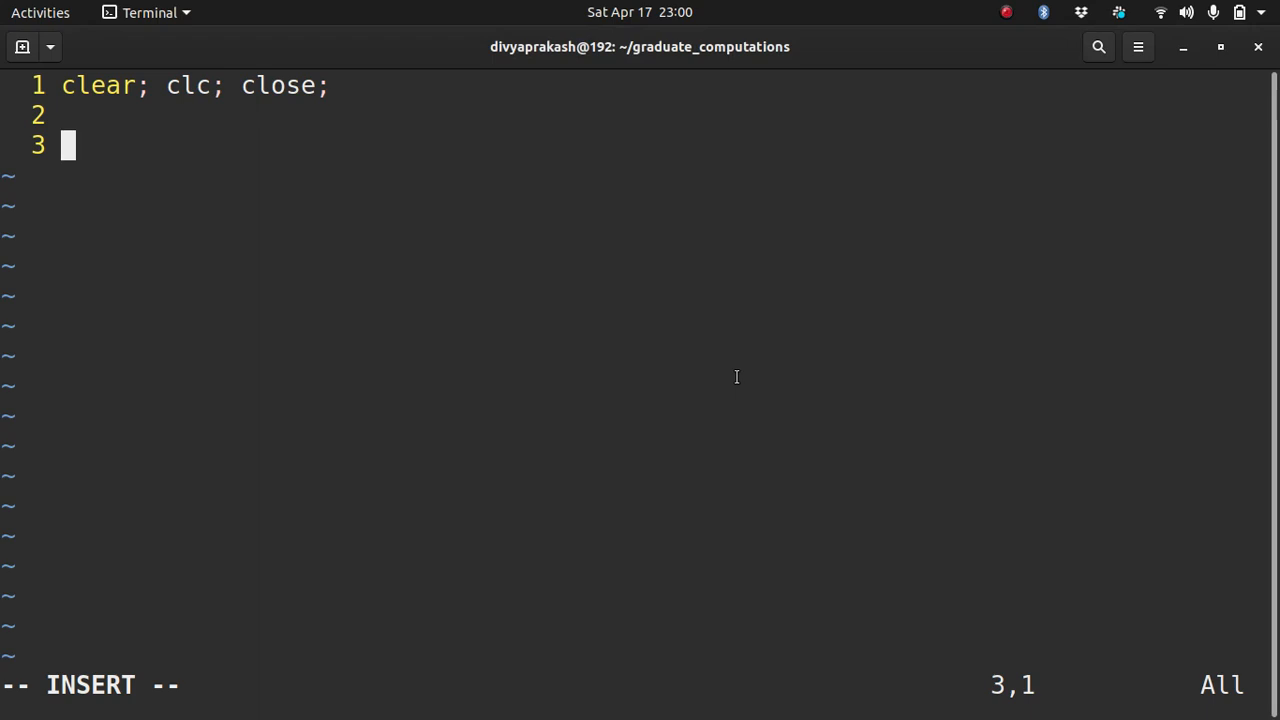
Step: Define x = sin(3*t), y = sin(2*t), z = sin(2*t + pi/2) as anonymous functions
{"action": "key", "text": "alt+Tab"}
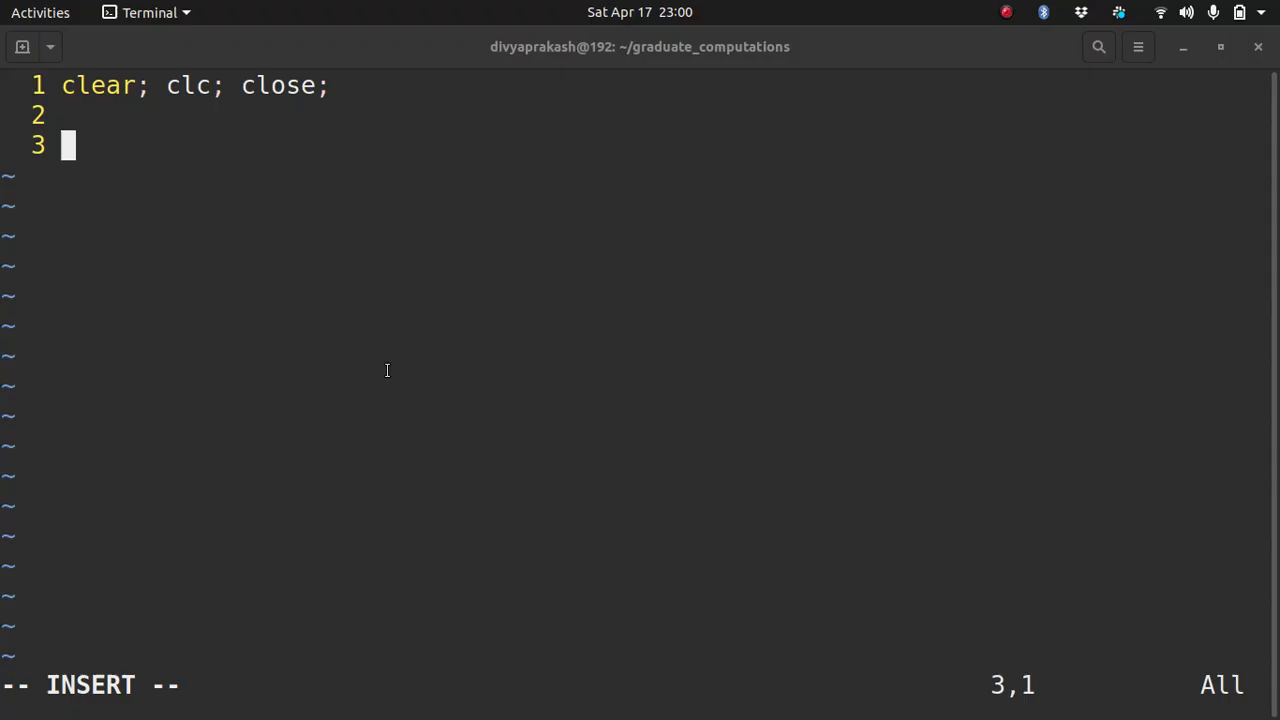
{"action": "type", "text": "x"}
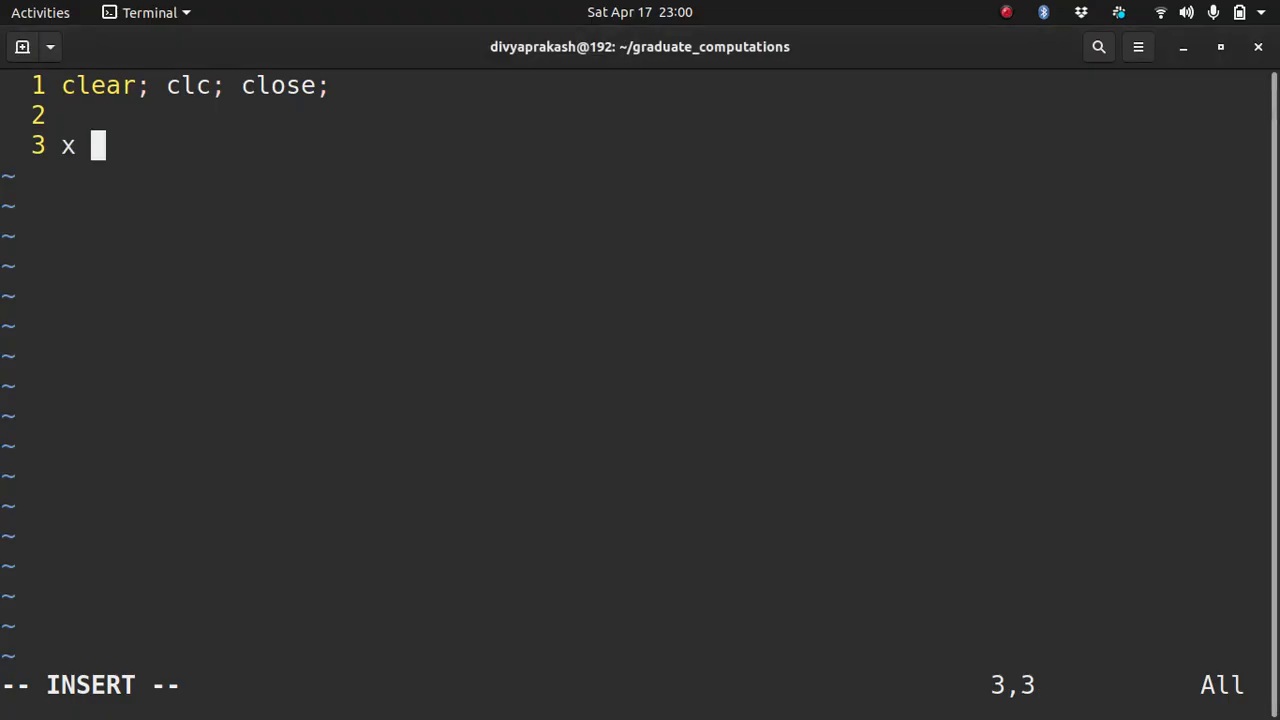
{"action": "type", "text": "= @(t)"}
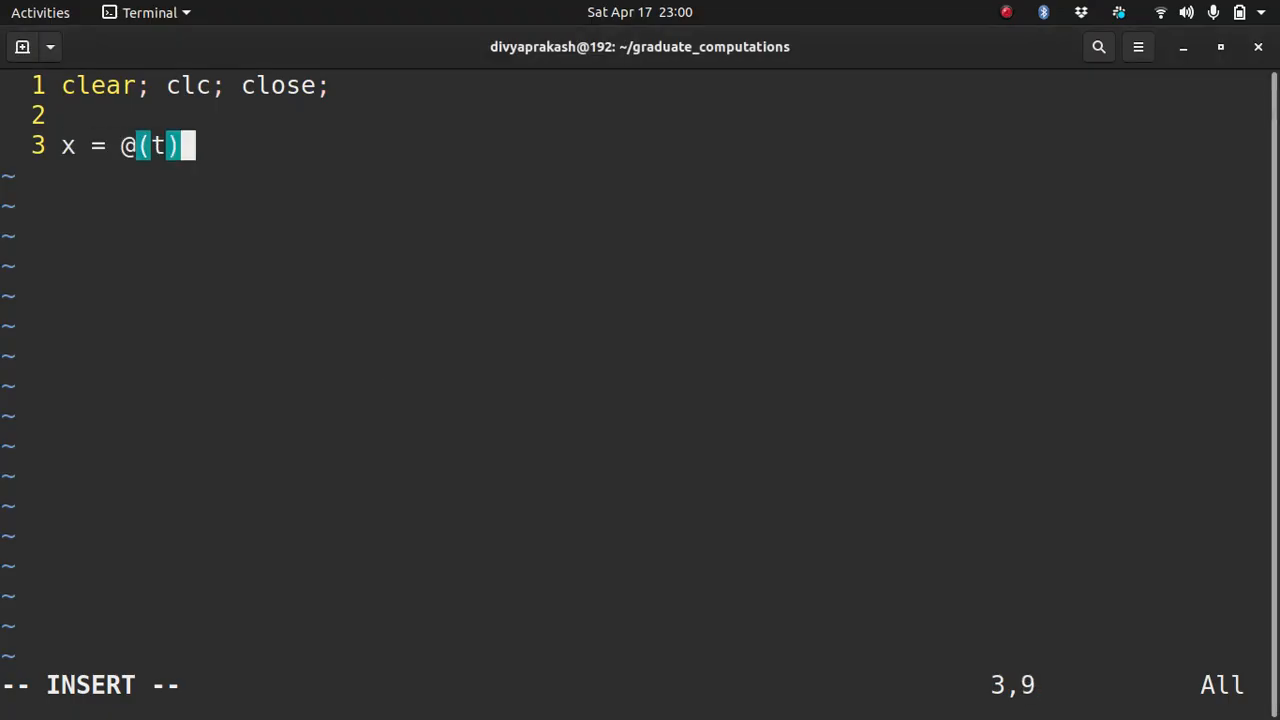
{"action": "type", "text": "sin"}
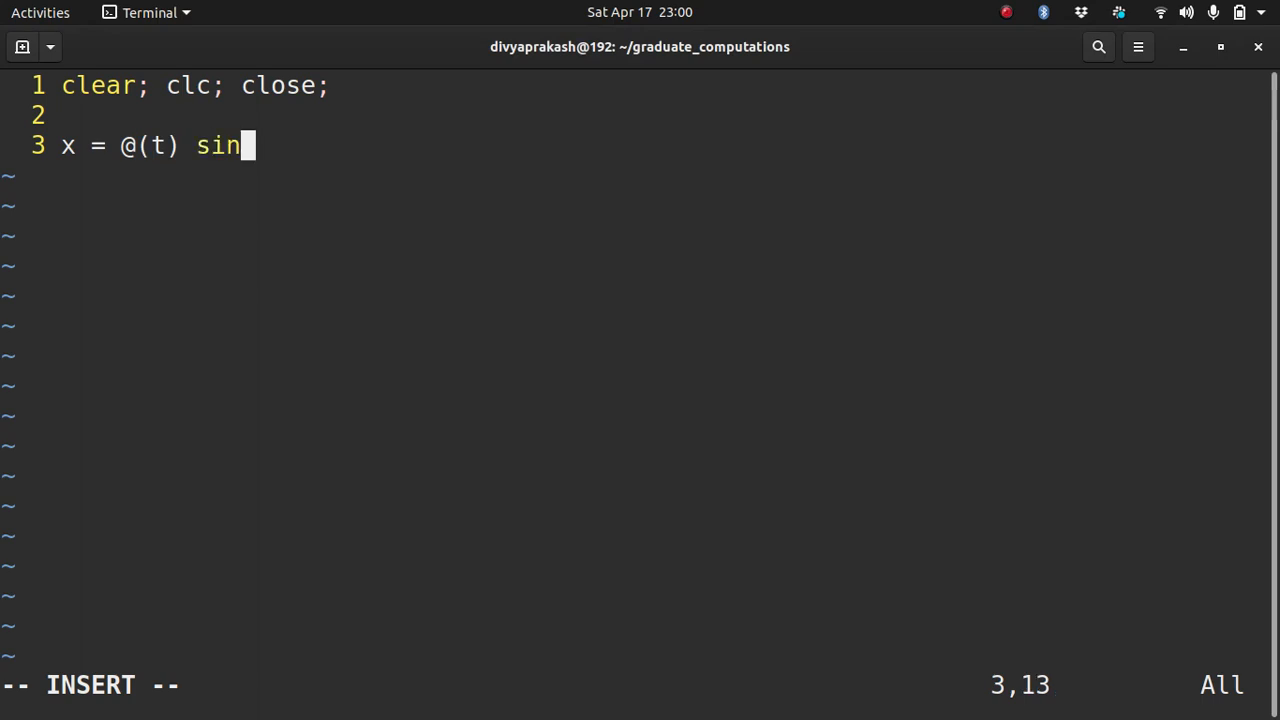
{"action": "type", "text": "(3*t)"}
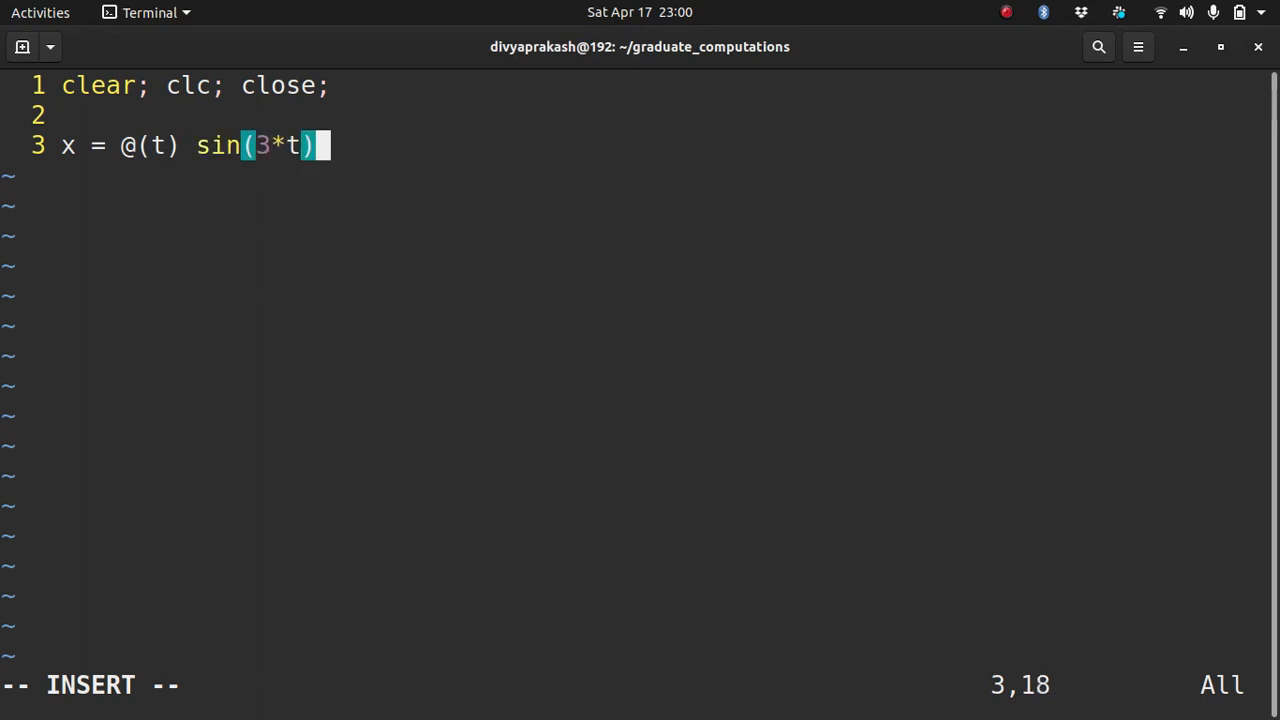
{"action": "type", "text": ";"}
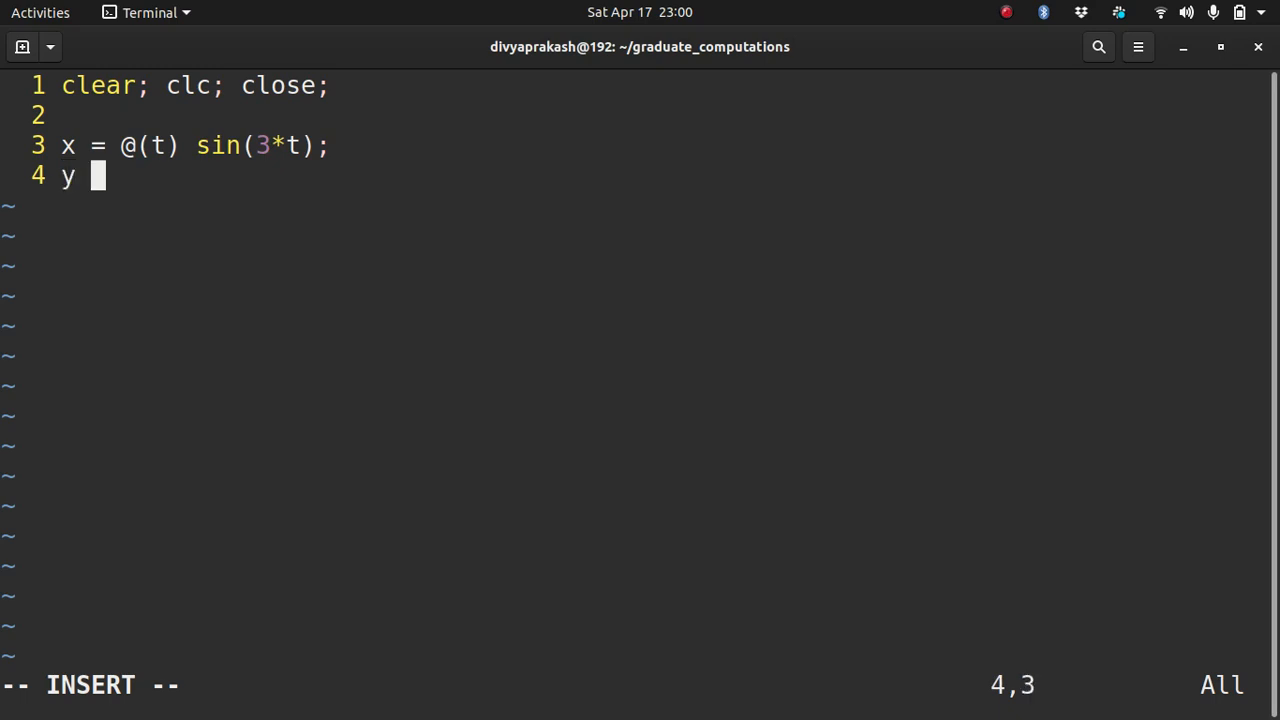
{"action": "type", "text": "= @(t)"}
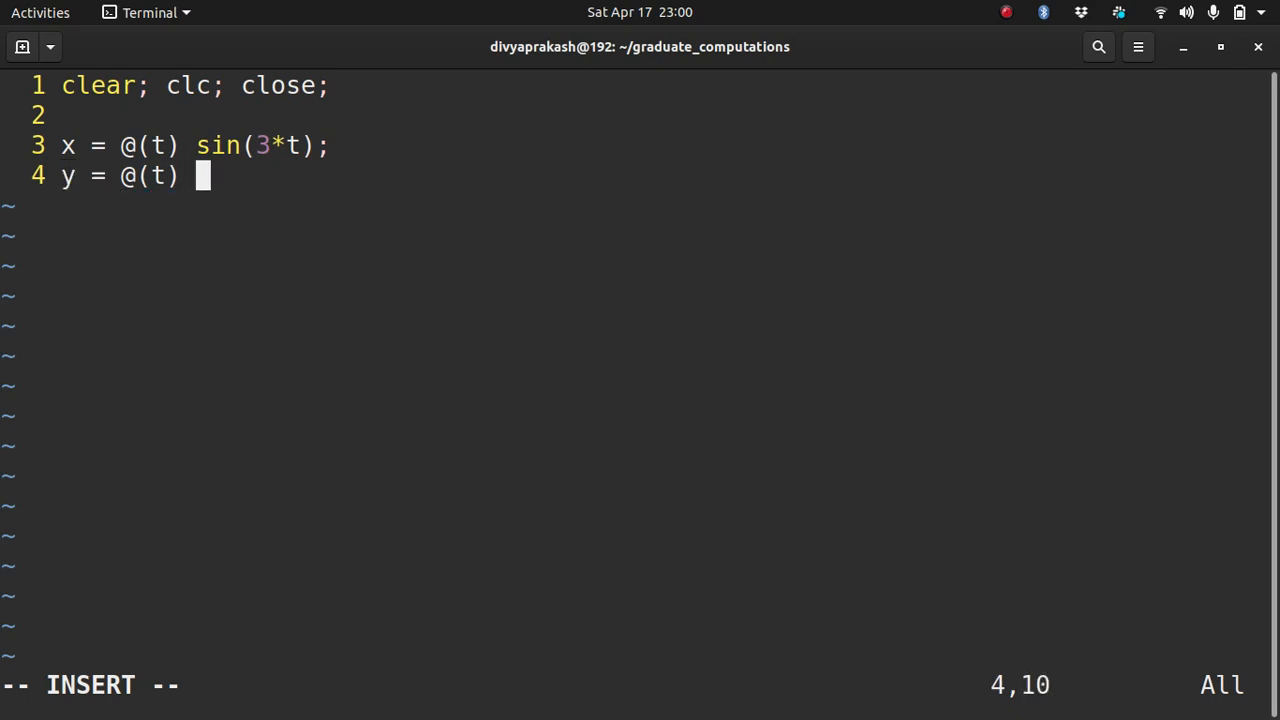
{"action": "type", "text": "sin"}
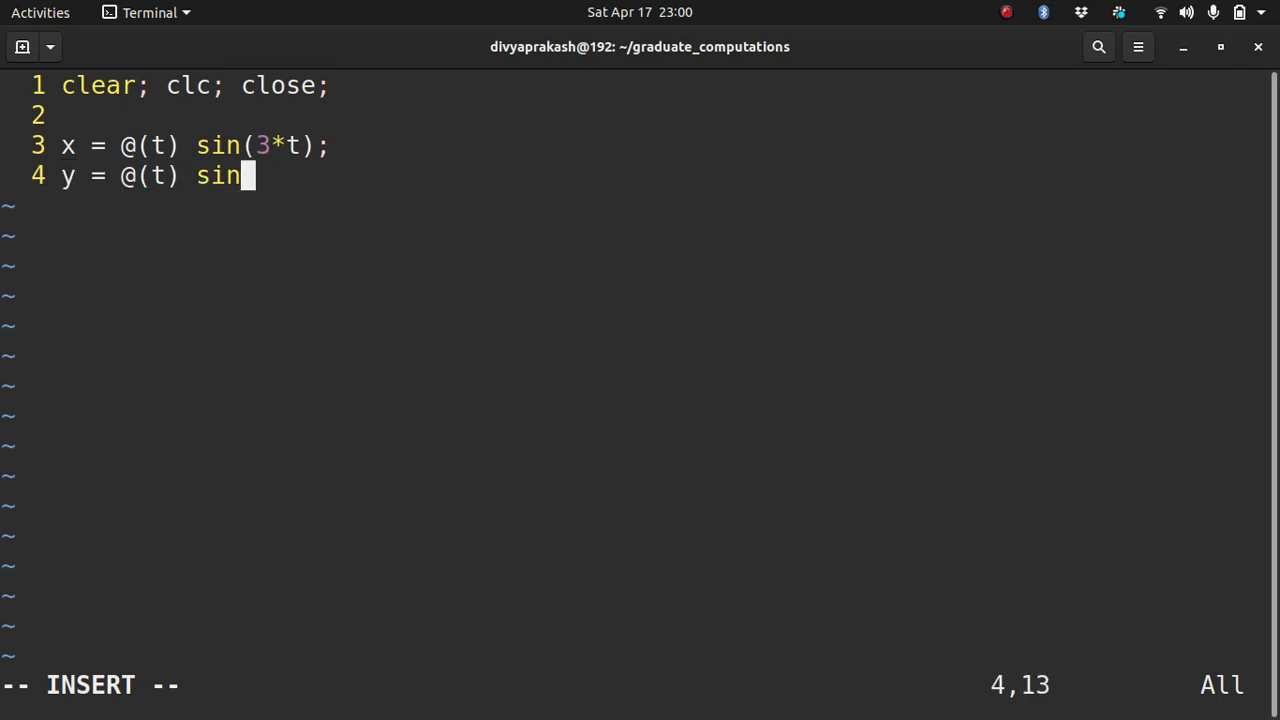
{"action": "type", "text": "(2*t);"}
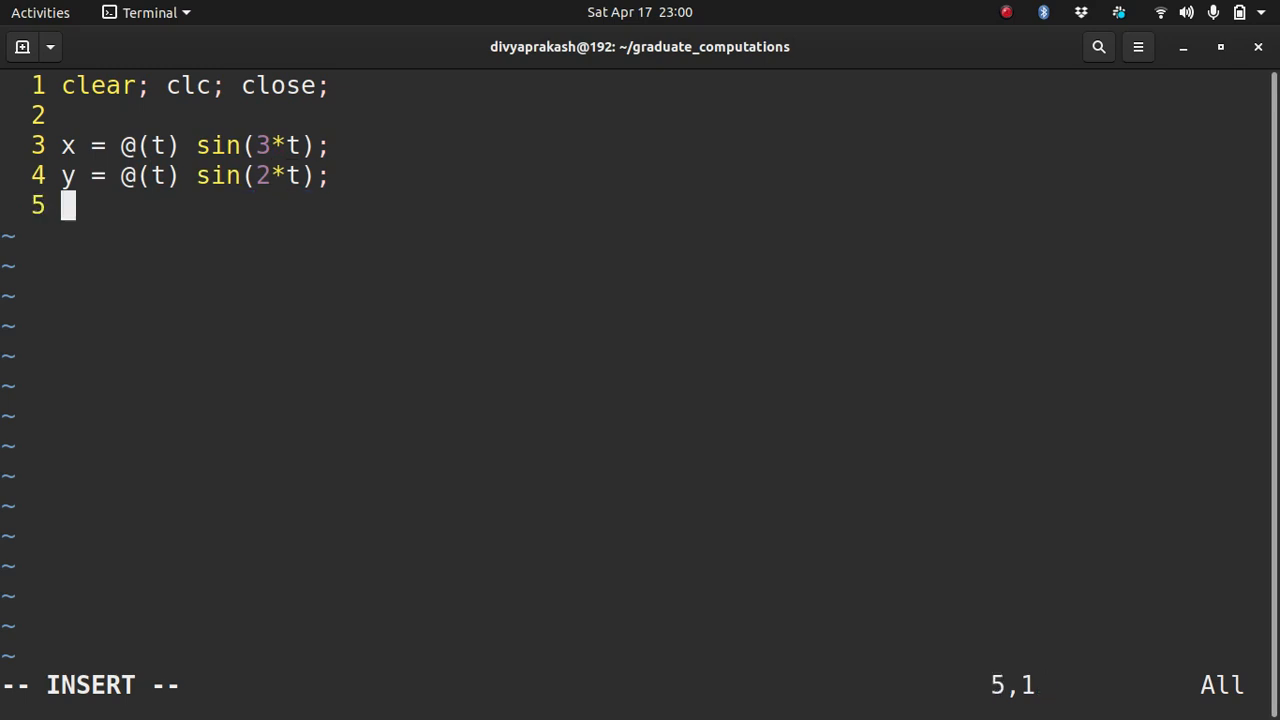
{"action": "type", "text": "z = @(t) sin"}
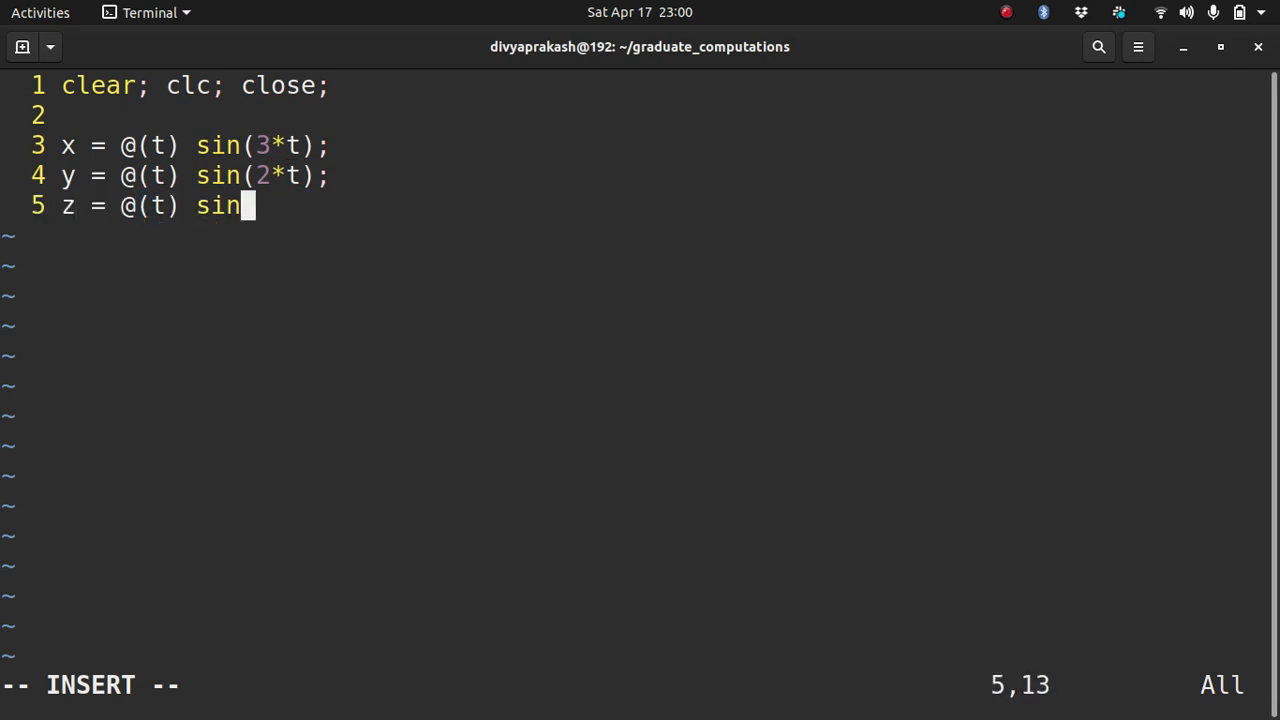
{"action": "type", "text": "(2*"}
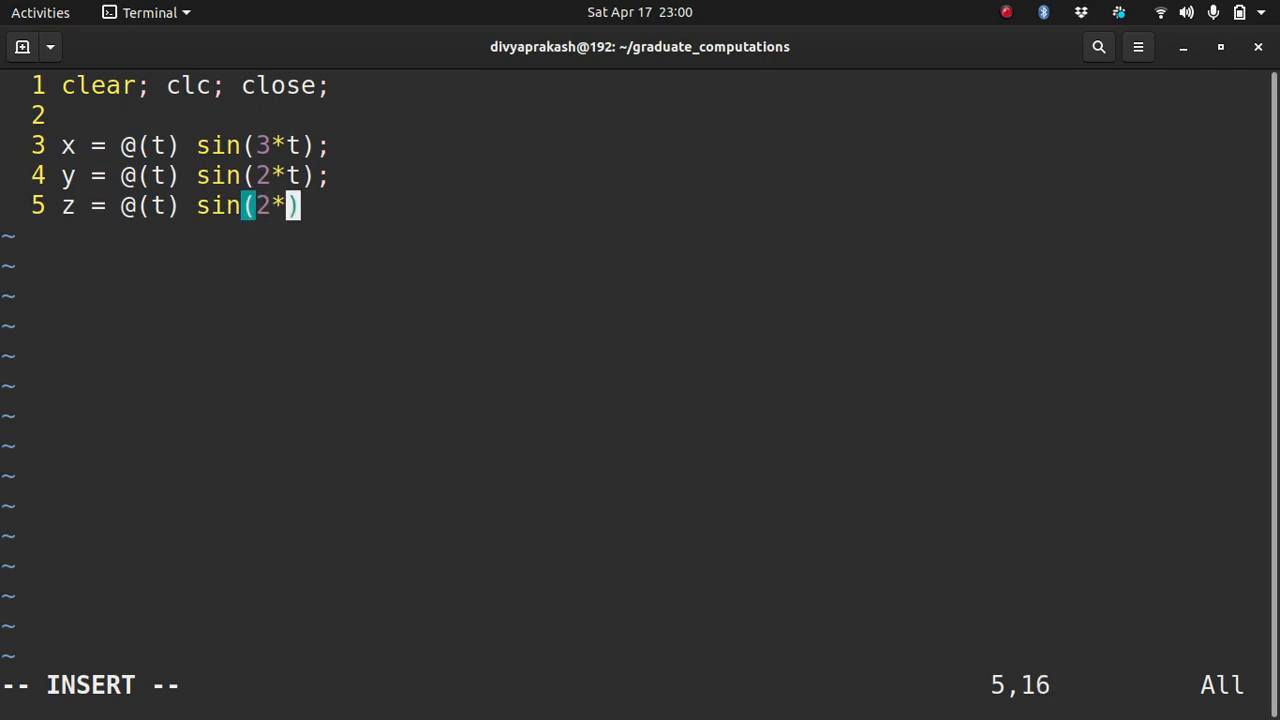
{"action": "type", "text": "t + pi"}
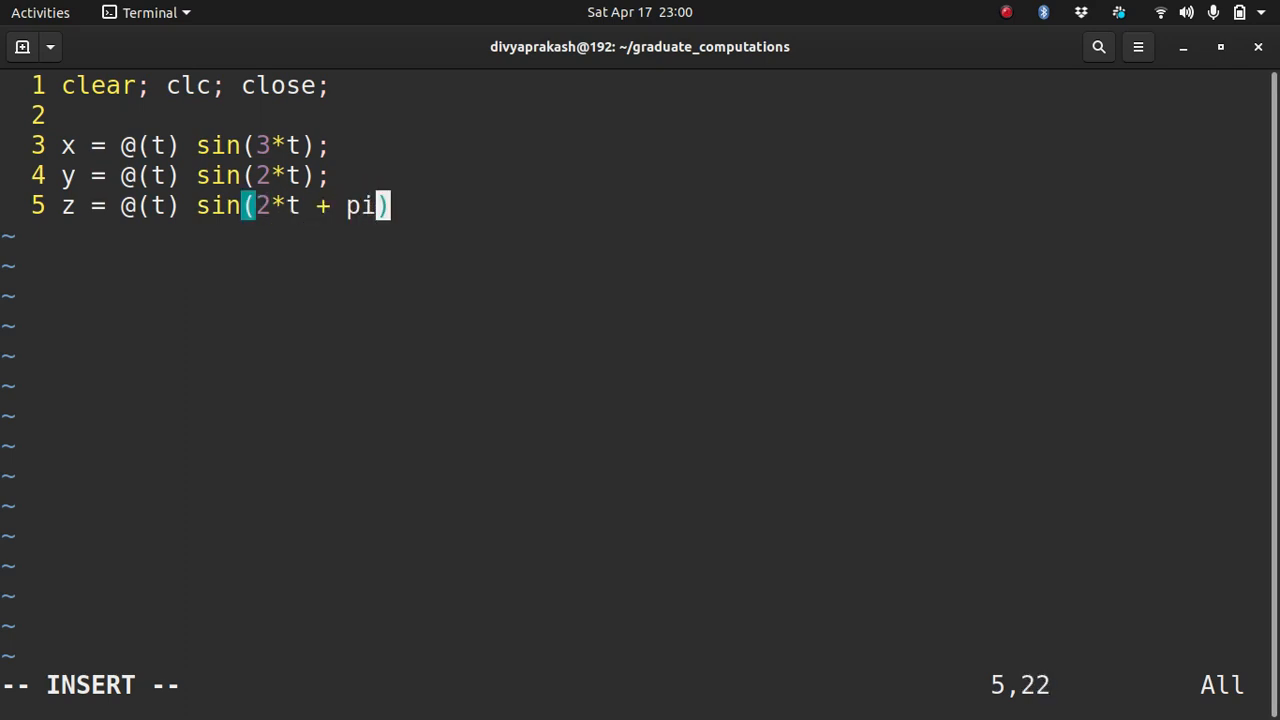
{"action": "type", "text": "/2);"}
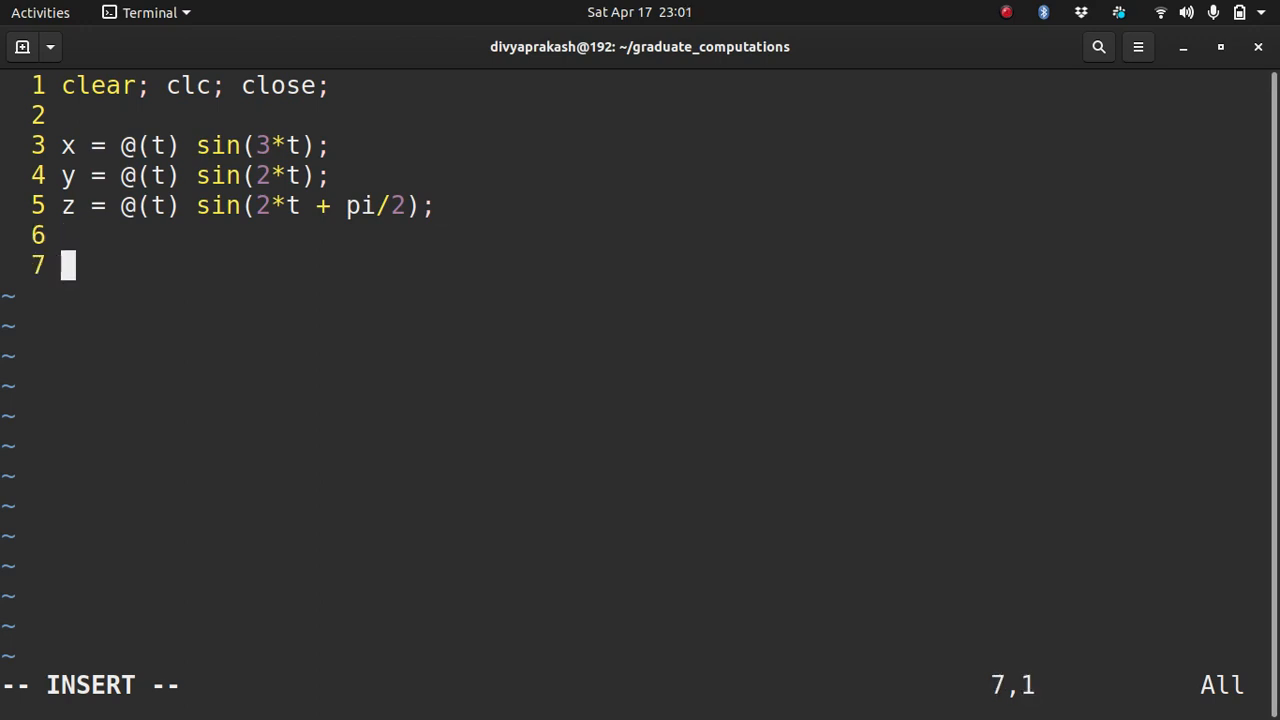
Step: Set t = 0:0.1:600 and evaluate X, Y, Z from the functions
{"action": "type", "text": "t = 0:0.1:6"}
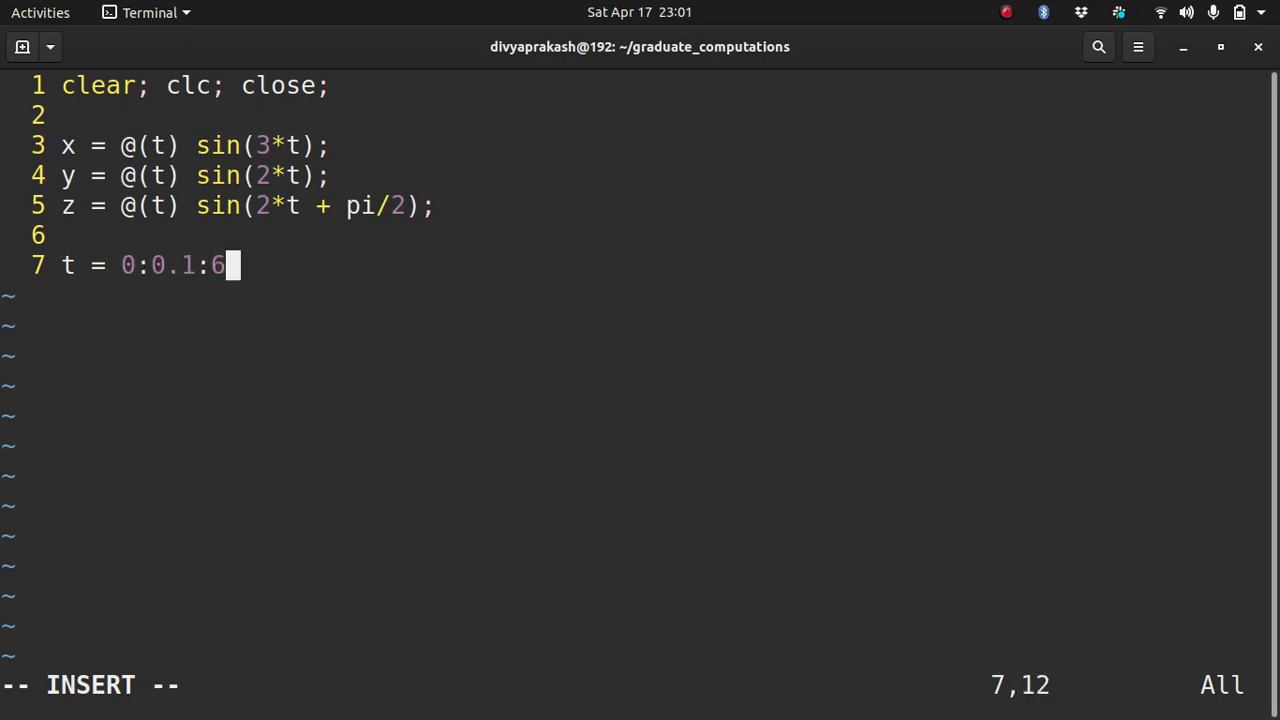
{"action": "type", "text": "00"}
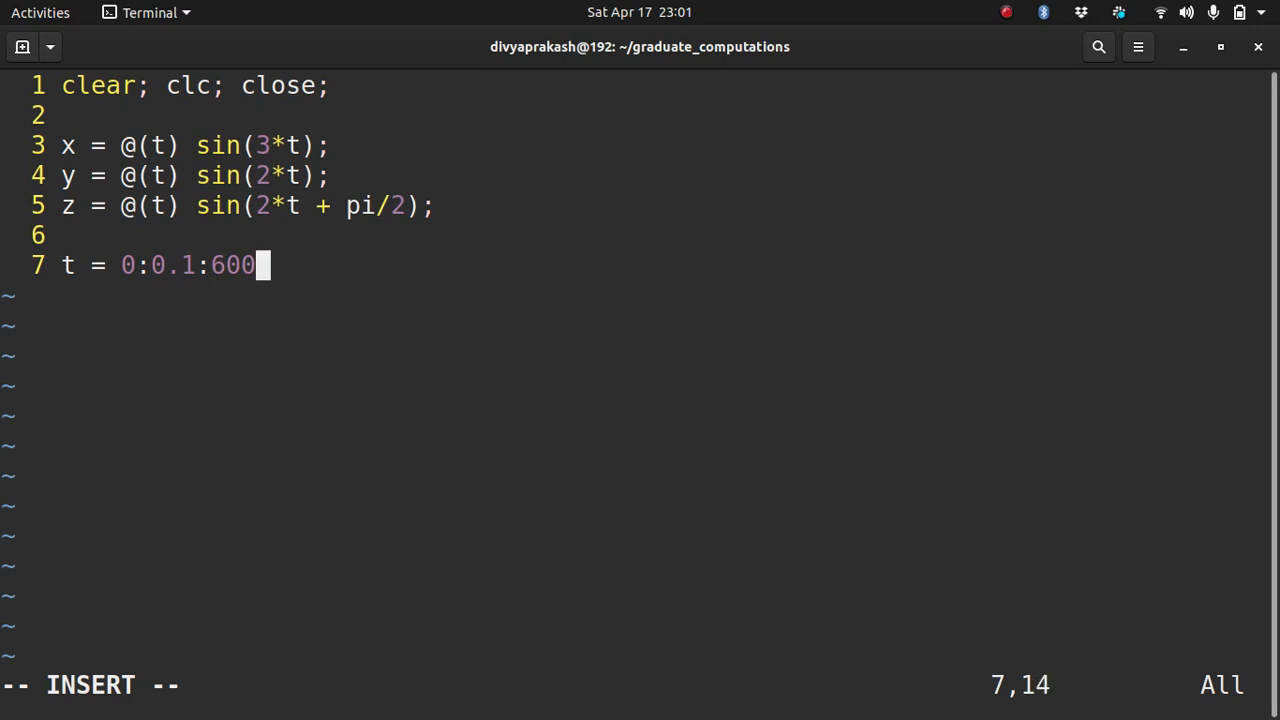
{"action": "type", "text": ";"}
{"action": "type", "text": "X = x(t);"}
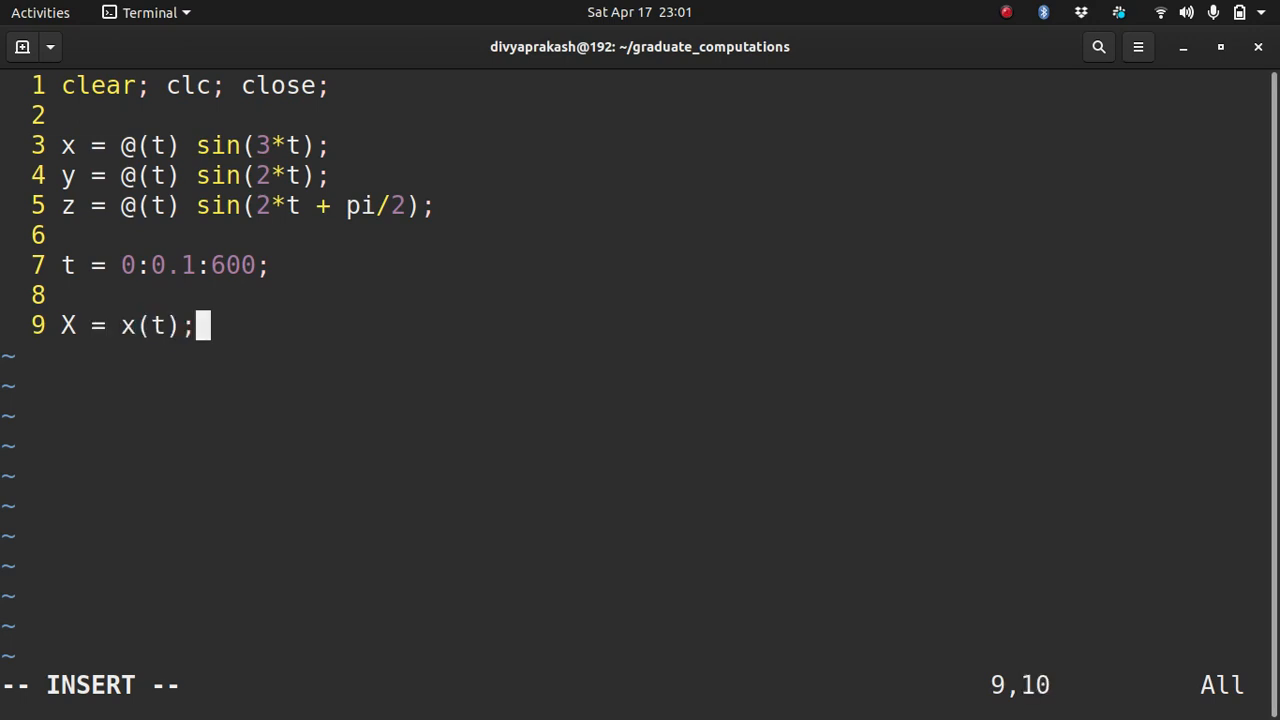
{"action": "type", "text": "Y ="}
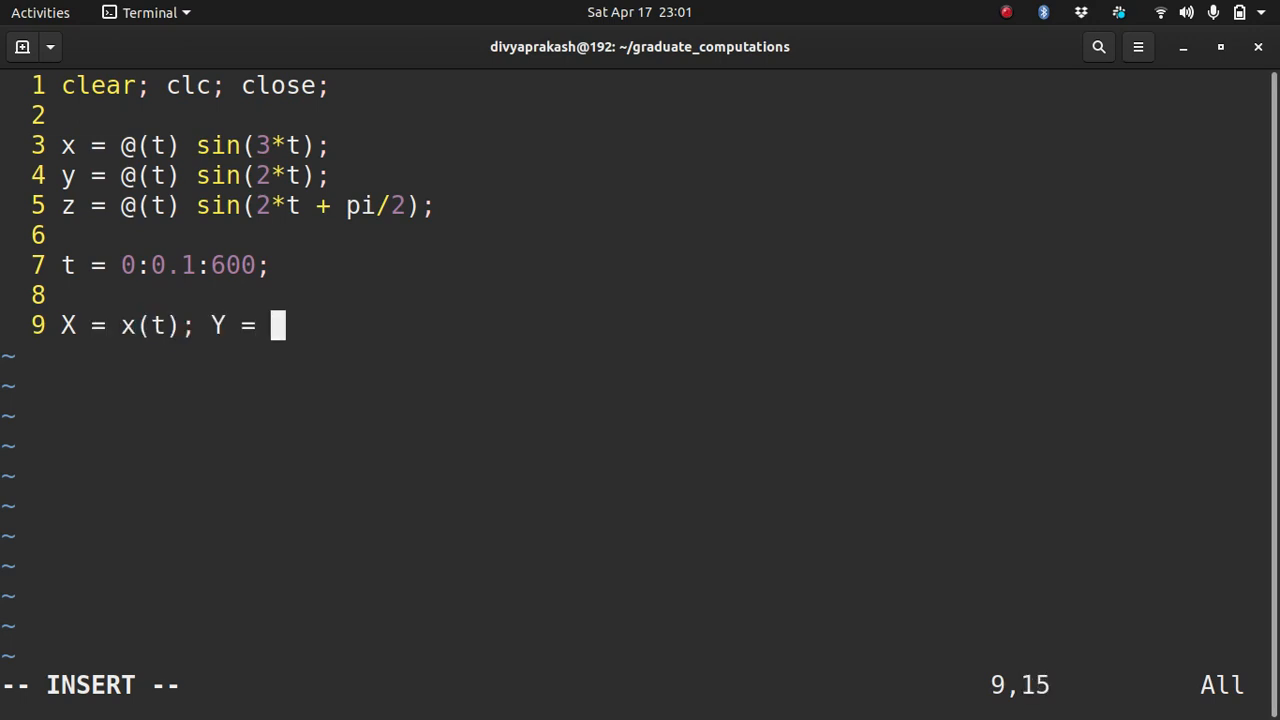
{"action": "type", "text": "y(t"}
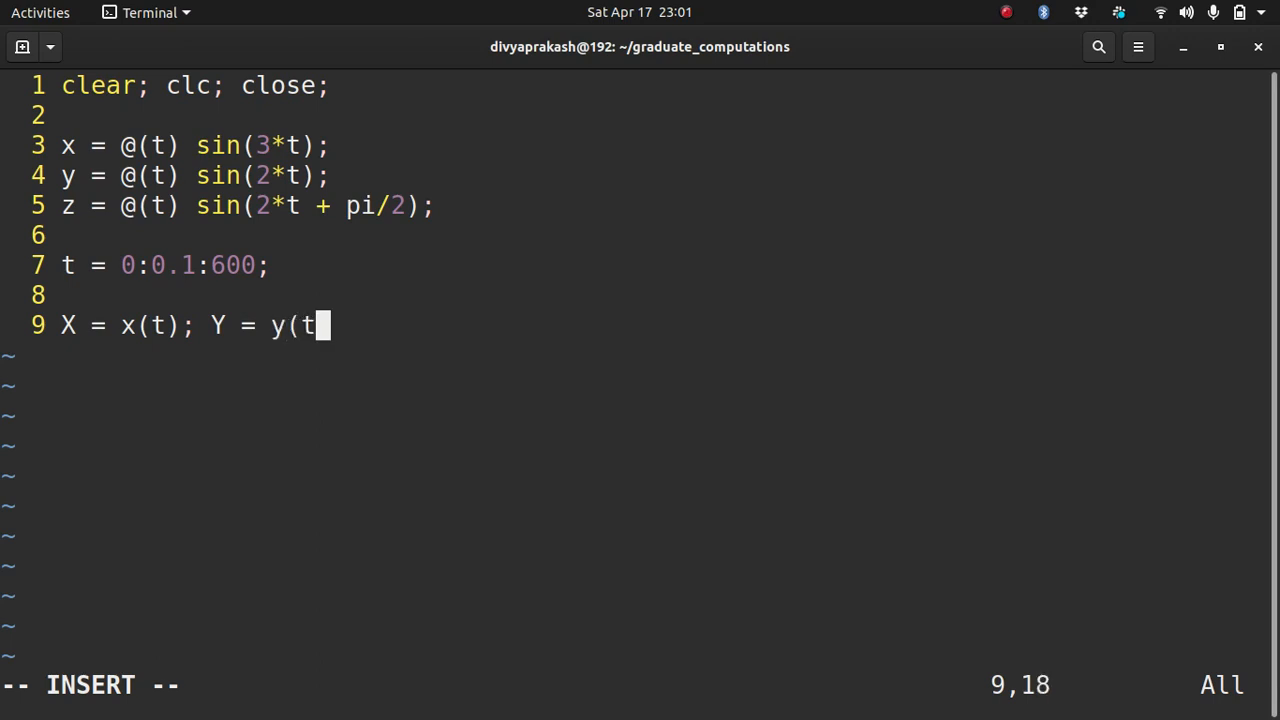
{"action": "type", "text": "); Z = z@(t);"}
{"action": "type", "text": "plot"}
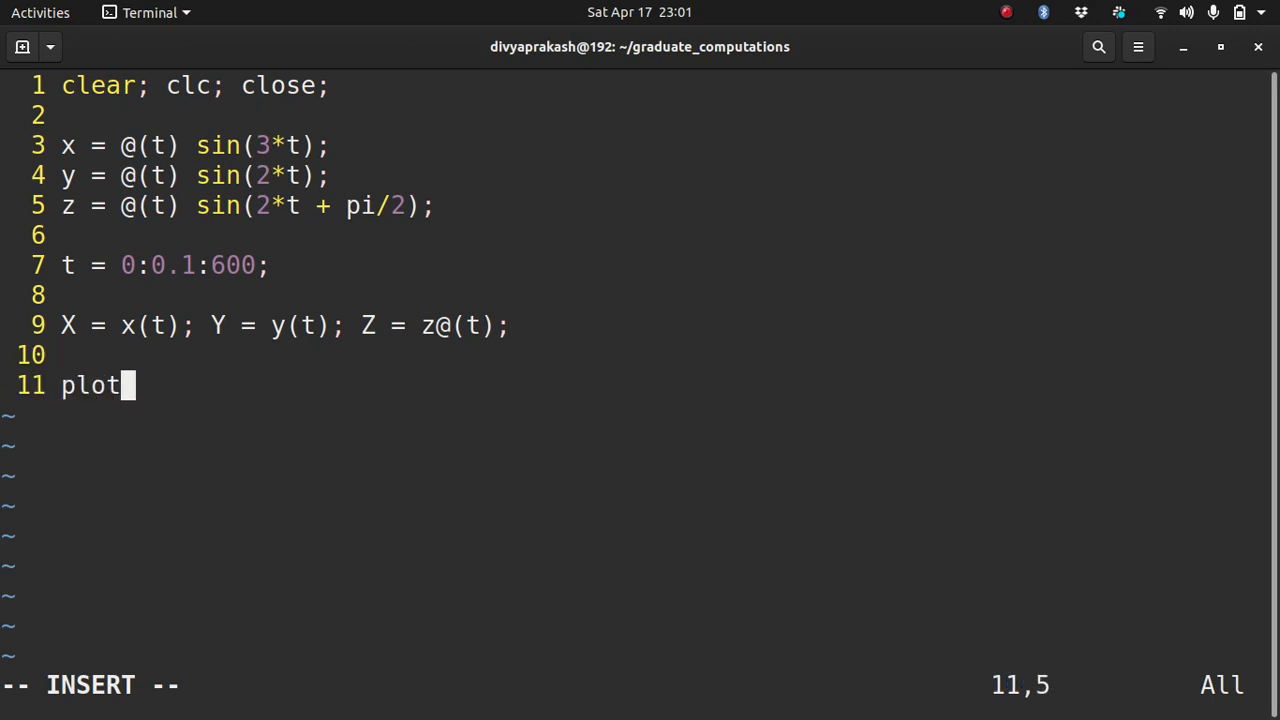
Step: Plot the curve with plot3(X,Y,Z,'.') and label the x, y, z axes
{"action": "type", "text": "3(X,Y,Z,'"}
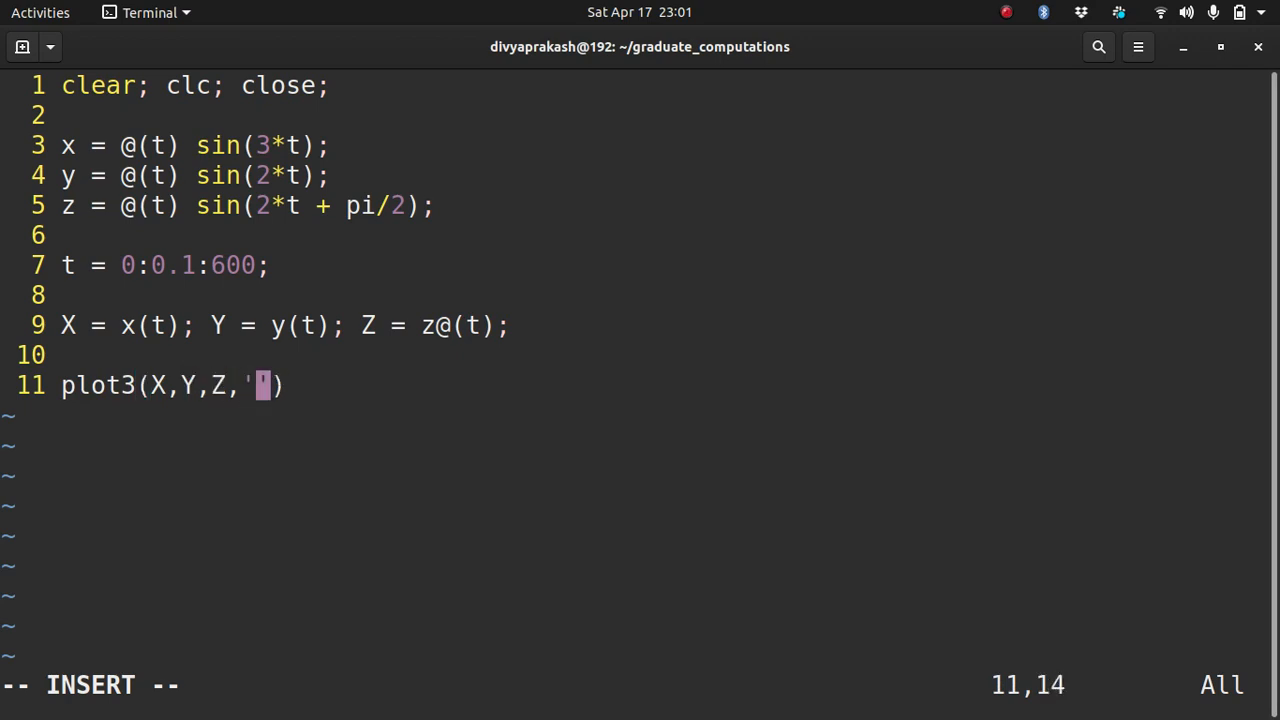
{"action": "type", "text": "r."}
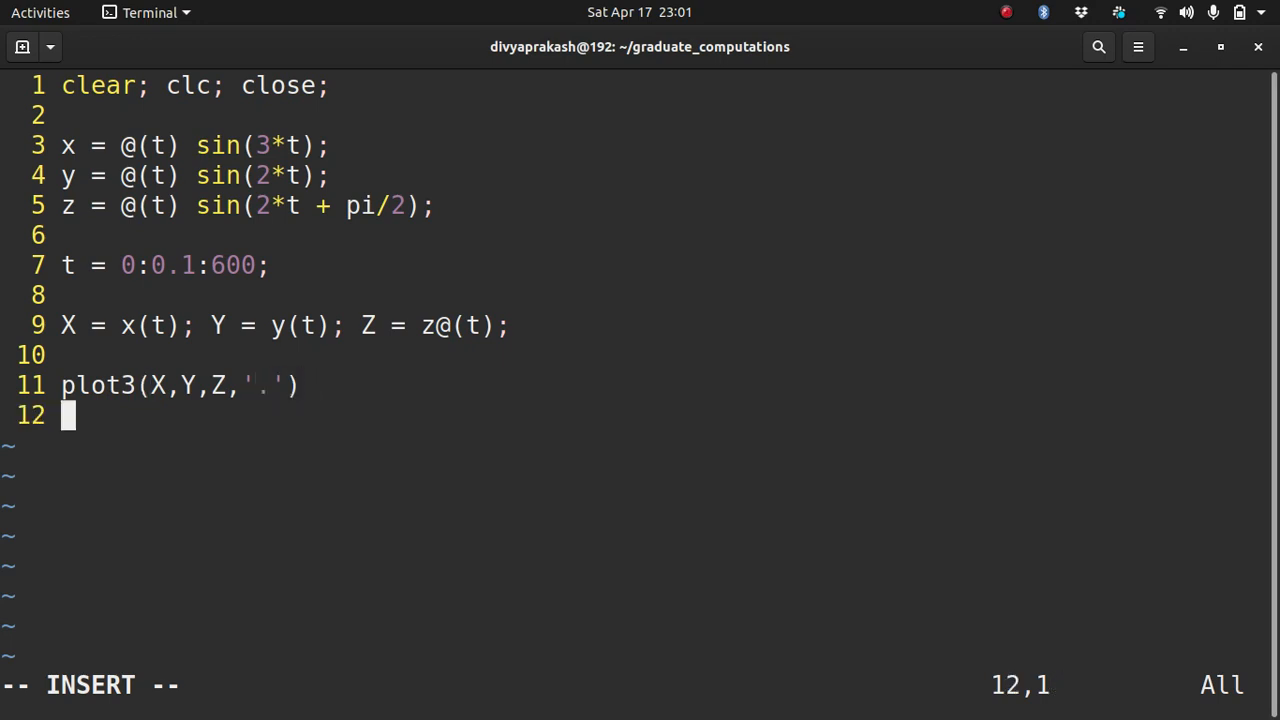
{"action": "type", "text": "xlba"}
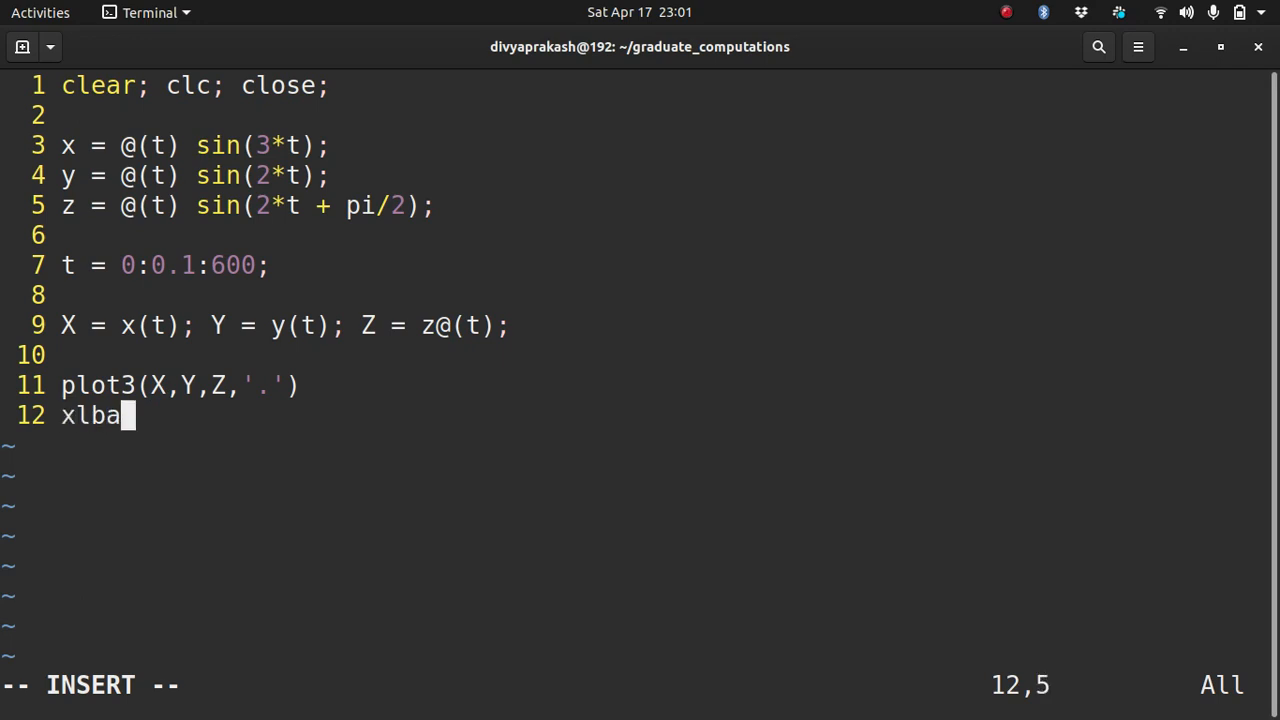
{"action": "key", "text": "BackSpace"}
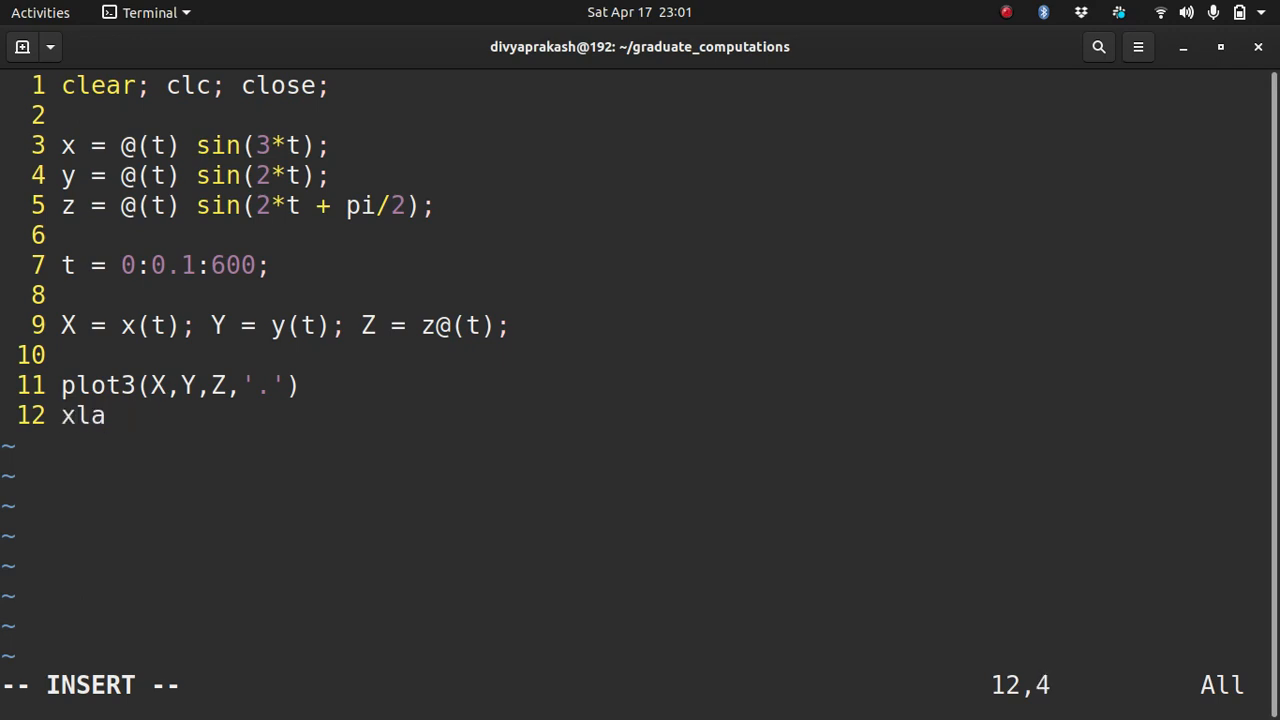
{"action": "type", "text": "bel("}
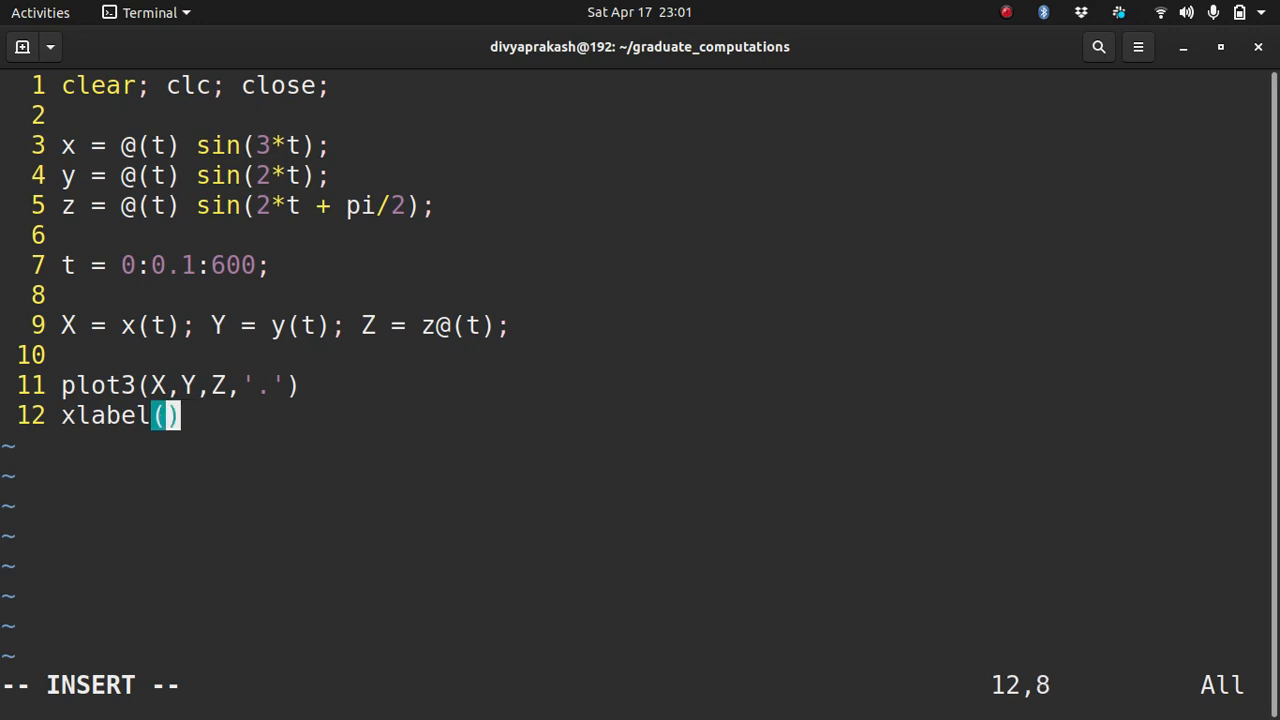
{"action": "type", "text": "'x');"}
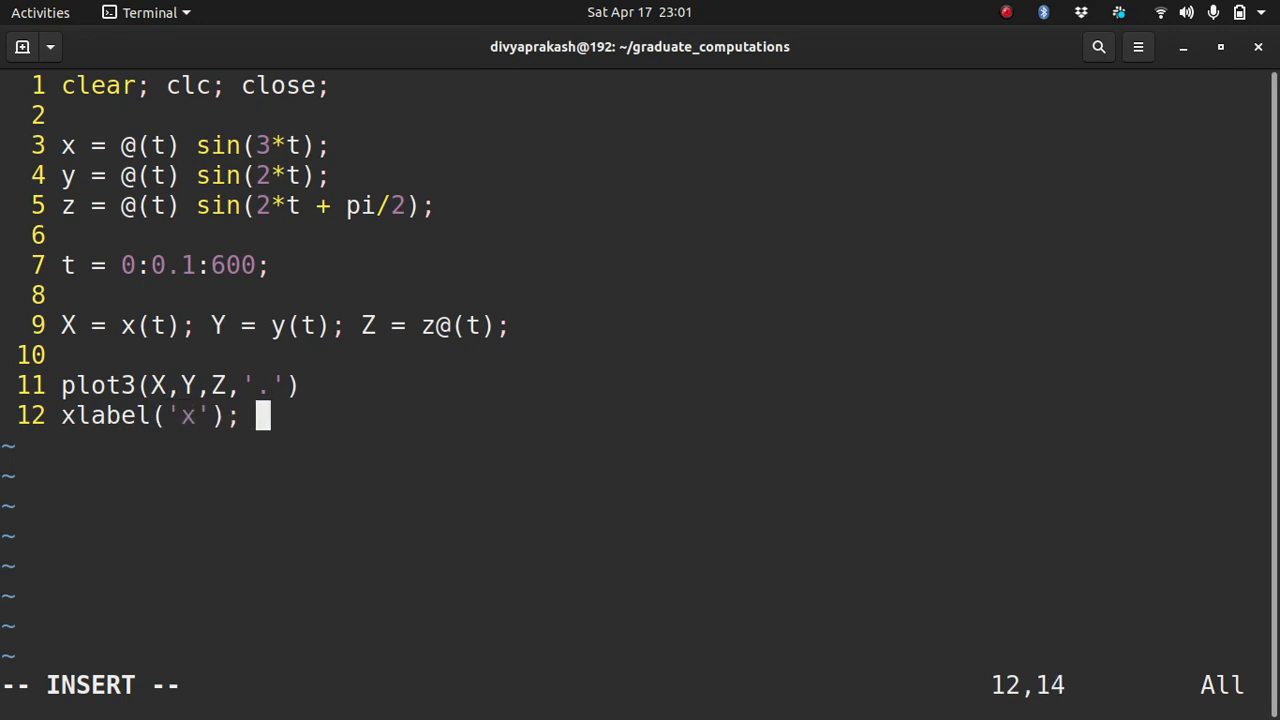
{"action": "type", "text": "ylabel()"}
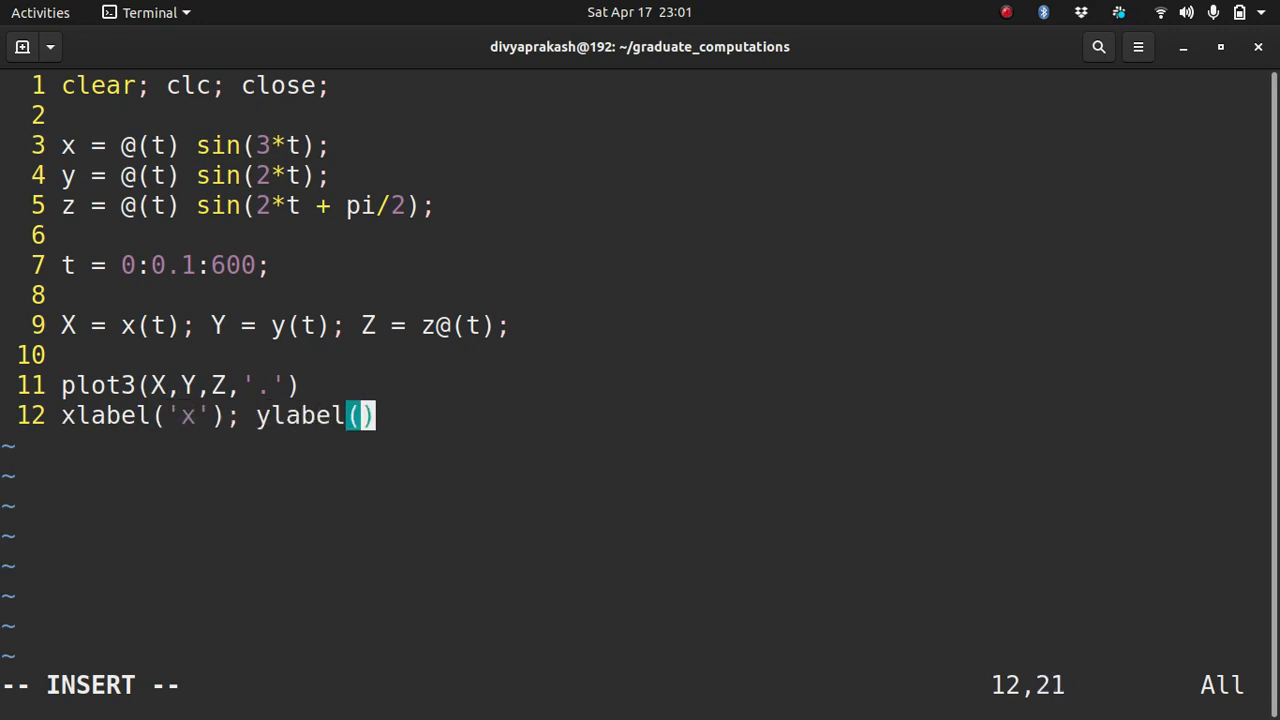
{"action": "type", "text": "'y'"}
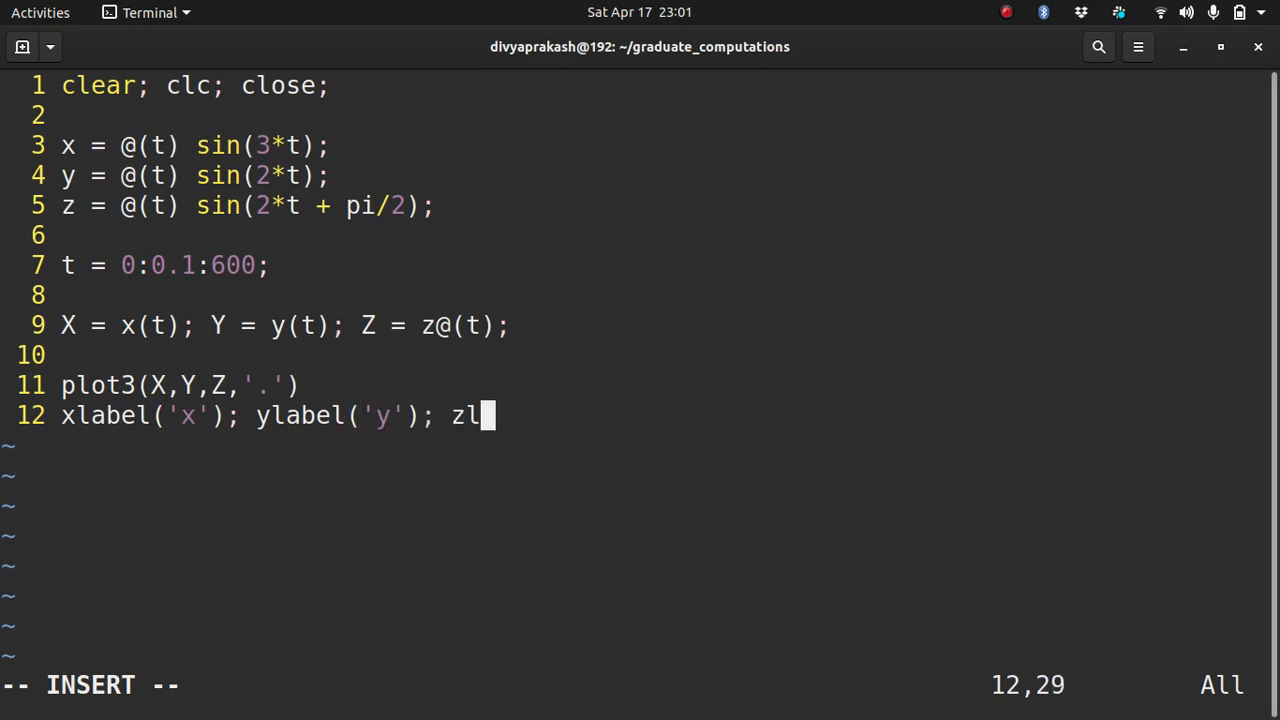
{"action": "type", "text": "abel('"}
{"action": "type", "text": "o"}
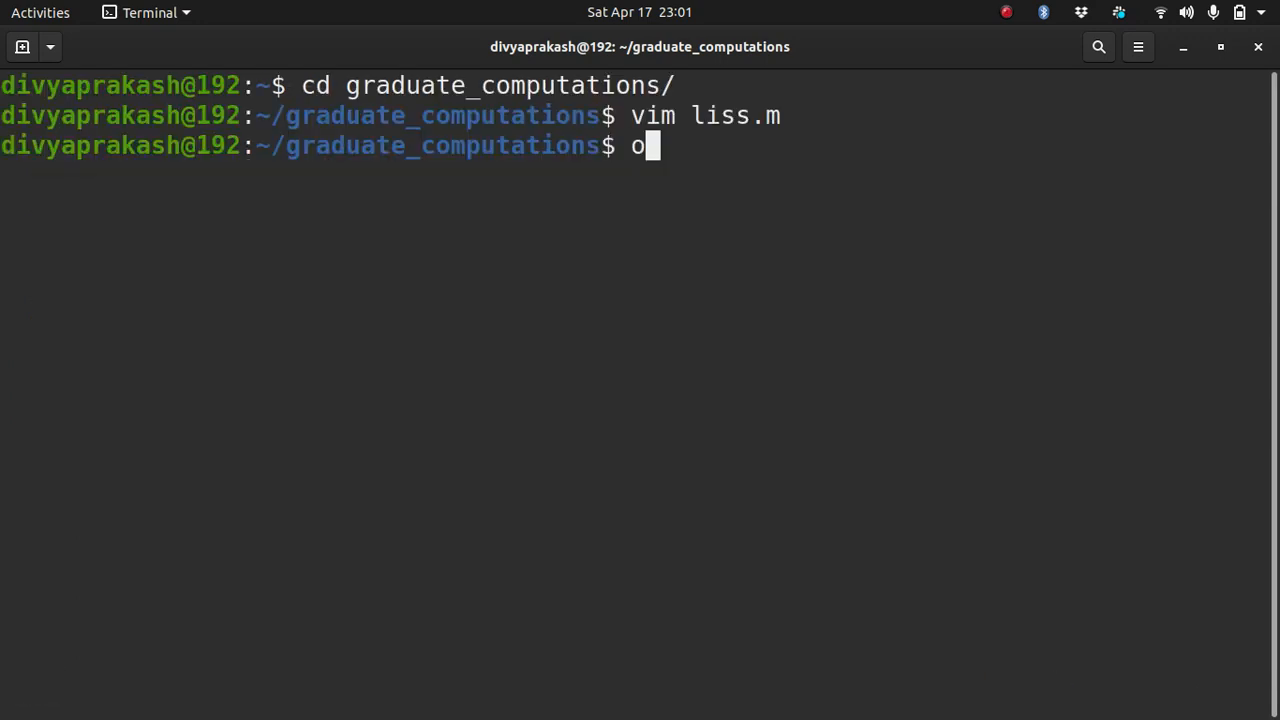
Step: Start Octave, run liss, then reopen liss.m to fix the line-9 parse error and save
{"action": "type", "text": "ctave"}
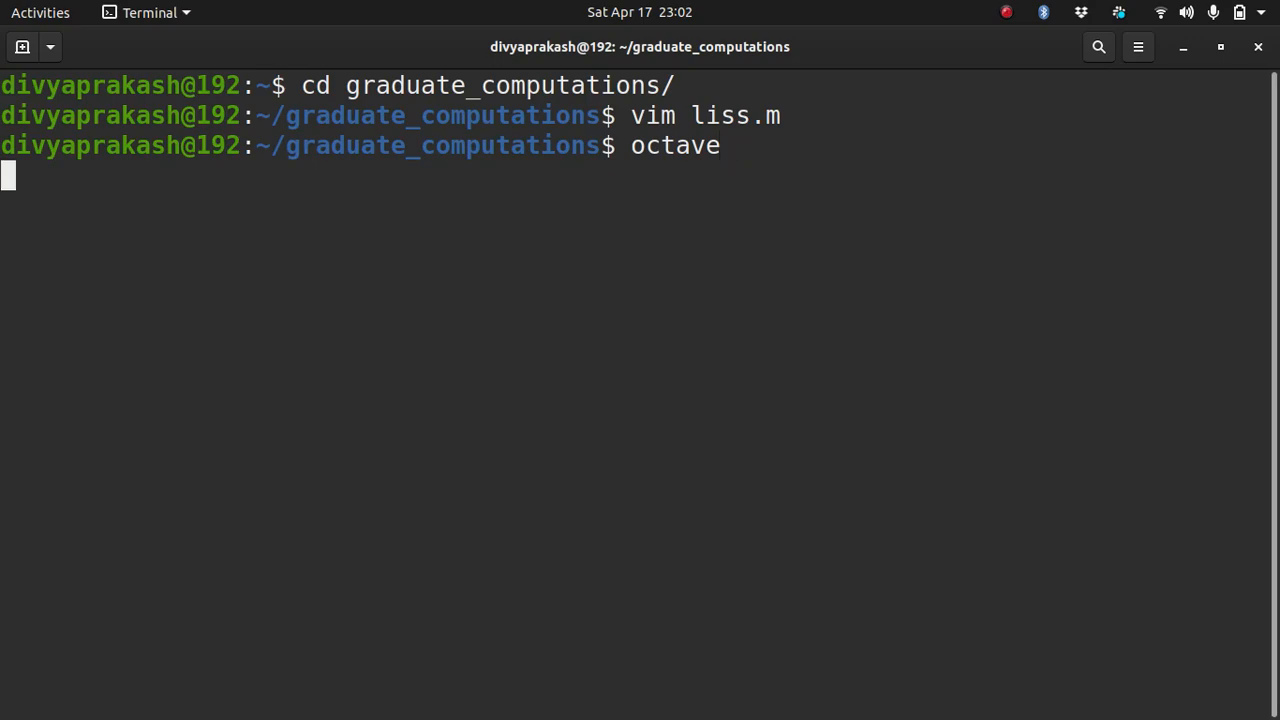
{"action": "type", "text": "liss"}
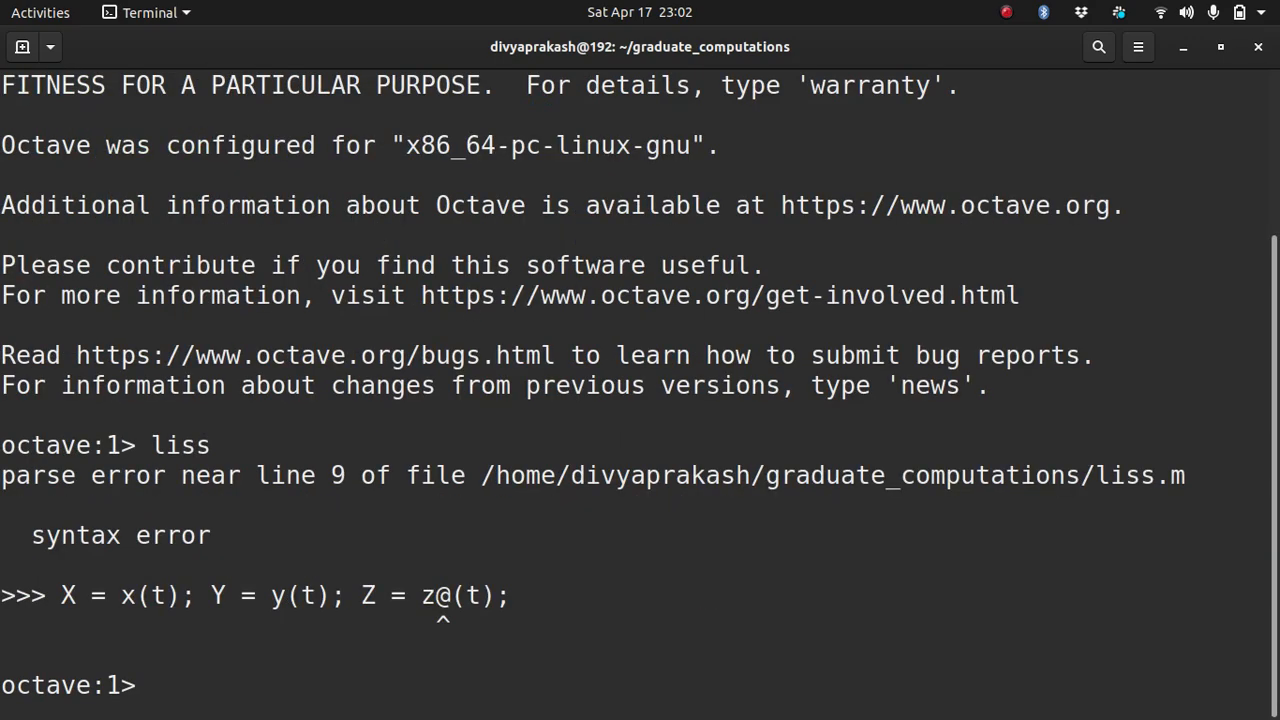
{"action": "type", "text": "liss"}
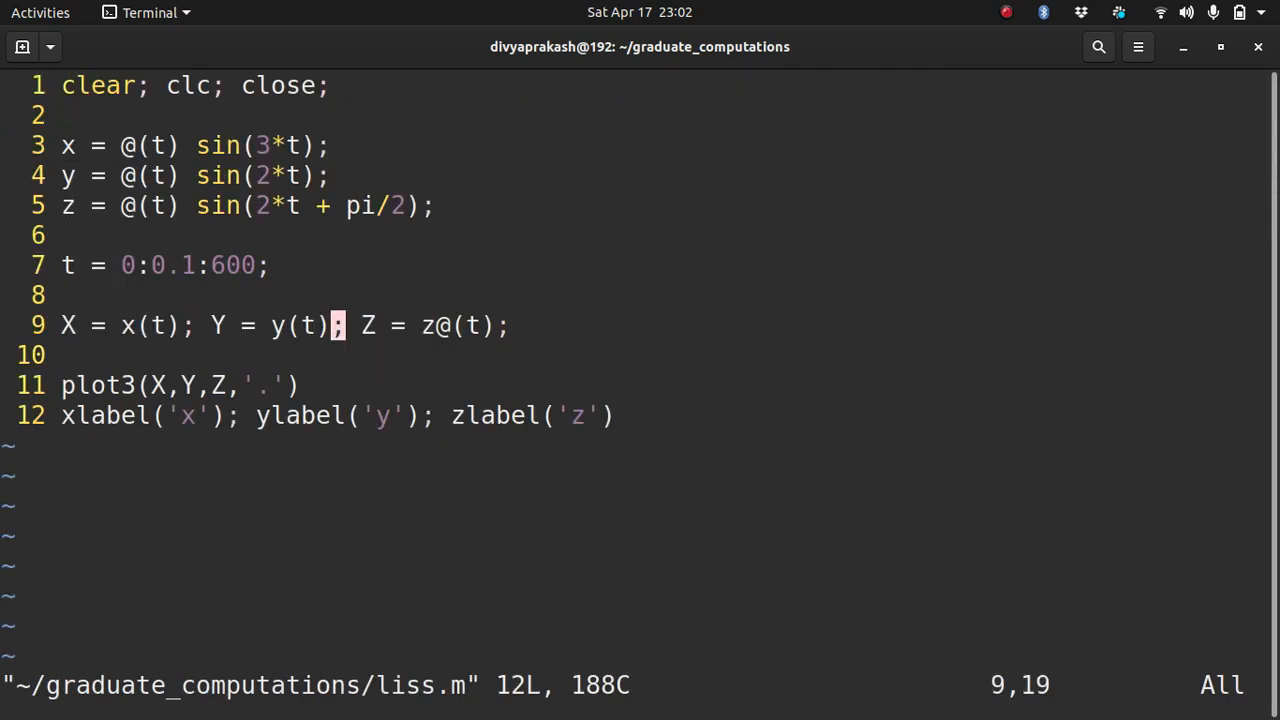
{"action": "type", "text": ":wq"}
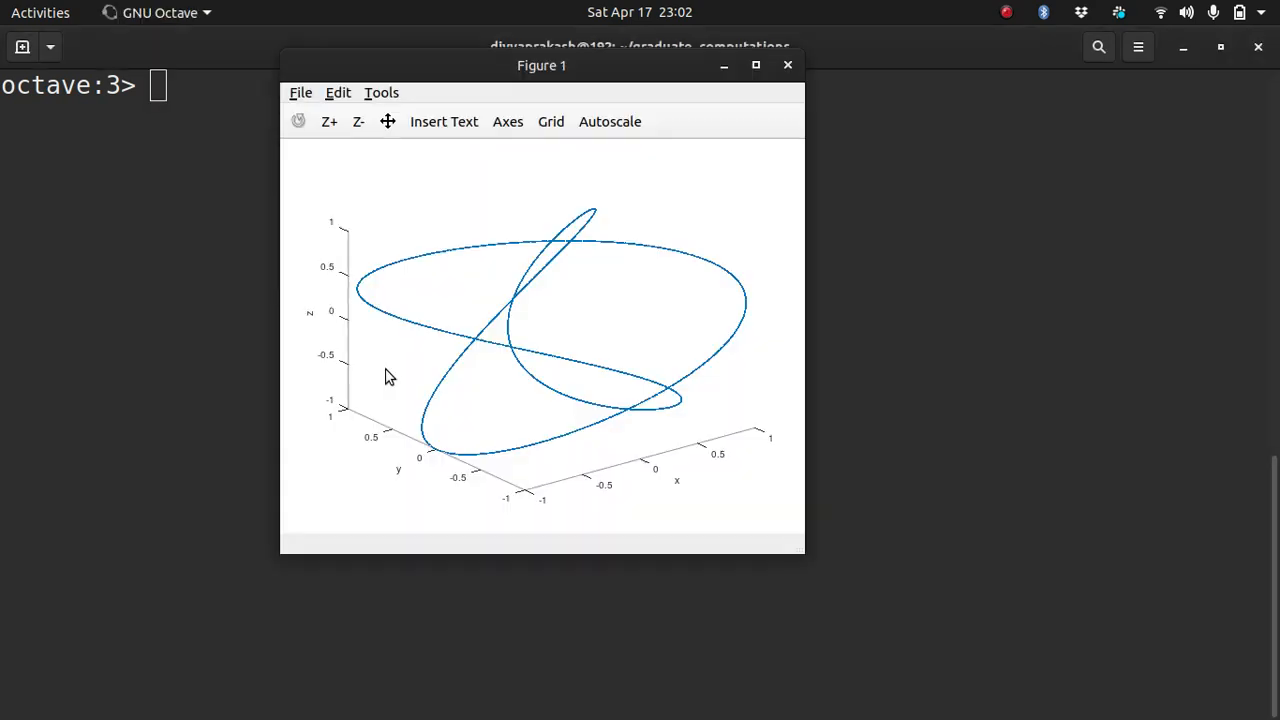
{"action": "mouse_move", "coordinate": [392, 528]}
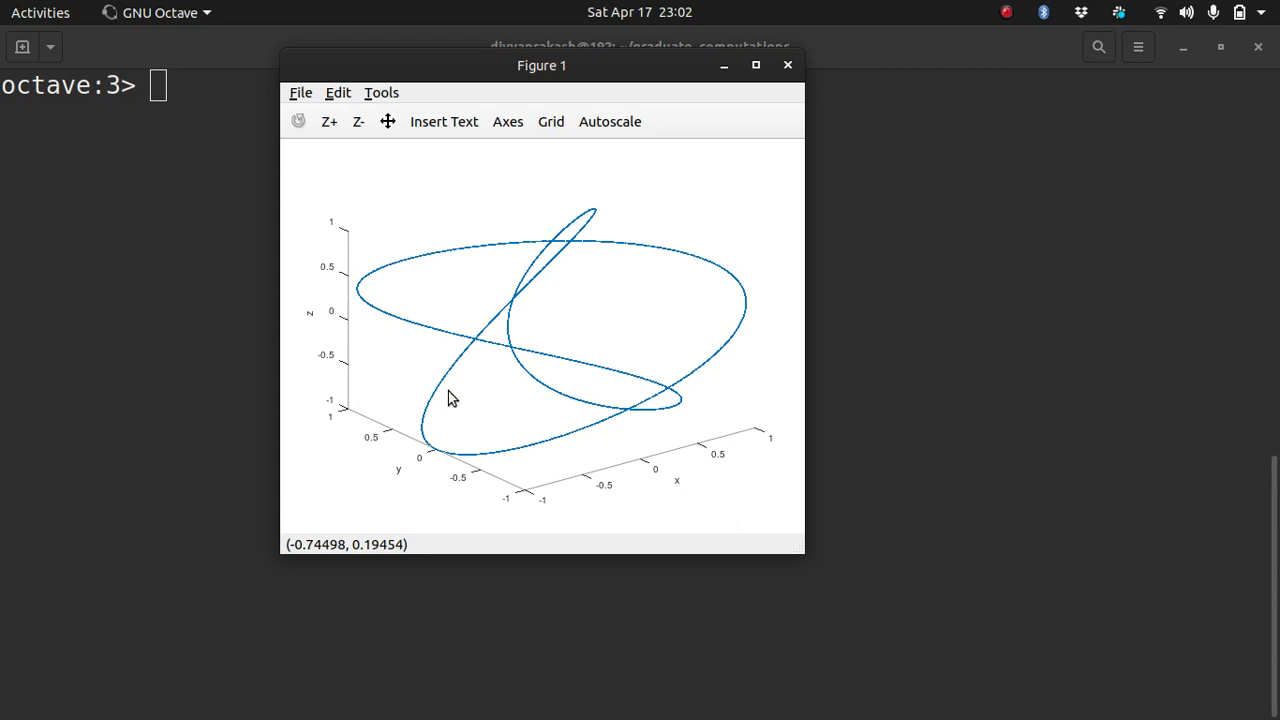
{"action": "mouse_move", "coordinate": [392, 362]}
{"action": "type", "text": "view"}
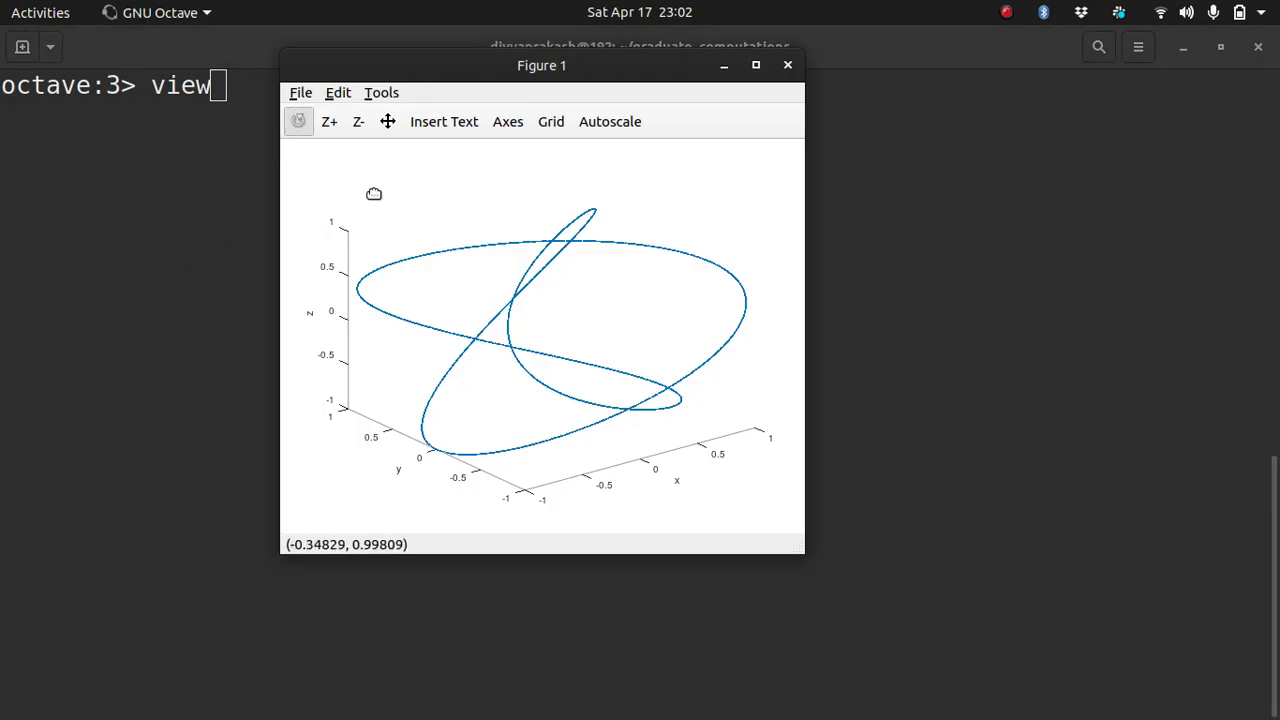
Step: Run view(2) to flatten the figure into a top-down Lissajous view
{"action": "left_click_drag", "start_coordinate": [374, 194], "coordinate": [688, 276]}
{"action": "type", "text": "(2)"}
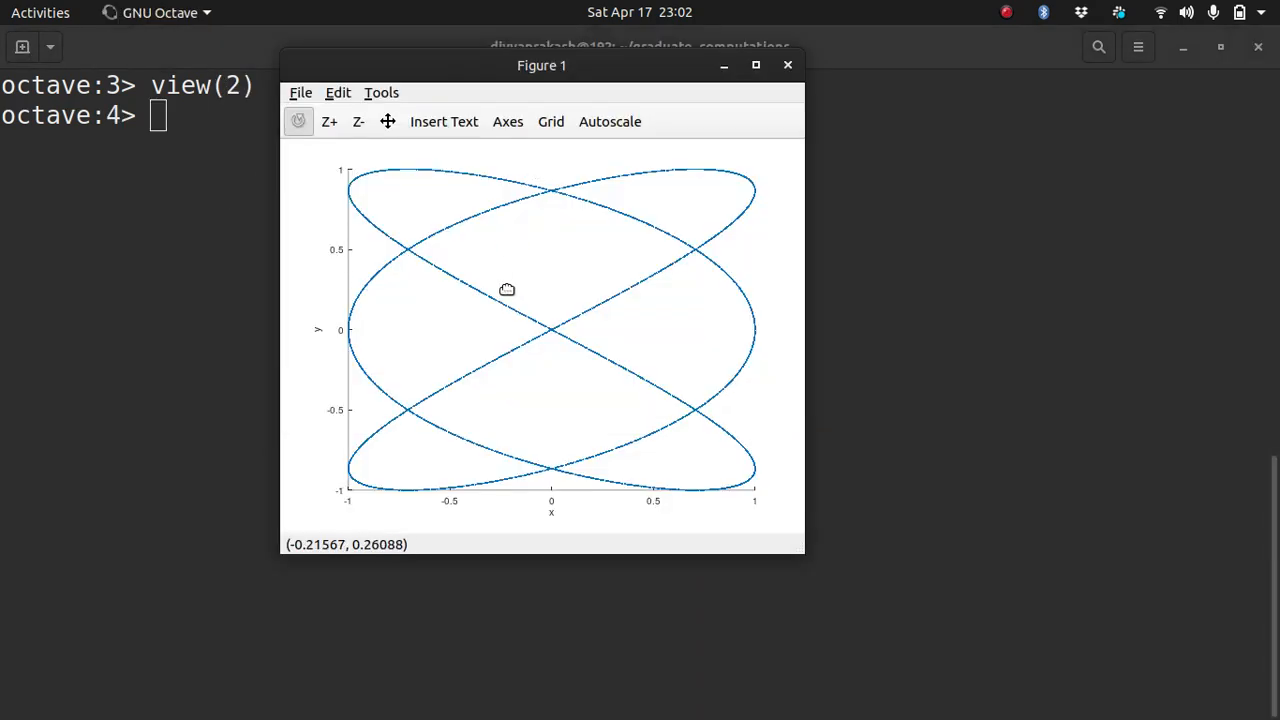
{"action": "mouse_move", "coordinate": [556, 376]}
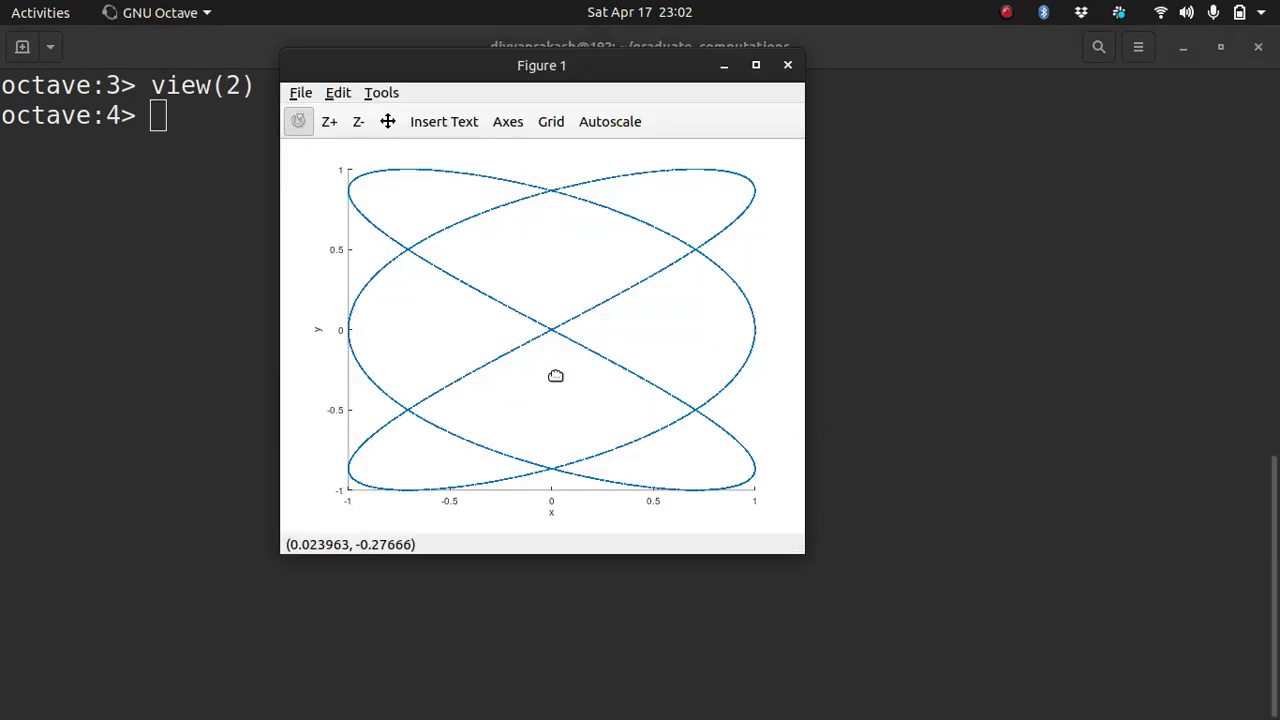
{"action": "left_click", "coordinate": [788, 64]}
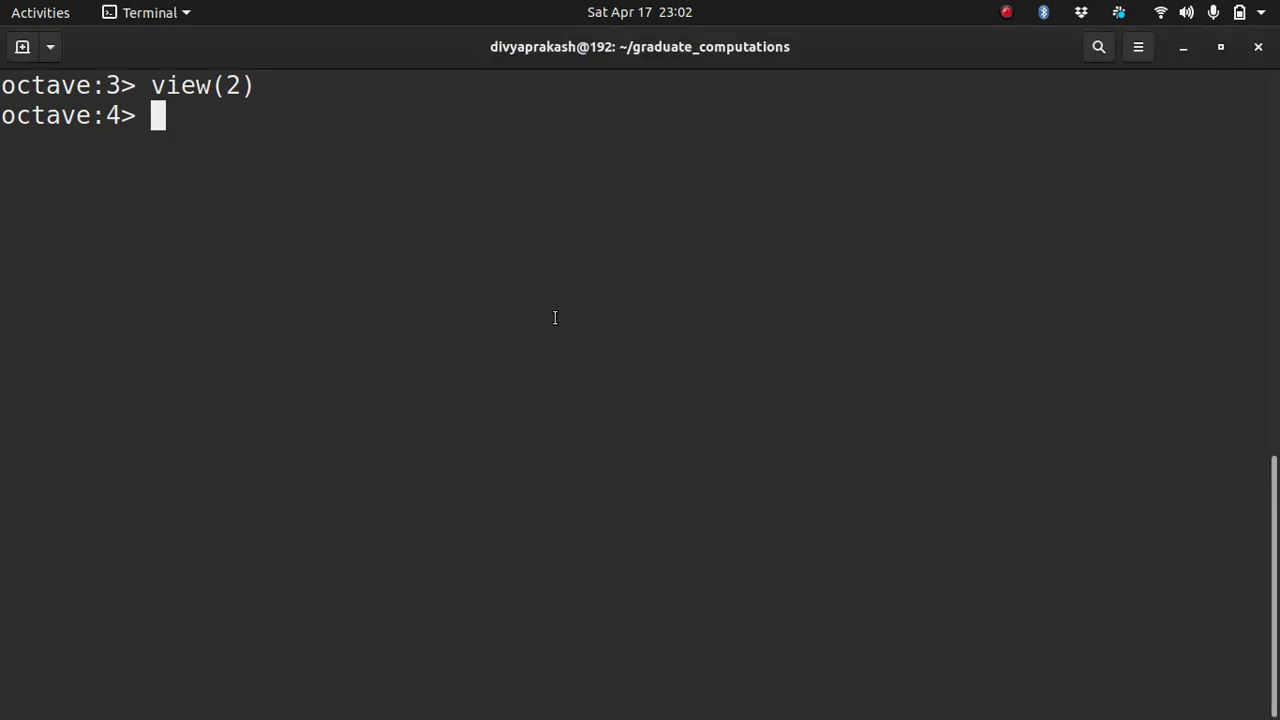
Step: View the Imgur illusion gif beside the Octave figure, then return to liss.m
{"action": "left_click", "coordinate": [186, 12]}
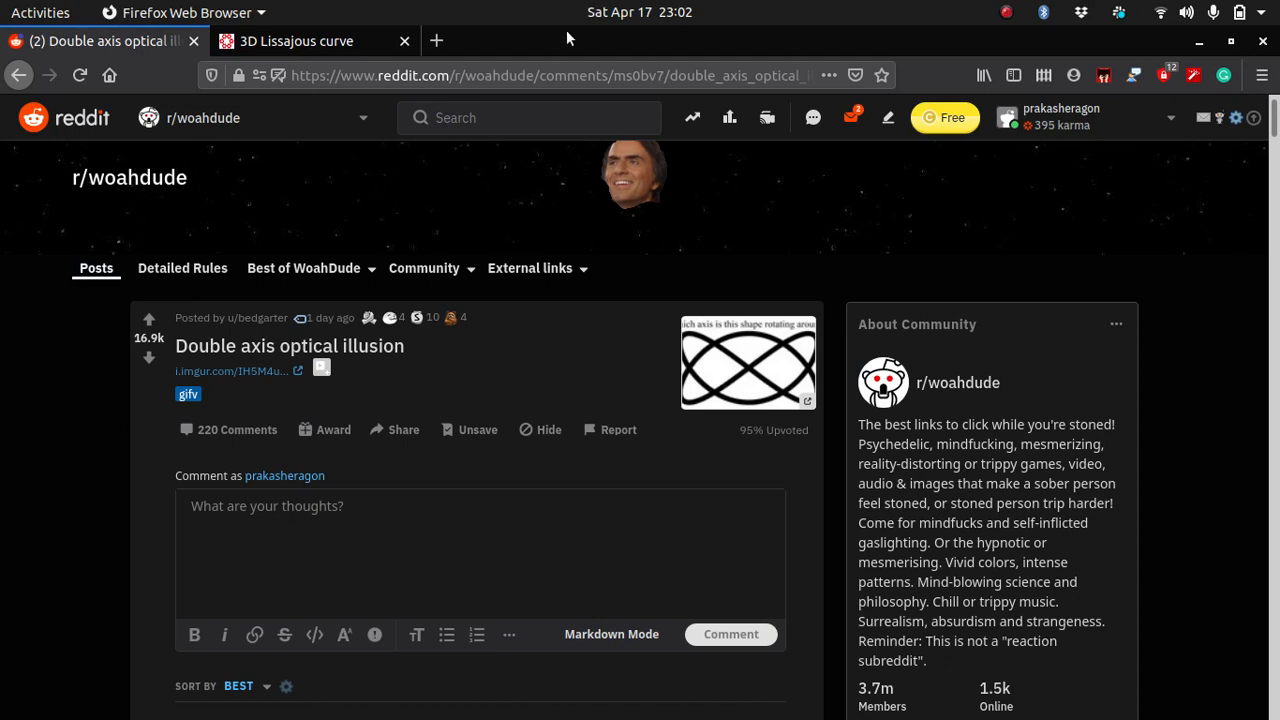
{"action": "mouse_move", "coordinate": [744, 362]}
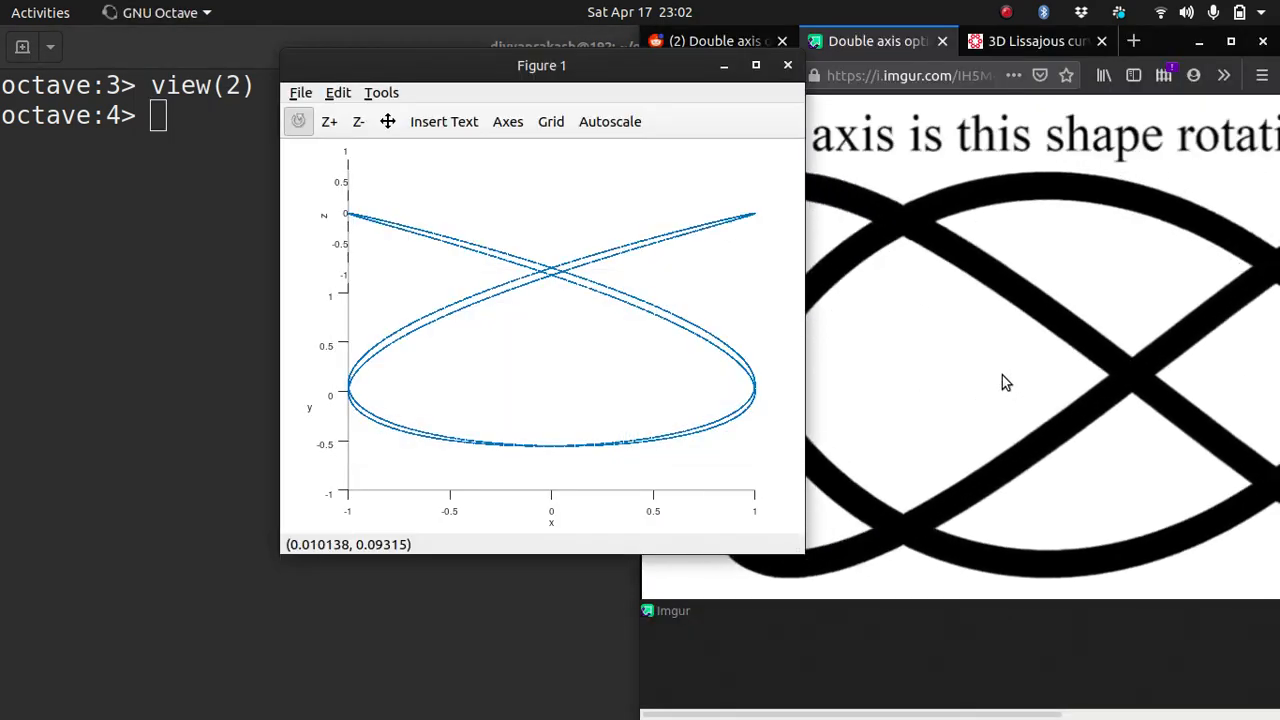
{"action": "left_click", "coordinate": [876, 40]}
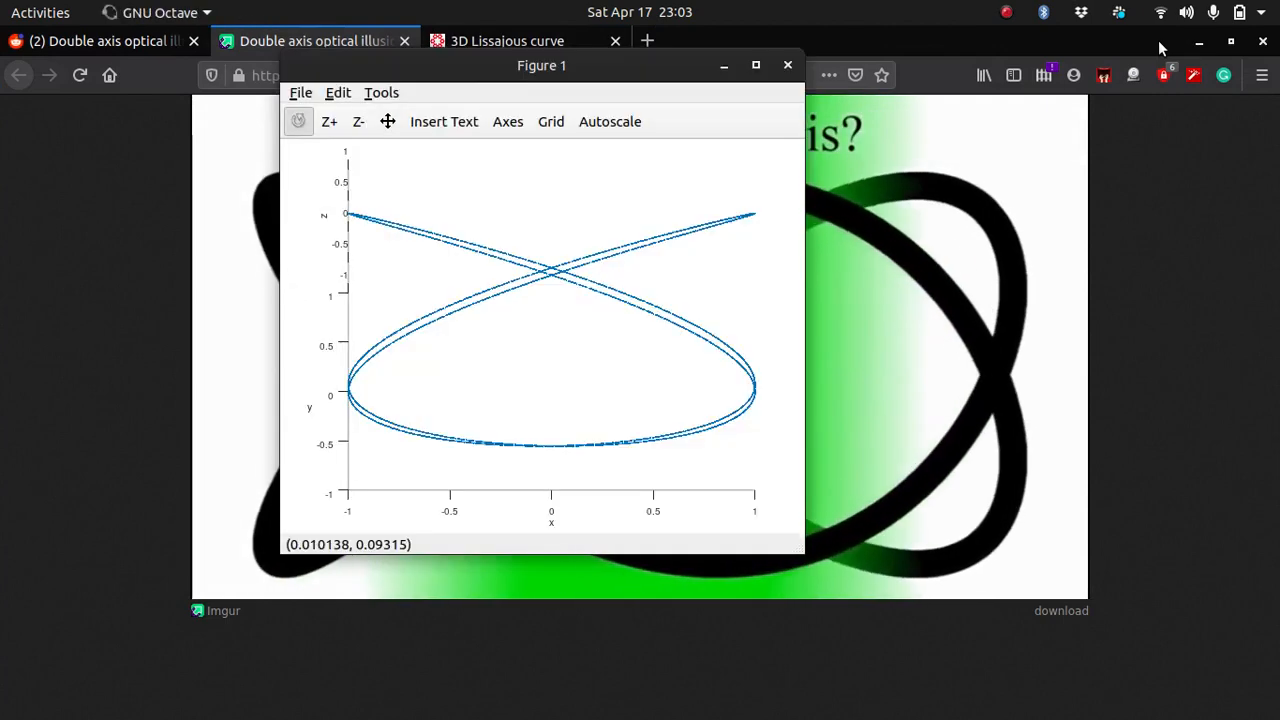
{"action": "left_click", "coordinate": [788, 64]}
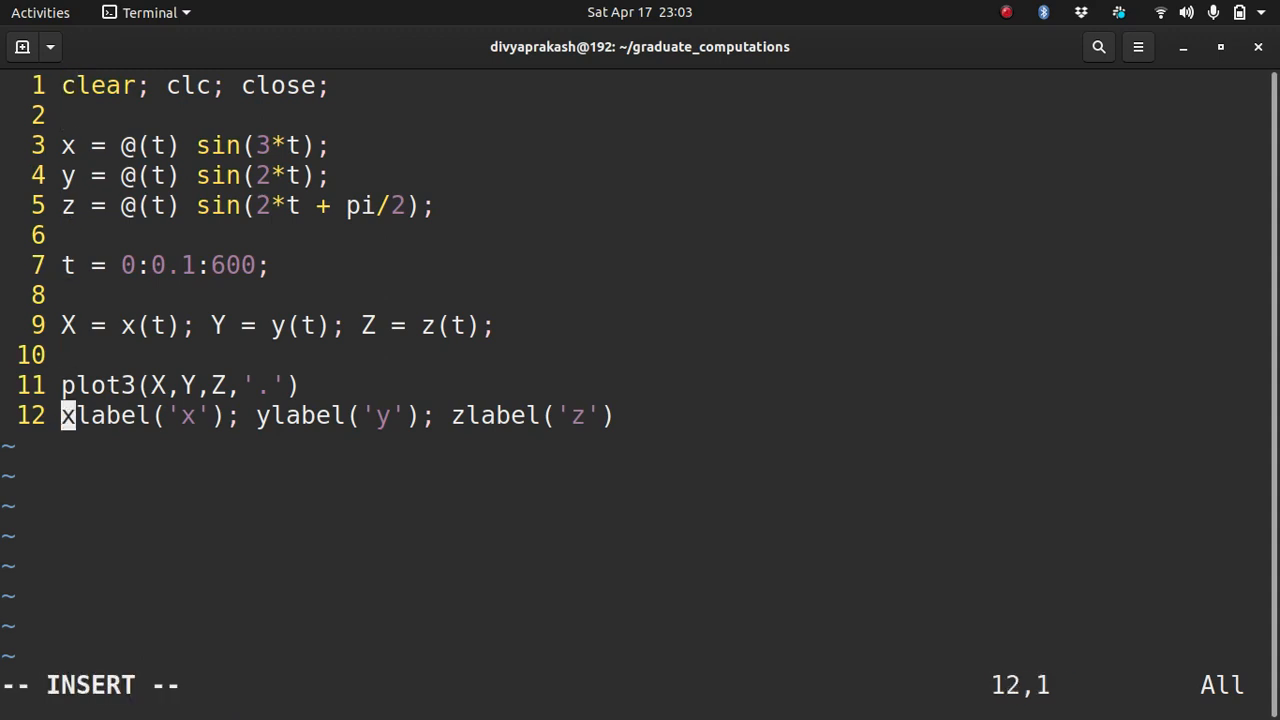
Step: Add a blank line 14 below the axis labels and switch to Firefox
{"action": "key", "text": "Return"}
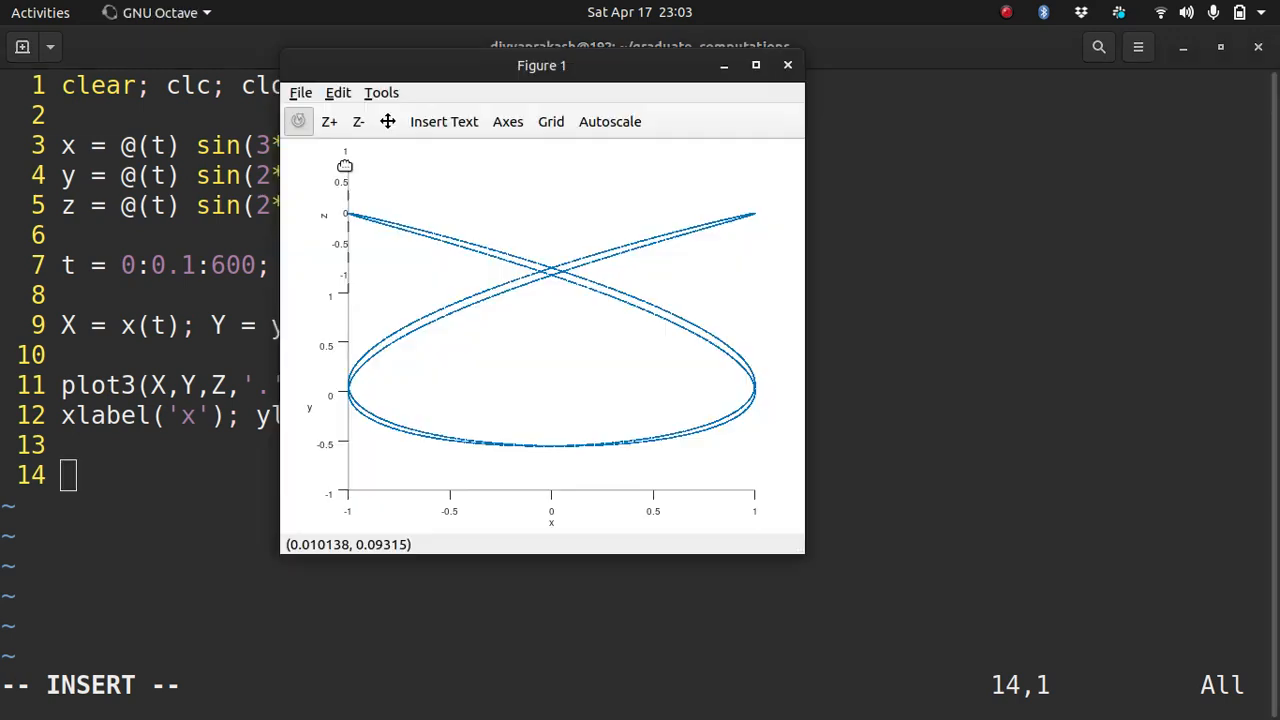
{"action": "mouse_move", "coordinate": [542, 400]}
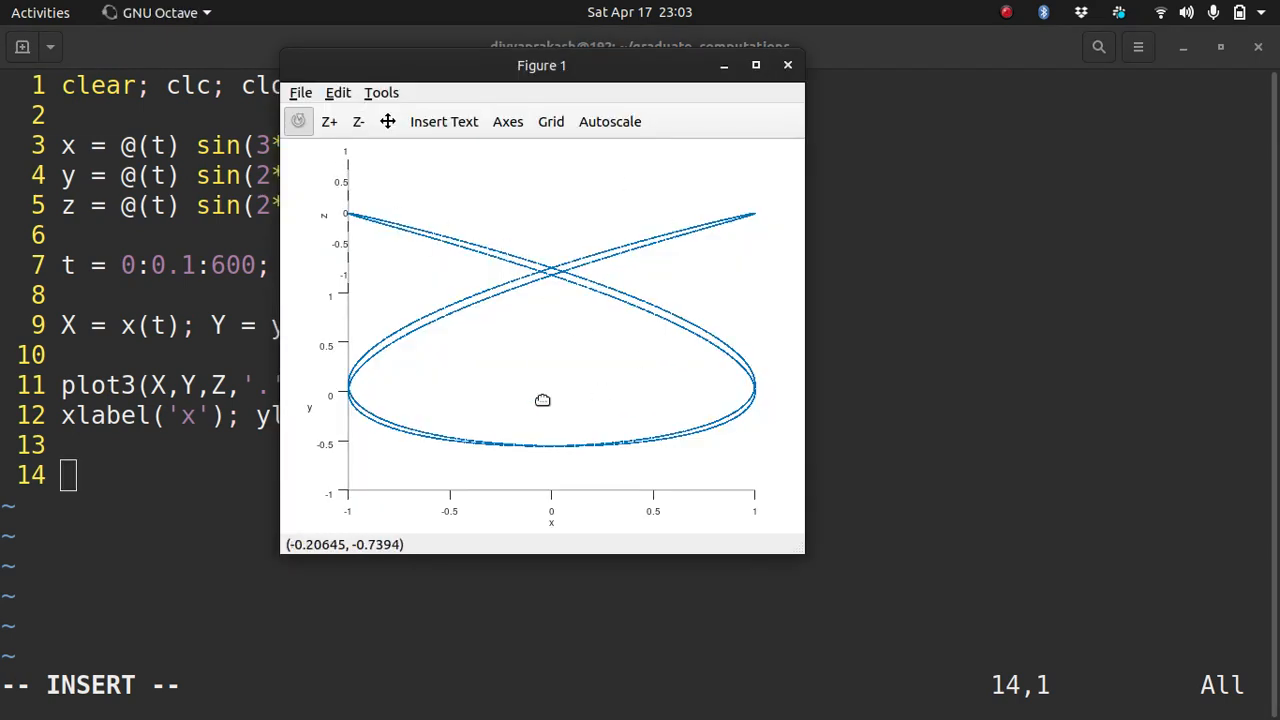
{"action": "key", "text": "alt+Tab"}
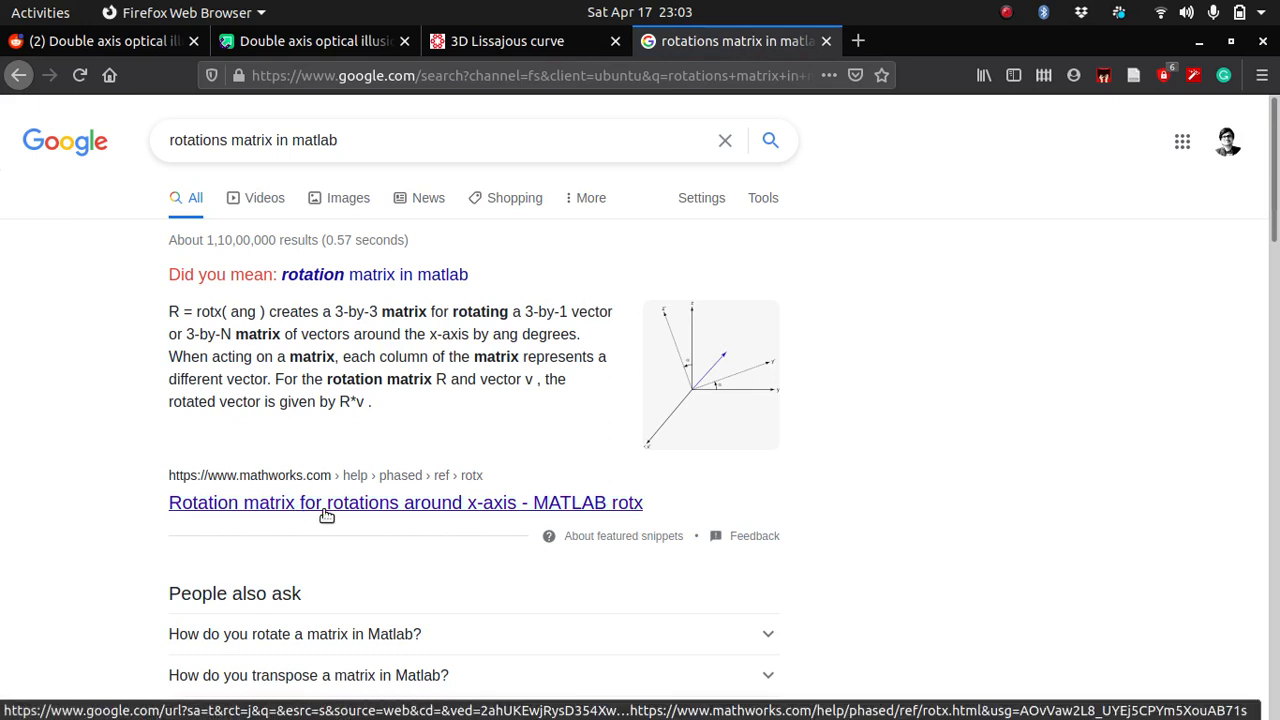
Step: Go to the MATLAB rotx documentation from the Google results
{"action": "left_click", "coordinate": [406, 502]}
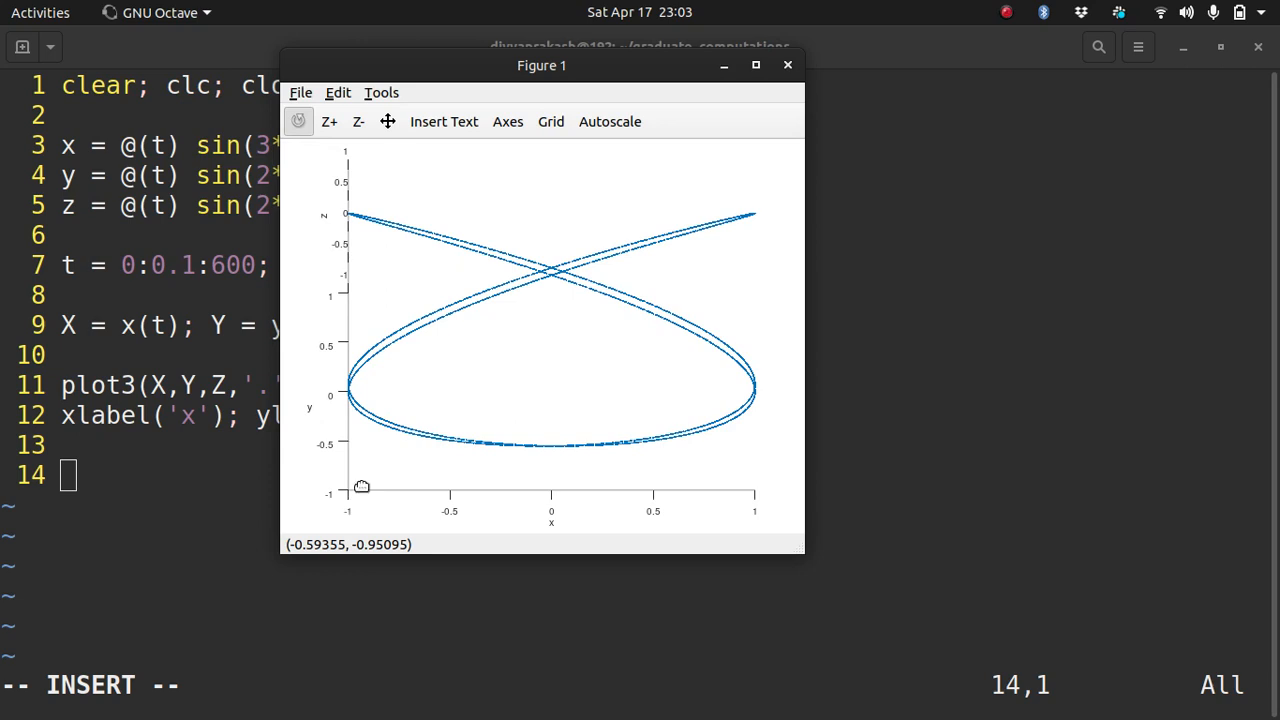
{"action": "mouse_move", "coordinate": [348, 504]}
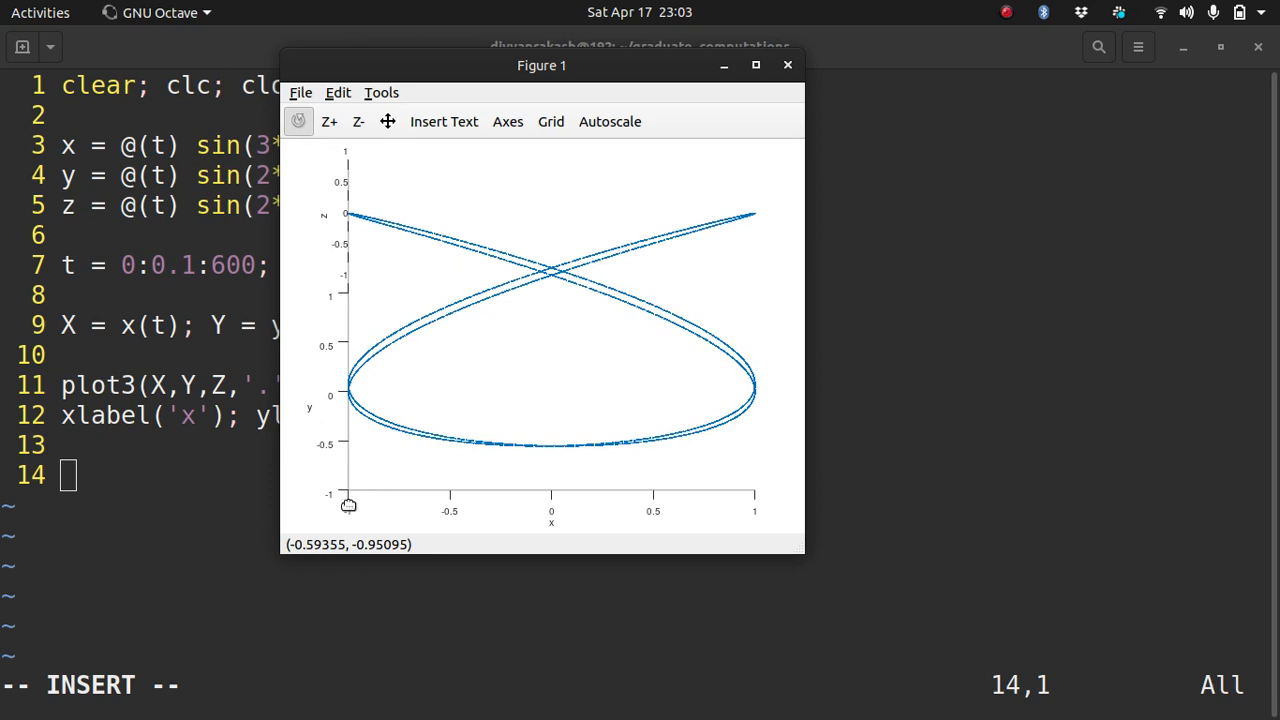
{"action": "mouse_move", "coordinate": [668, 512]}
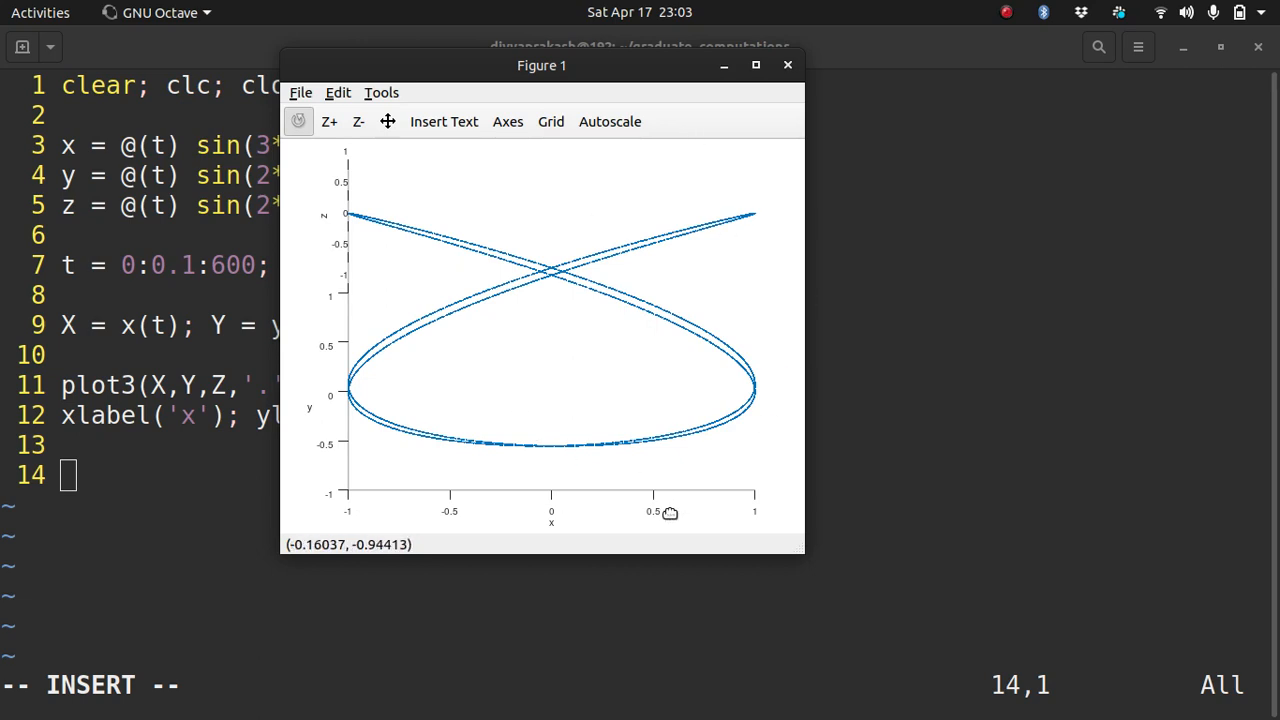
{"action": "mouse_move", "coordinate": [400, 496]}
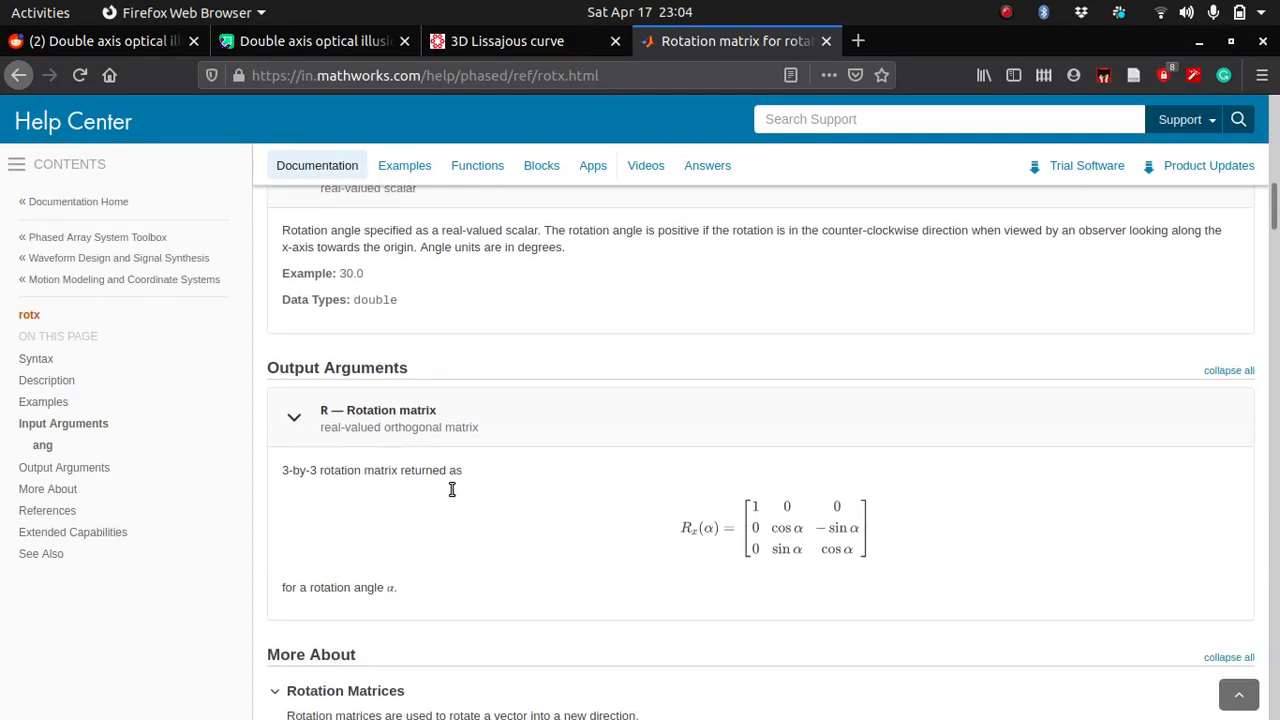
Step: Scroll to the Rotation Matrices section showing Rx, Ry and Rz
{"action": "scroll", "scroll_direction": "down", "scroll_amount": 3}
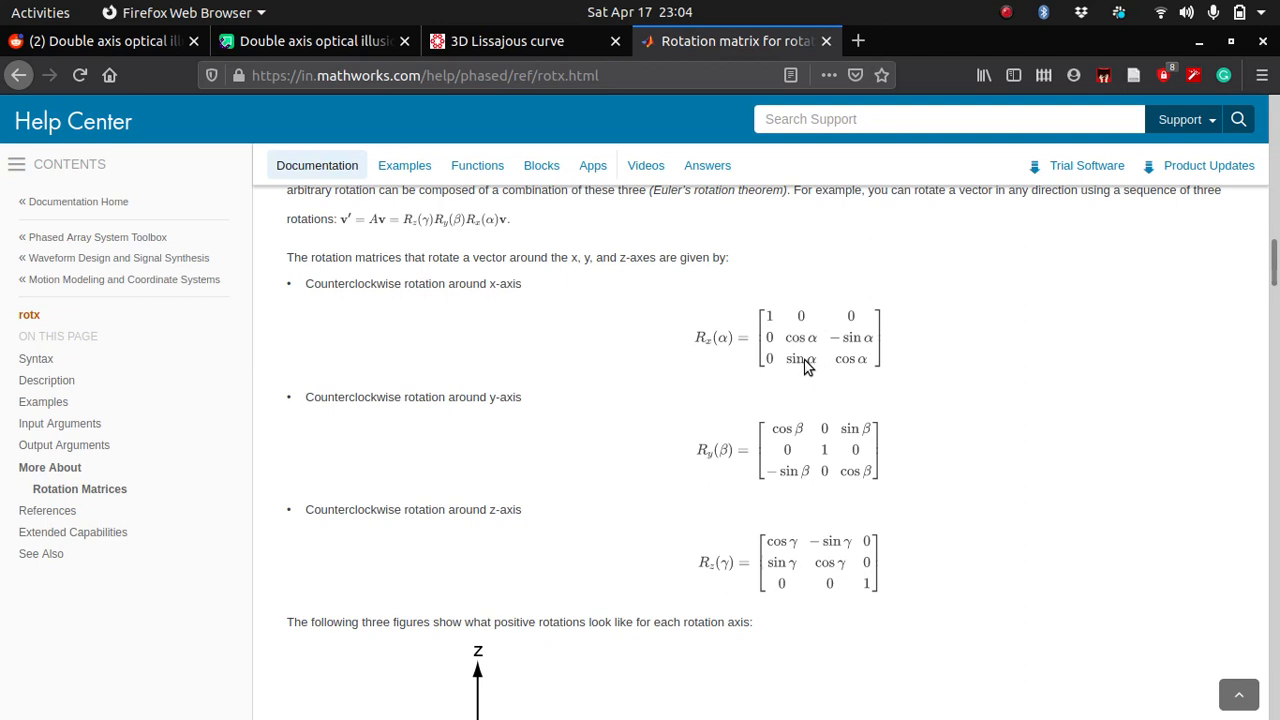
{"action": "mouse_move", "coordinate": [844, 374]}
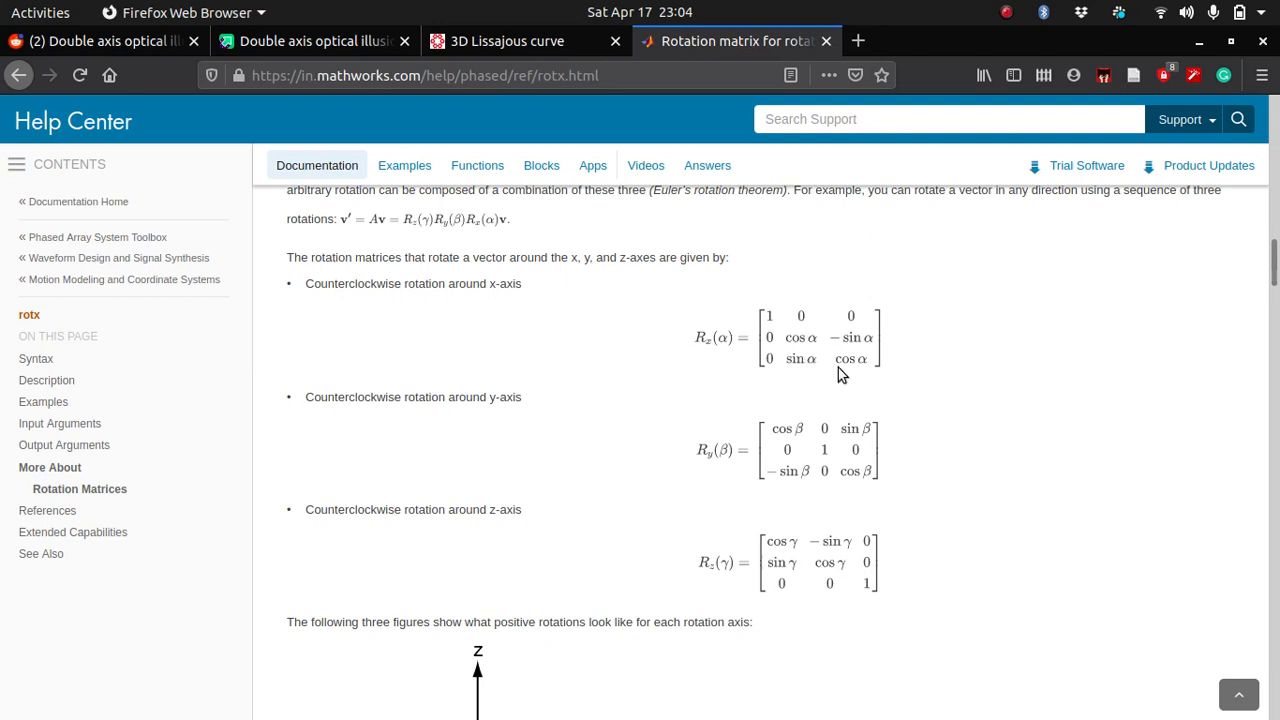
{"action": "mouse_move", "coordinate": [876, 360]}
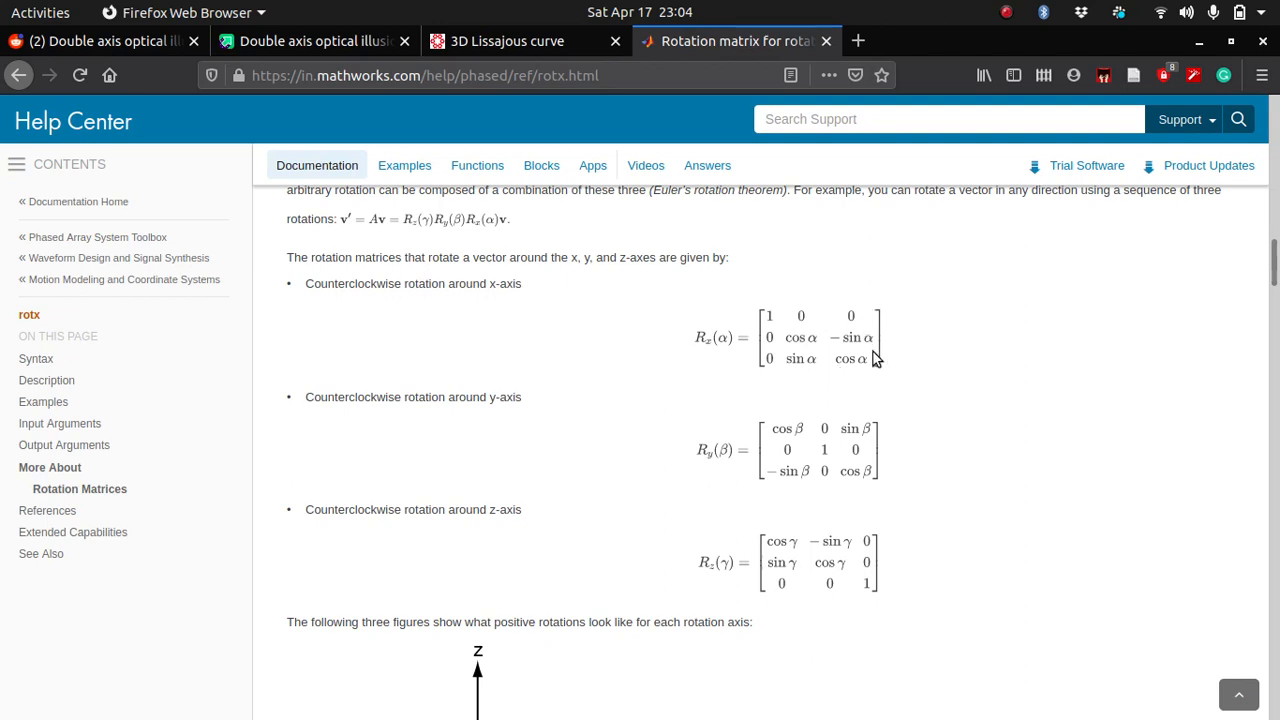
{"action": "mouse_move", "coordinate": [520, 432]}
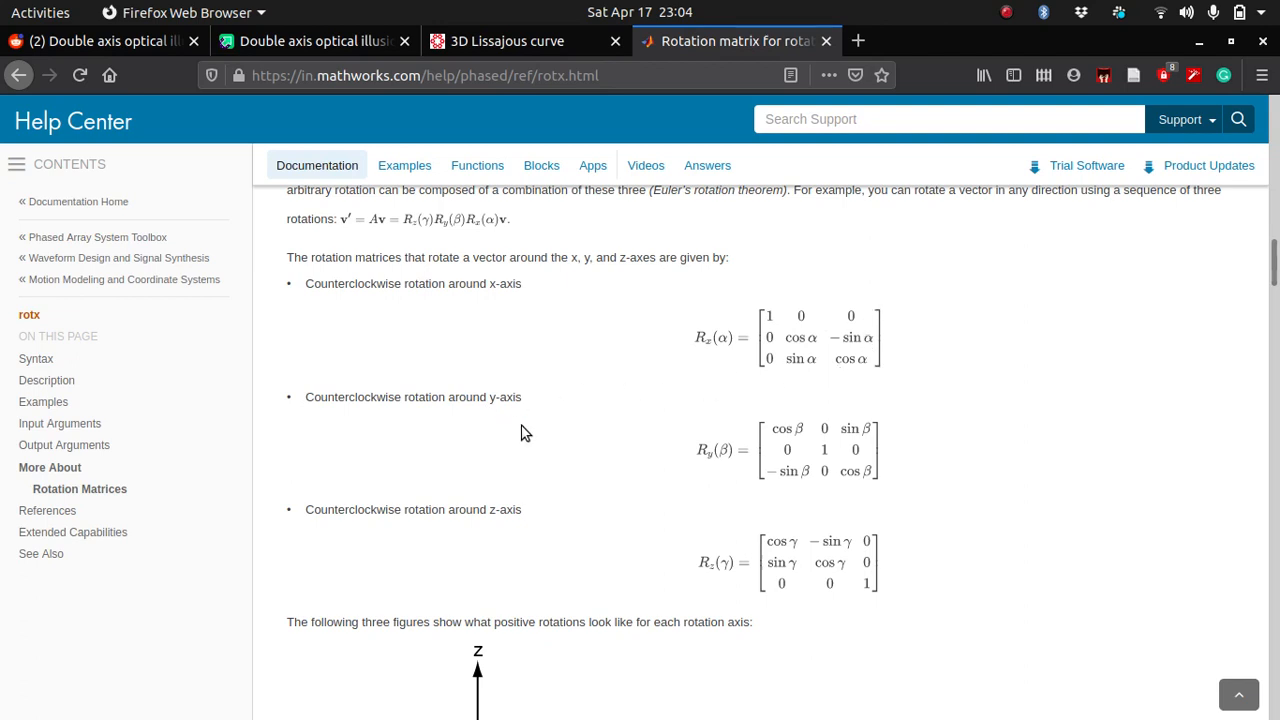
{"action": "mouse_move", "coordinate": [834, 496]}
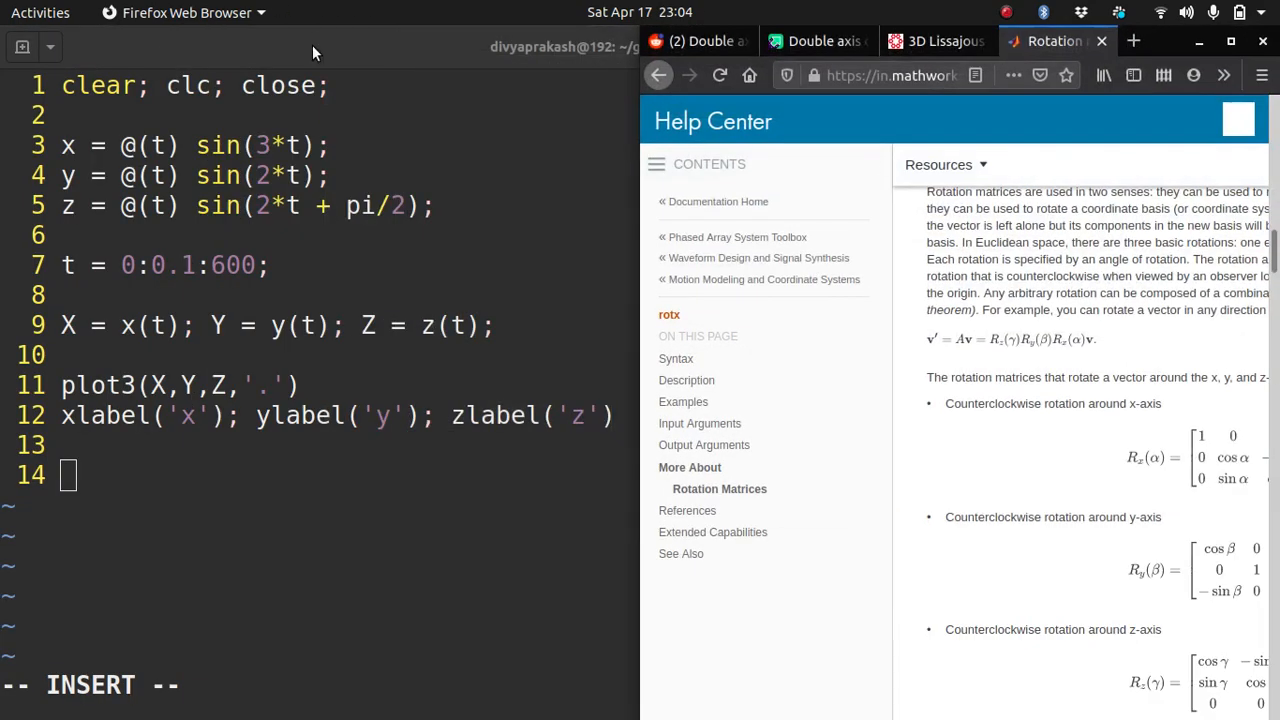
Step: Define Rx = @(a) [1 0 0; 0 cos(a) -sin(a); 0 sin(a) cos(a)] from the MathWorks formula
{"action": "left_click", "coordinate": [300, 46]}
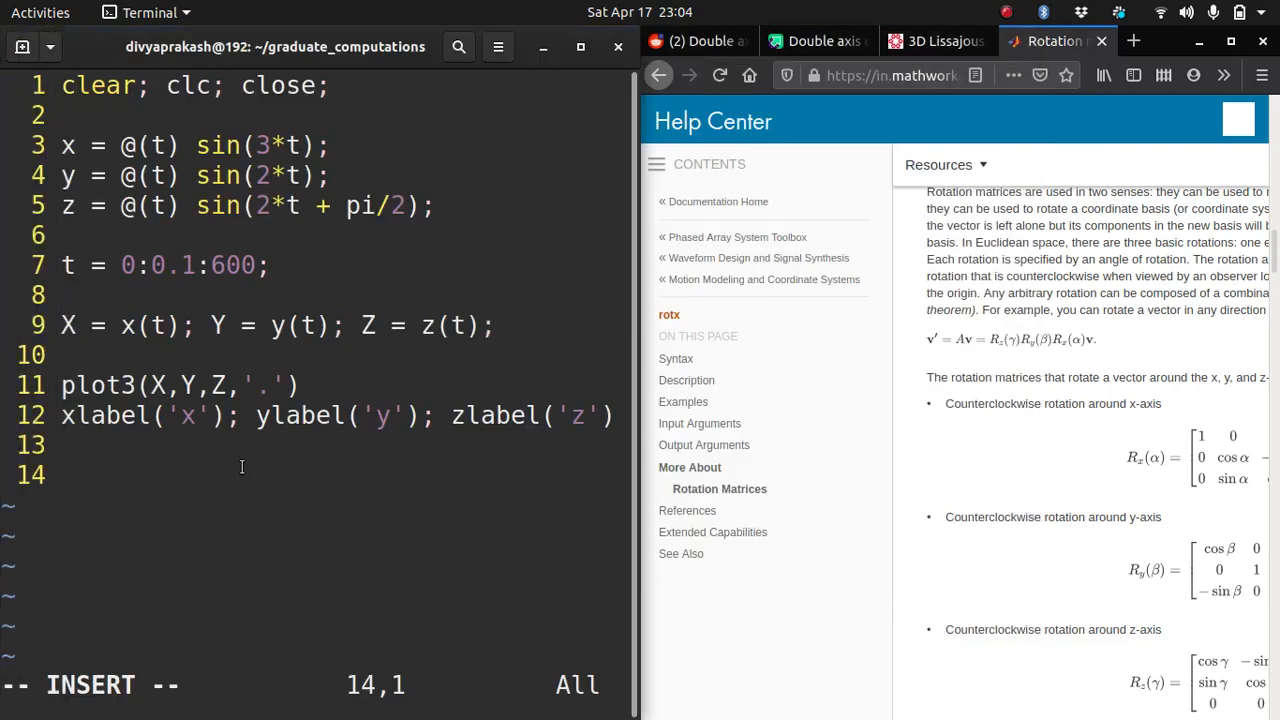
{"action": "type", "text": "Rx ="}
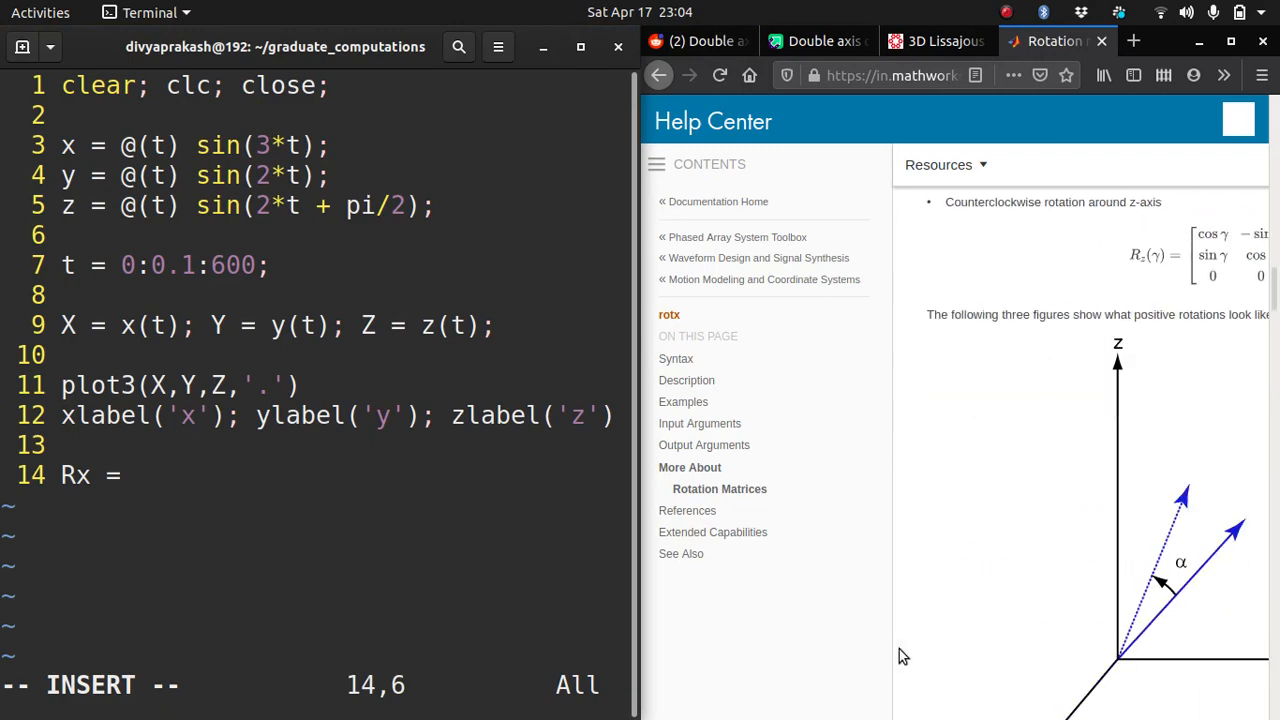
{"action": "scroll", "scroll_direction": "down", "scroll_amount": 3}
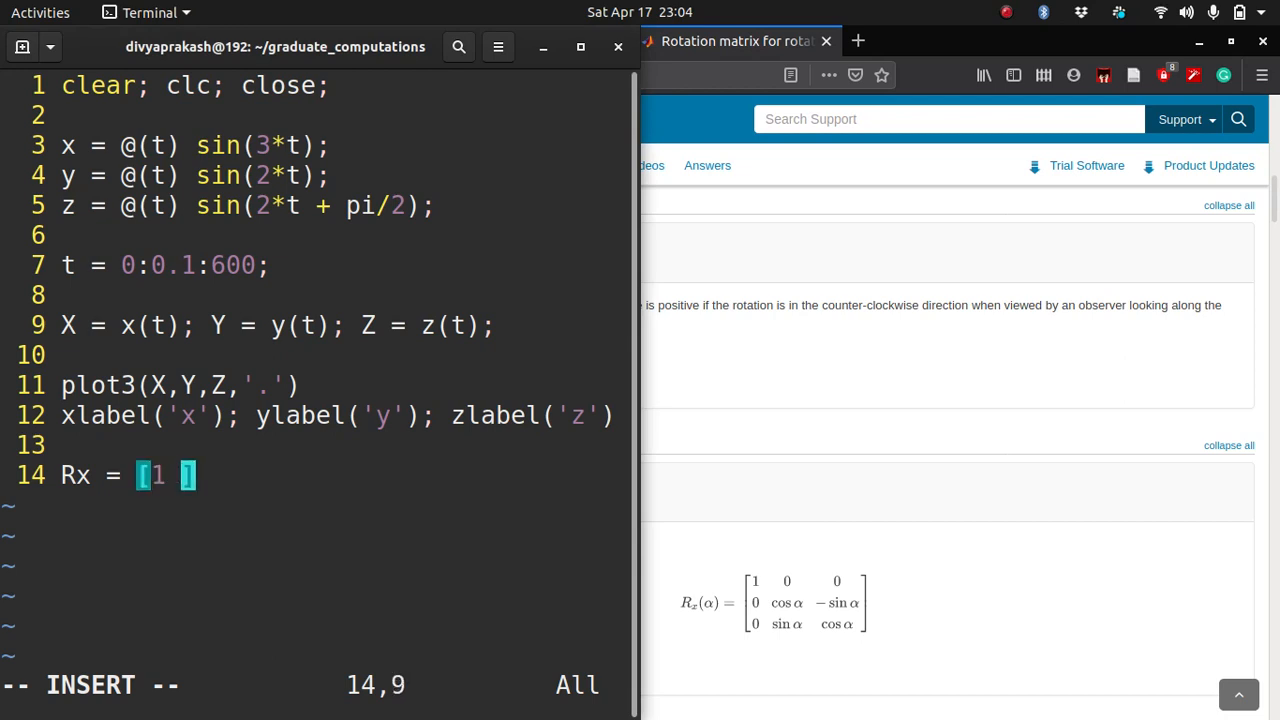
{"action": "type", "text": "0 0;"}
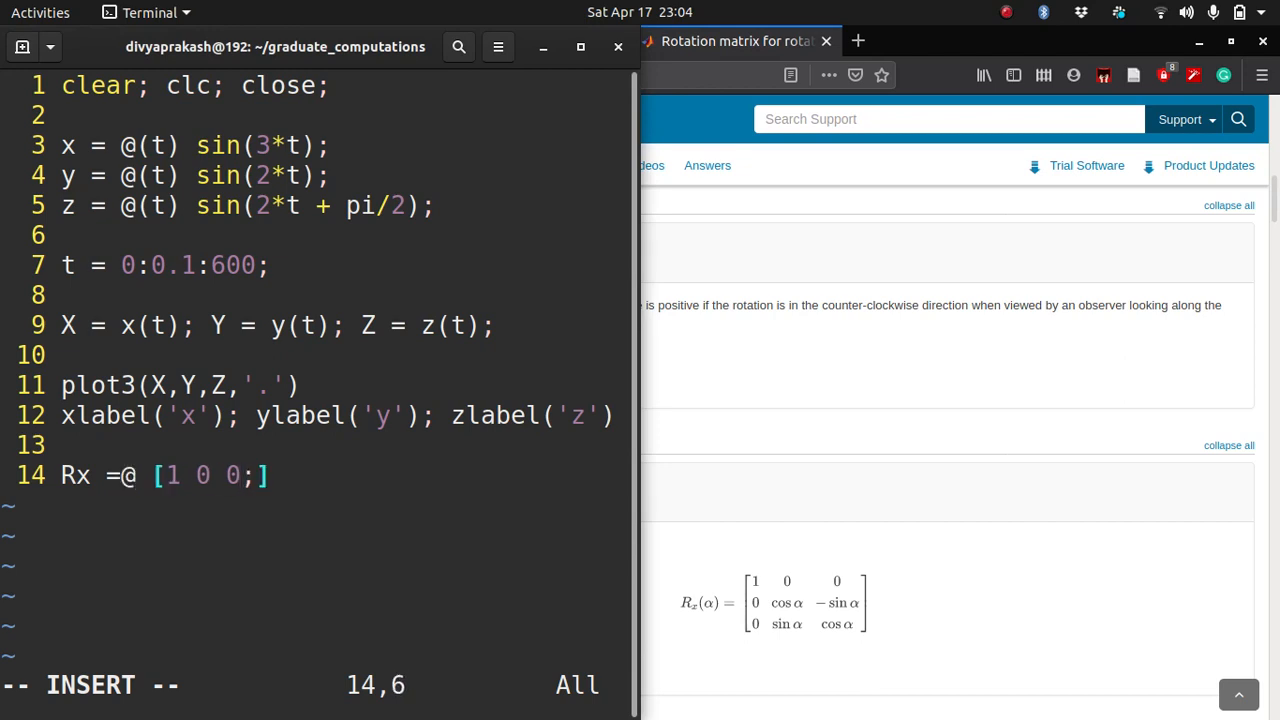
{"action": "type", "text": "(th"}
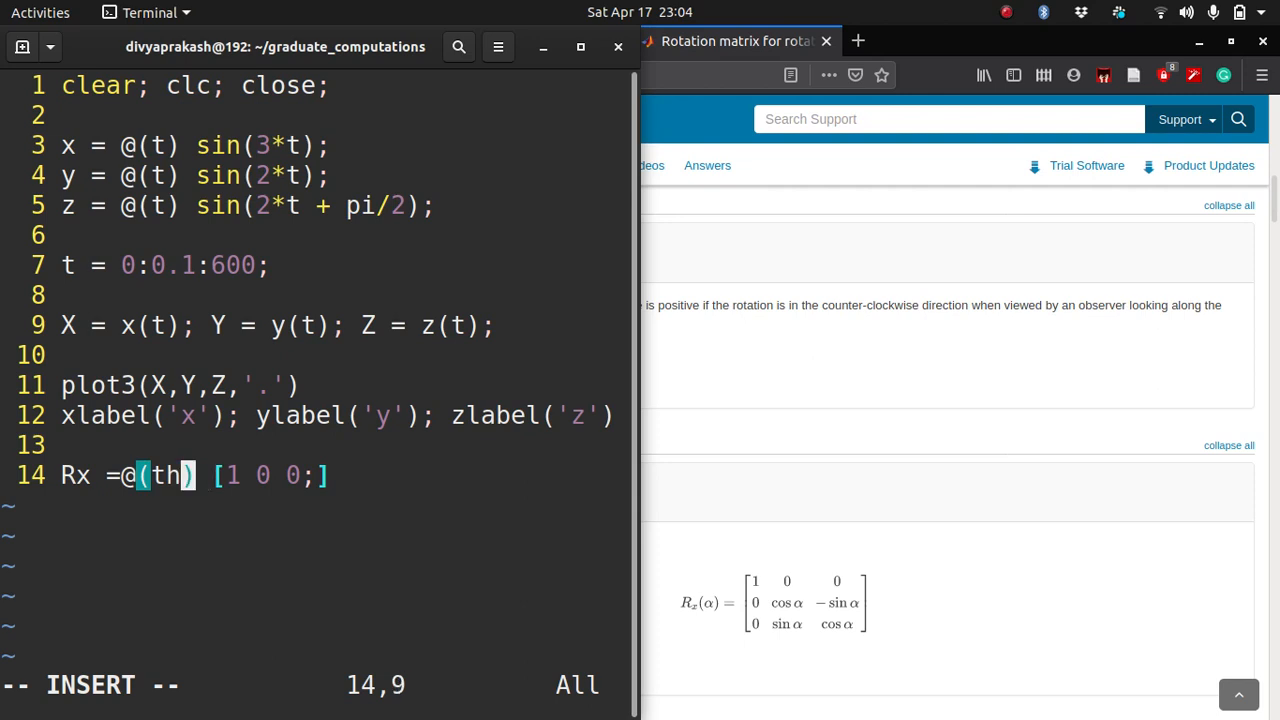
{"action": "key", "text": "BackSpace"}
{"action": "type", "text": "a"}
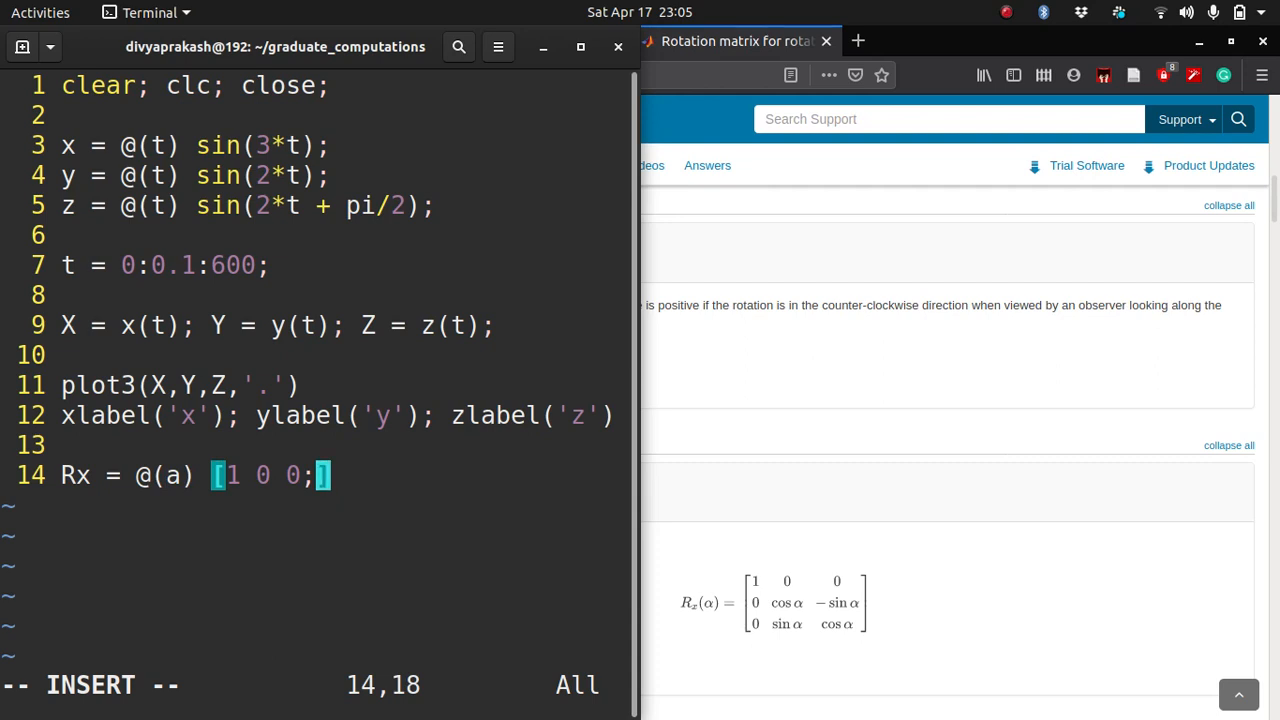
{"action": "type", "text": "0 cos("}
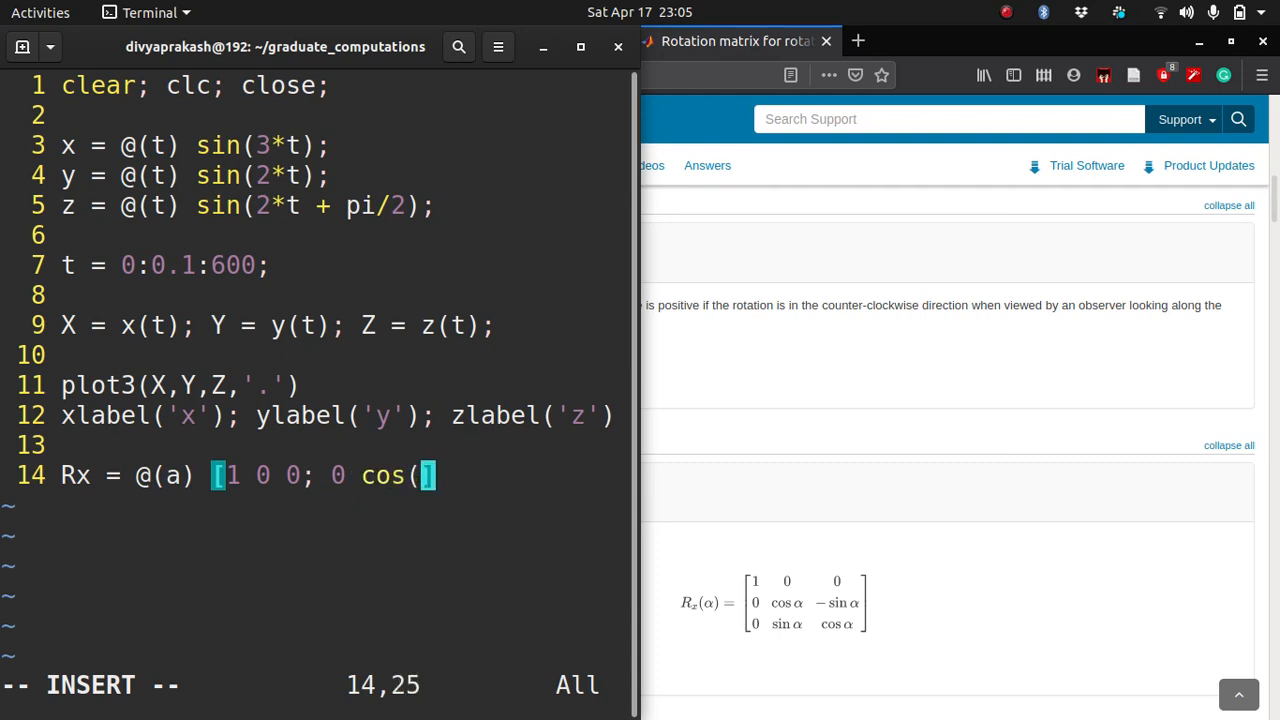
{"action": "type", "text": "a) -"}
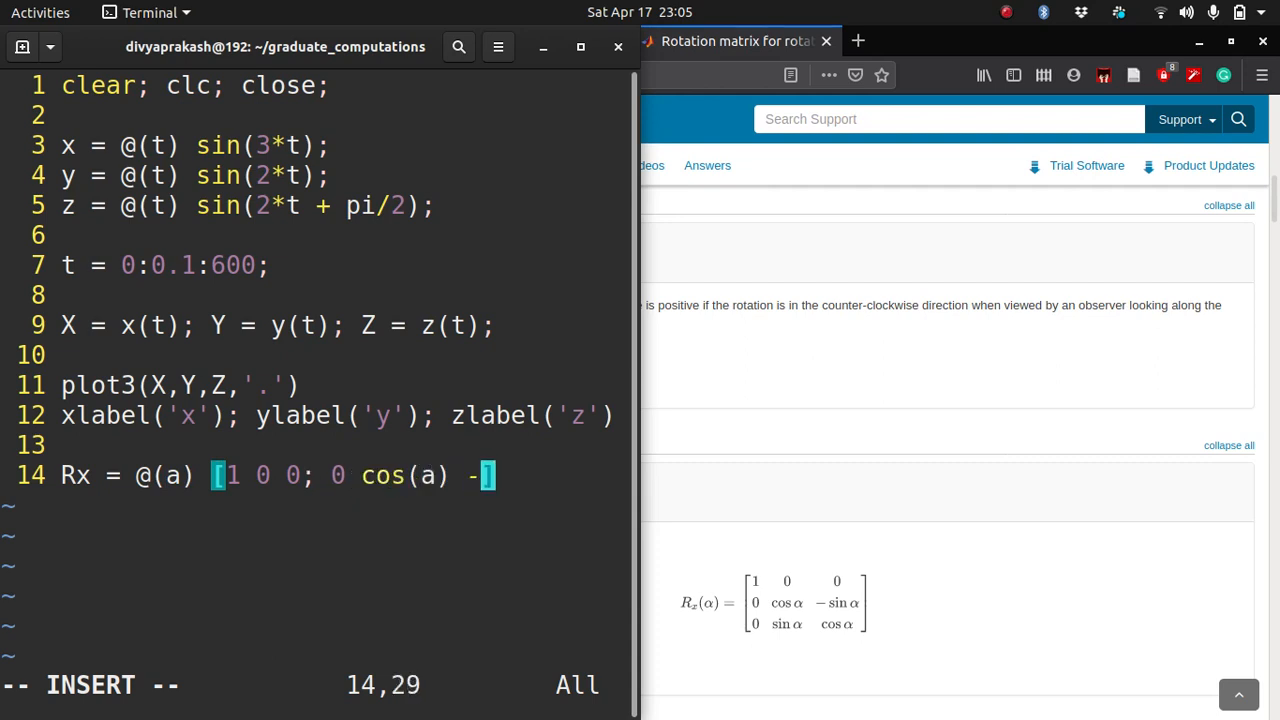
{"action": "type", "text": "sin(a);"}
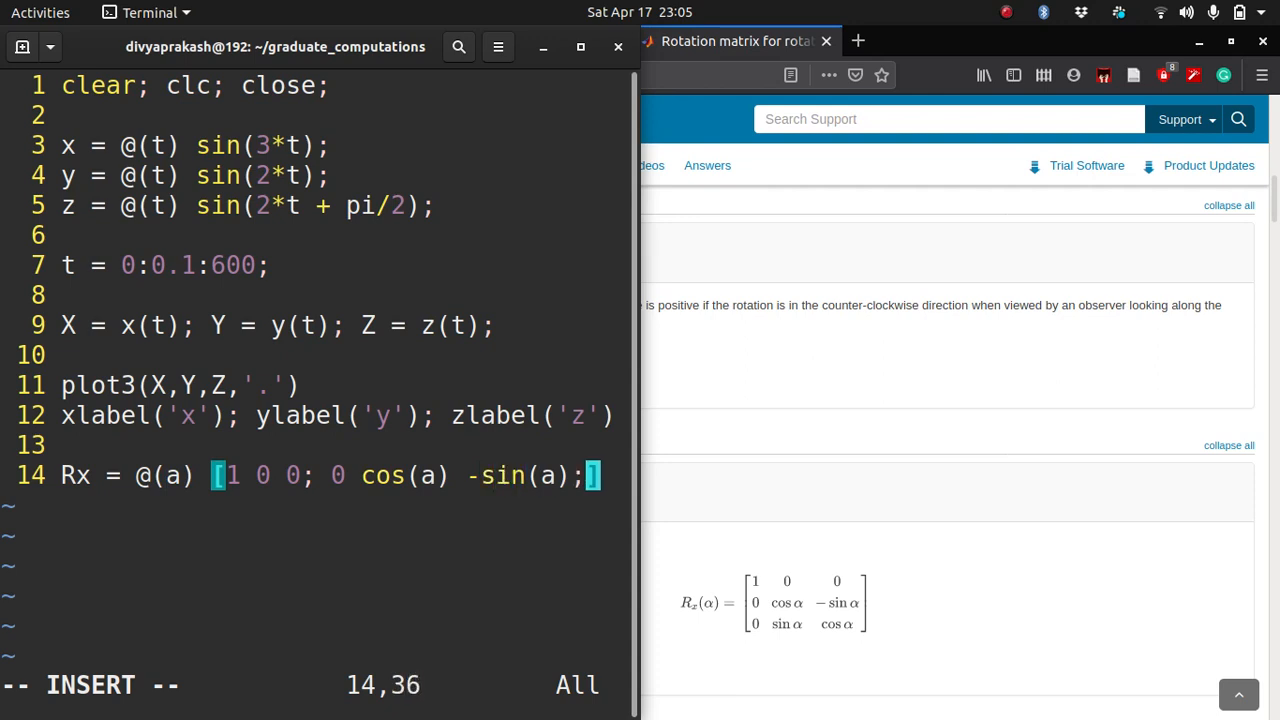
{"action": "type", "text": "0"}
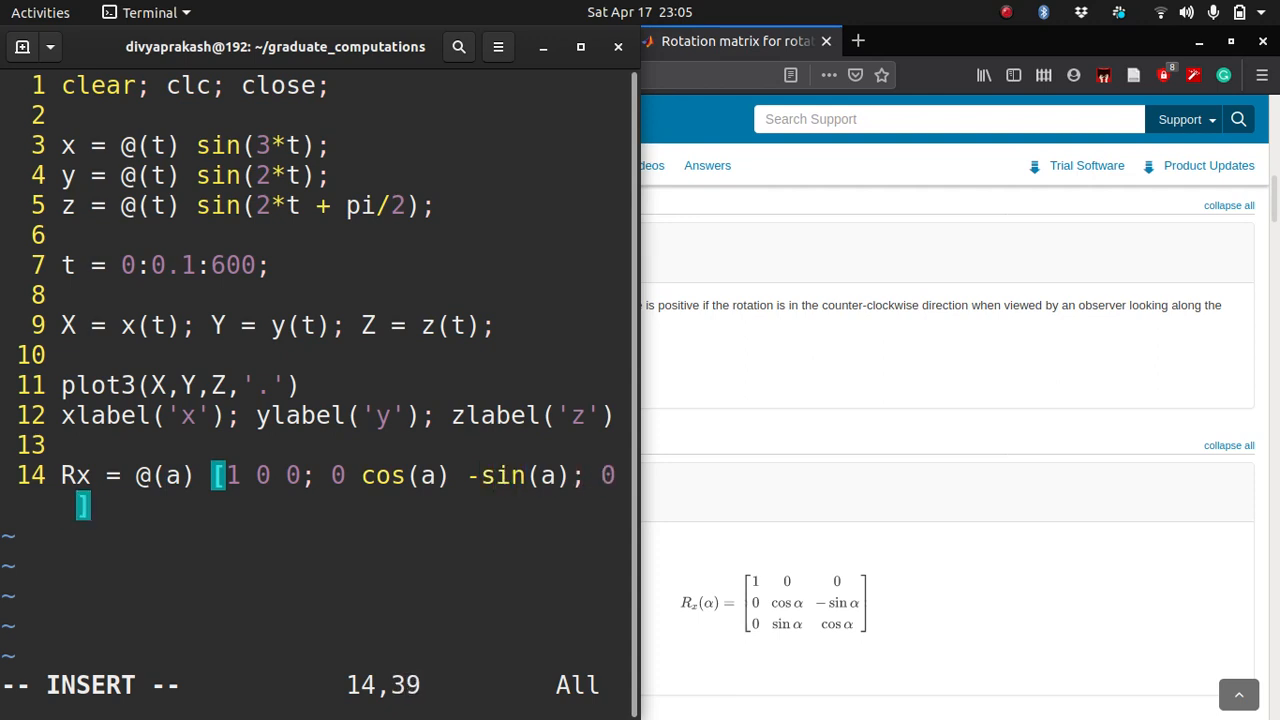
{"action": "type", "text": "sin(a)"}
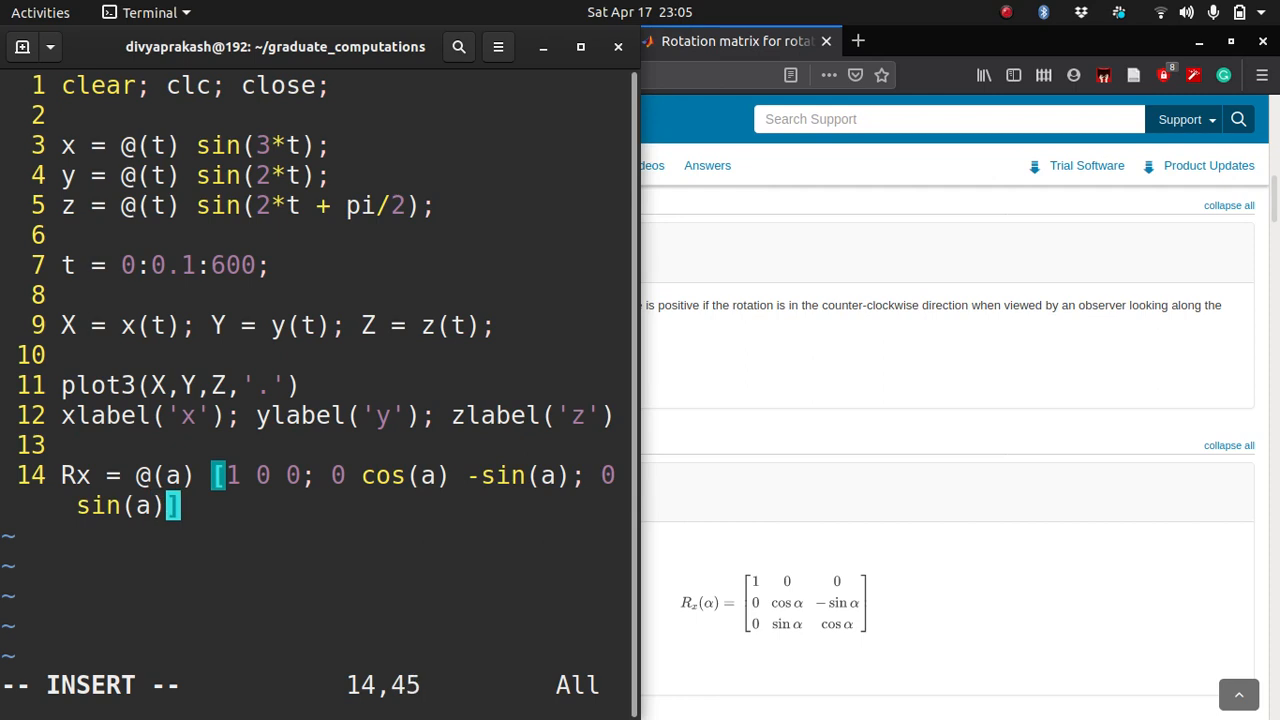
{"action": "type", "text": "cos(a)"}
{"action": "type", "text": "Ry ="}
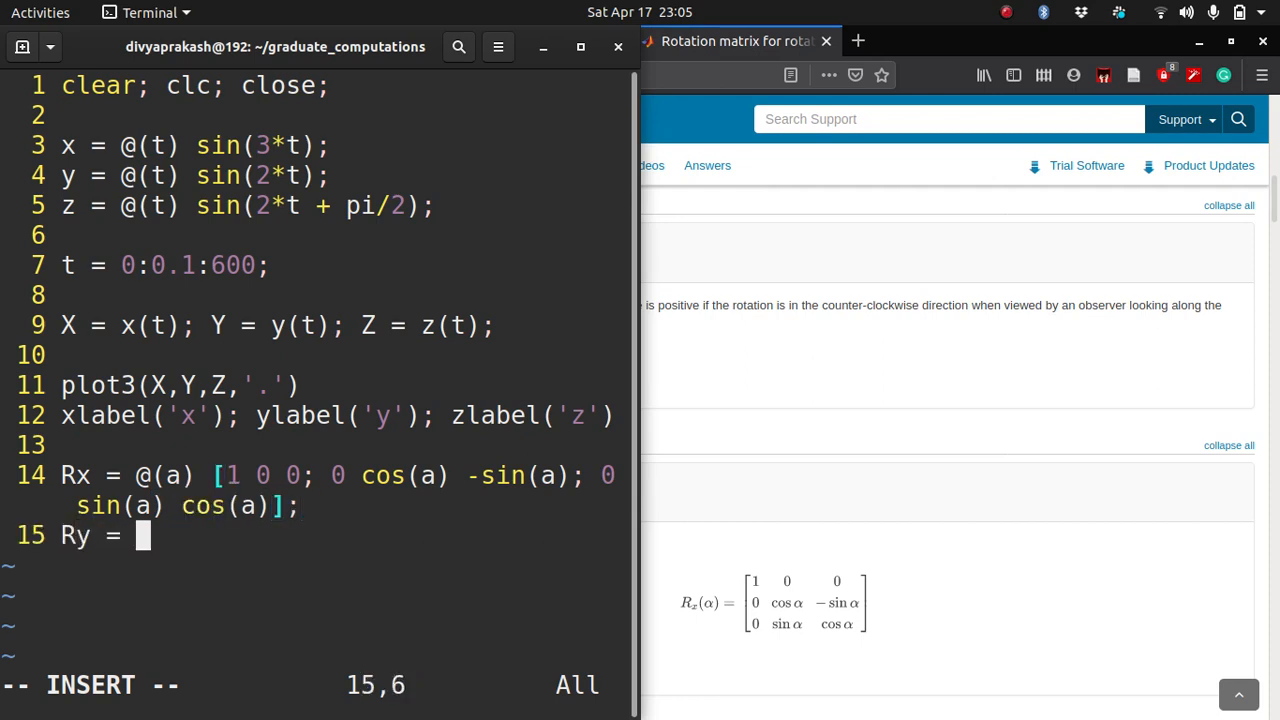
Step: Define Ry = @(b) [cos(b) 0 sin(b); 0 1 0; -sin(b) 0 cos(b)] for rotation about y
{"action": "type", "text": "@("}
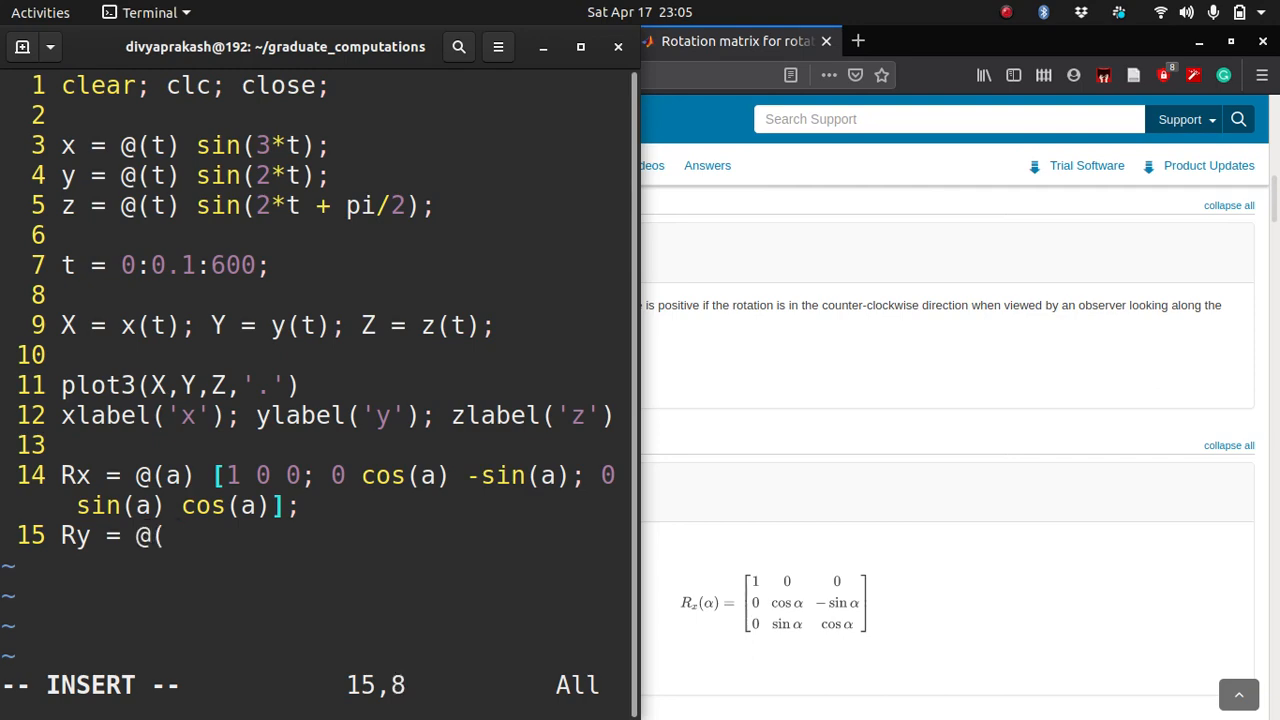
{"action": "type", "text": "["}
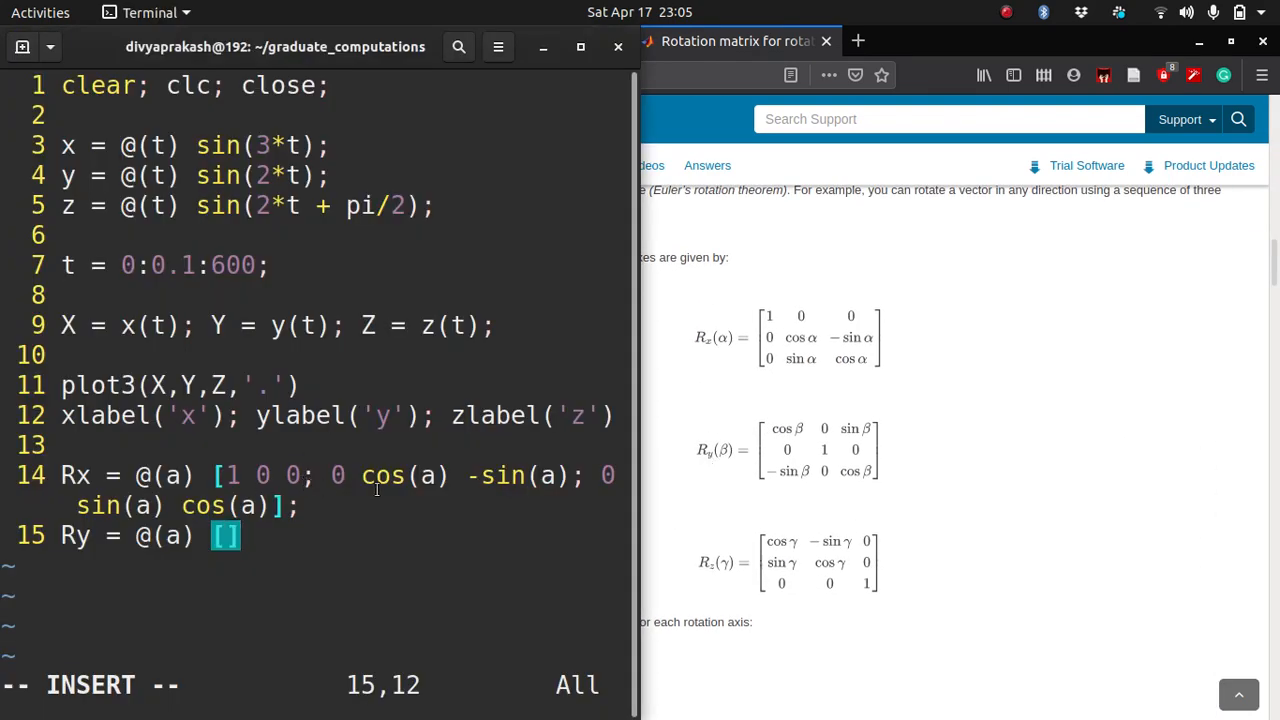
{"action": "mouse_move", "coordinate": [640, 500]}
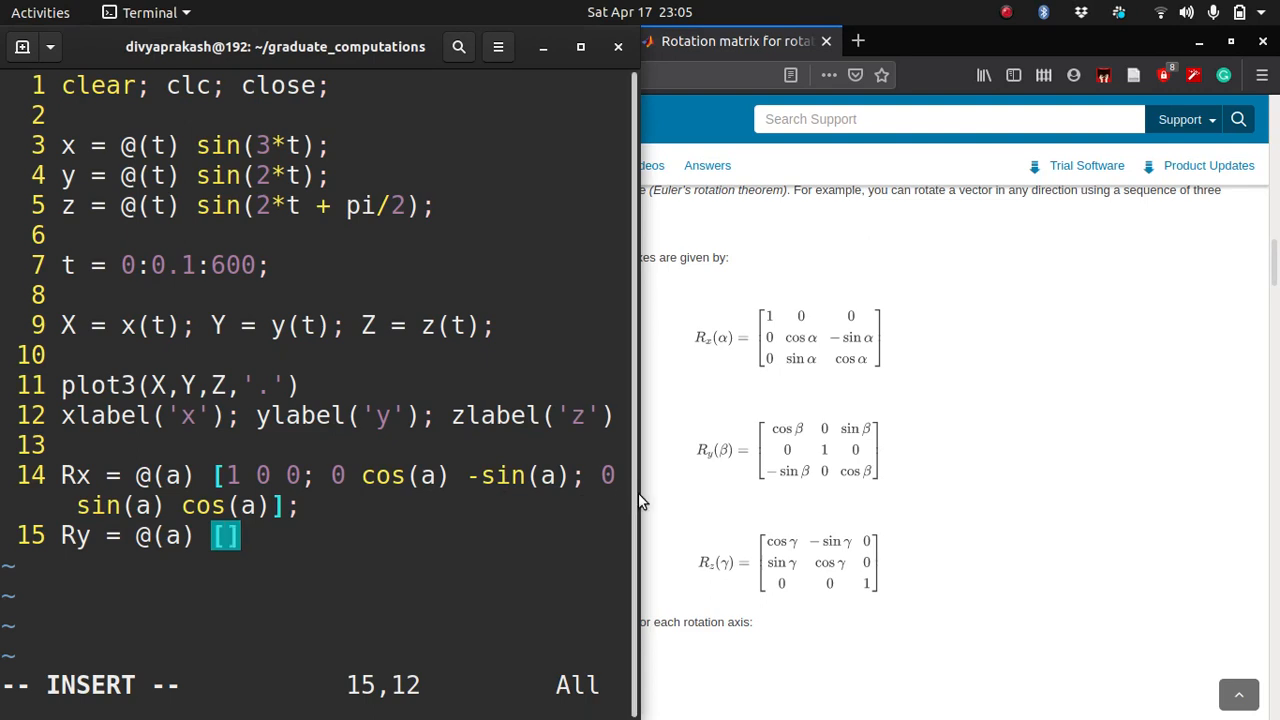
{"action": "mouse_move", "coordinate": [344, 540]}
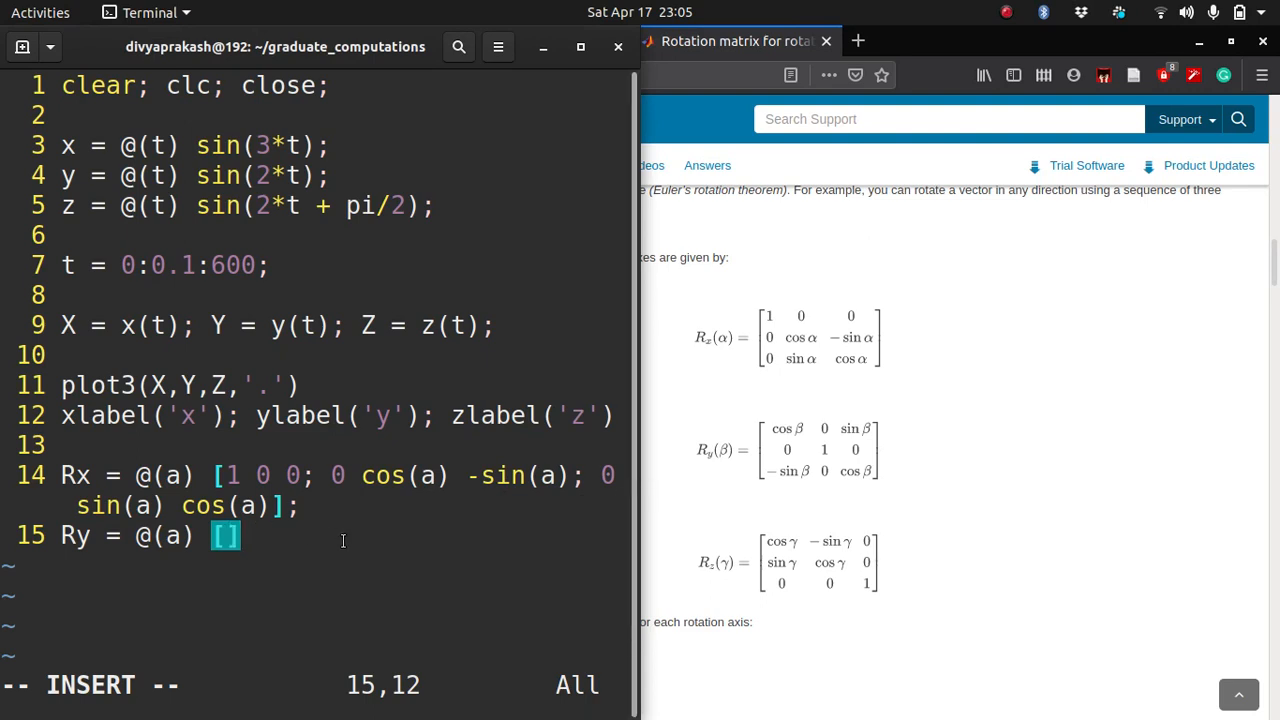
{"action": "type", "text": "cos("}
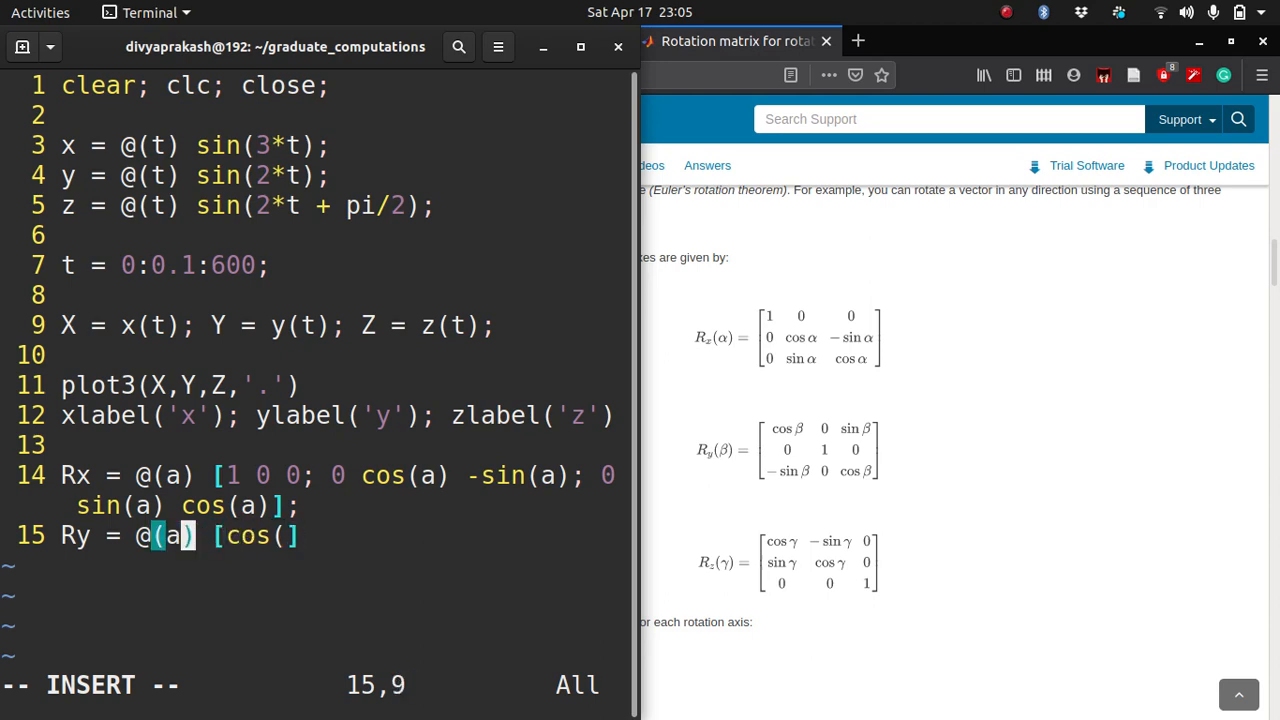
{"action": "type", "text": "b"}
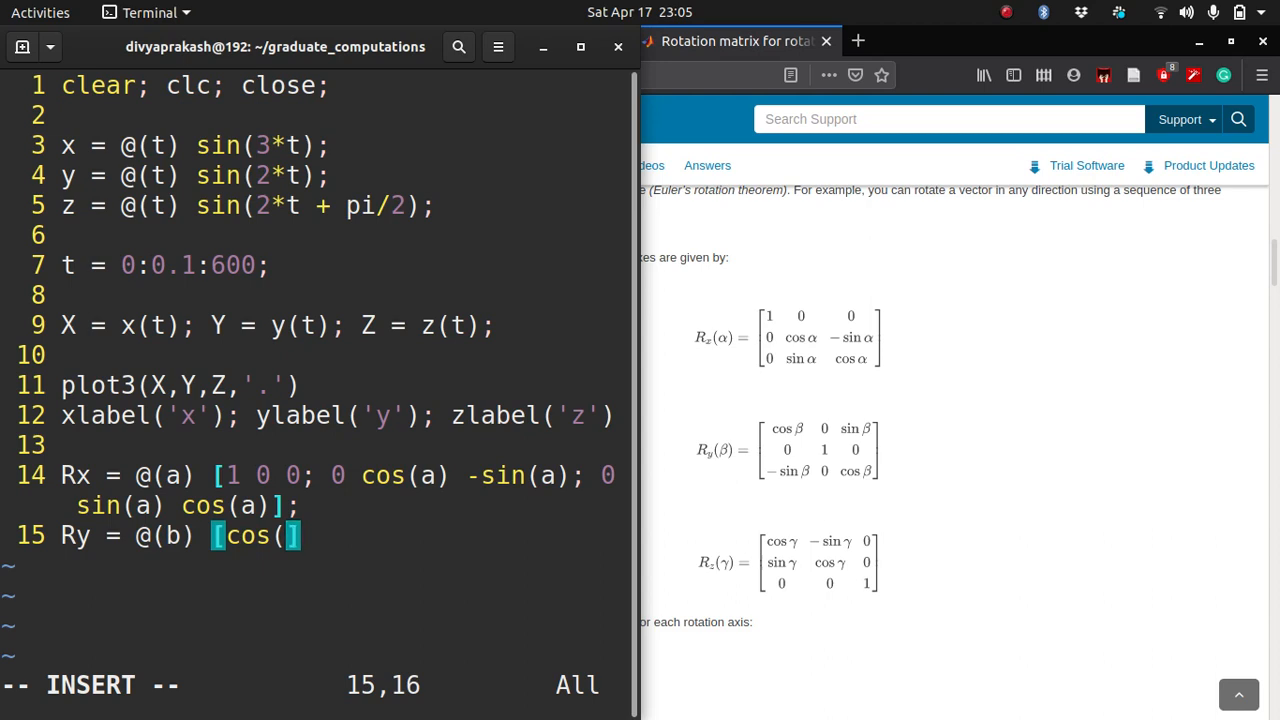
{"action": "type", "text": "b) 0"}
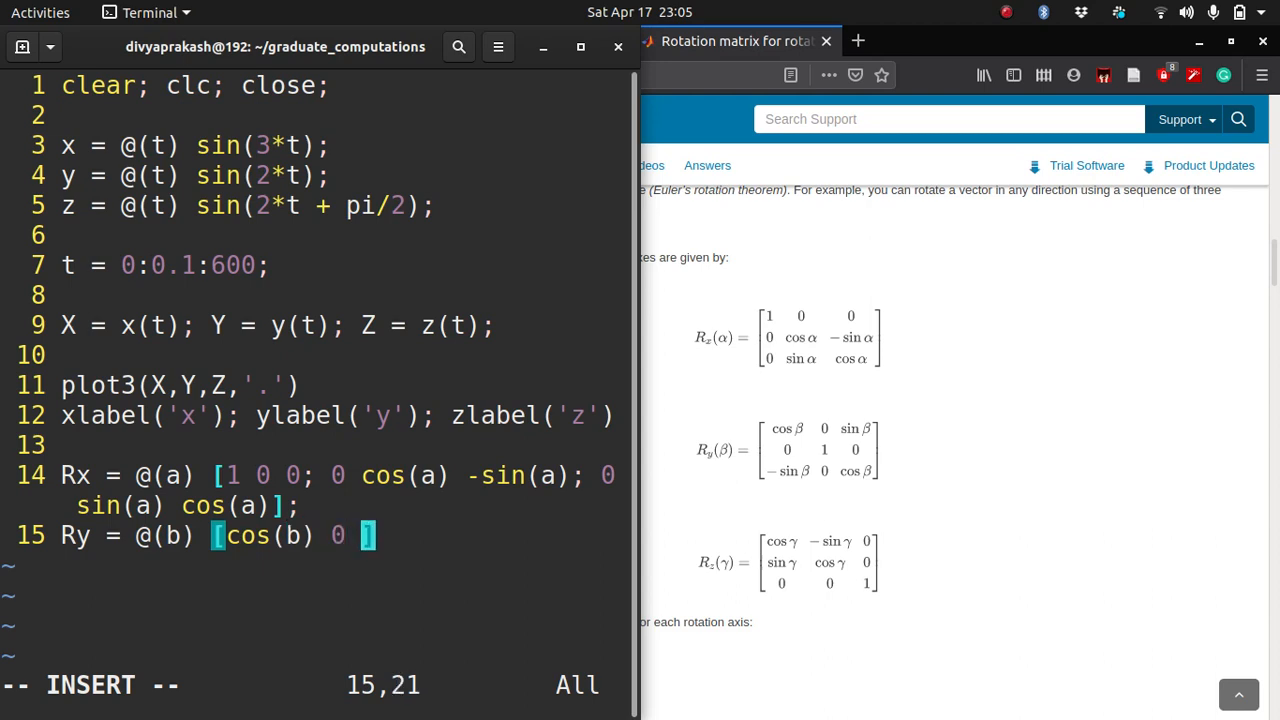
{"action": "type", "text": "in(b);"}
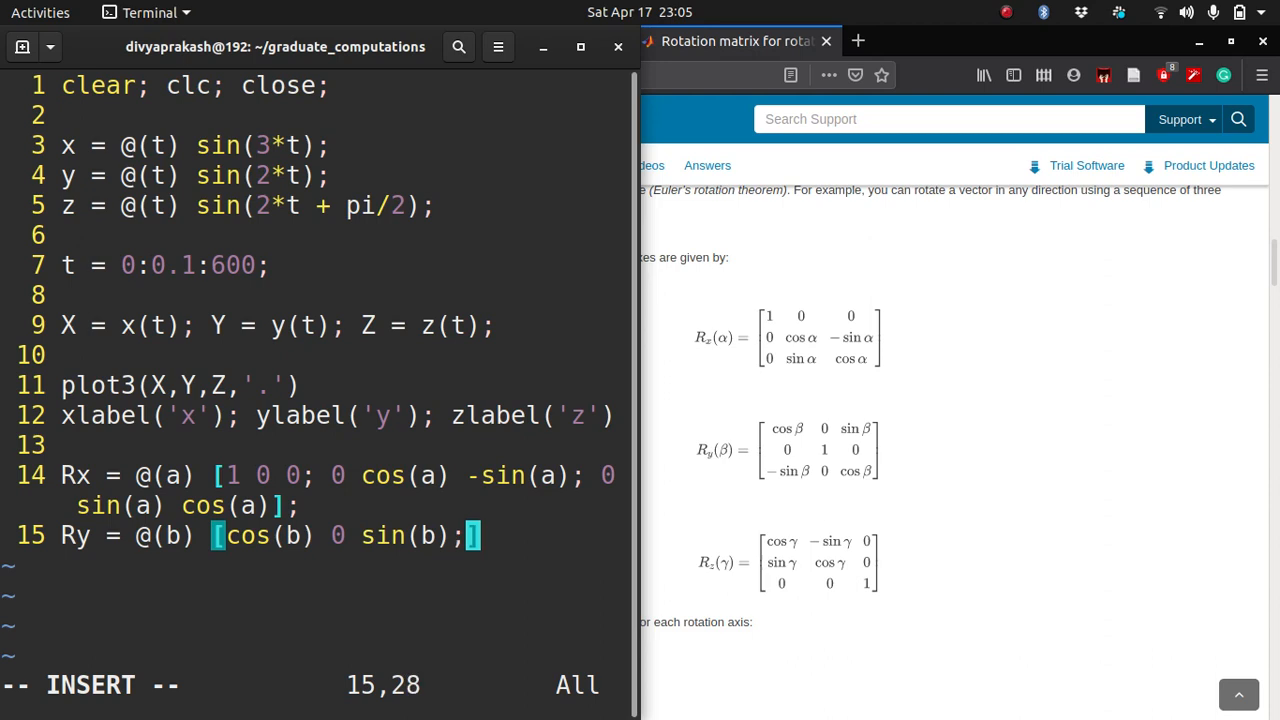
{"action": "type", "text": "0 1 0; -sin("}
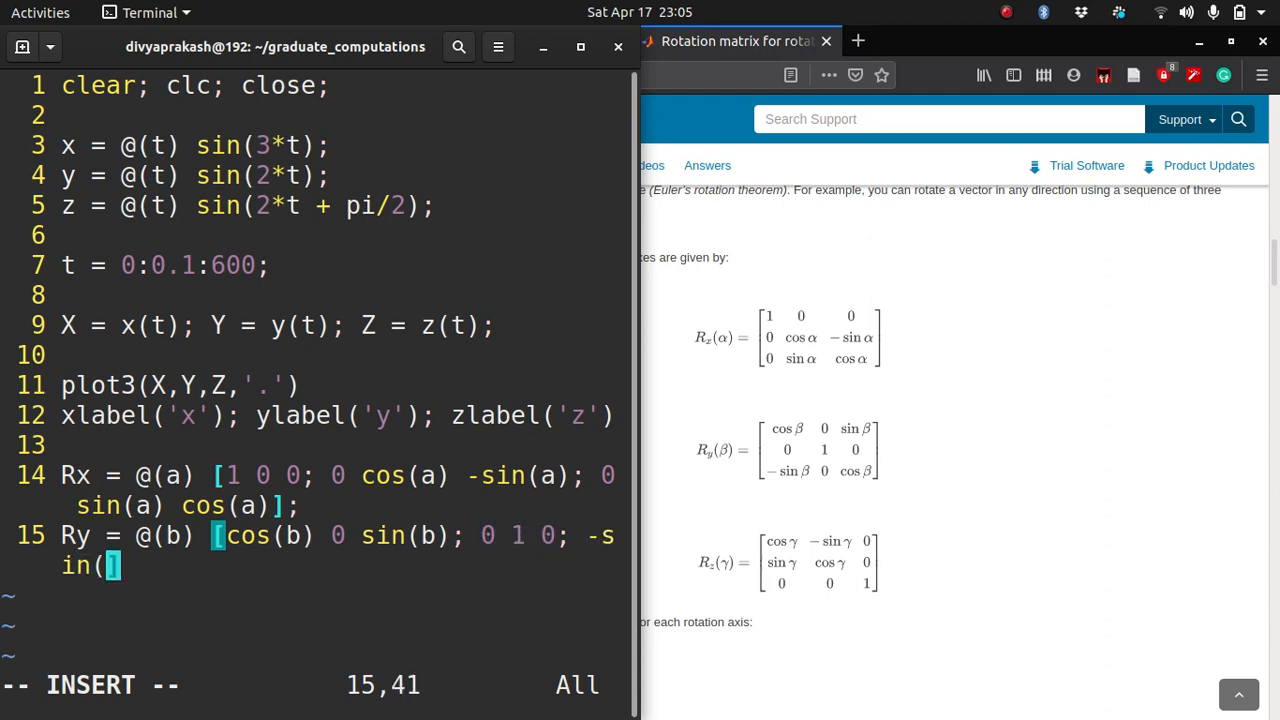
{"action": "type", "text": "b"}
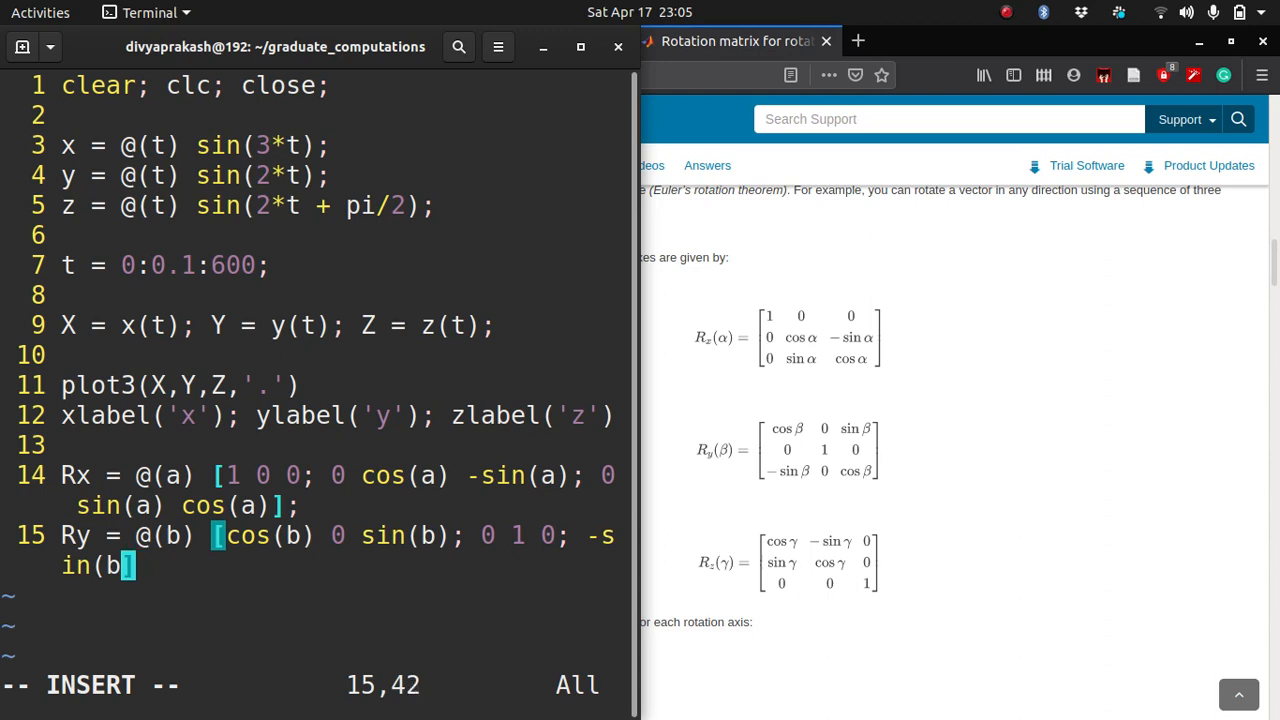
{"action": "type", "text": "-"}
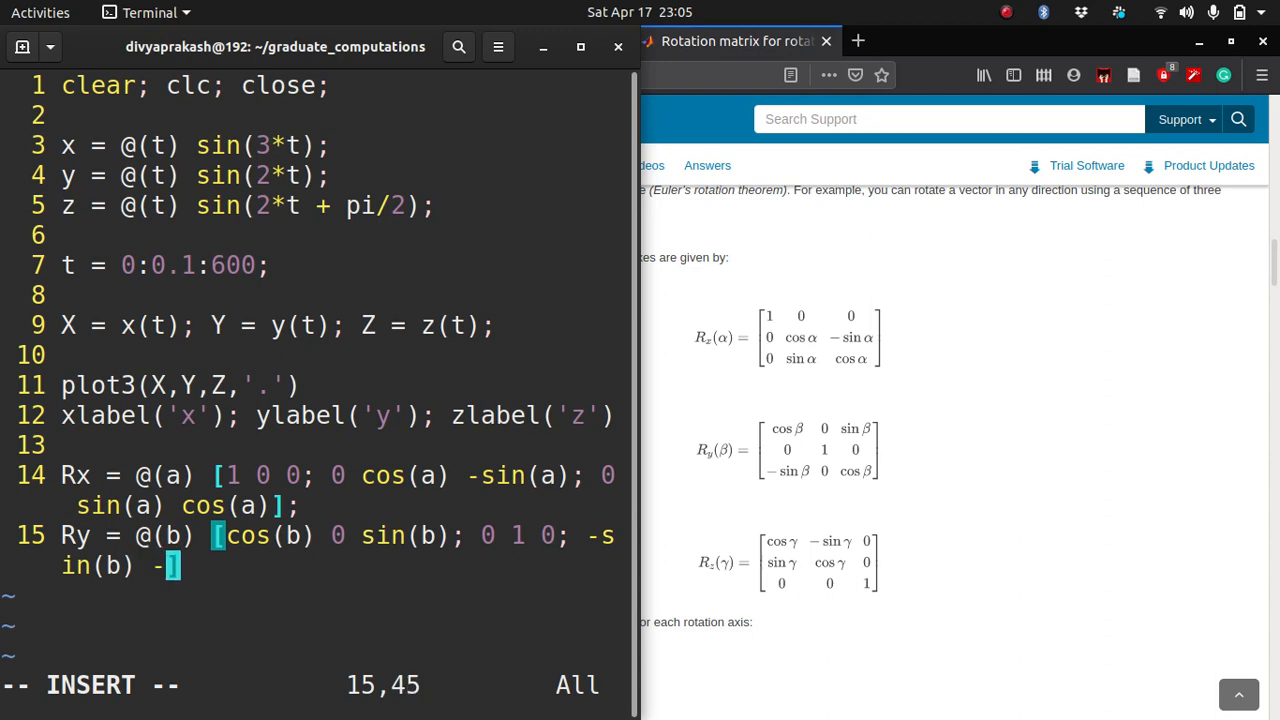
{"action": "type", "text": "0 cos(b"}
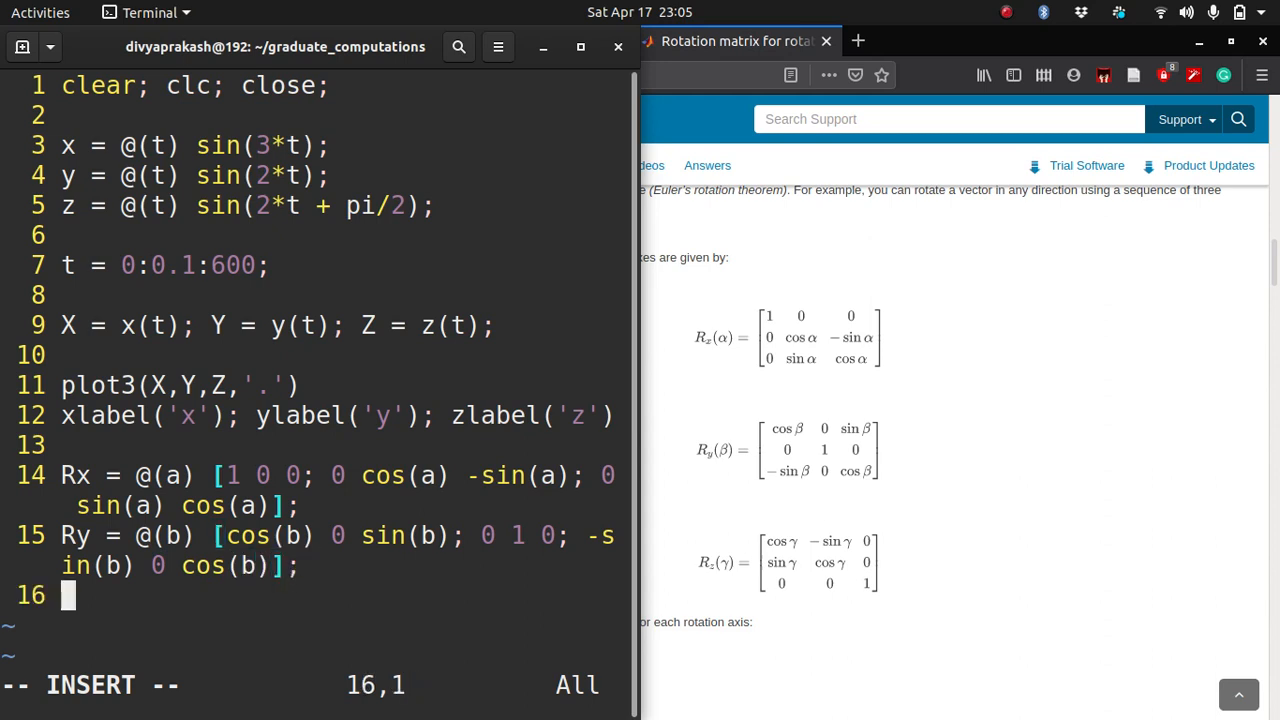
Step: Define Rz = @(g) [cos(g) -sin(g) 0; sin(g) cos(g) 0; 0 0 1] for rotation about z
{"action": "type", "text": "Rz = @("}
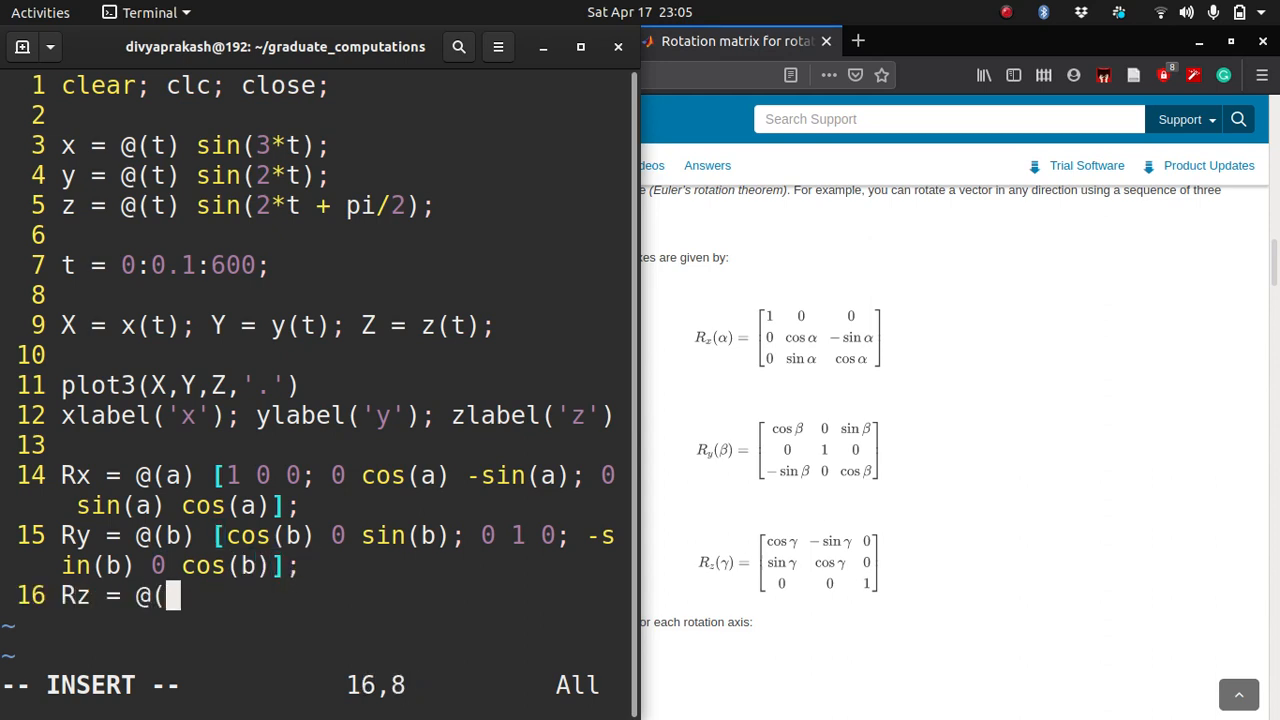
{"action": "type", "text": "g)"}
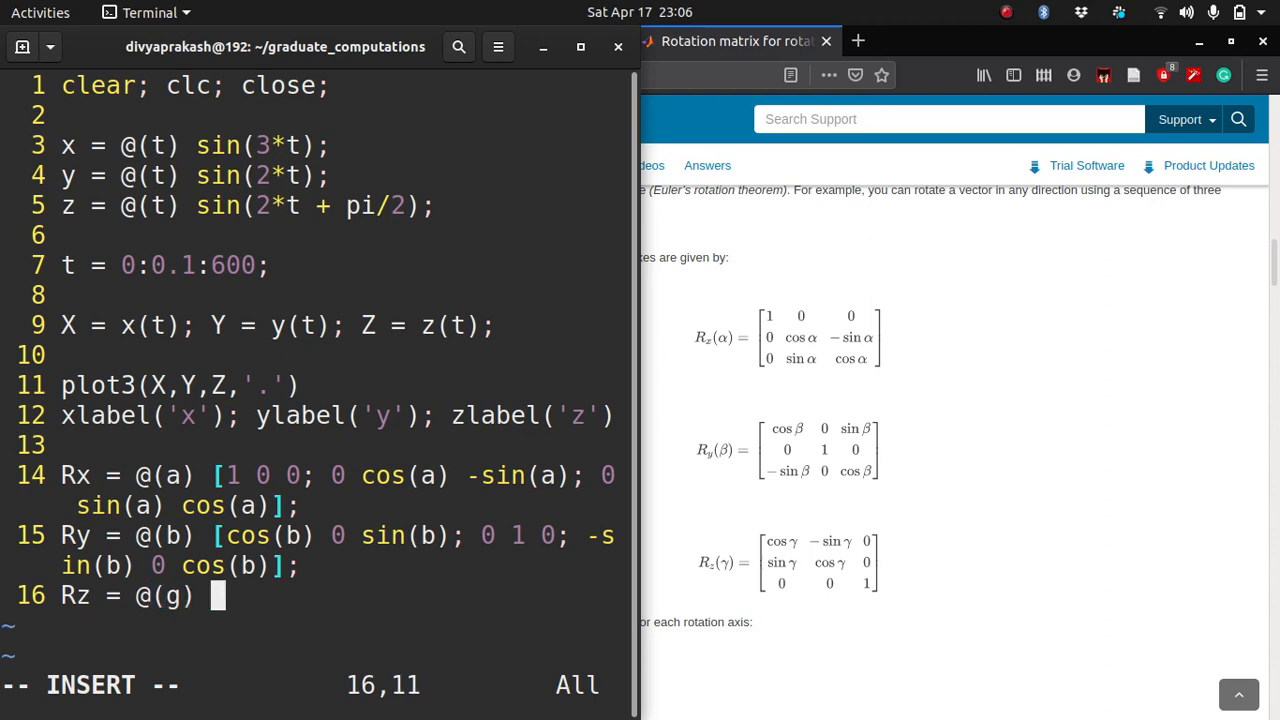
{"action": "type", "text": "[cos"}
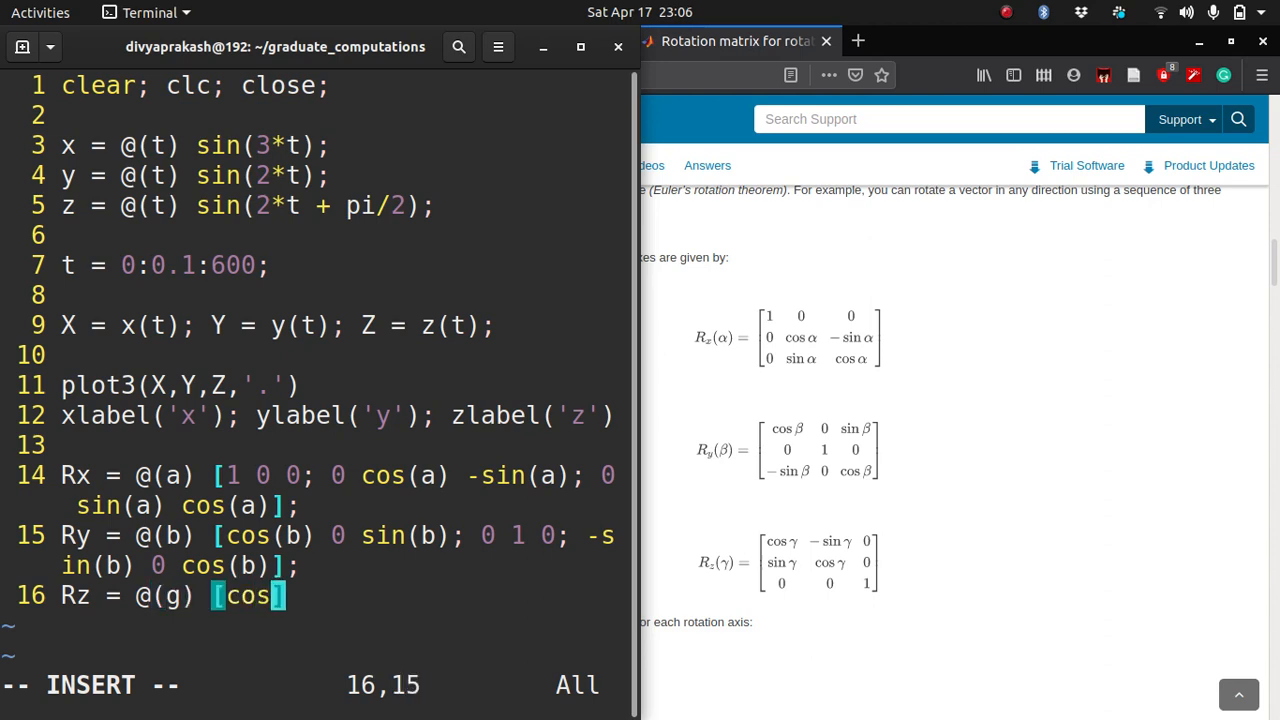
{"action": "type", "text": "(g) -sin(g"}
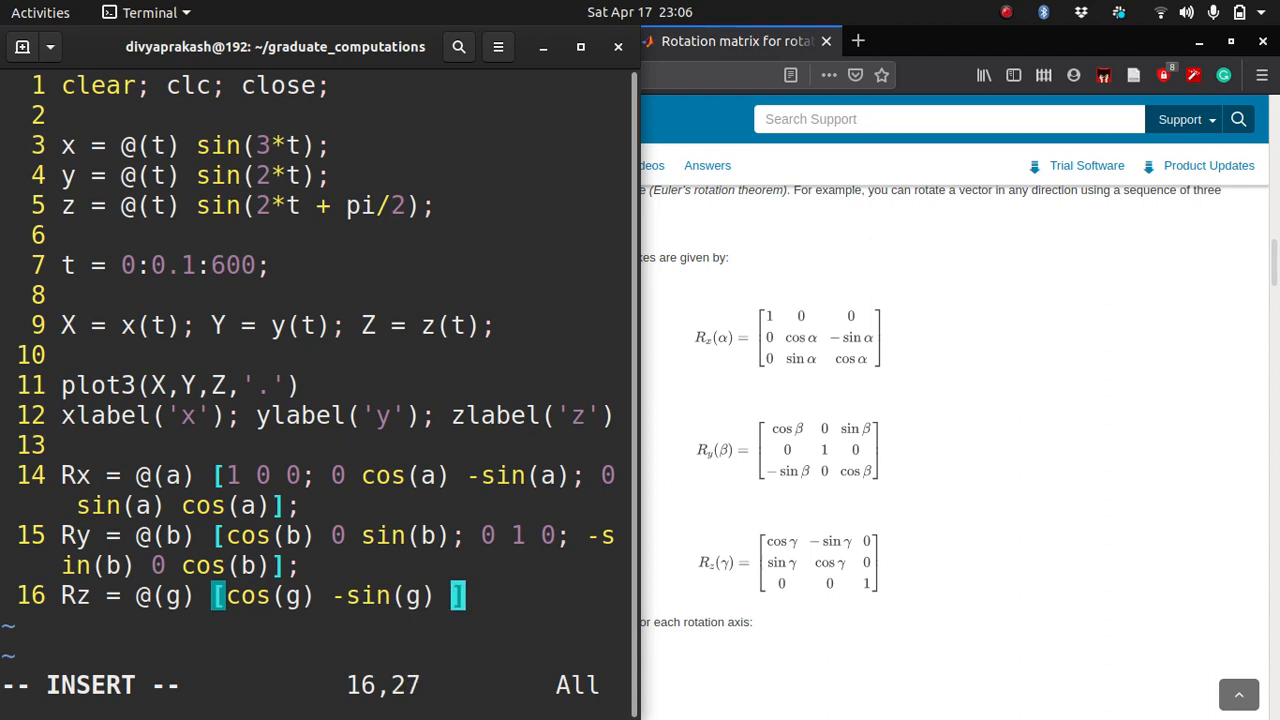
{"action": "type", "text": "0; sin(g) cos(g) 0; 0 0 1"}
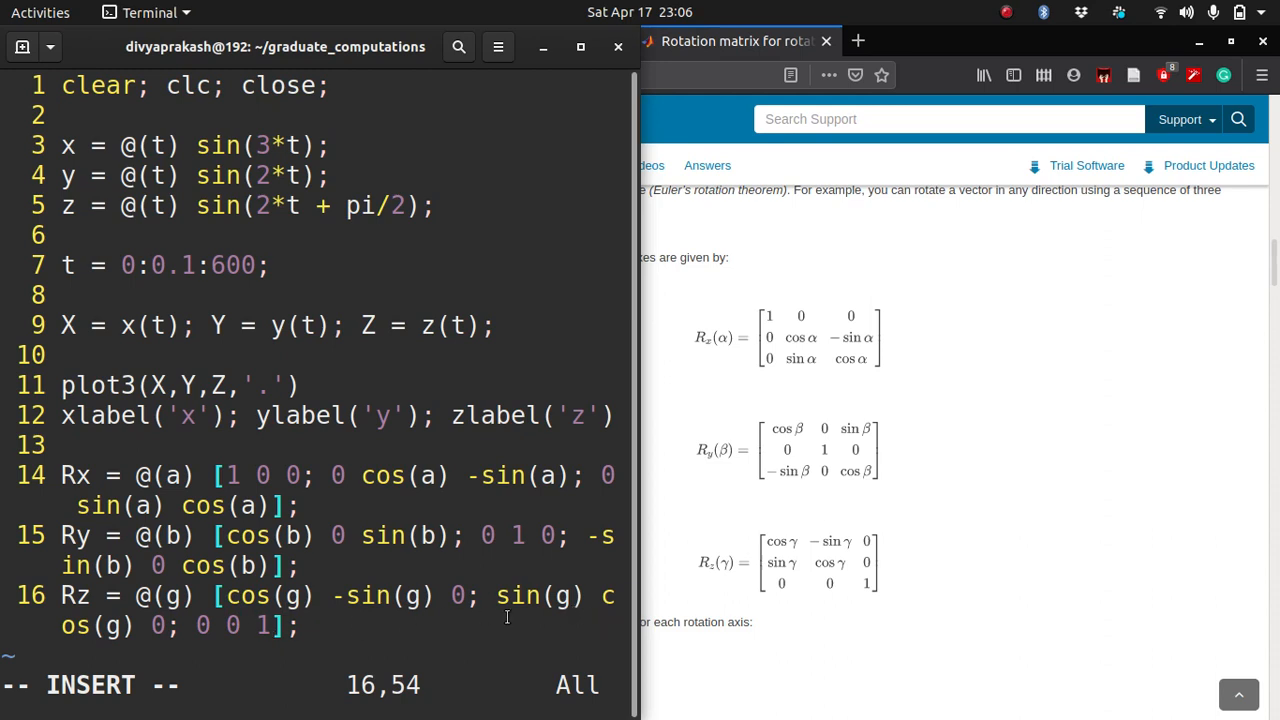
{"action": "mouse_move", "coordinate": [192, 640]}
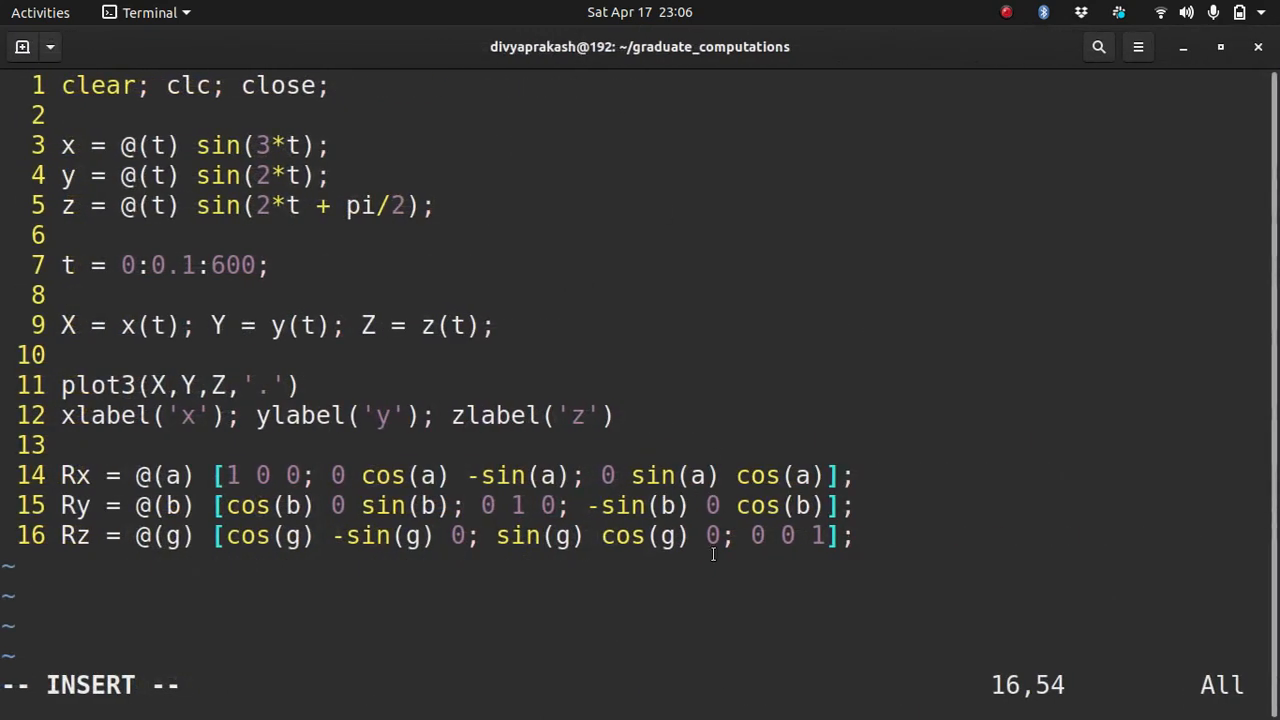
Step: Add line 18 Po = [X' Y' Z']; stacking the curve coordinates as columns
{"action": "key", "text": "Enter"}
{"action": "type", "text": "Po ="}
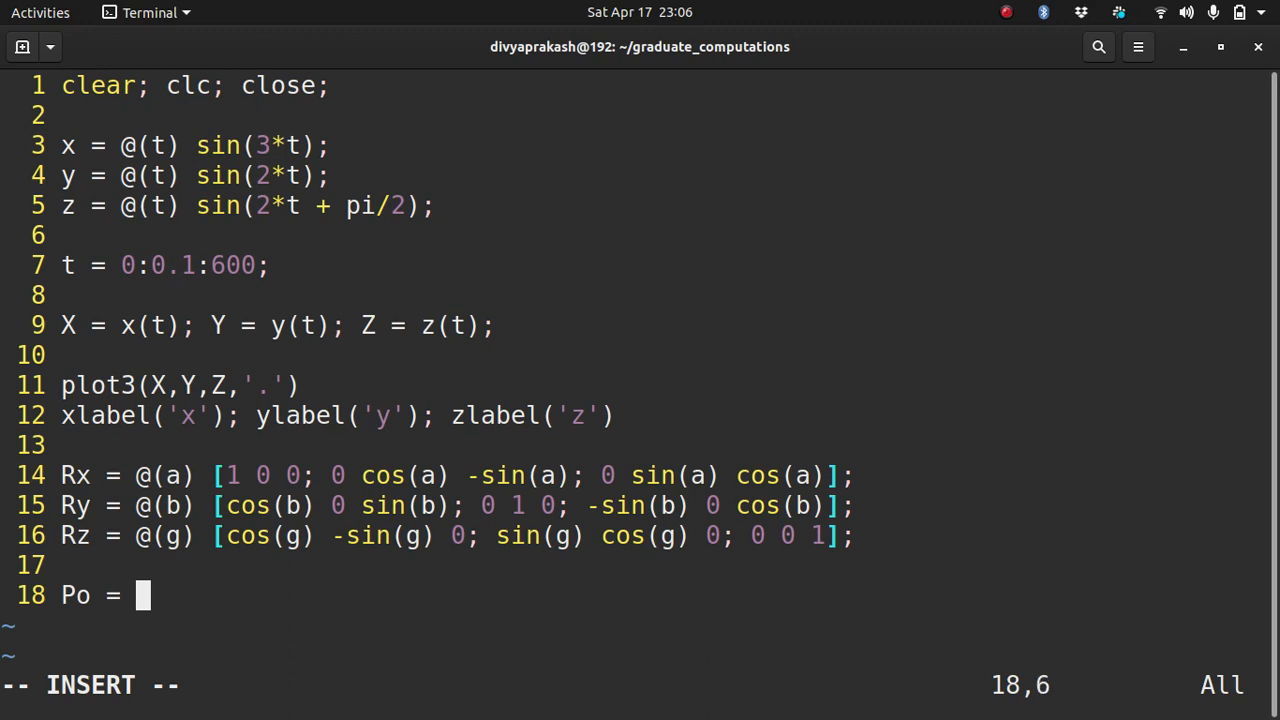
{"action": "type", "text": "[X' Y"}
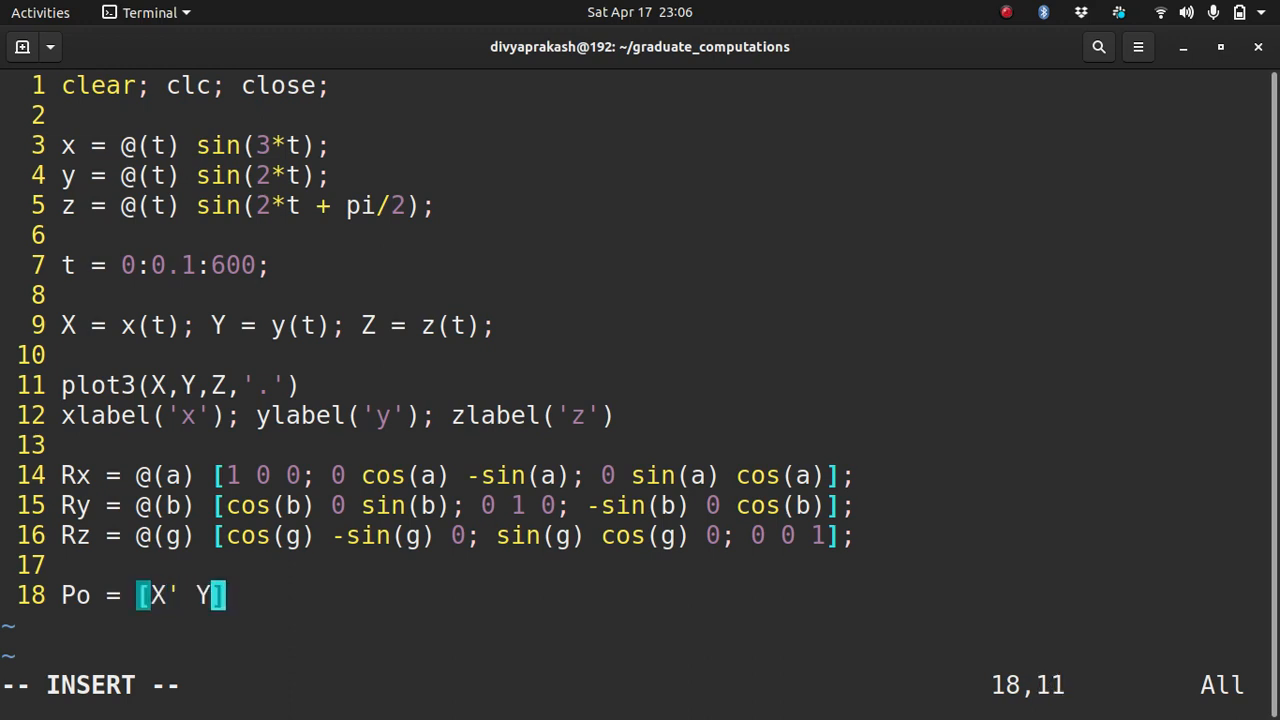
{"action": "type", "text": "Z'"}
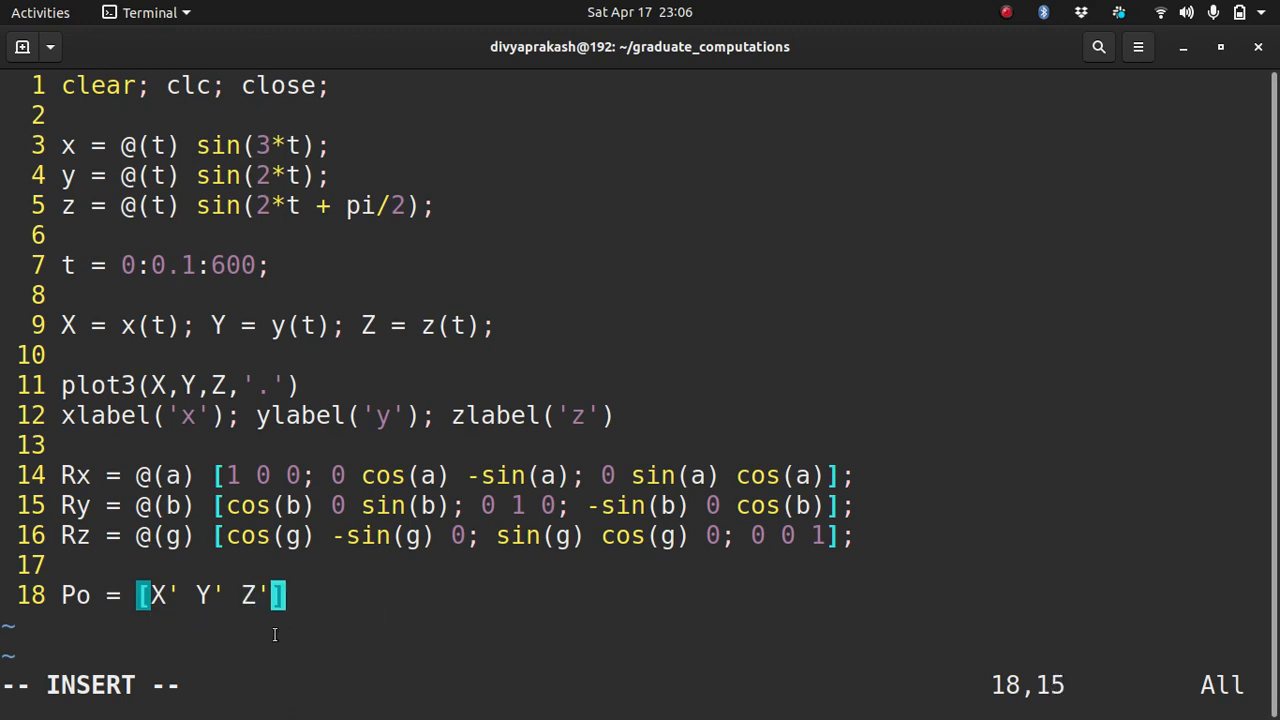
{"action": "mouse_move", "coordinate": [360, 628]}
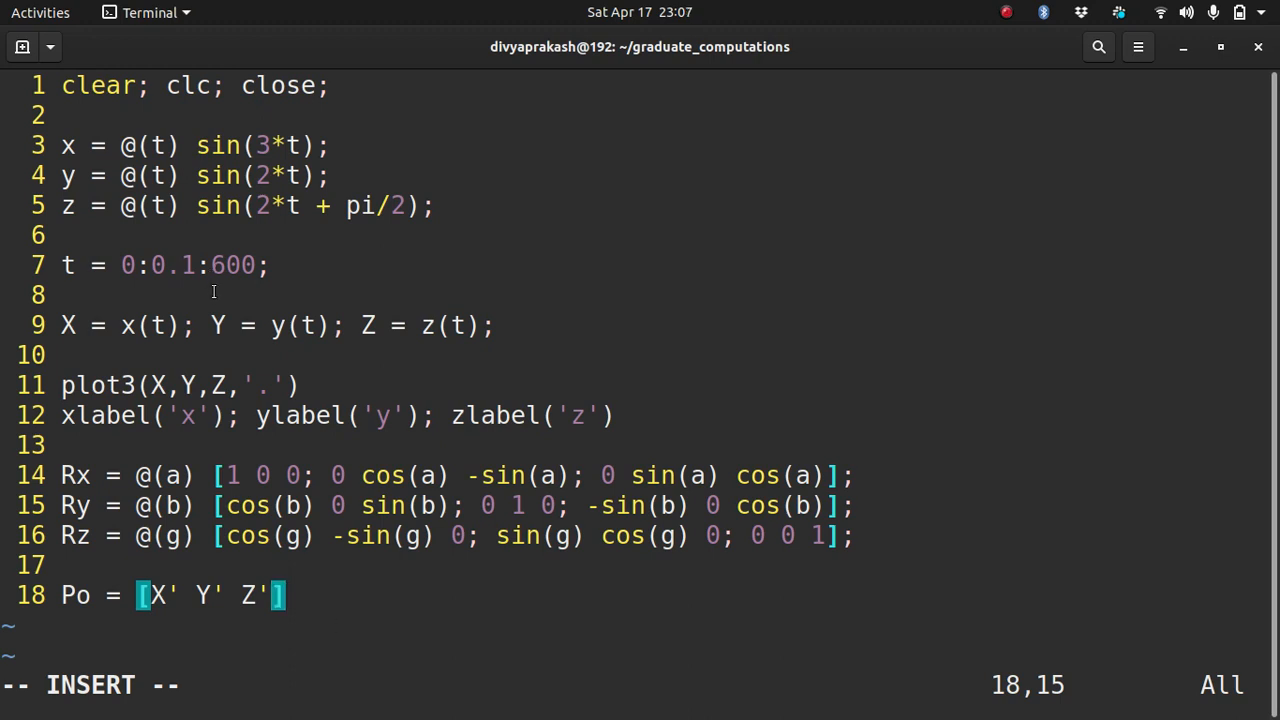
{"action": "mouse_move", "coordinate": [206, 512]}
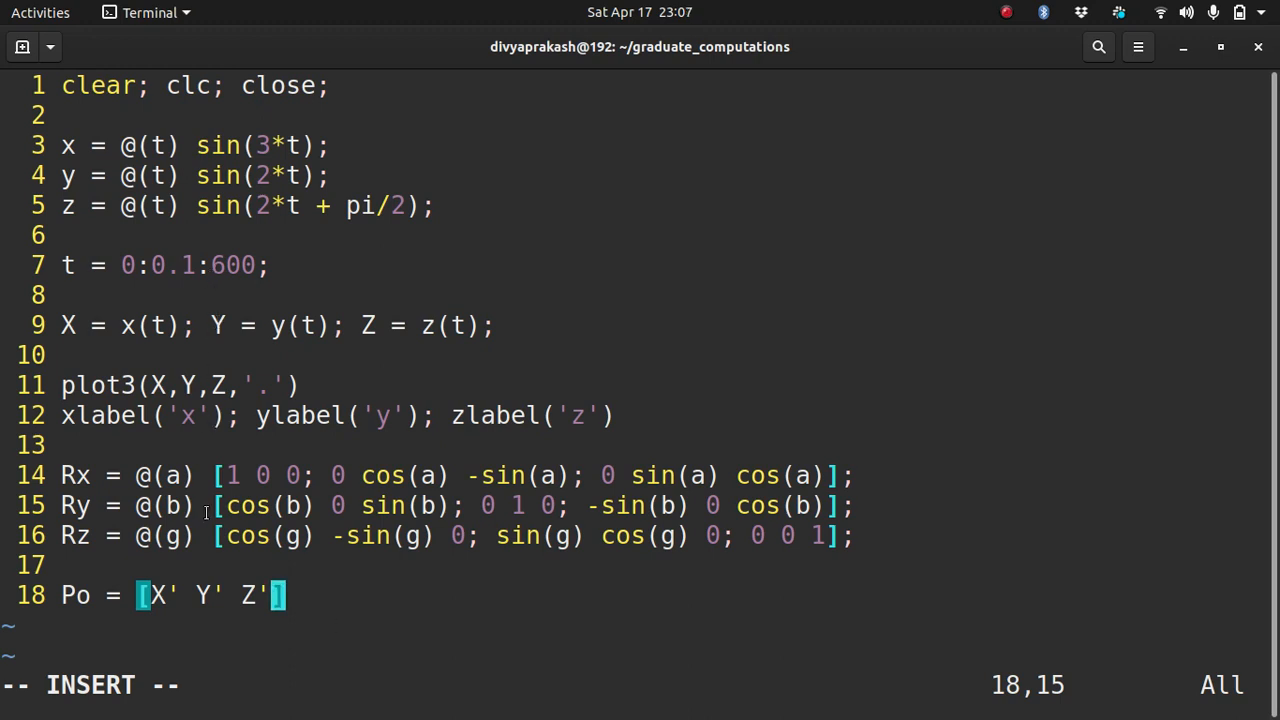
{"action": "mouse_move", "coordinate": [324, 600]}
{"action": "type", "text": ";"}
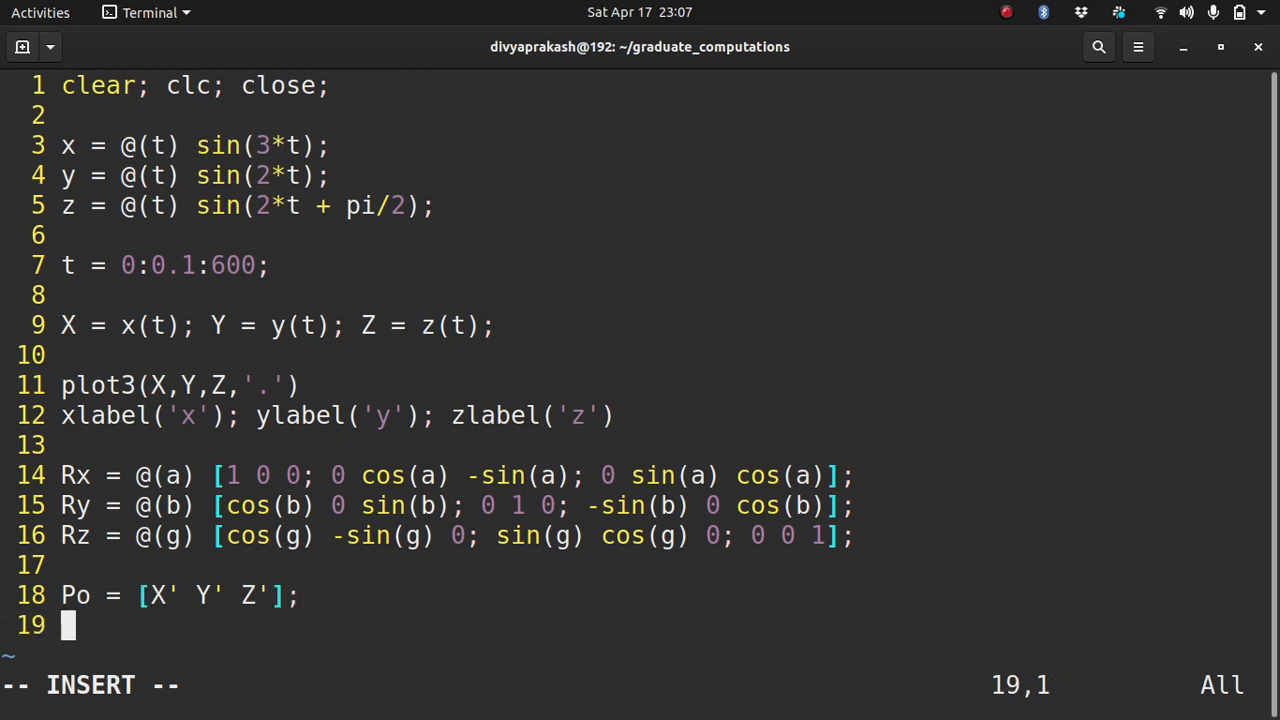
{"action": "type", "text": "P"}
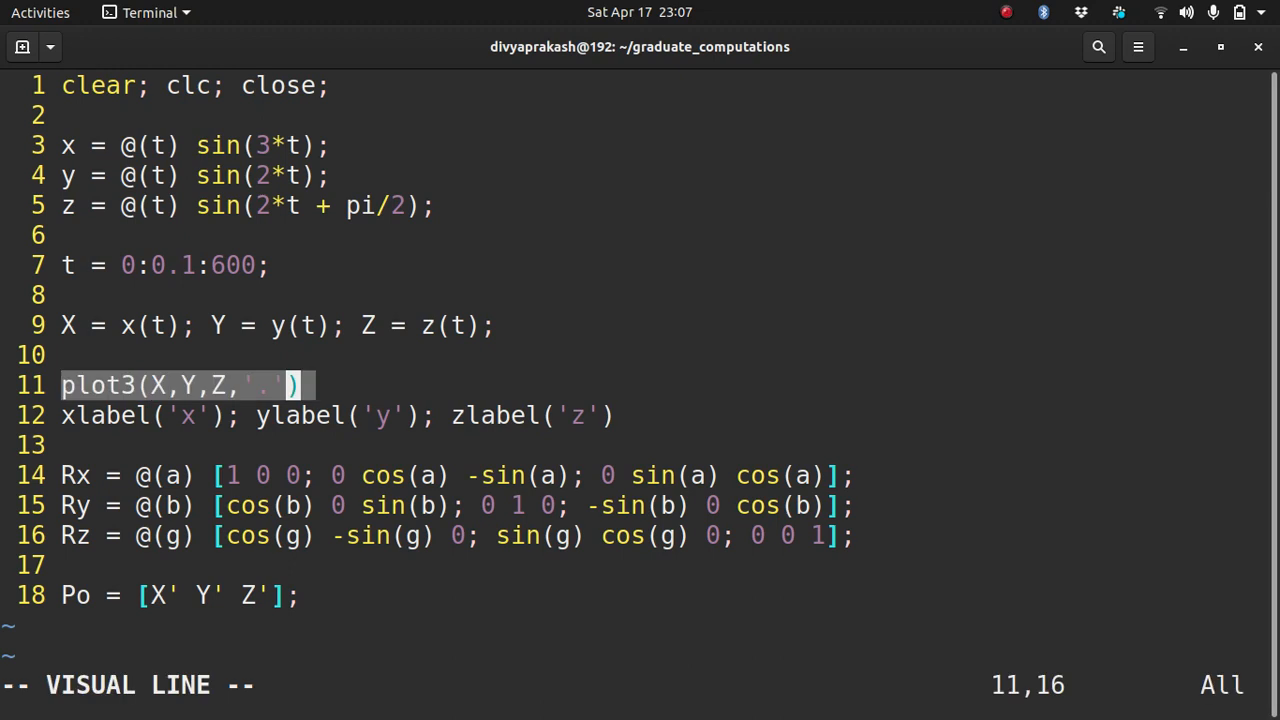
Step: Move the plot3 and xlabel lines below Po and plot Po(:,1), Po(:,2), Po(:,3)
{"action": "key", "text": "d"}
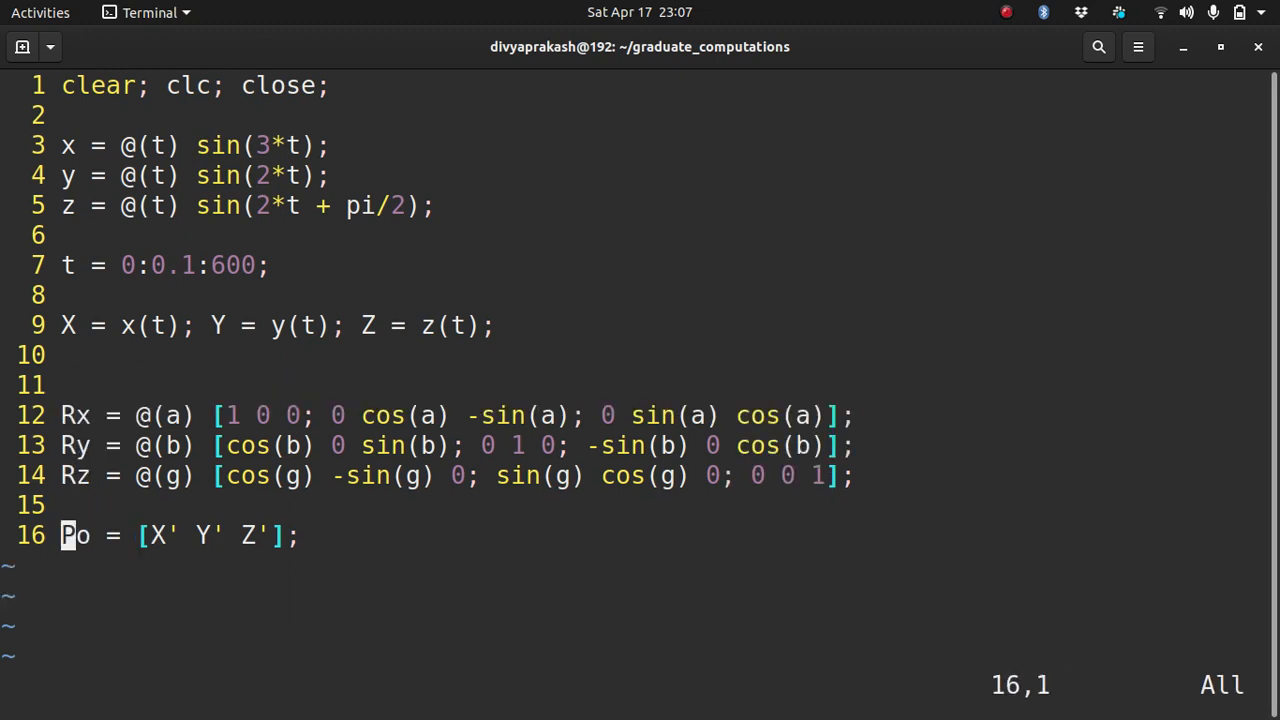
{"action": "key", "text": "/"}
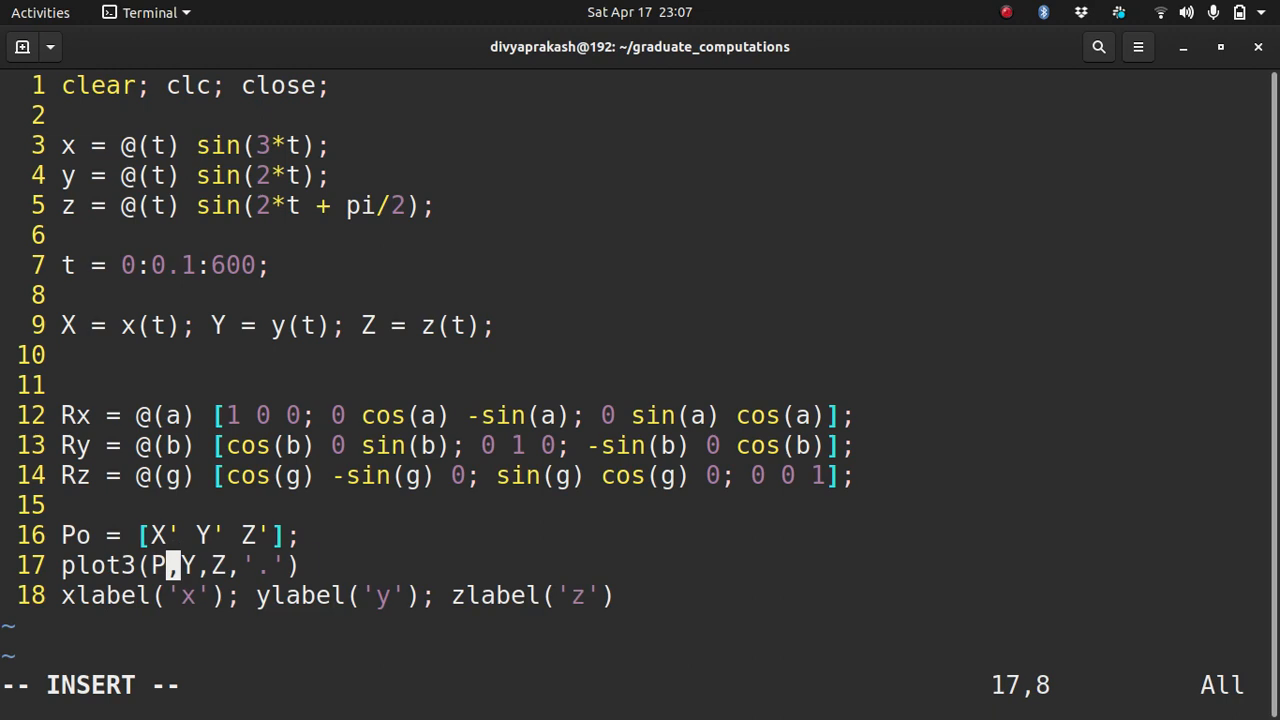
{"action": "type", "text": "0"}
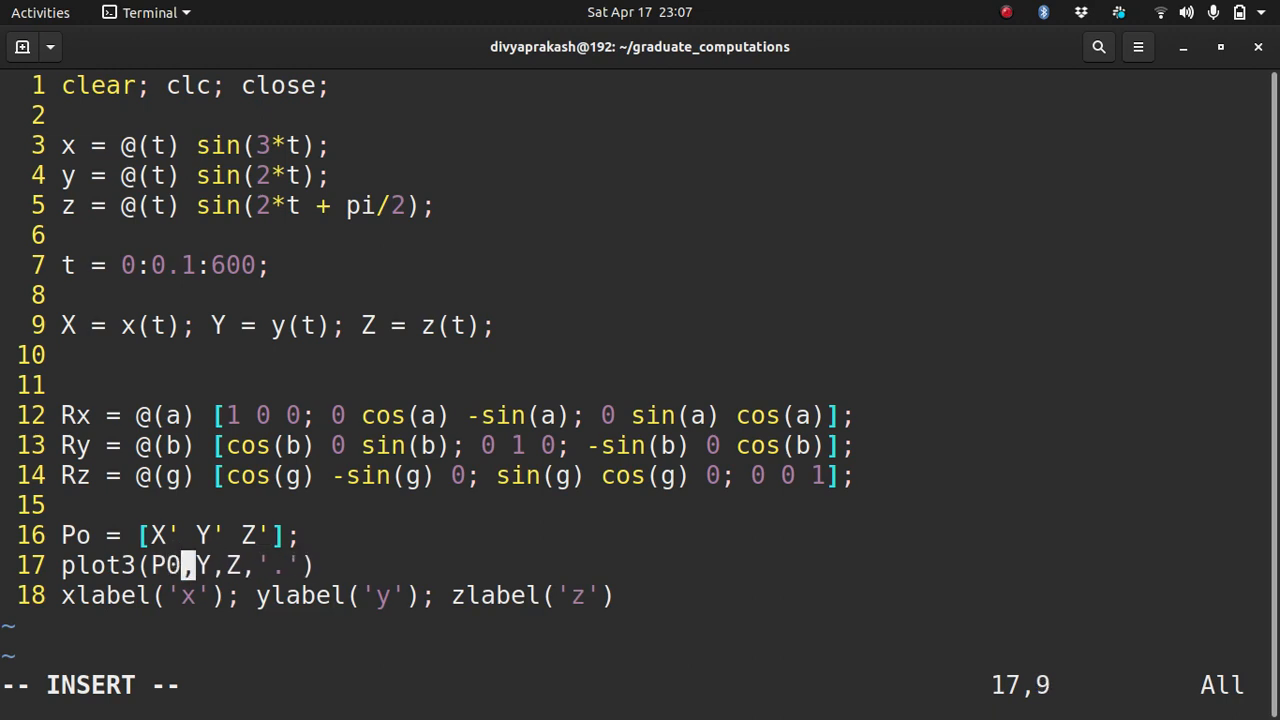
{"action": "key", "text": "BackSpace"}
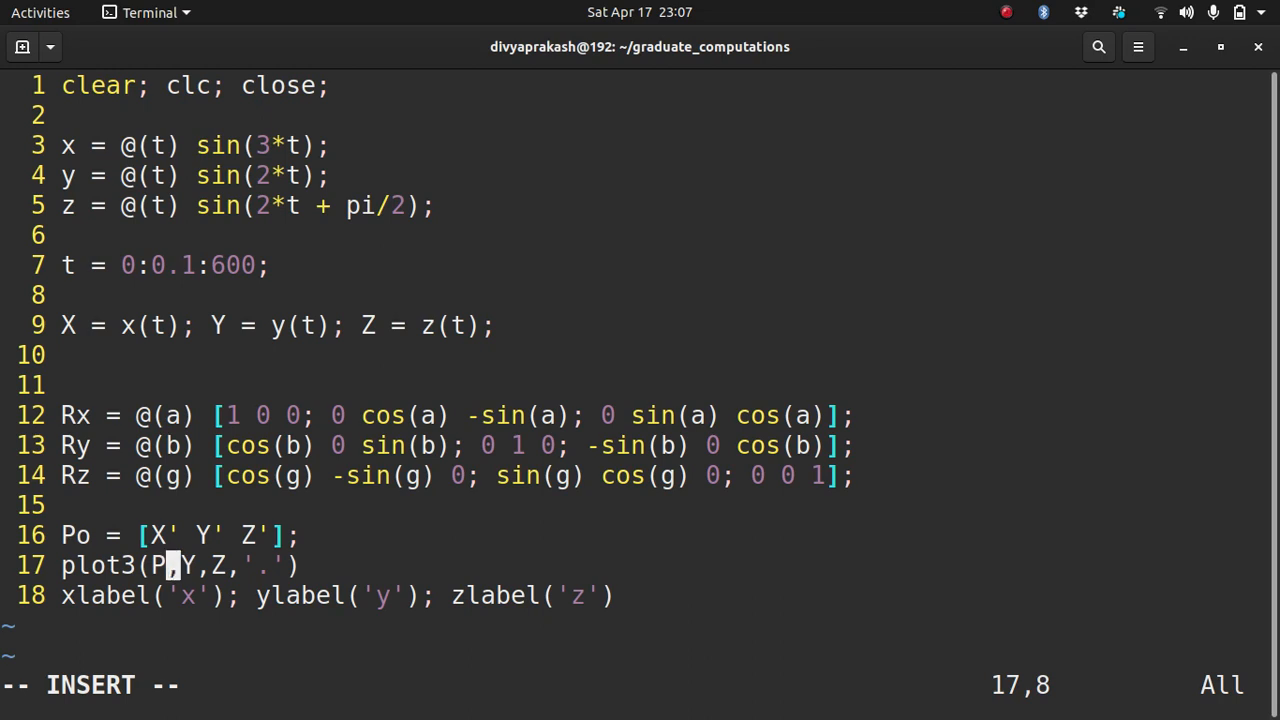
{"action": "type", "text": "0"}
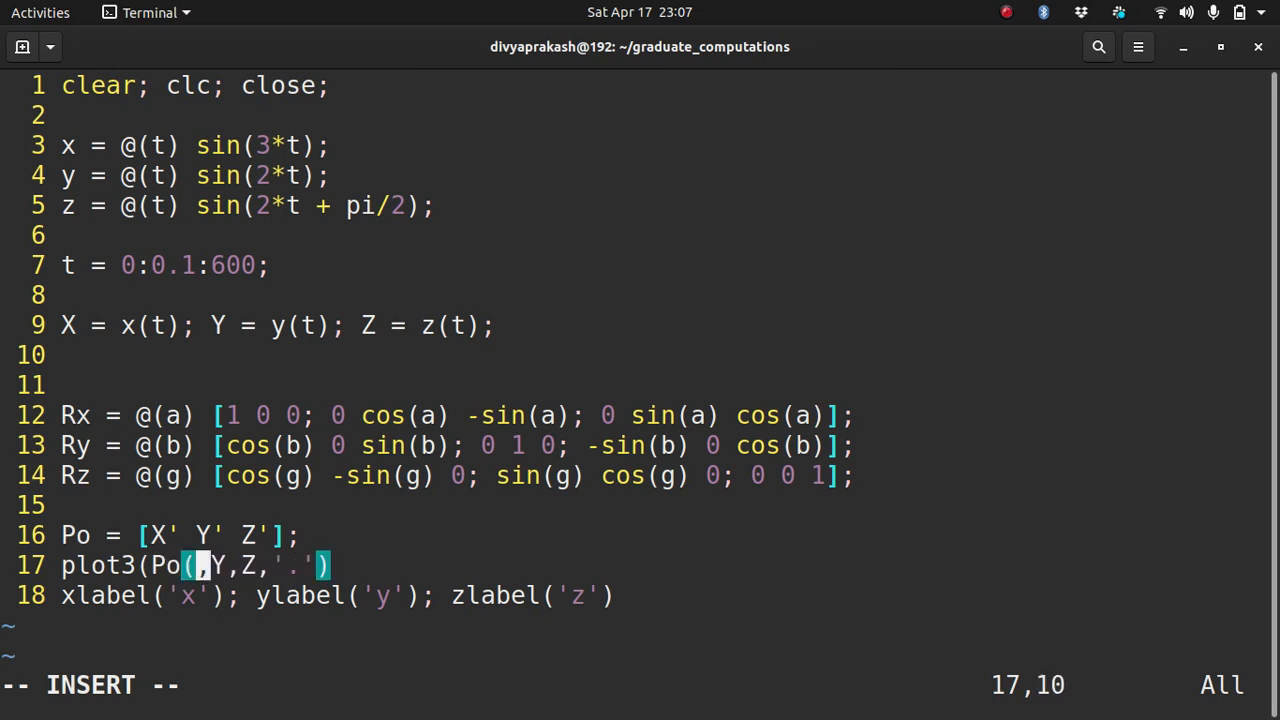
{"action": "type", "text": ":,1),Po"}
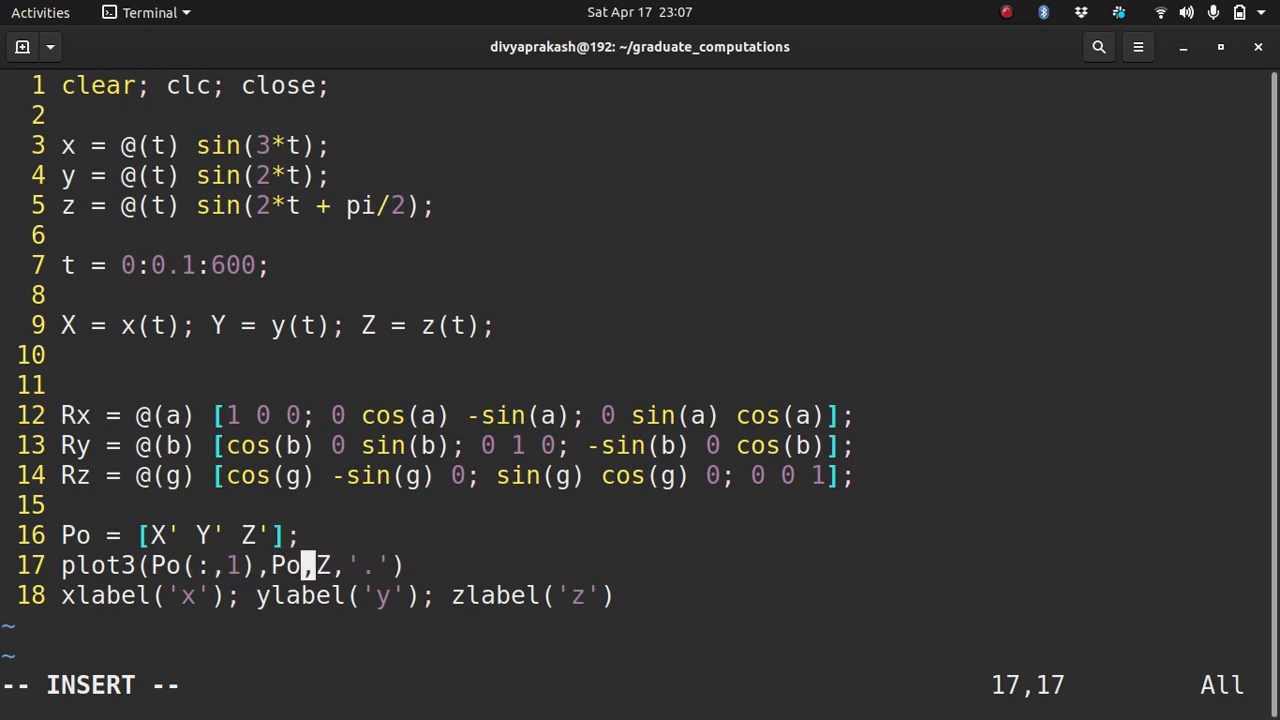
{"action": "type", "text": "(:,2),Po(:"}
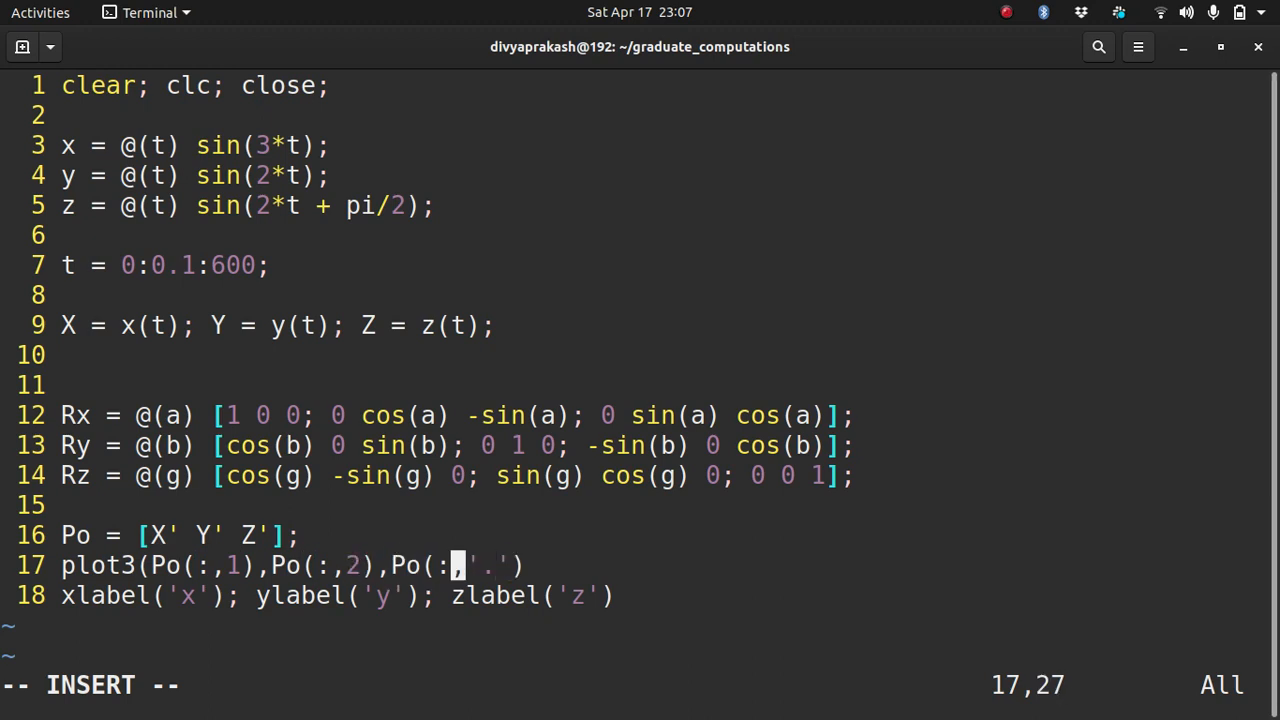
{"action": "type", "text": "3),"}
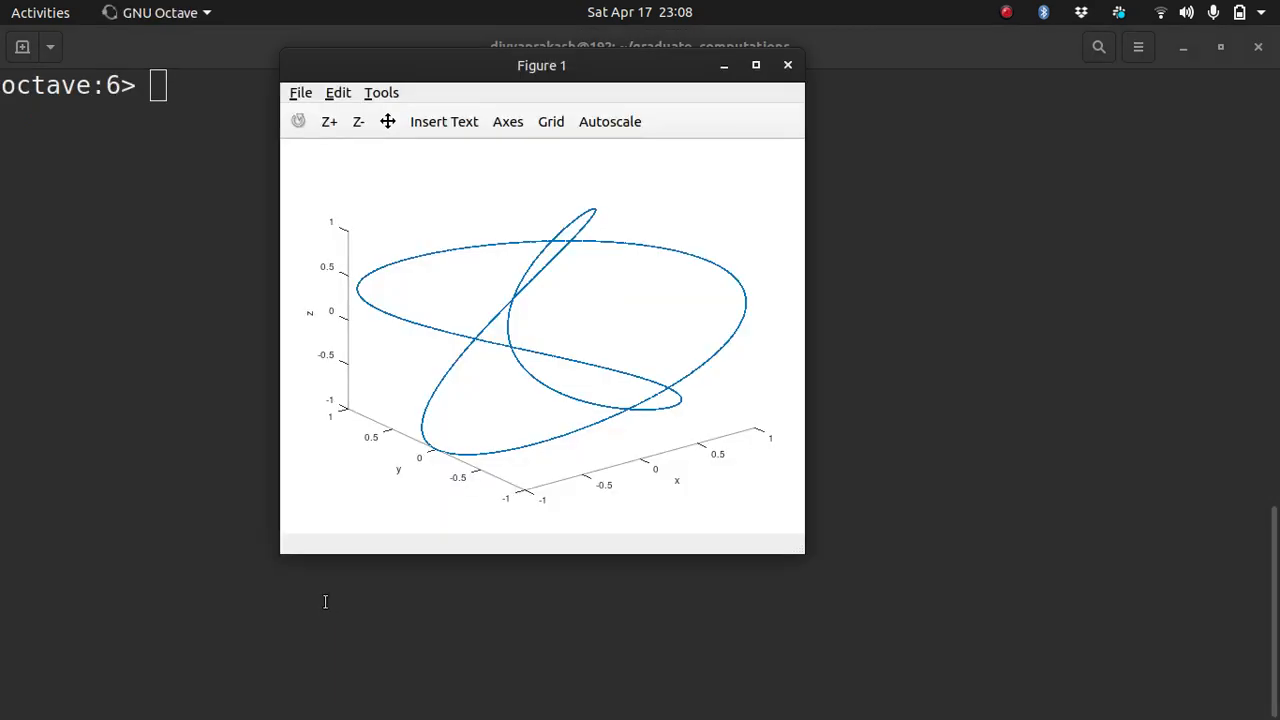
Step: Flatten the figure with view(2) in Octave, then reopen liss.m with edit liss
{"action": "type", "text": "view(2)"}
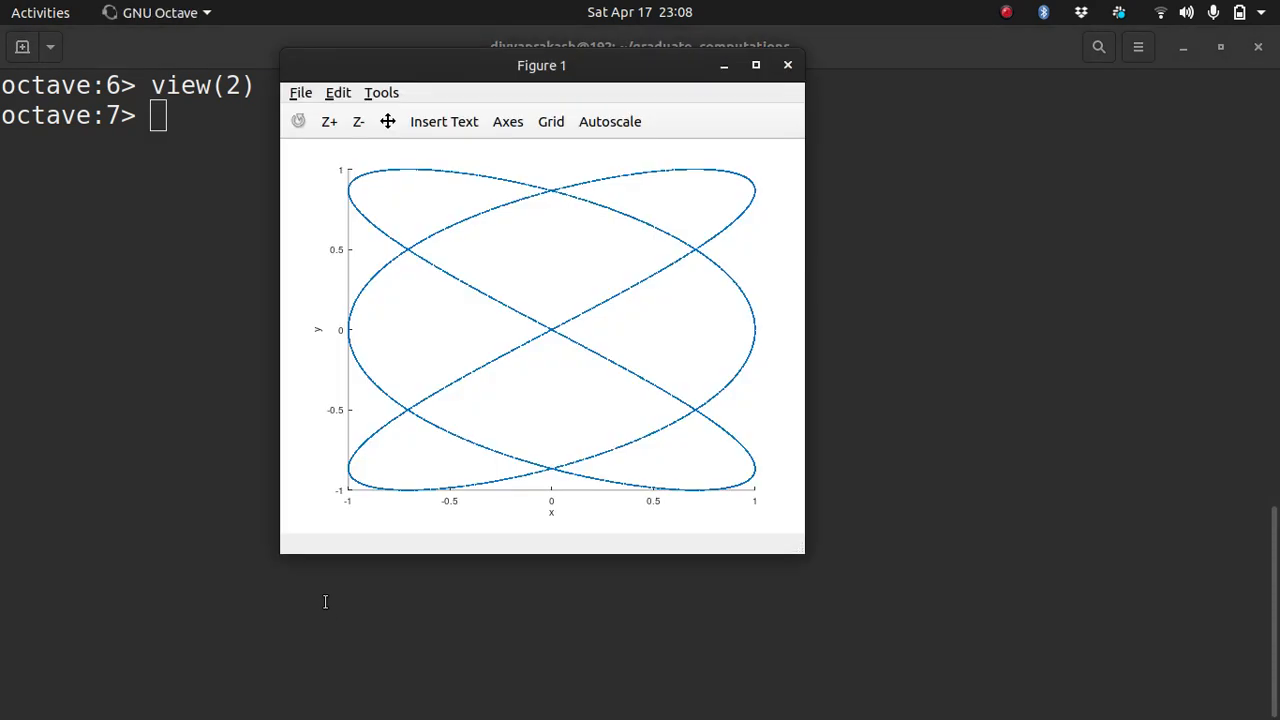
{"action": "type", "text": "edit liss"}
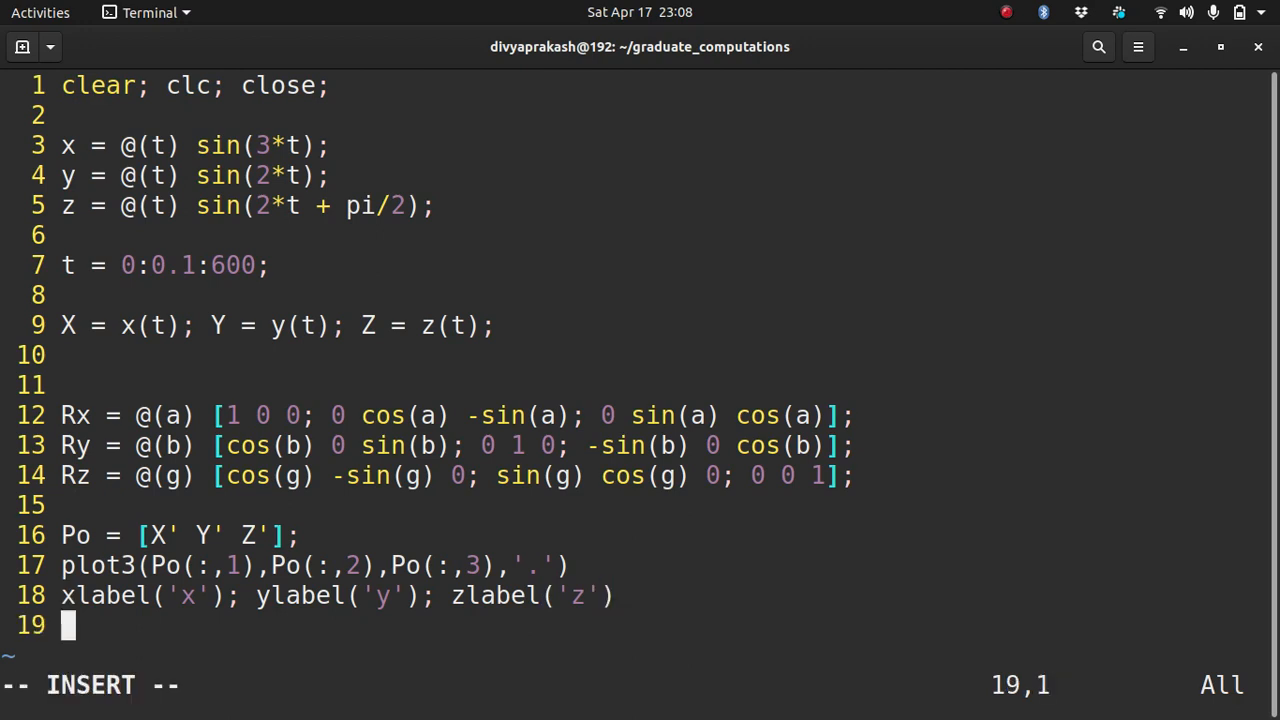
Step: Add Po = Po*Rz(pi/2); after the axis labels to rotate the points about z
{"action": "key", "text": "Return"}
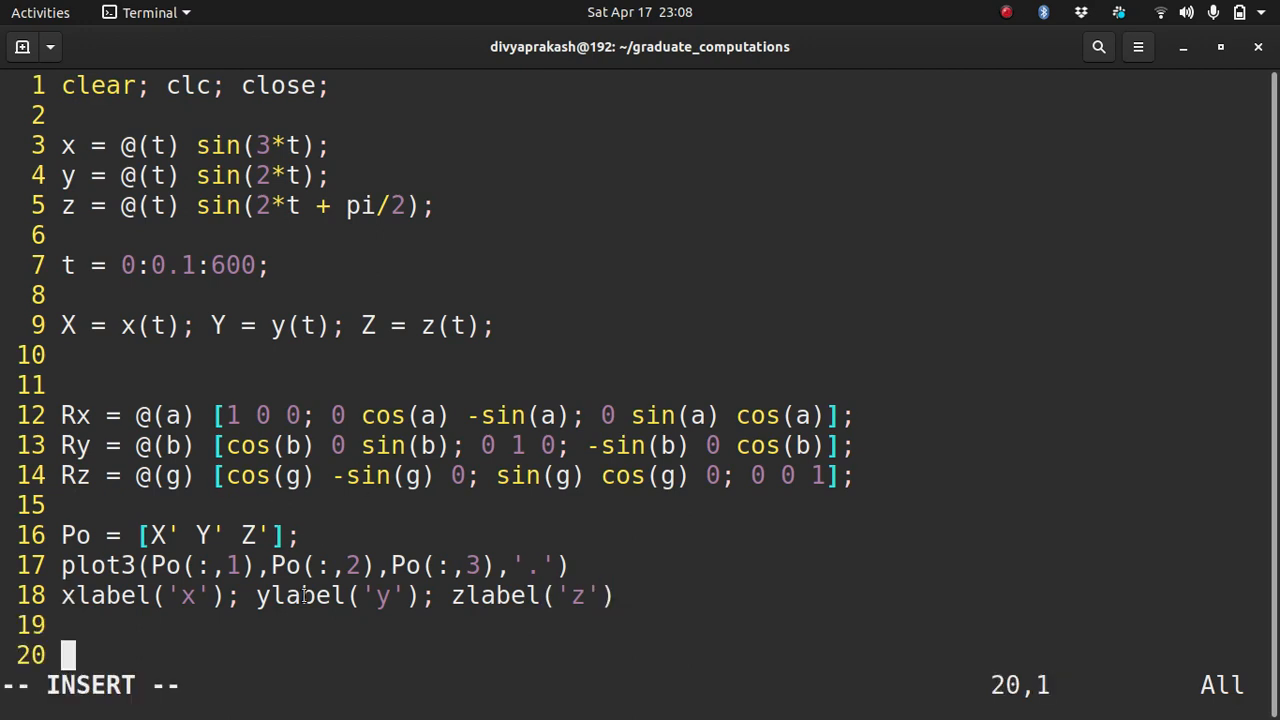
{"action": "type", "text": "P = P"}
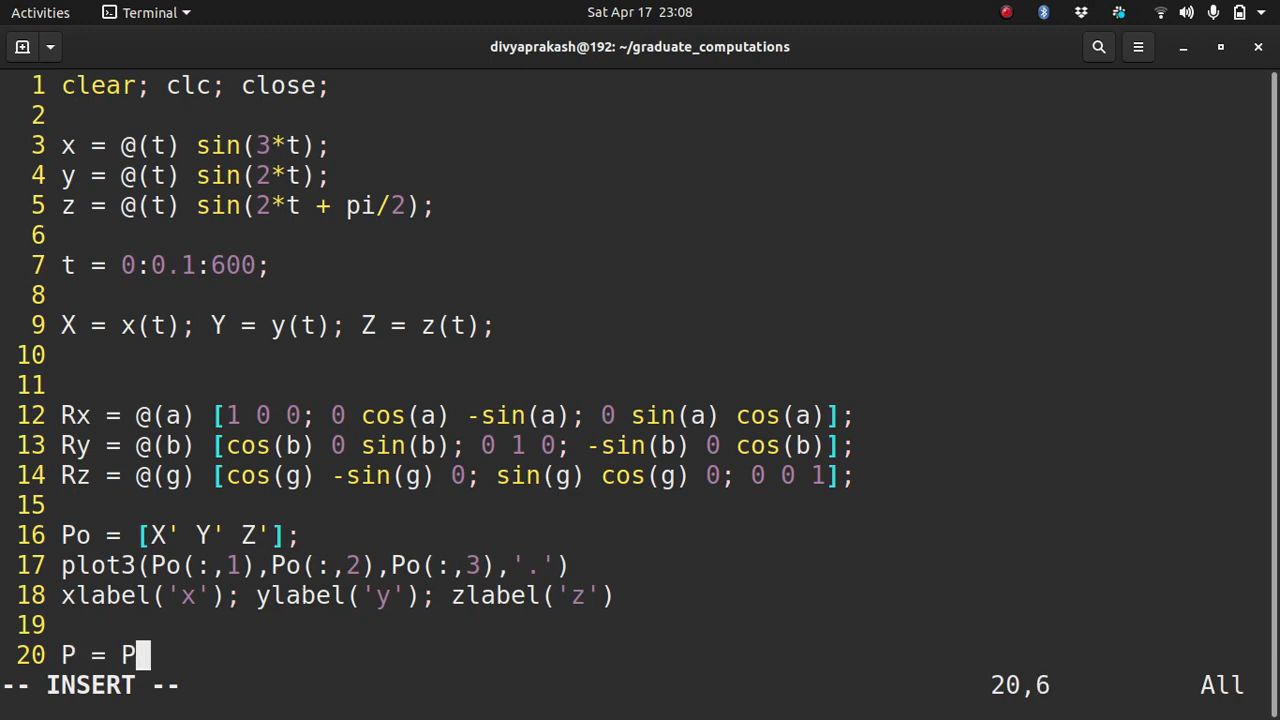
{"action": "type", "text": "o*"}
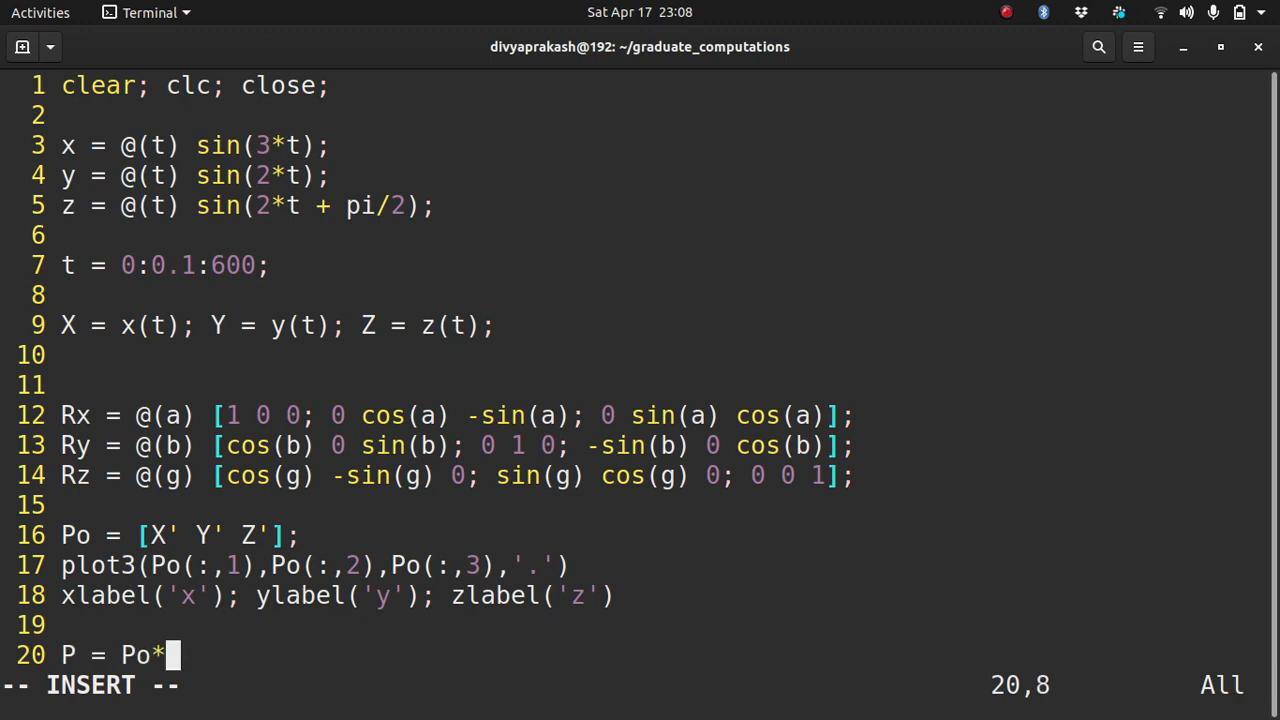
{"action": "type", "text": "Rz()"}
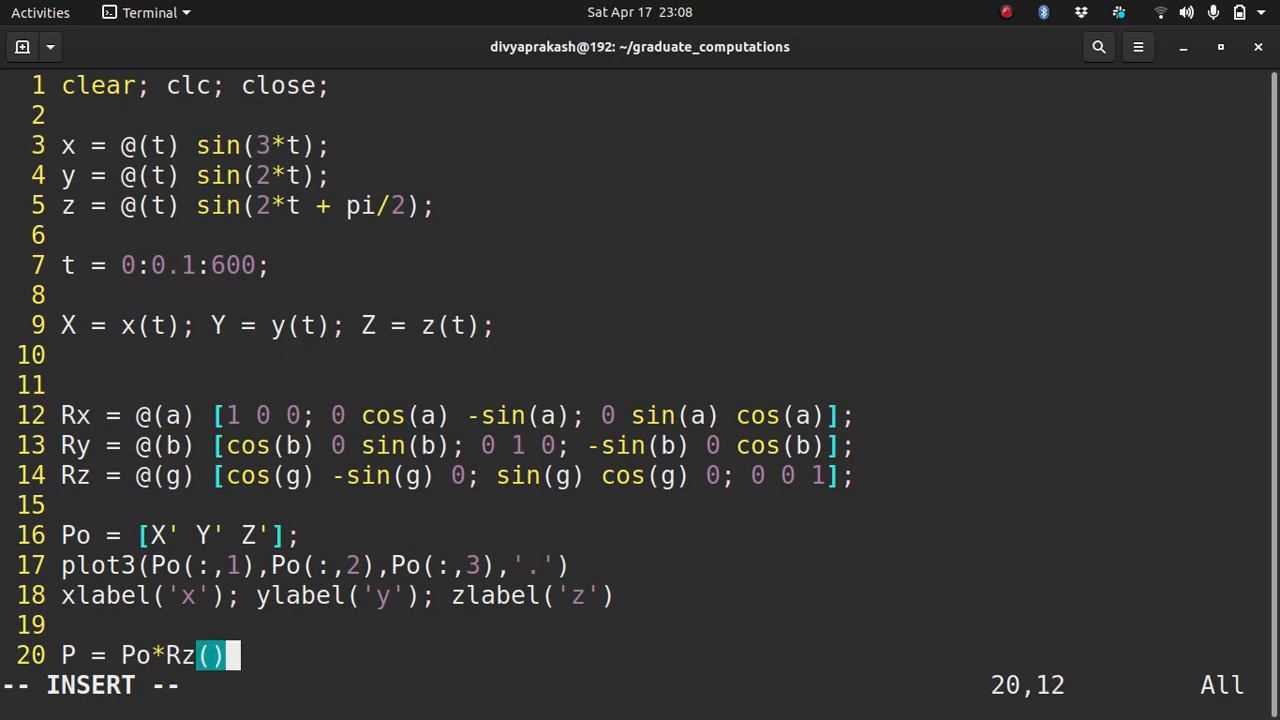
{"action": "type", "text": "pi"}
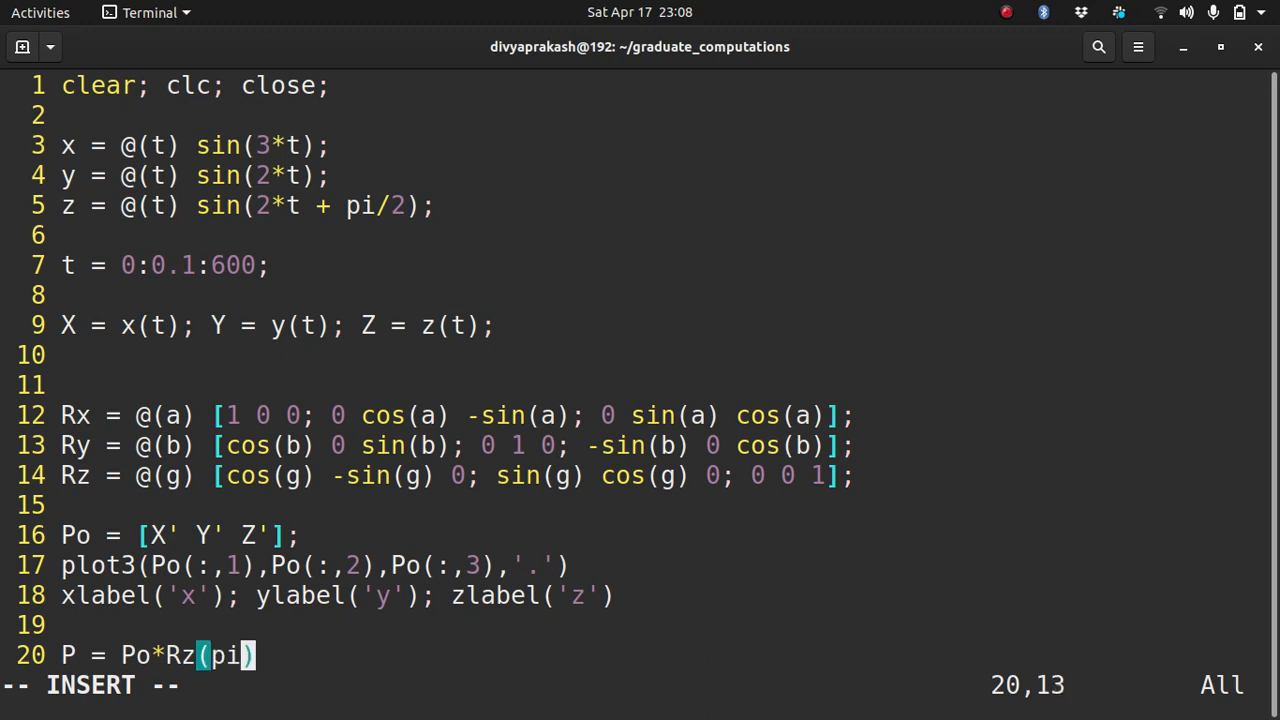
{"action": "type", "text": "/2);"}
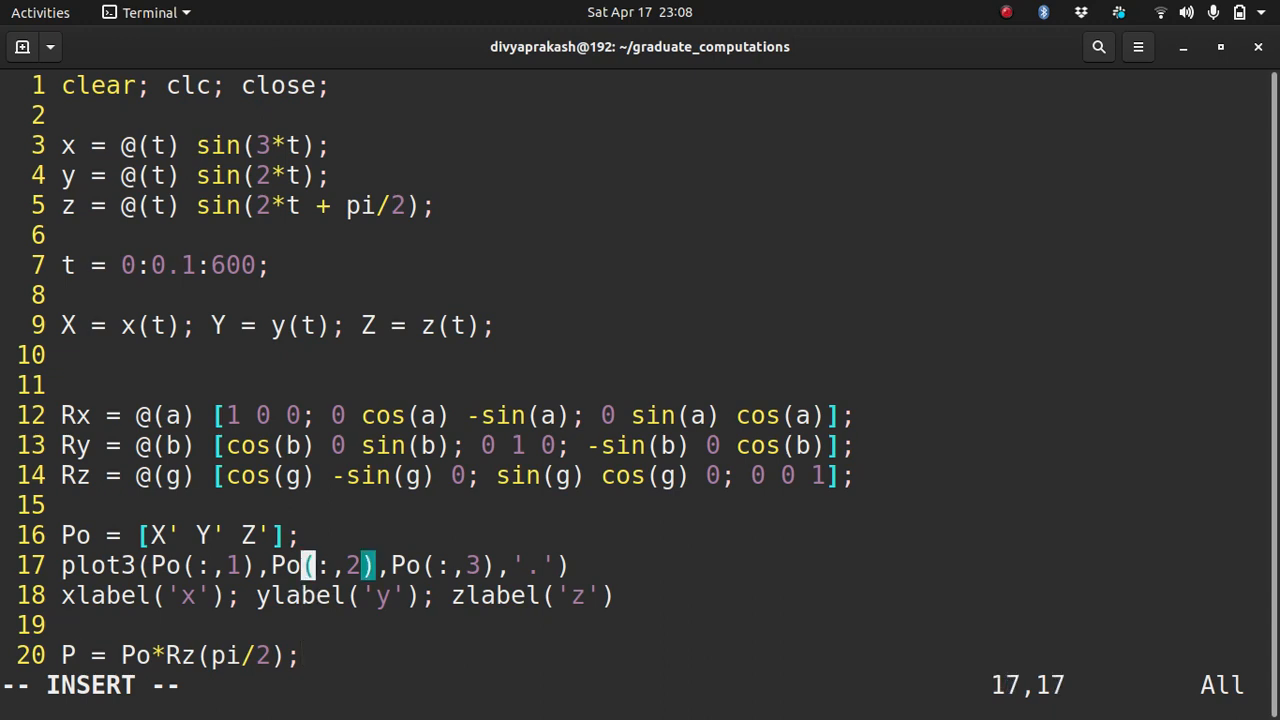
Step: Paste the plot3 and xlabel lines after the rotation and insert figure(1) before the first plot
{"action": "key", "text": "V"}
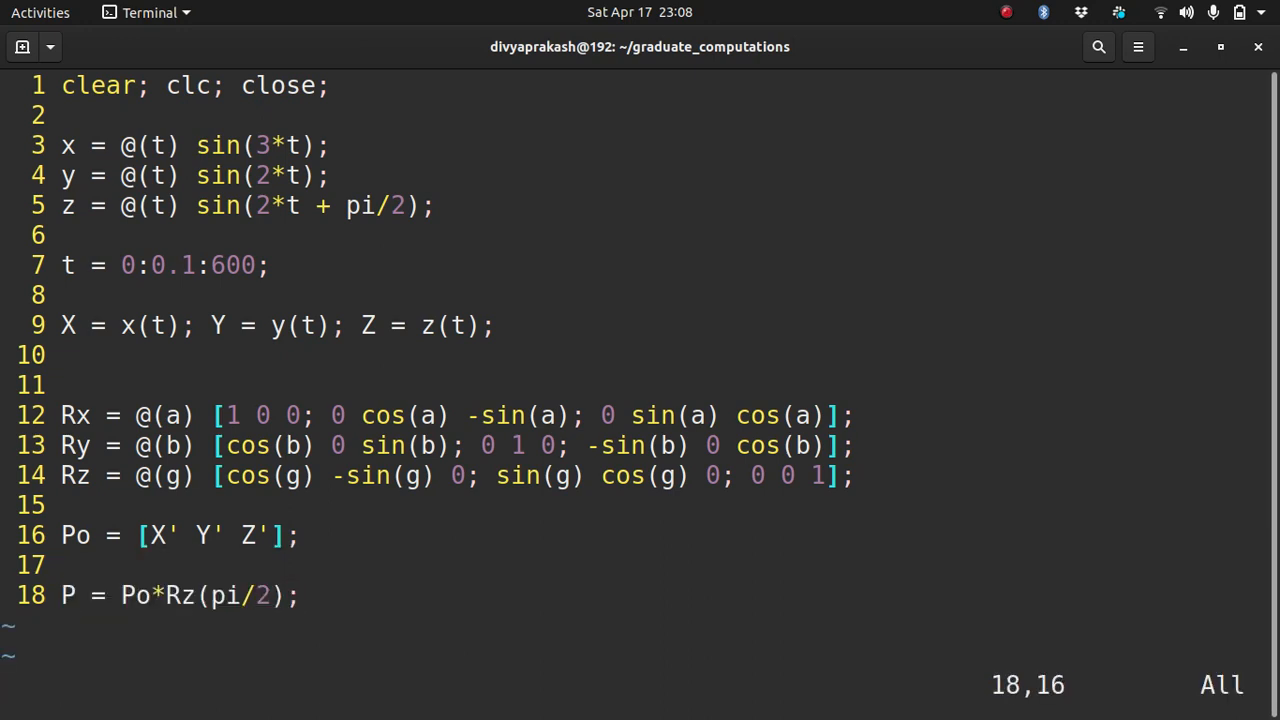
{"action": "type", "text": "p"}
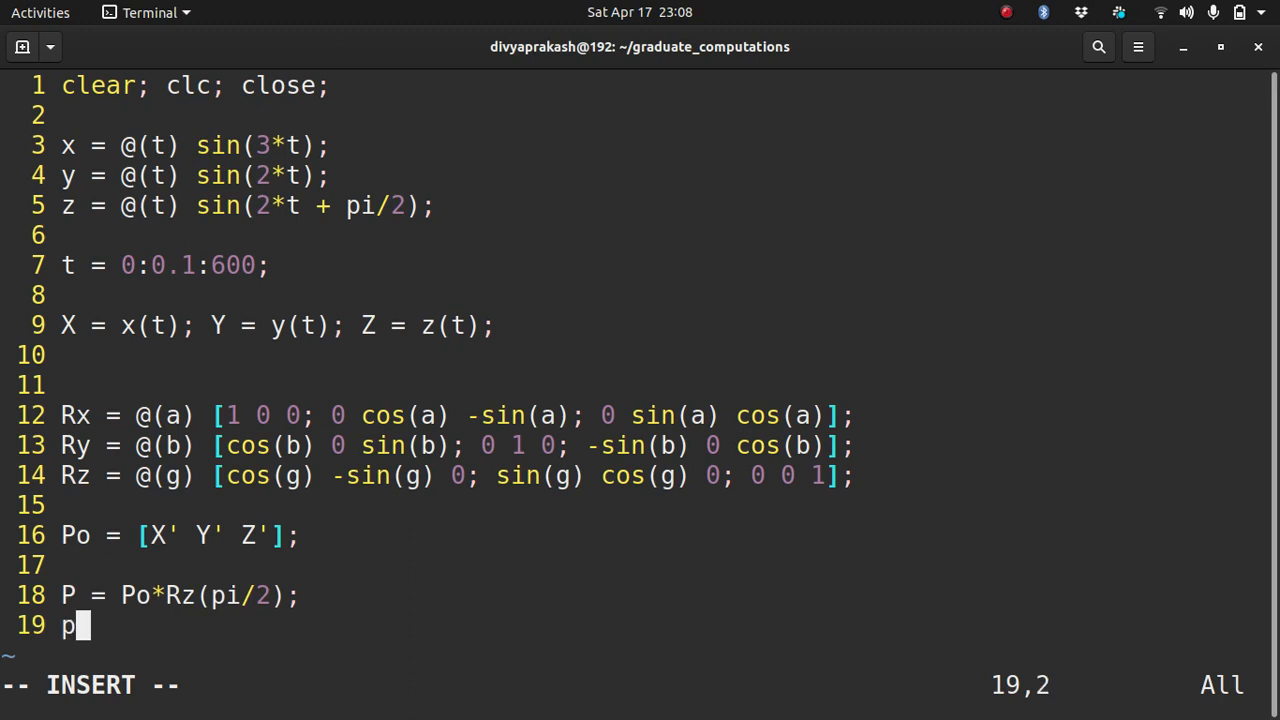
{"action": "key", "text": "BackSpace"}
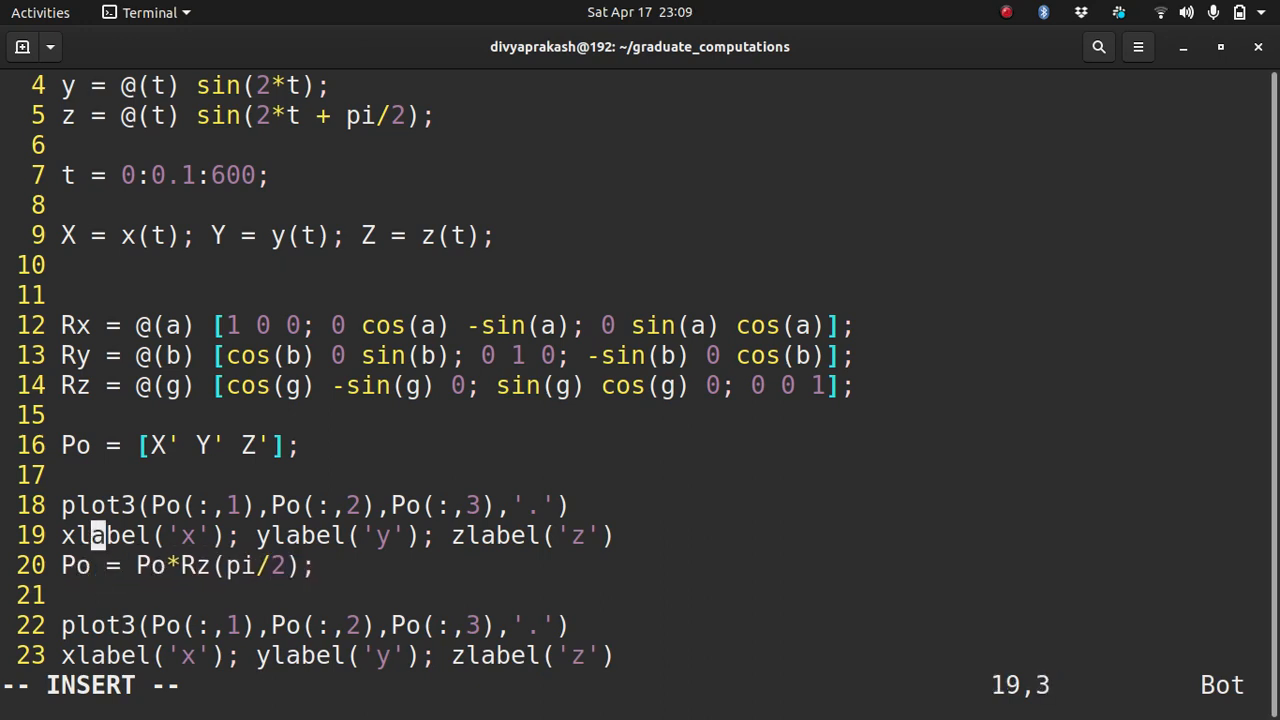
{"action": "type", "text": "i"}
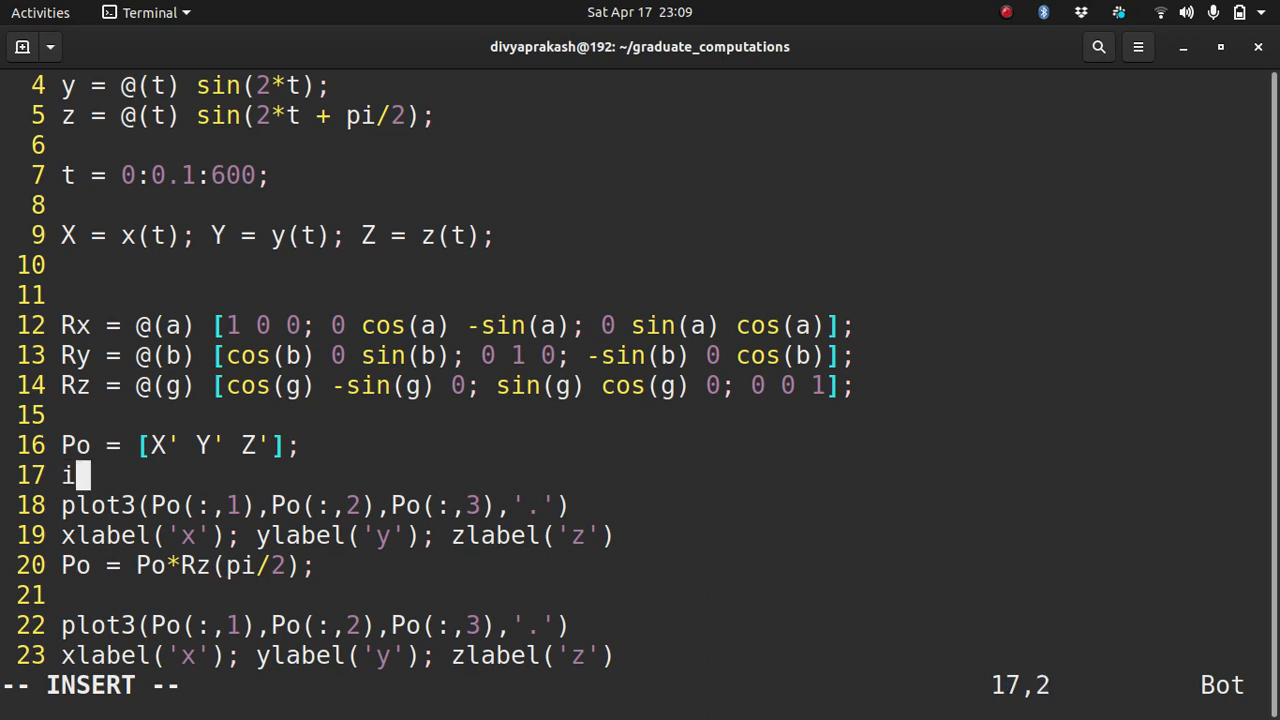
{"action": "type", "text": "figure"}
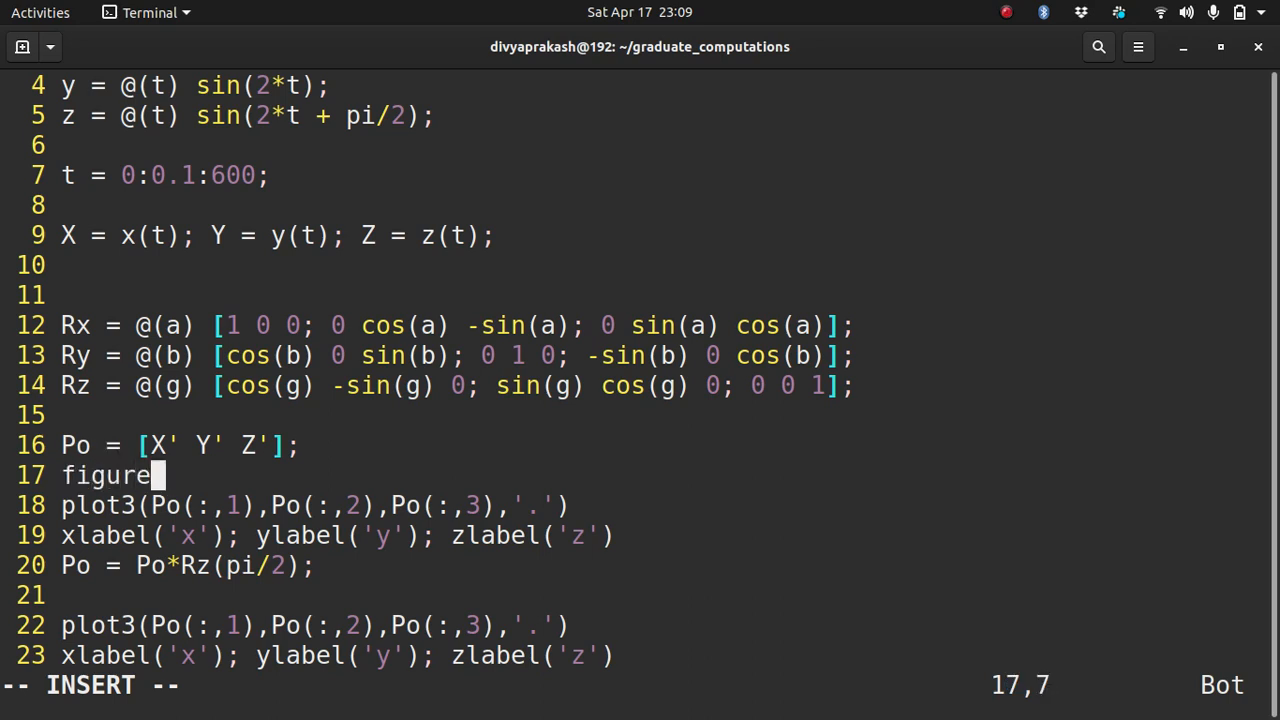
{"action": "type", "text": "(1)"}
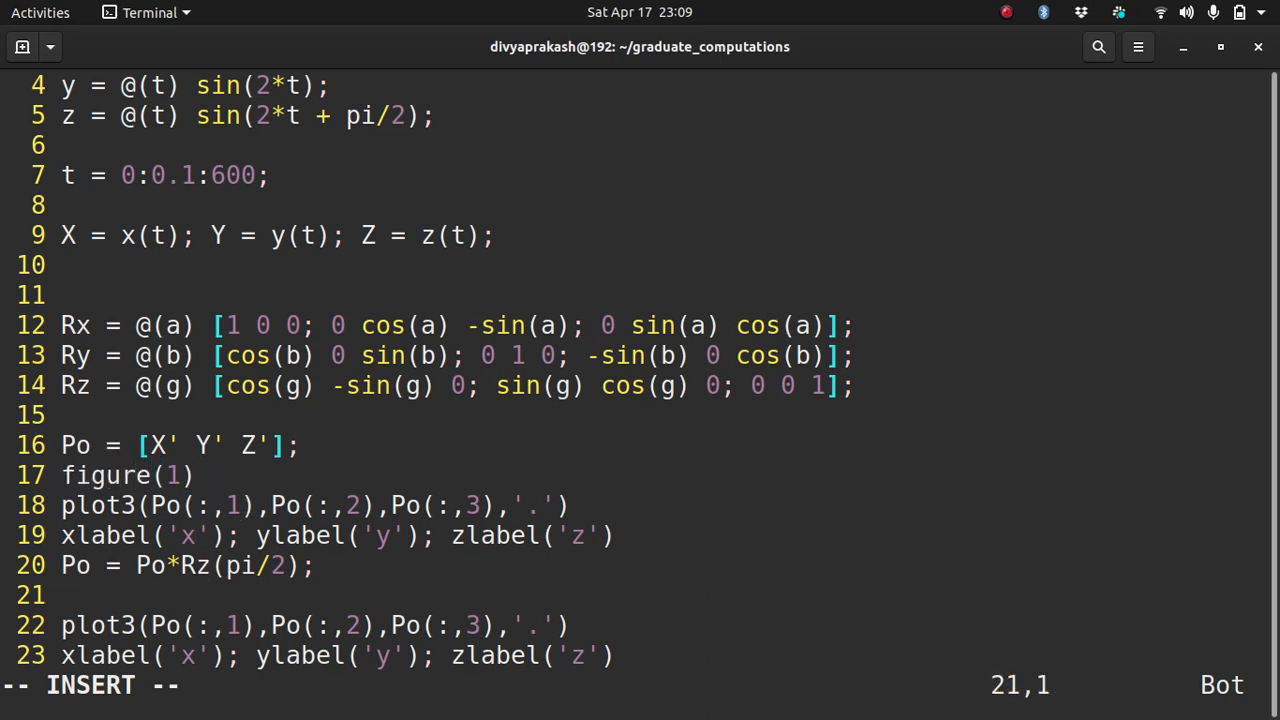
{"action": "type", "text": "figure("}
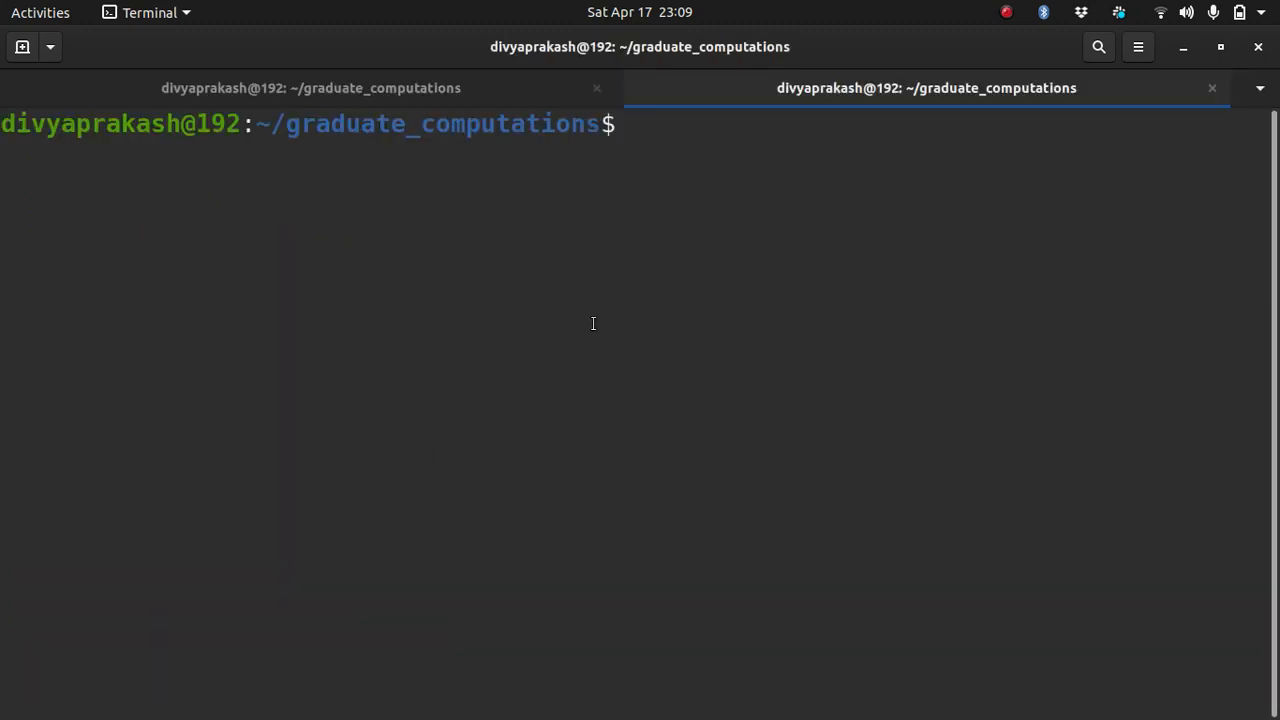
Step: Launch Octave in a new terminal tab and run the liss script
{"action": "type", "text": "octave"}
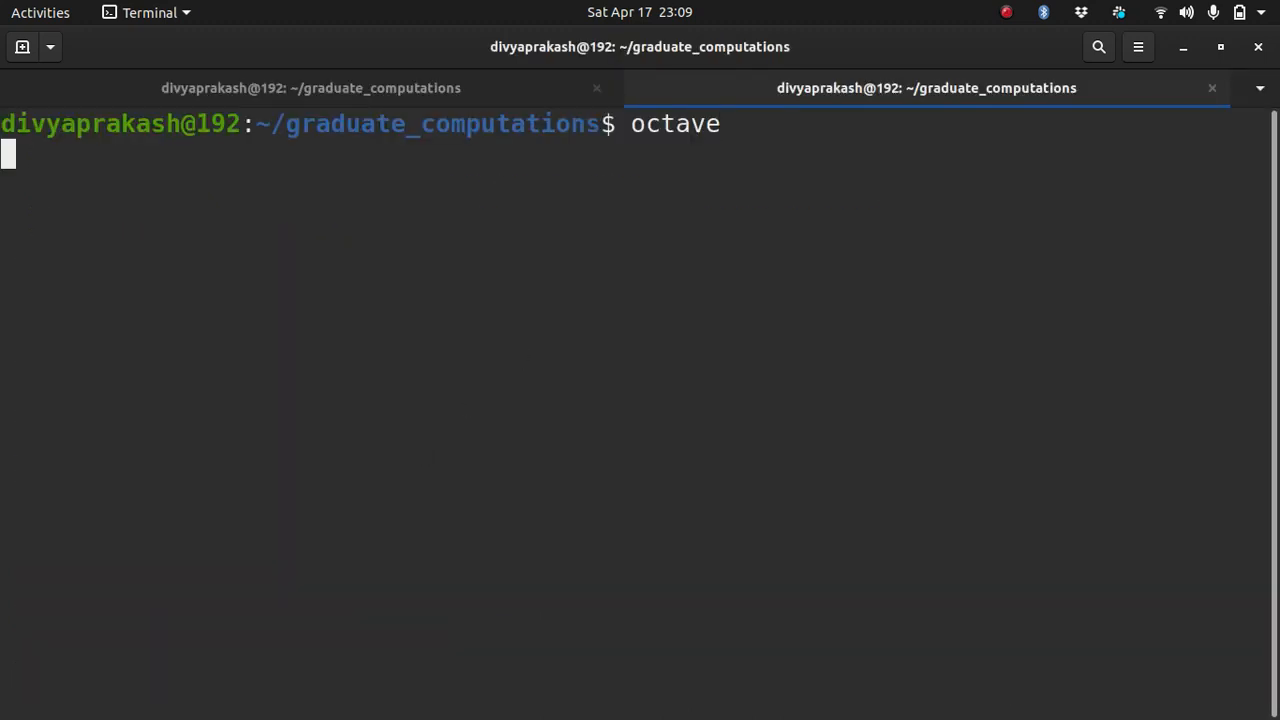
{"action": "key", "text": "Return"}
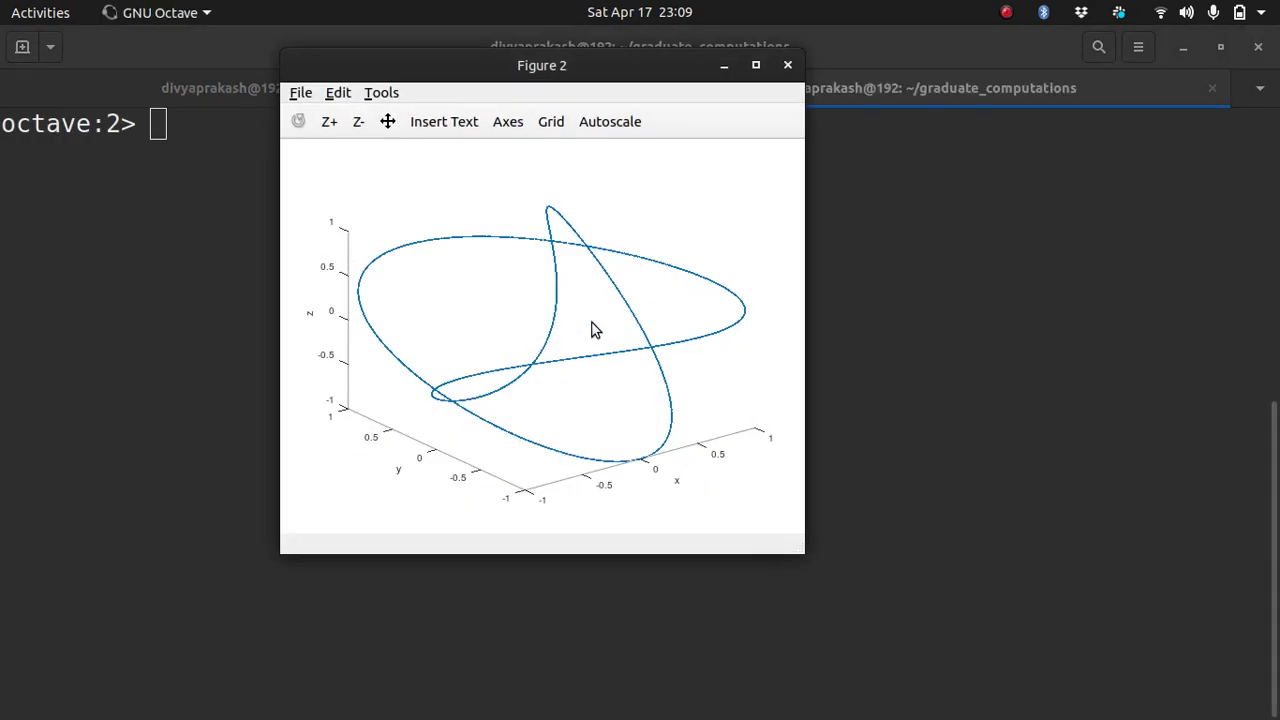
{"action": "type", "text": "view(2"}
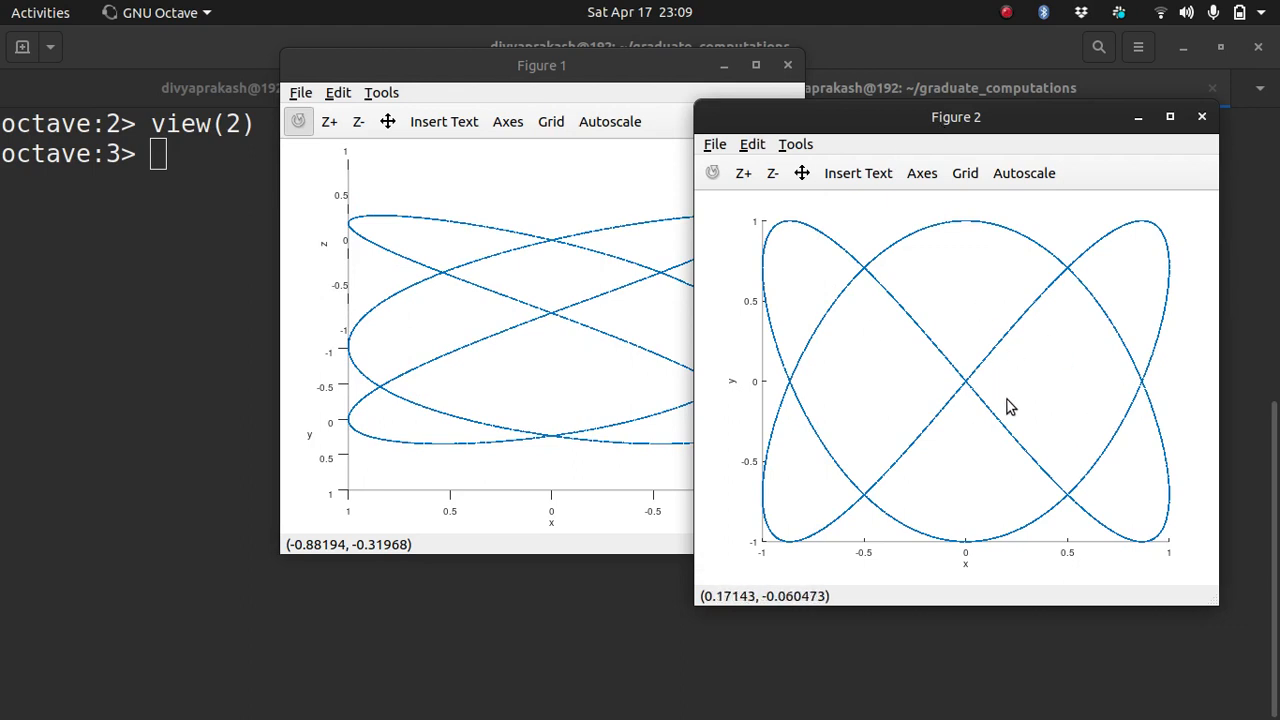
Step: Compare the rotated curve with the Reddit illusion, then close Figure 1 and Figure 2
{"action": "left_click", "coordinate": [788, 64]}
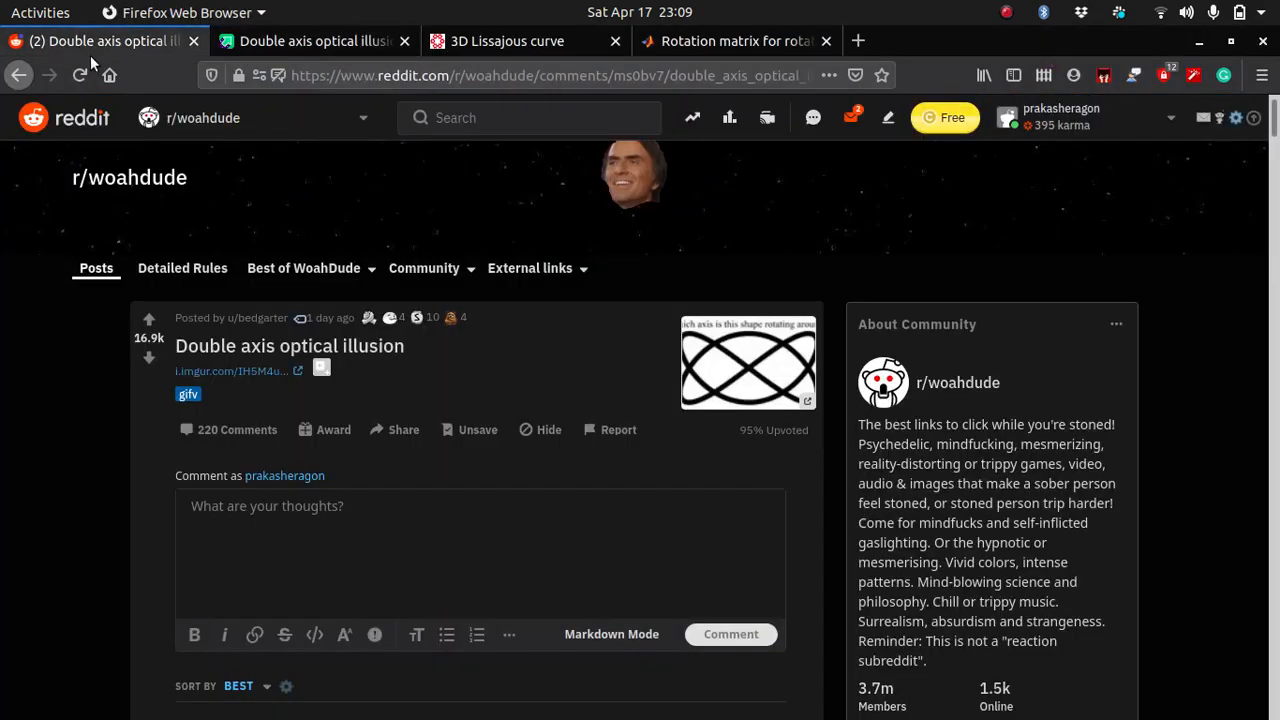
{"action": "mouse_move", "coordinate": [790, 384]}
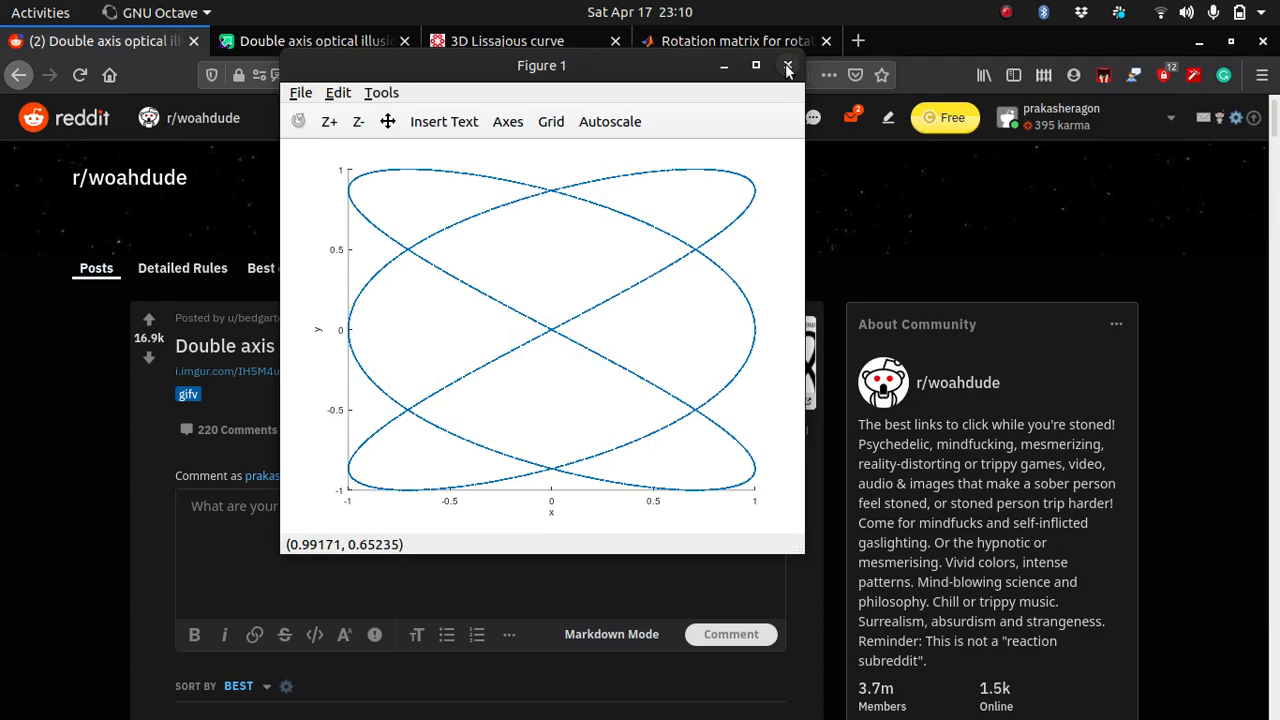
{"action": "left_click", "coordinate": [788, 64]}
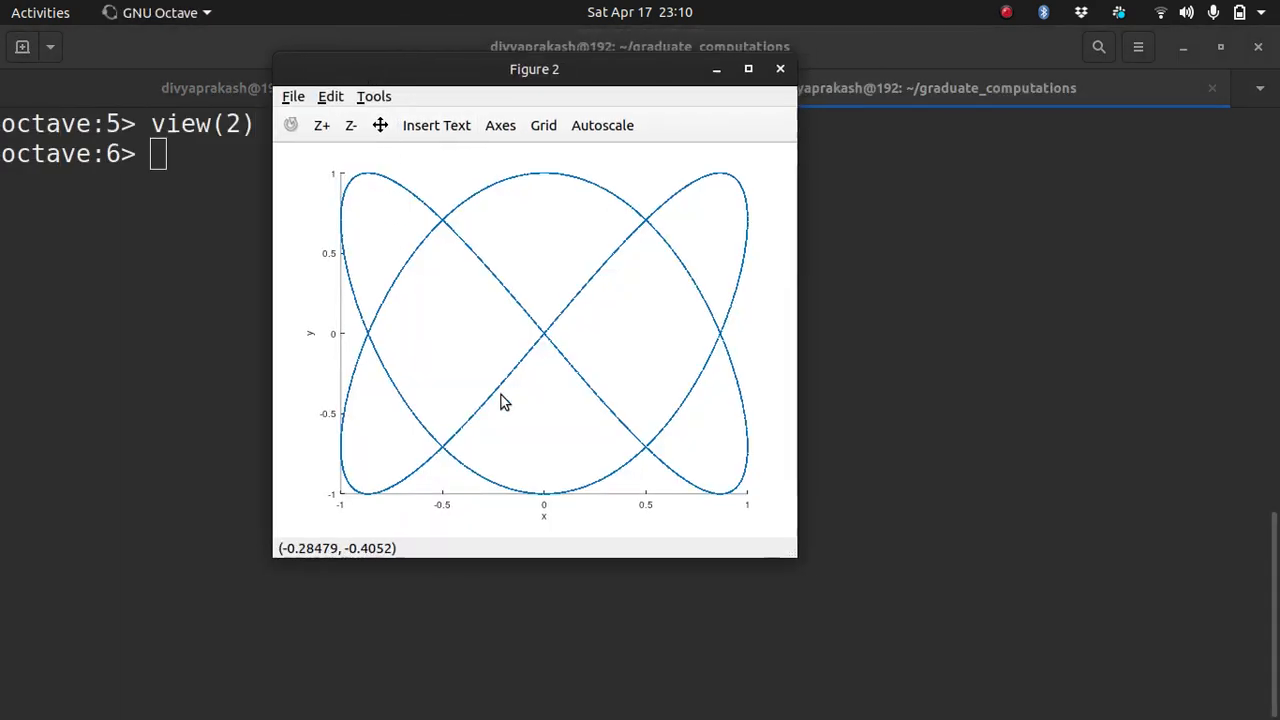
{"action": "mouse_move", "coordinate": [572, 364]}
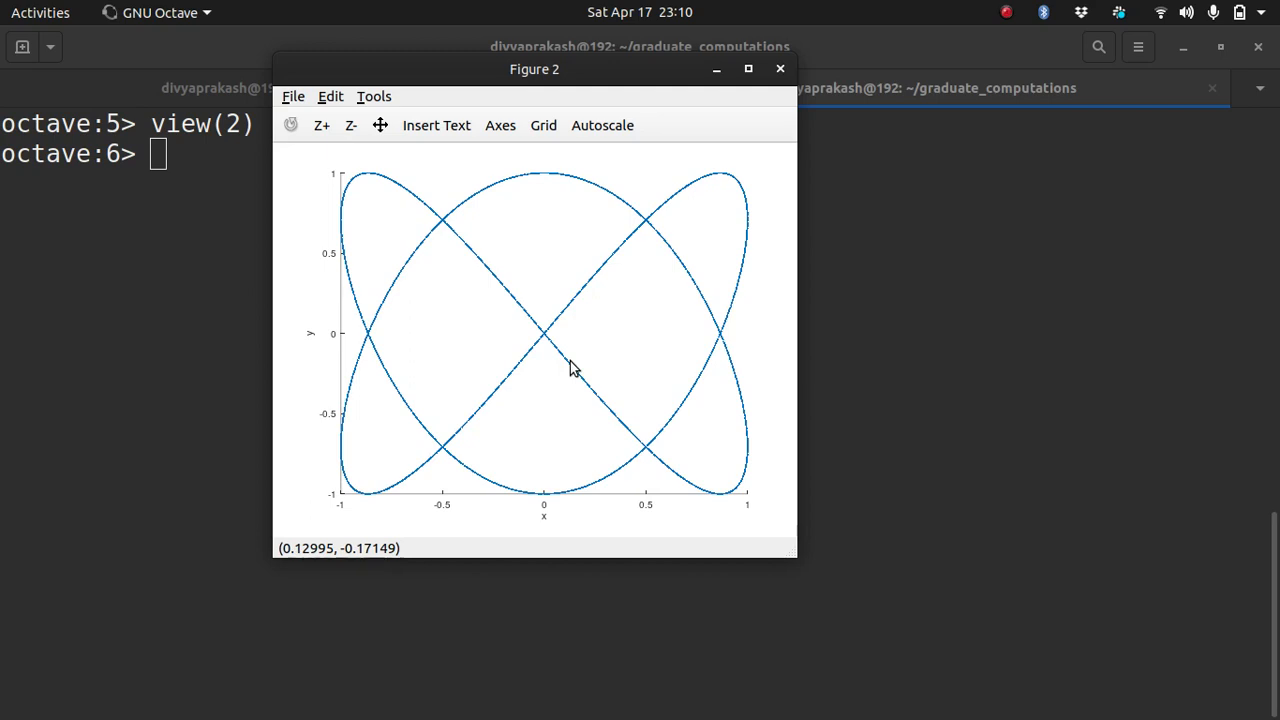
{"action": "mouse_move", "coordinate": [446, 364]}
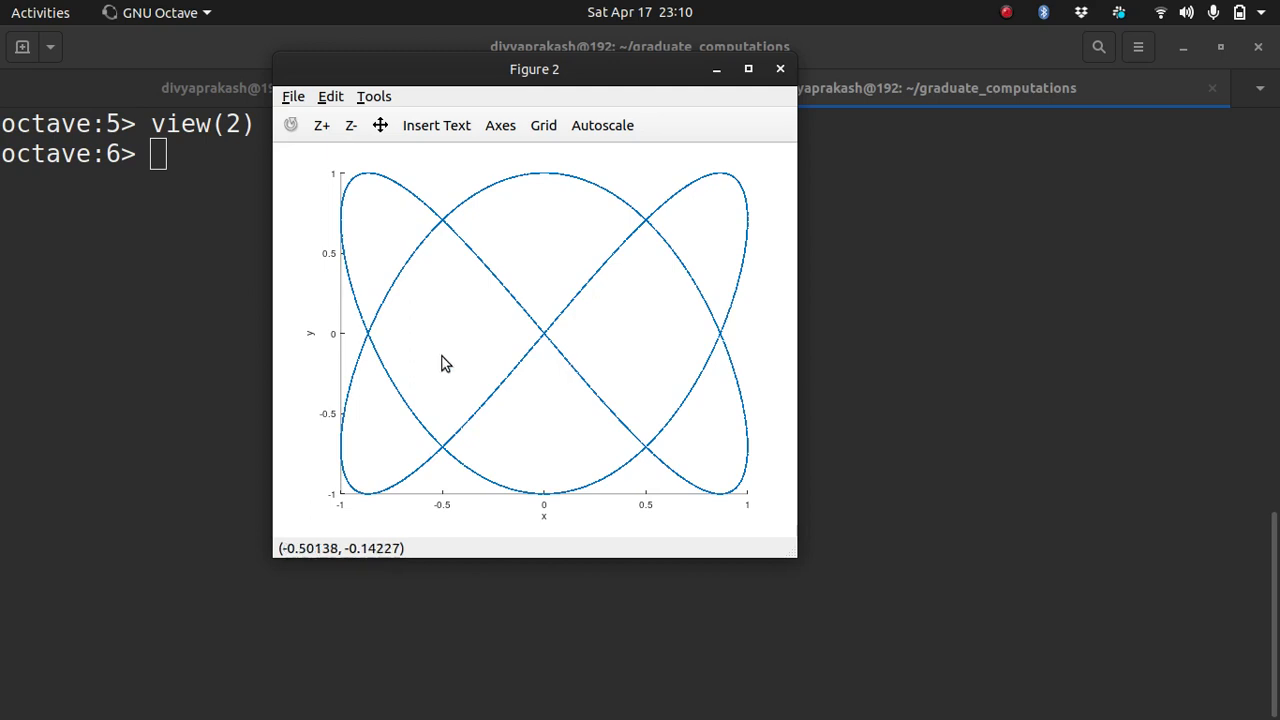
{"action": "mouse_move", "coordinate": [504, 436]}
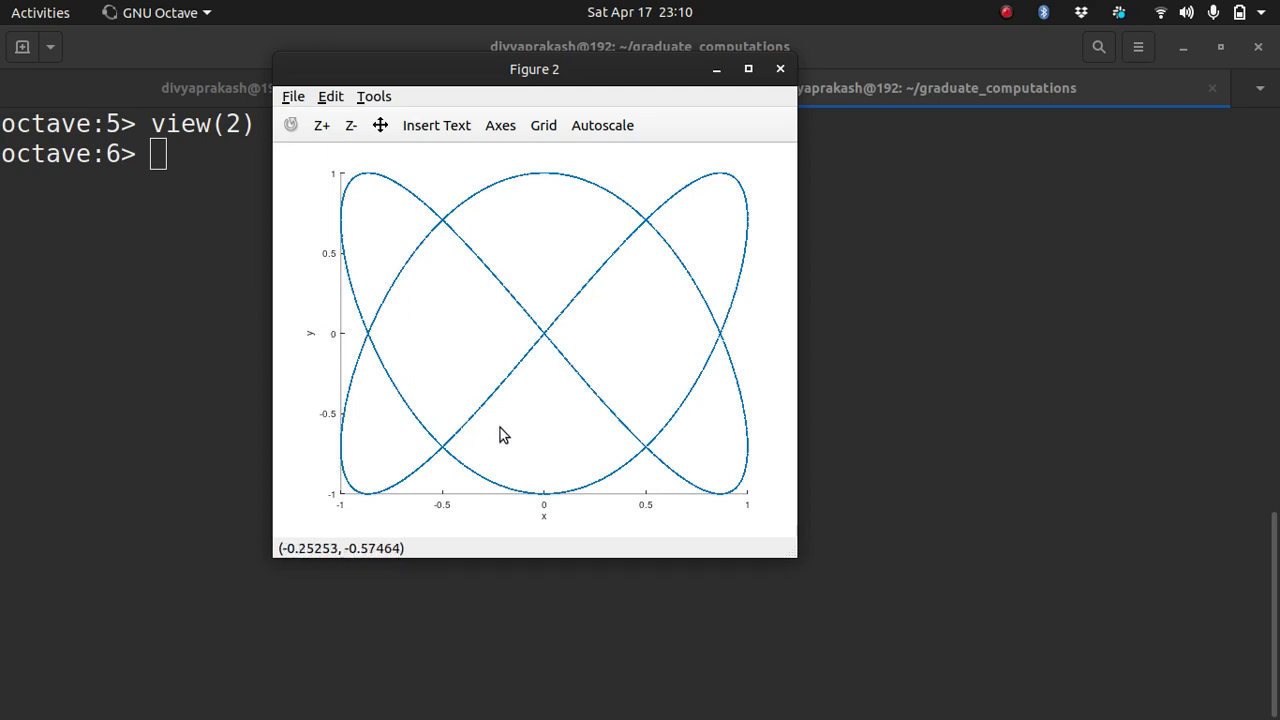
{"action": "mouse_move", "coordinate": [518, 408]}
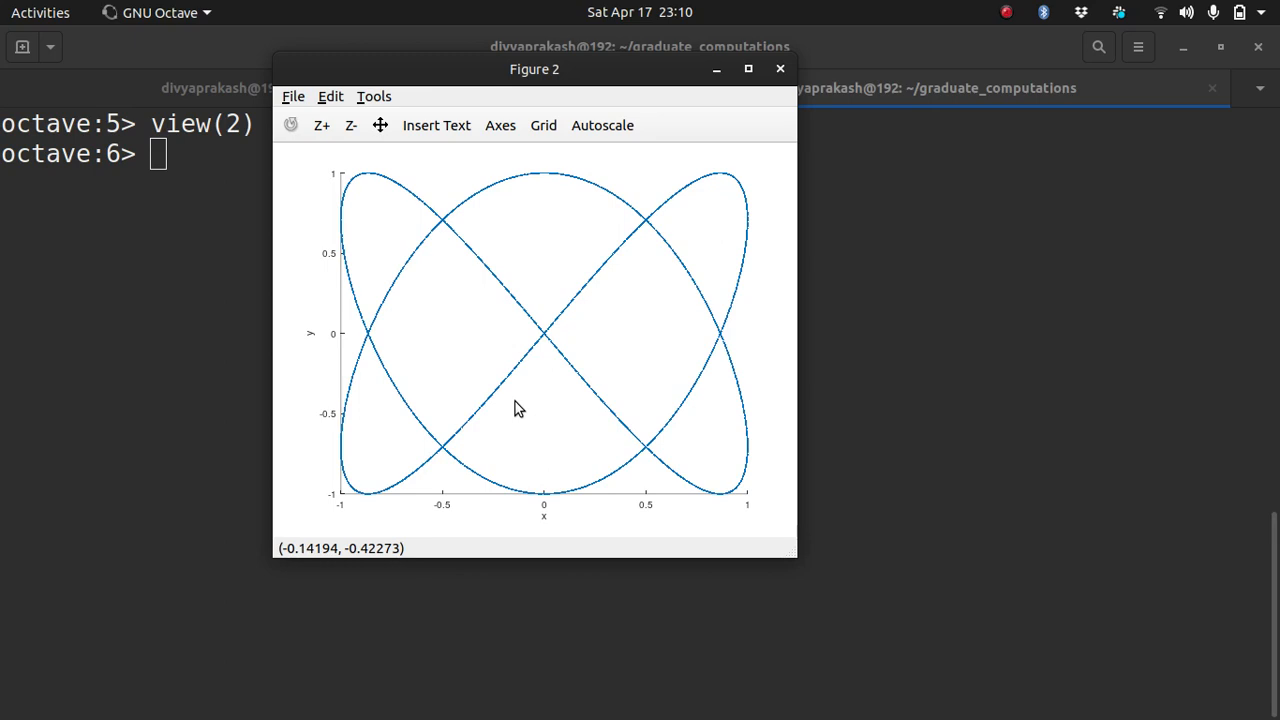
{"action": "left_click", "coordinate": [780, 68]}
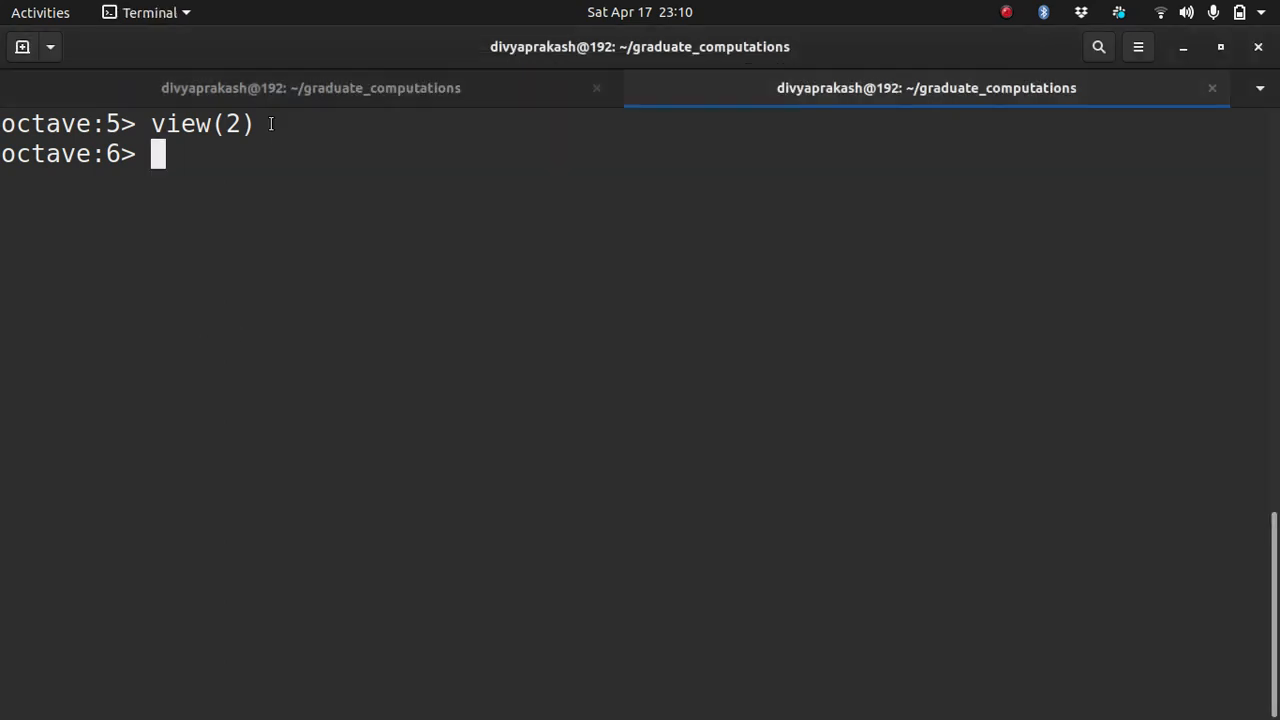
Step: Delete the original figure, plot and label block and the figure(2) line
{"action": "left_click", "coordinate": [312, 88]}
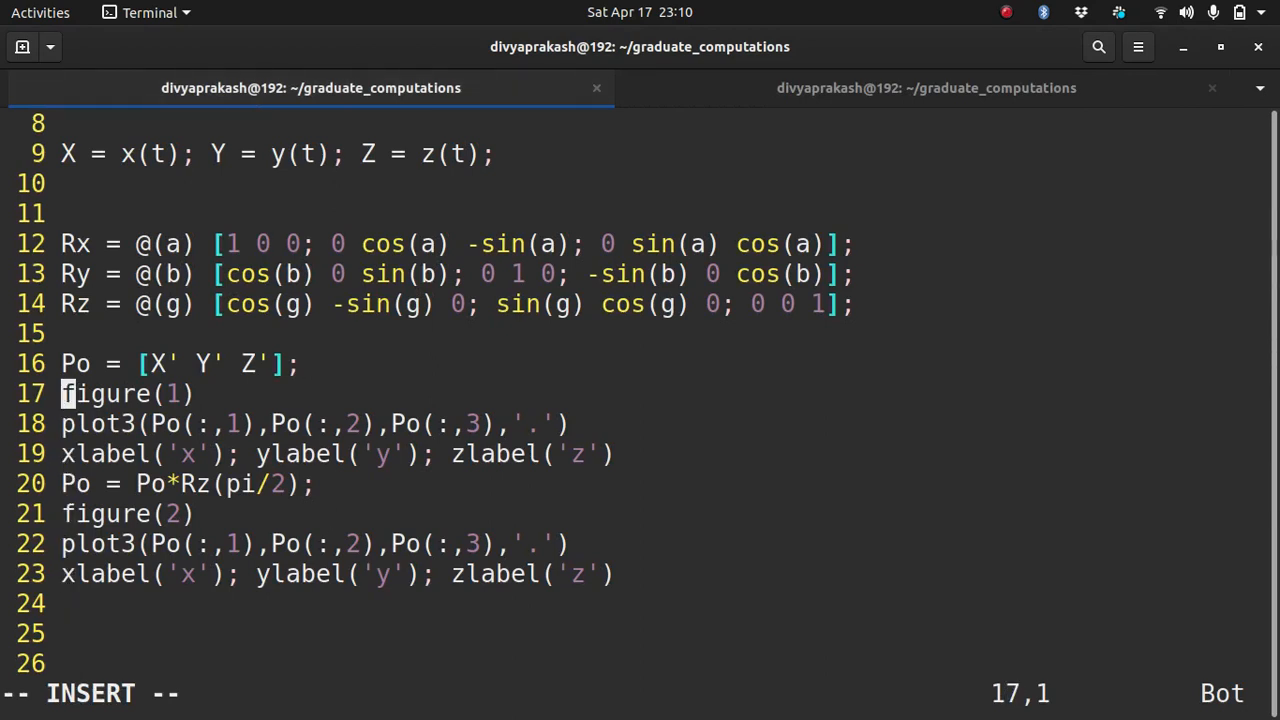
{"action": "type", "text": "dd"}
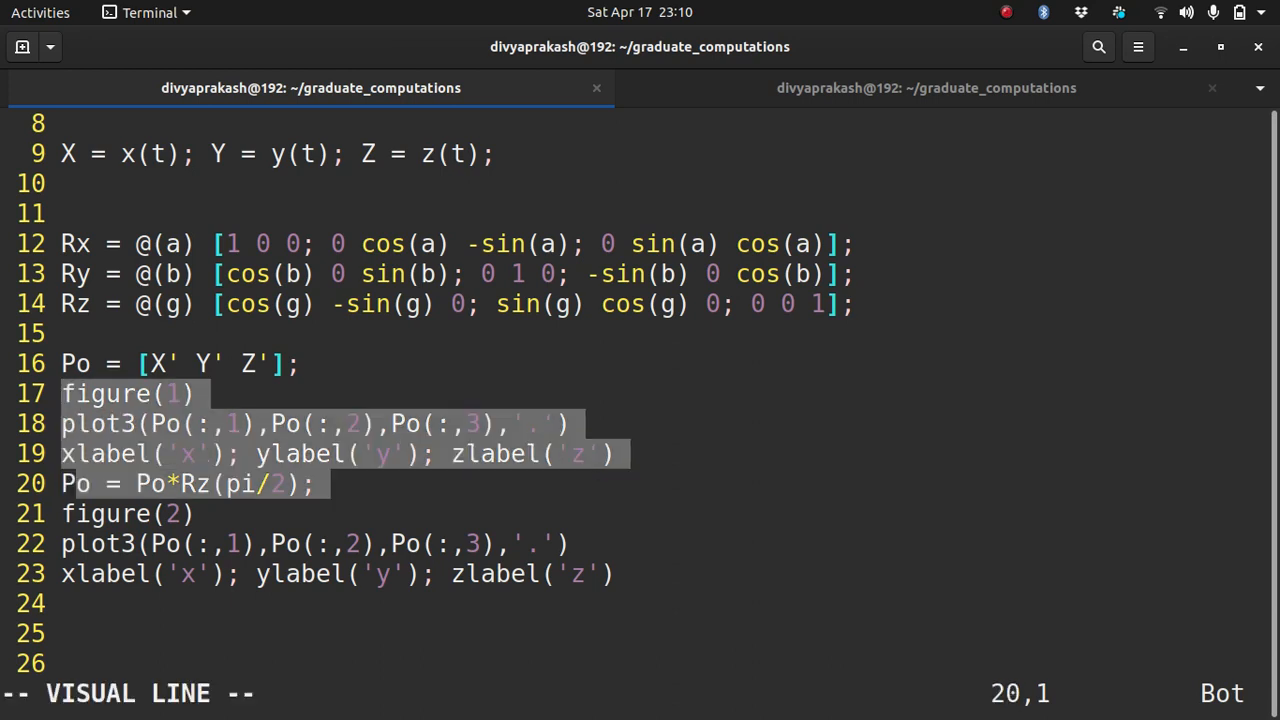
{"action": "key", "text": "j"}
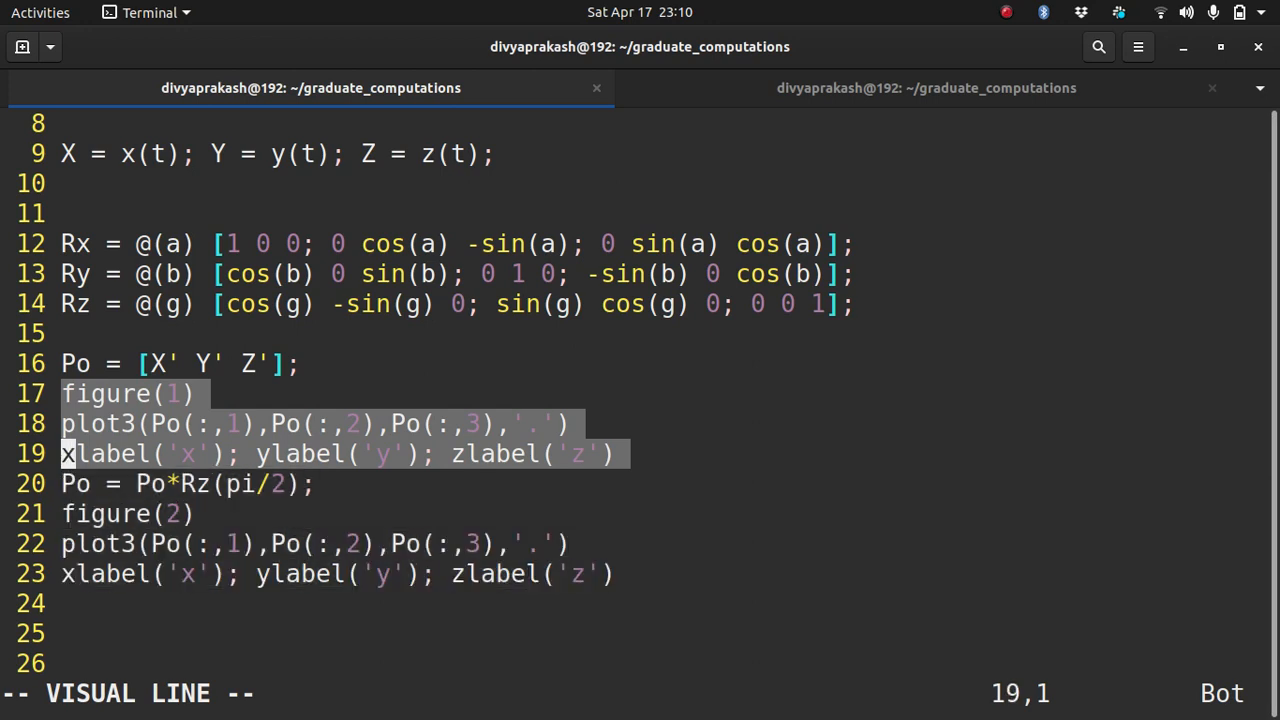
{"action": "key", "text": "d"}
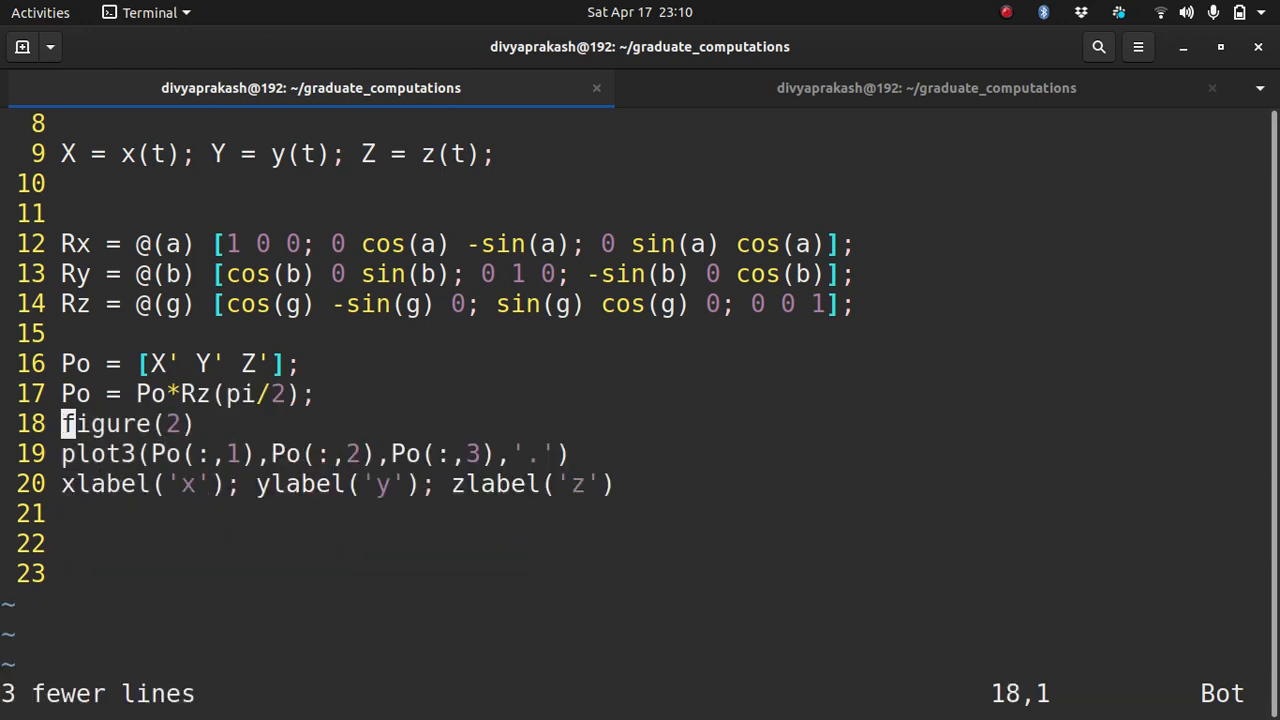
{"action": "key", "text": "V"}
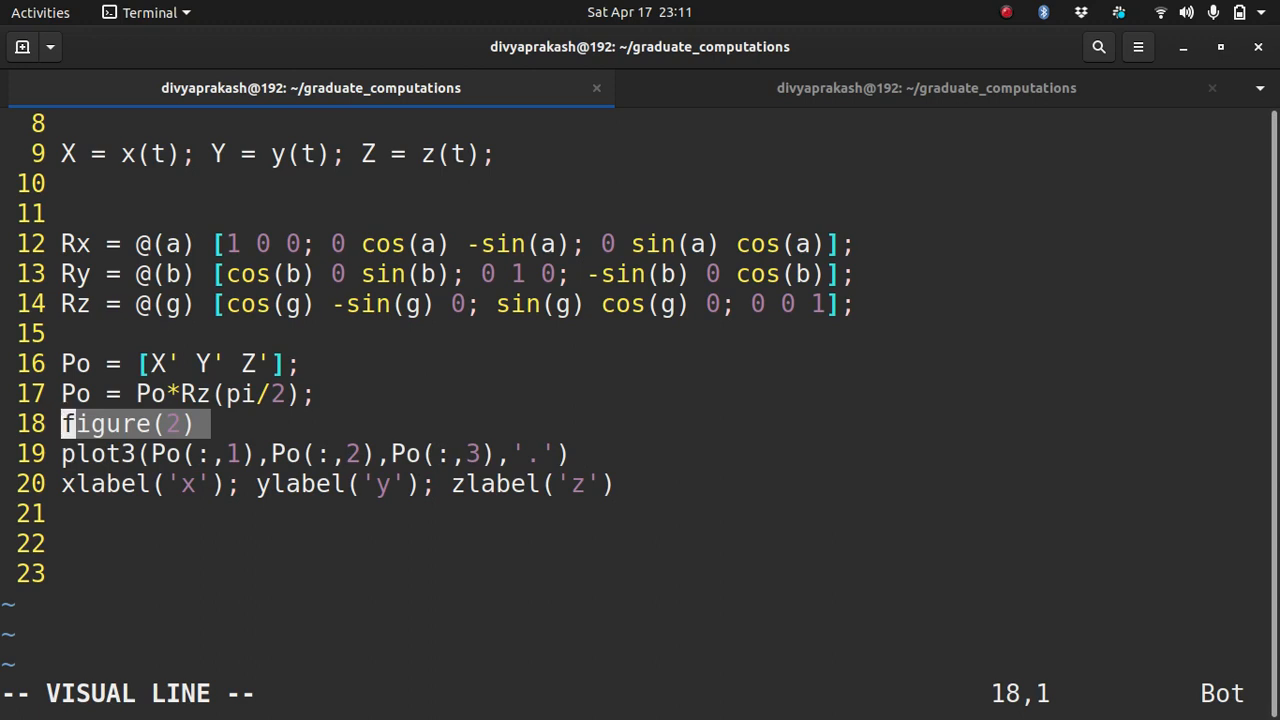
{"action": "key", "text": "l"}
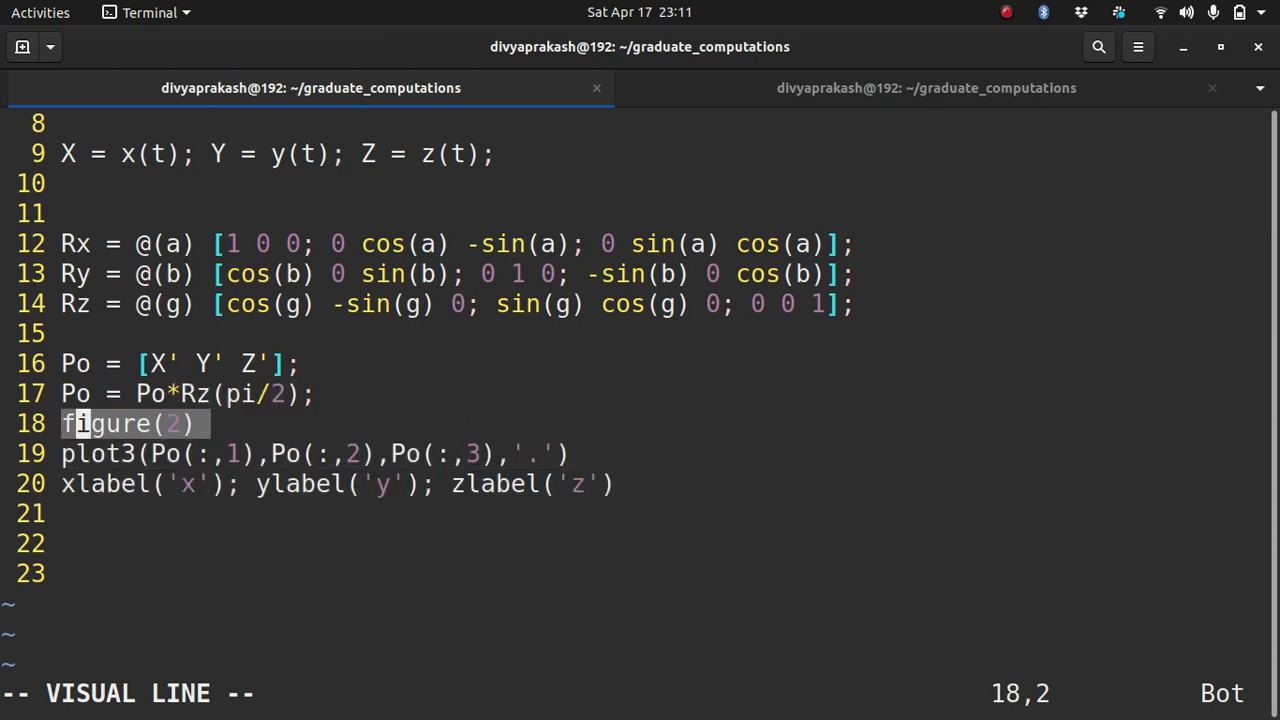
{"action": "key", "text": "d"}
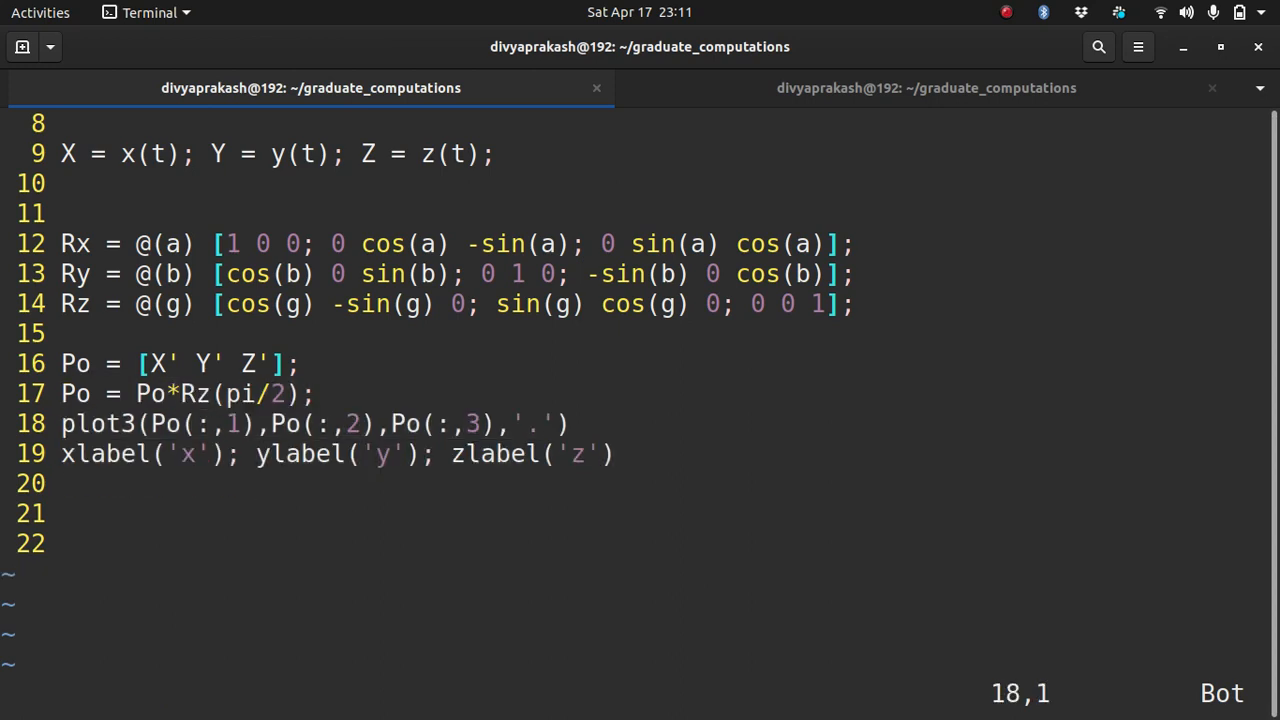
Step: Insert figure(1) above plot3 and move below the axis labels for new code
{"action": "key", "text": "o"}
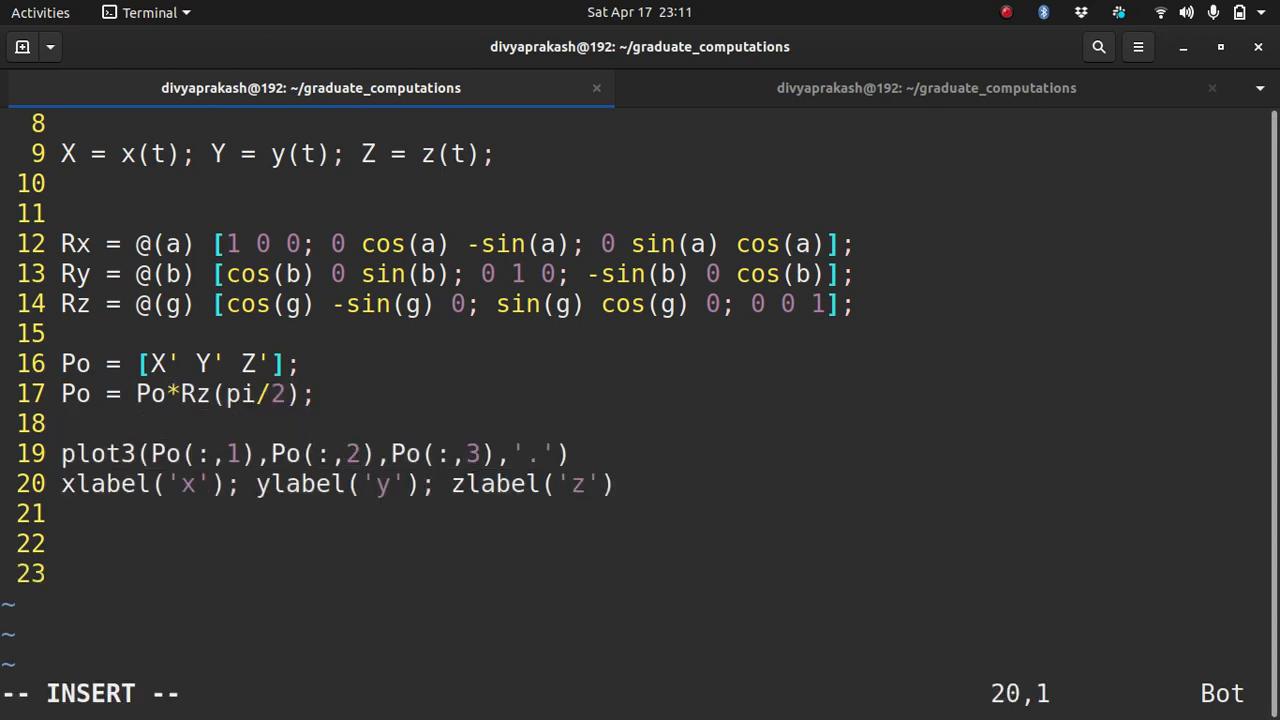
{"action": "type", "text": "fig"}
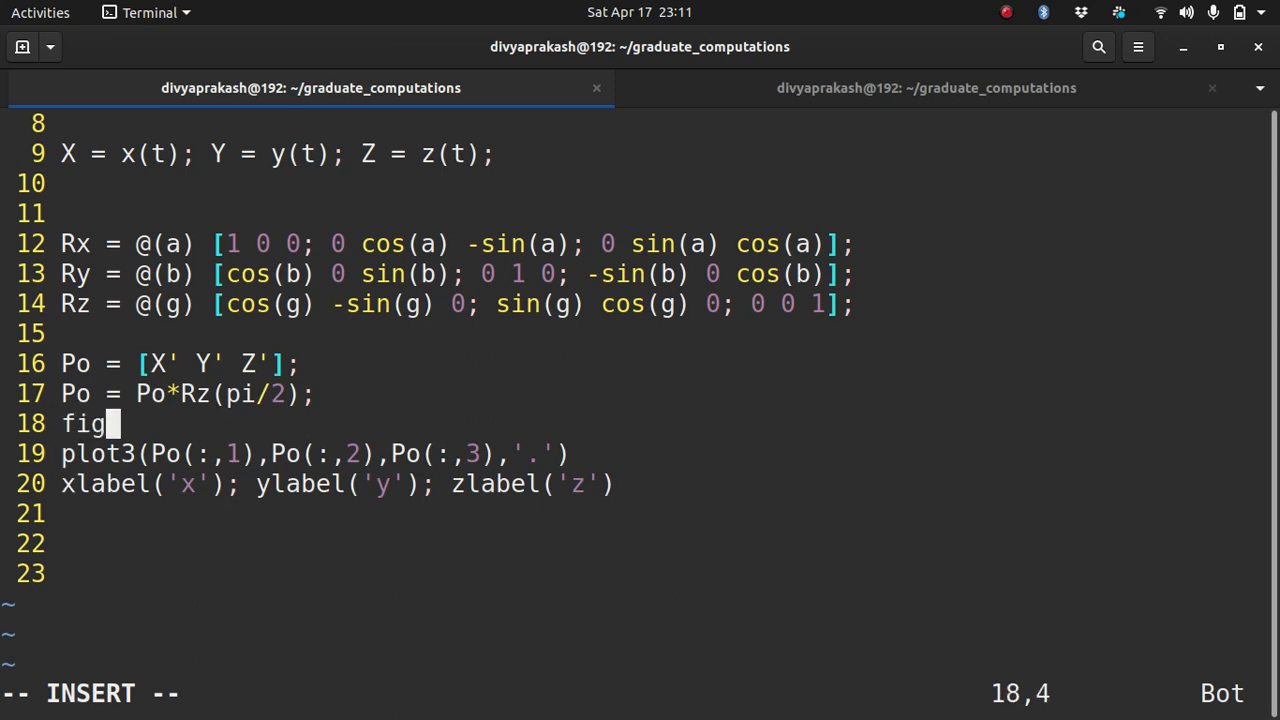
{"action": "type", "text": "ure(1)"}
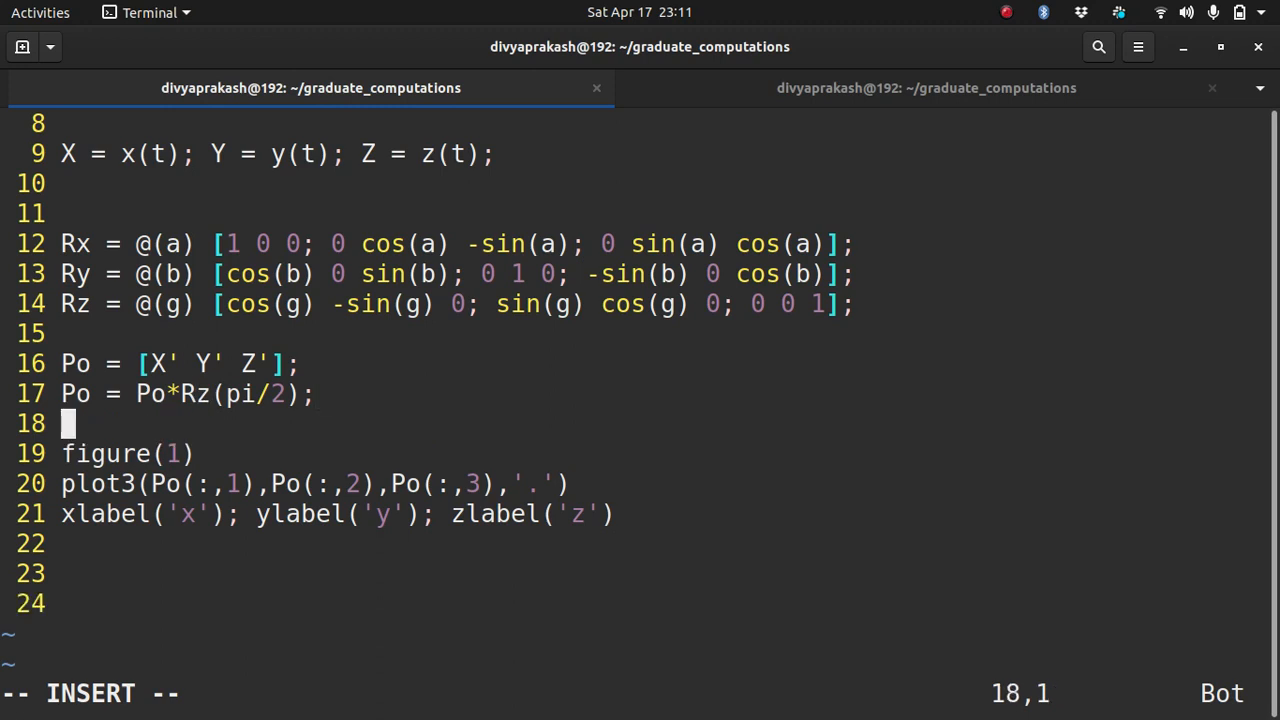
{"action": "key", "text": "Down"}
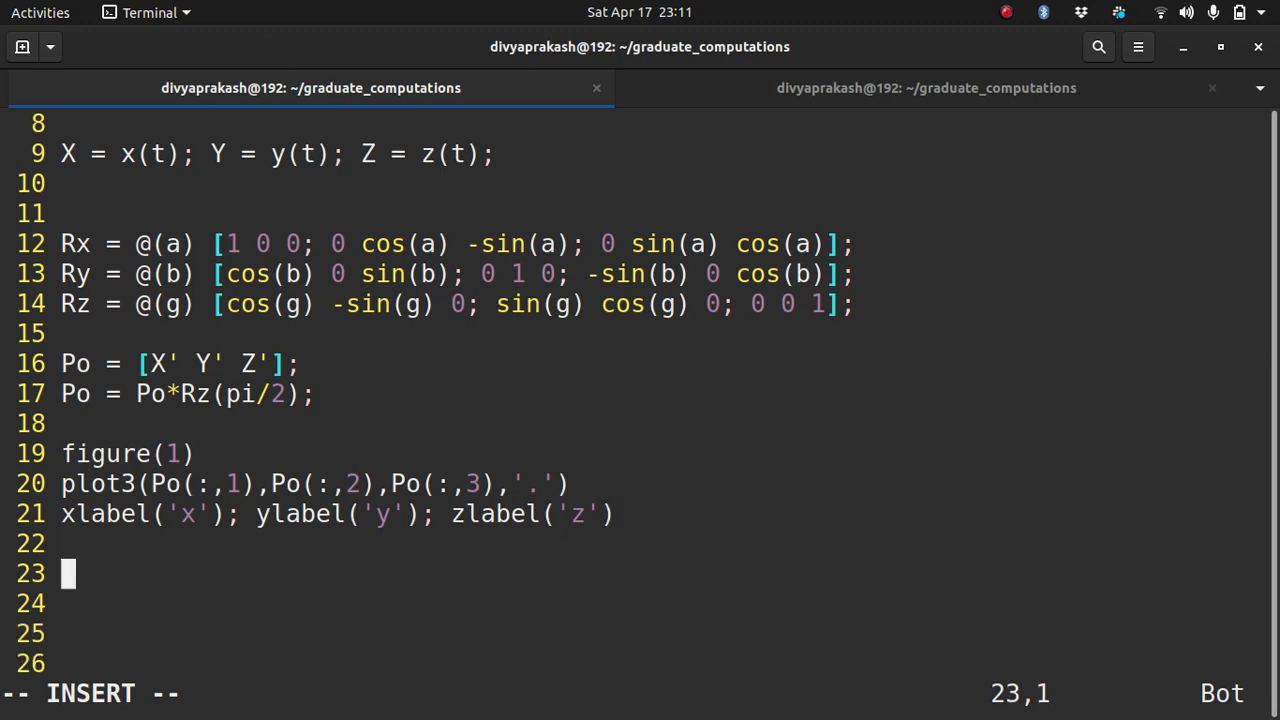
Step: Start a loop for i = -10*pi:0.05:10*pi below the axis labels
{"action": "type", "text": "for i ="}
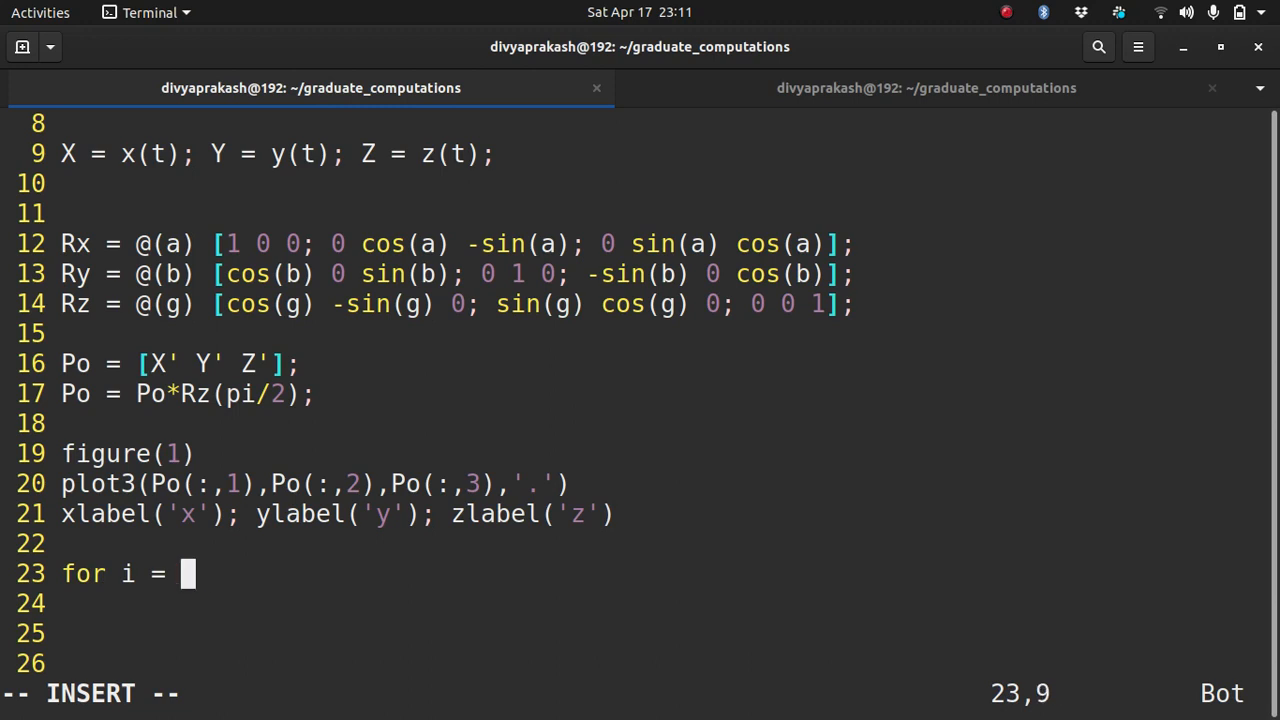
{"action": "type", "text": "-10:"}
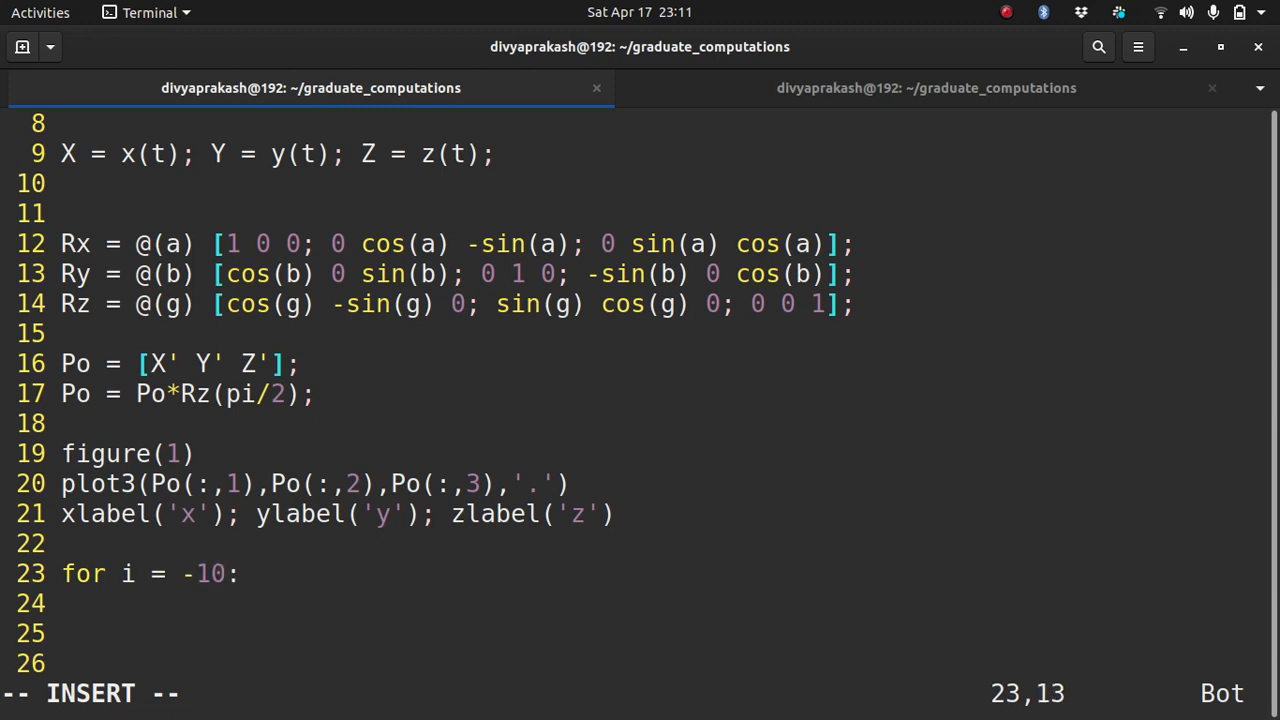
{"action": "key", "text": "BackSpace"}
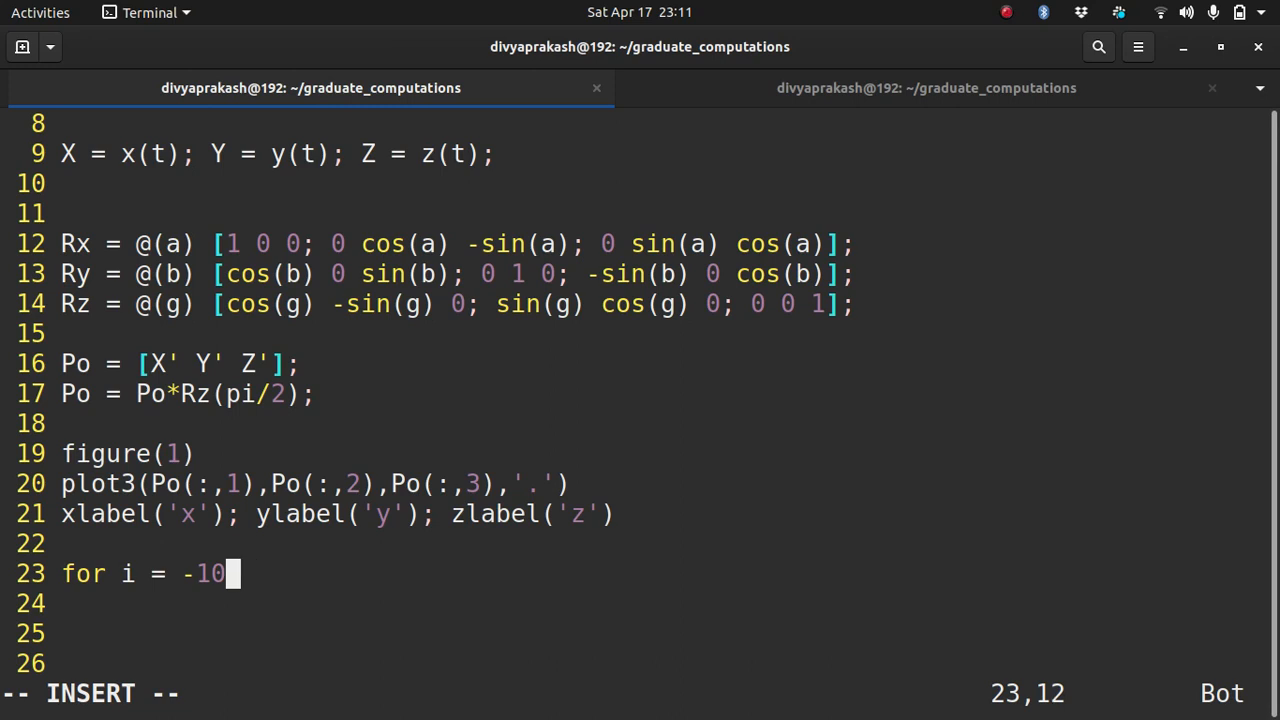
{"action": "type", "text": "*pi:"}
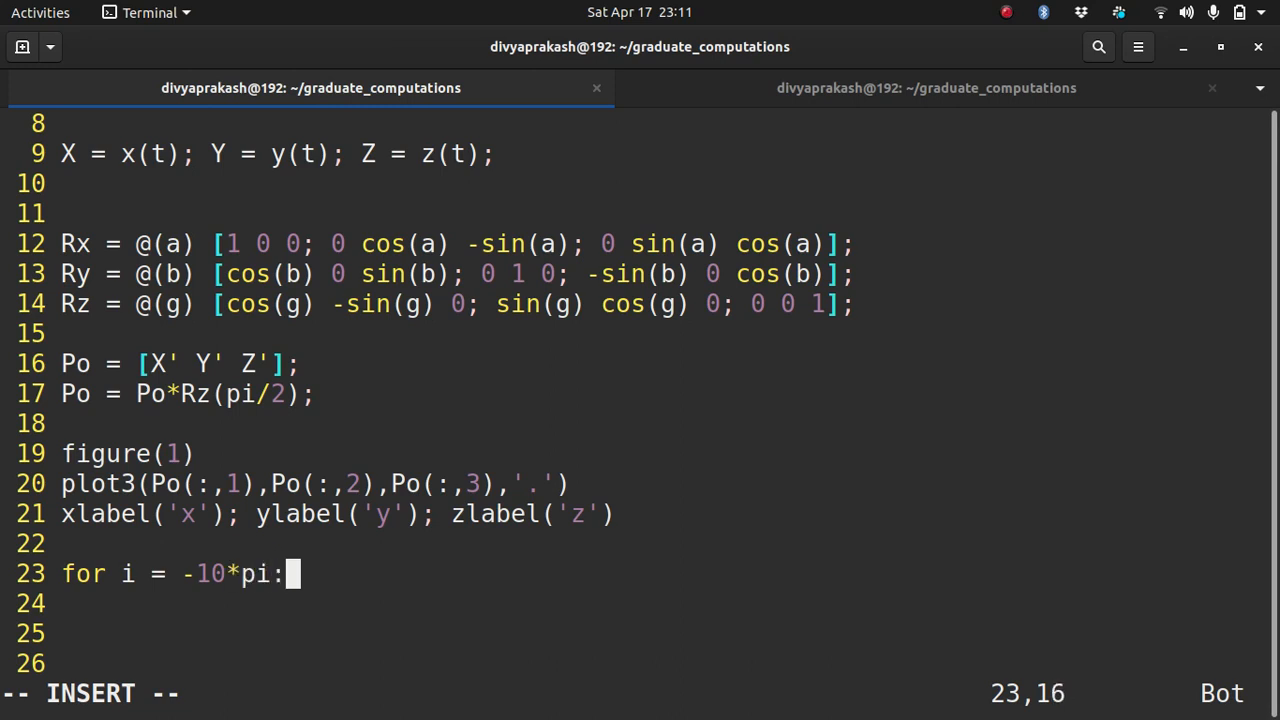
{"action": "type", "text": "0.0"}
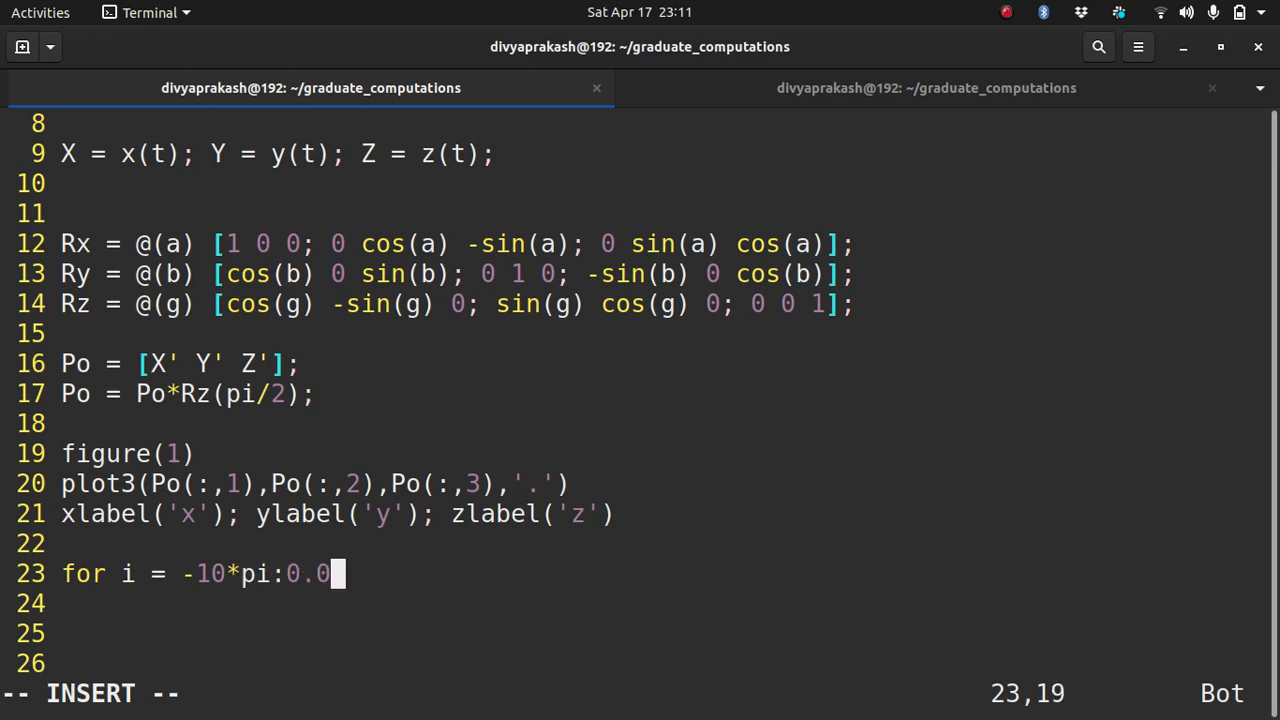
{"action": "type", "text": "5:10*"}
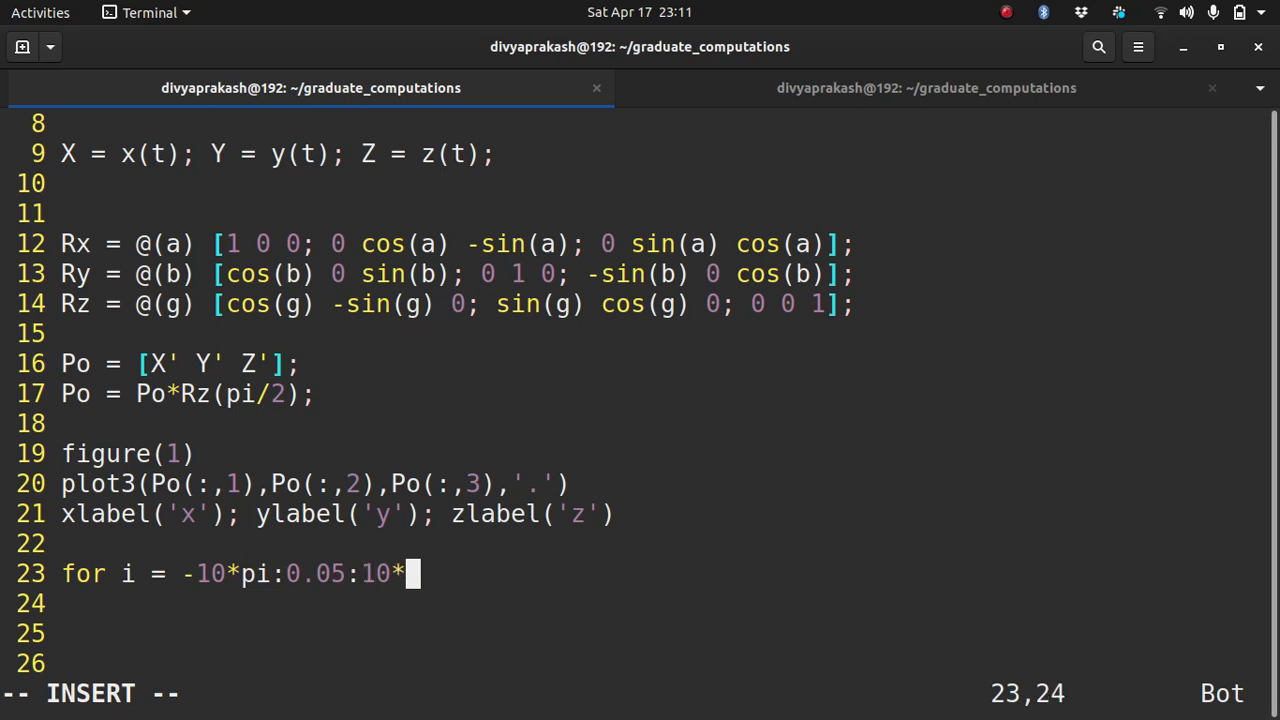
{"action": "type", "text": "pi"}
{"action": "left_click", "coordinate": [640, 604]}
{"action": "type", "text": "P"}
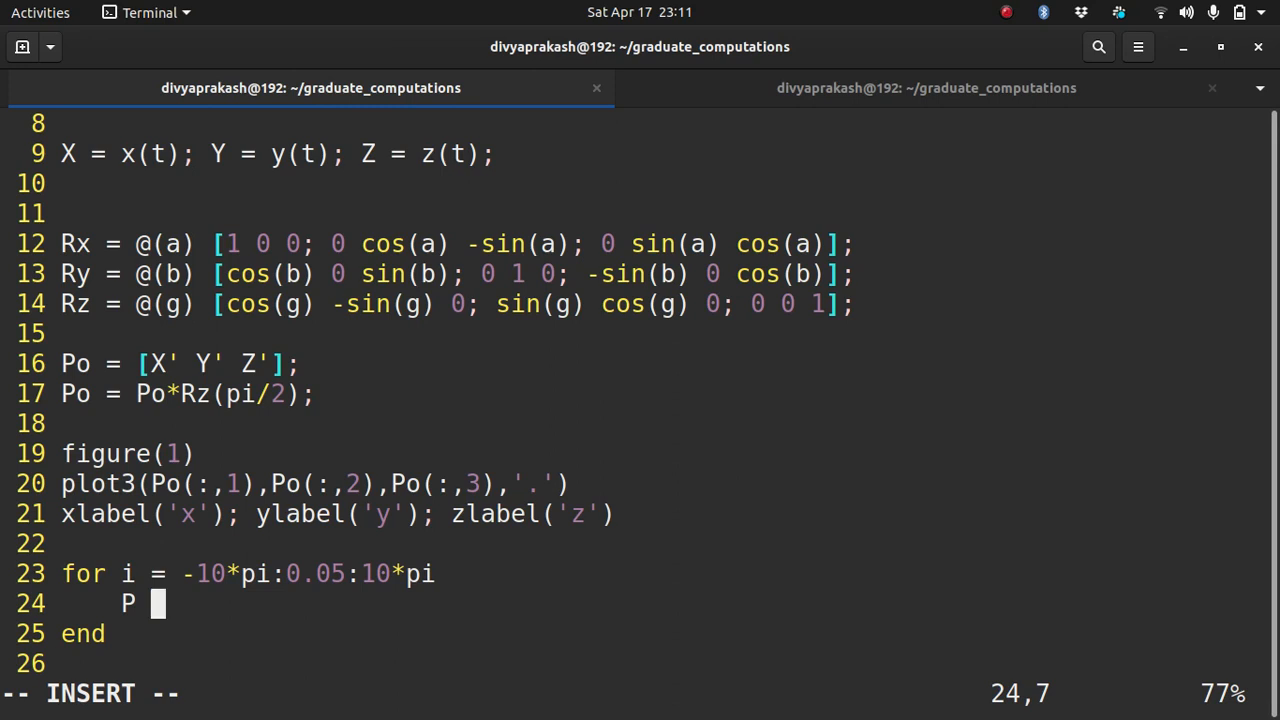
Step: Inside the loop set P = Po*Ry(i) and plot3 P's three columns with '.' markers
{"action": "type", "text": "="}
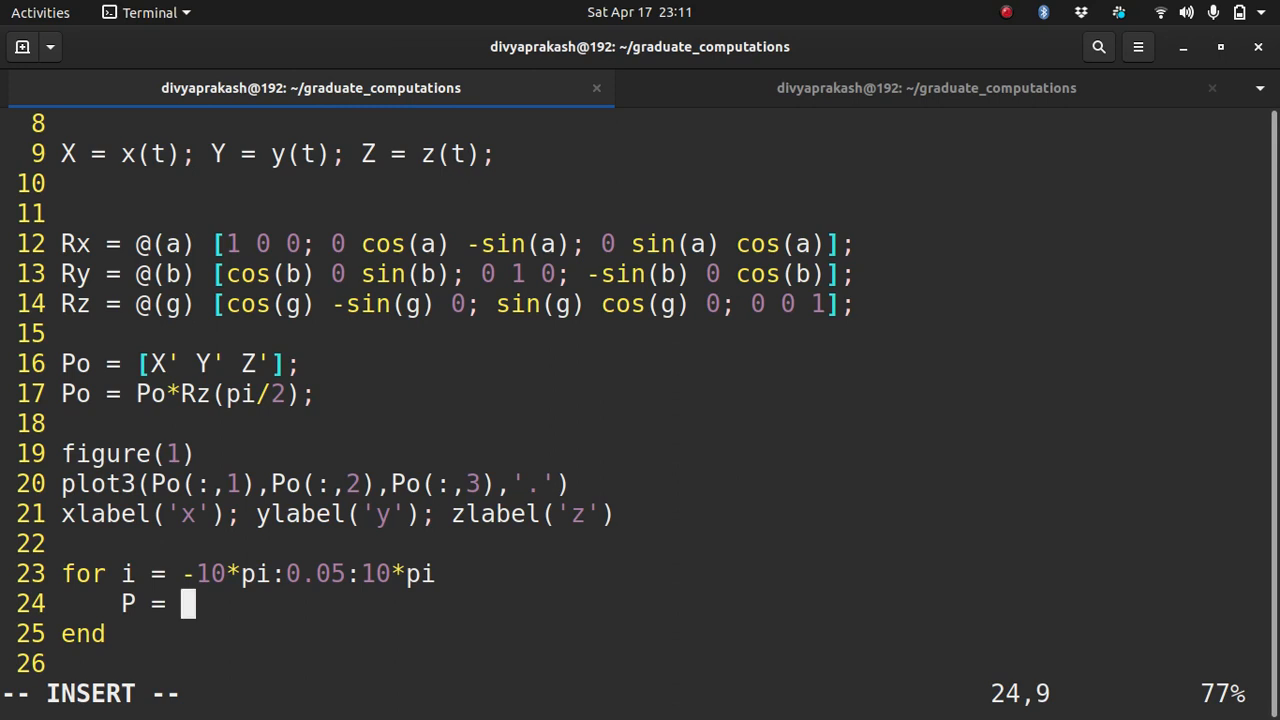
{"action": "type", "text": "R"}
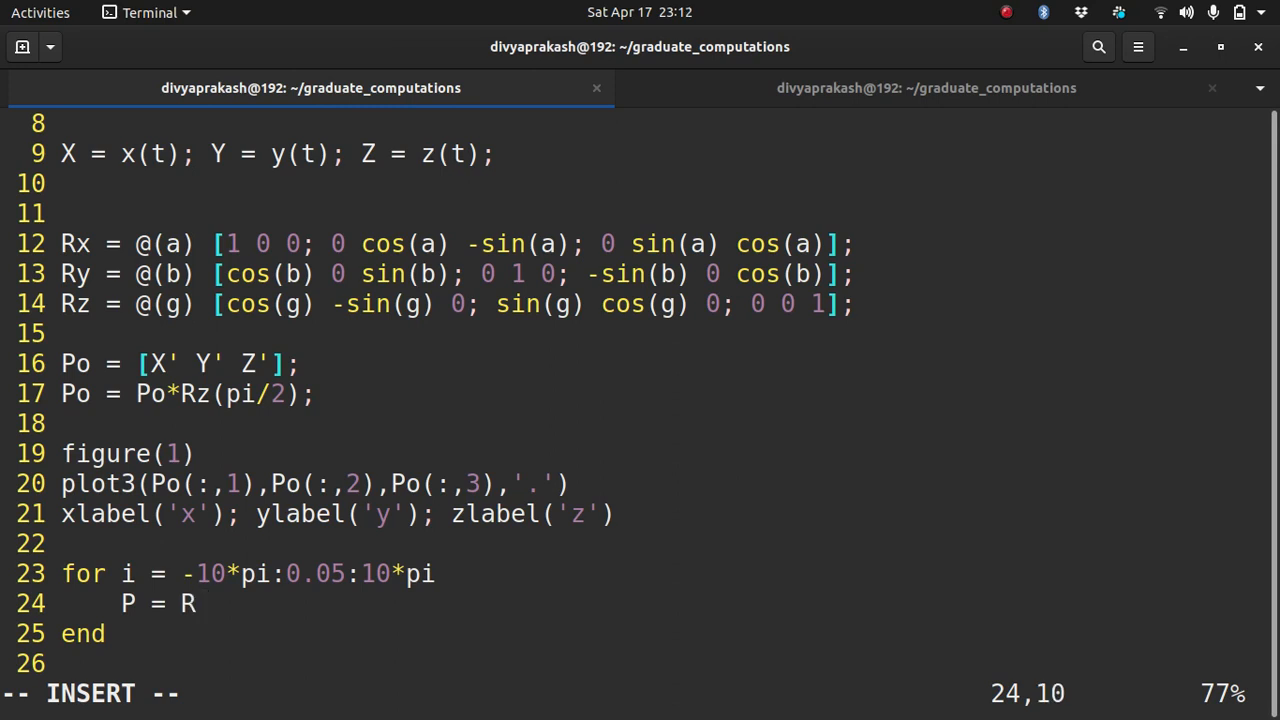
{"action": "type", "text": "y"}
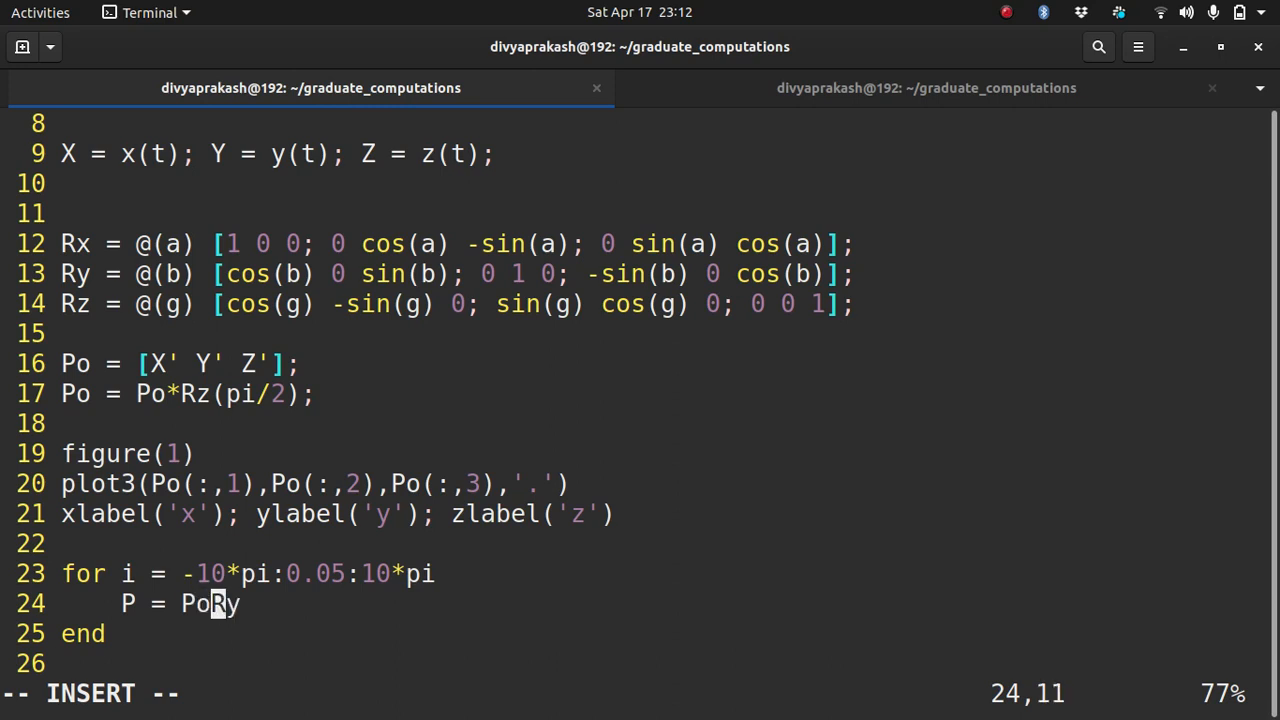
{"action": "type", "text": "*Ry("}
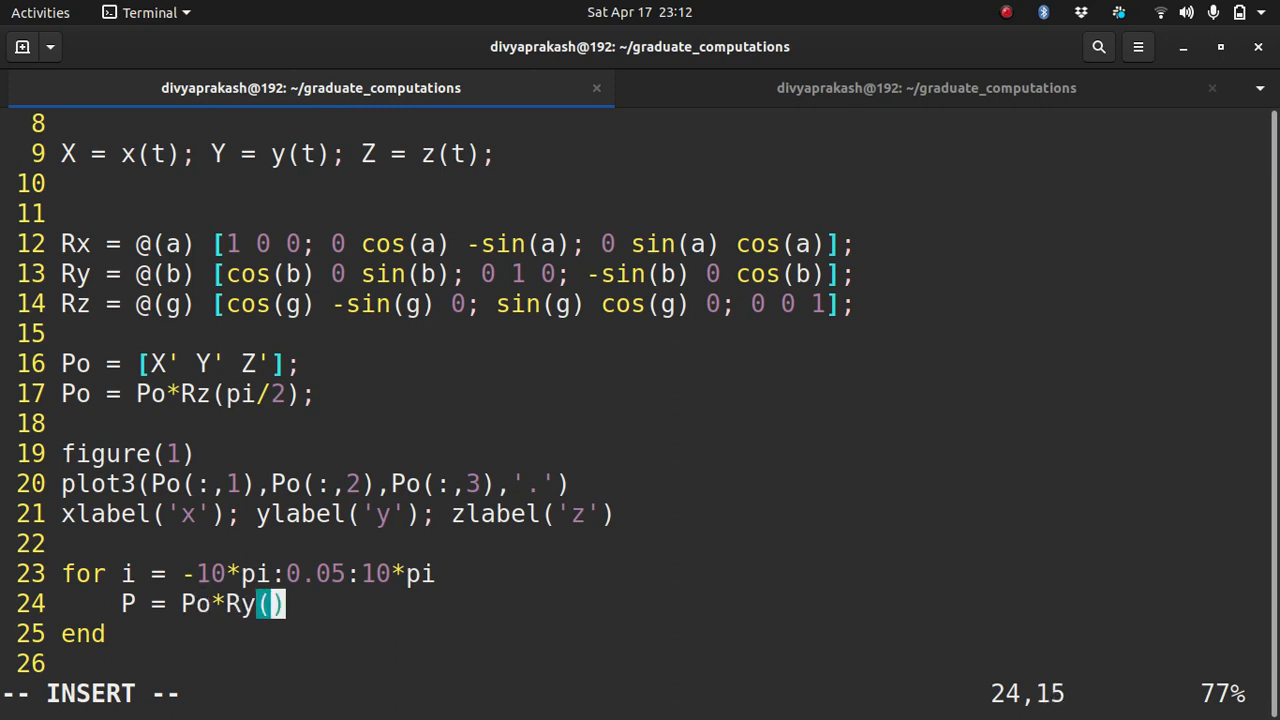
{"action": "type", "text": "i"}
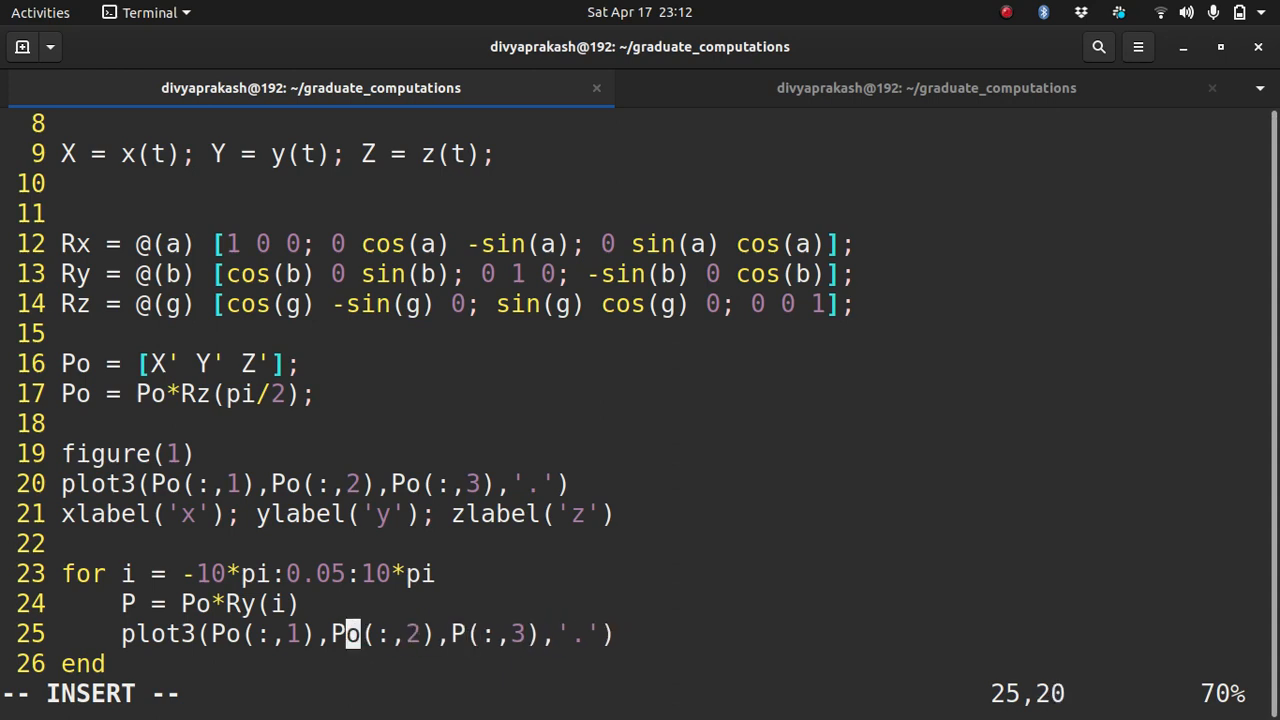
{"action": "type", "text": "i"}
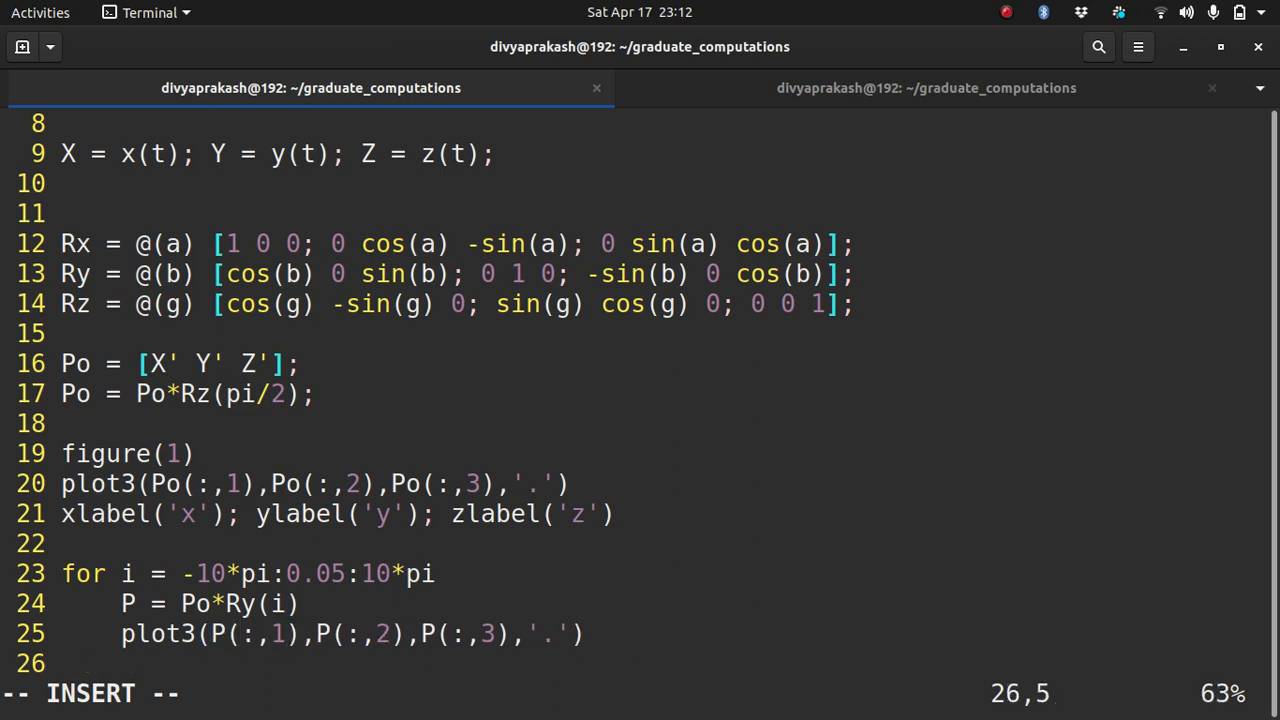
Step: Finish the loop with view(2), end and a drawnow call
{"action": "type", "text": "view"}
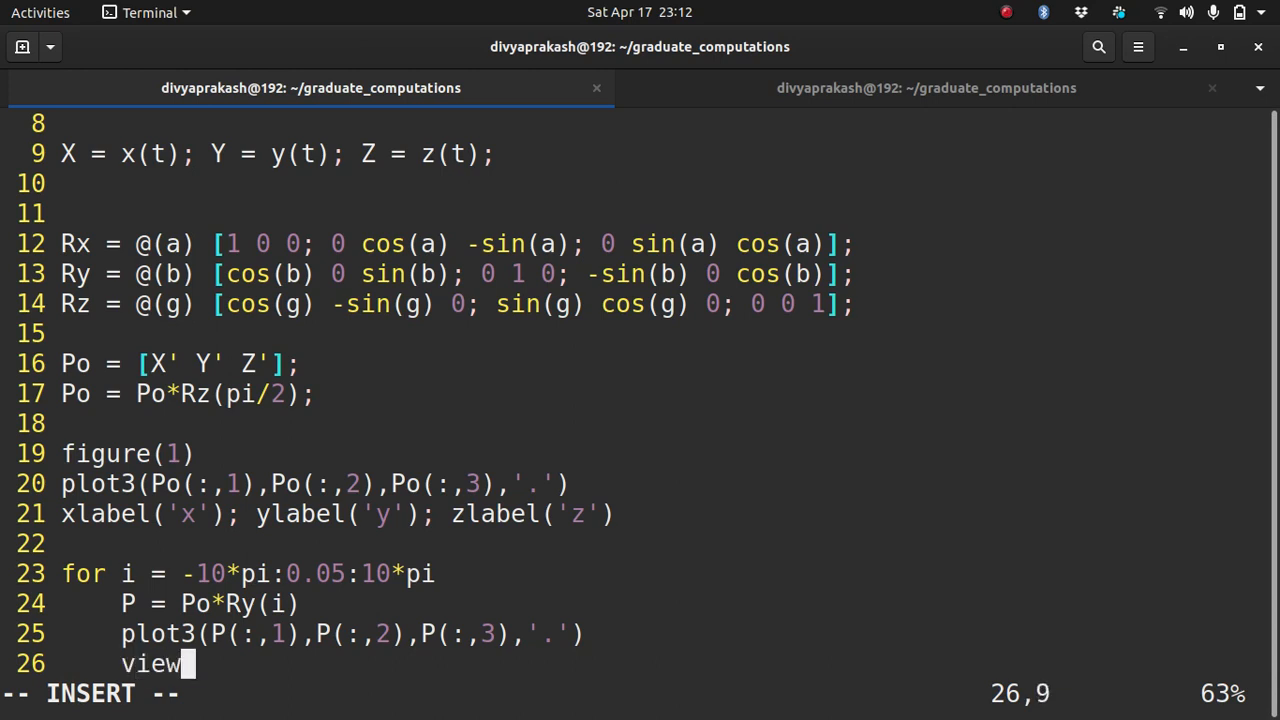
{"action": "type", "text": "(2)"}
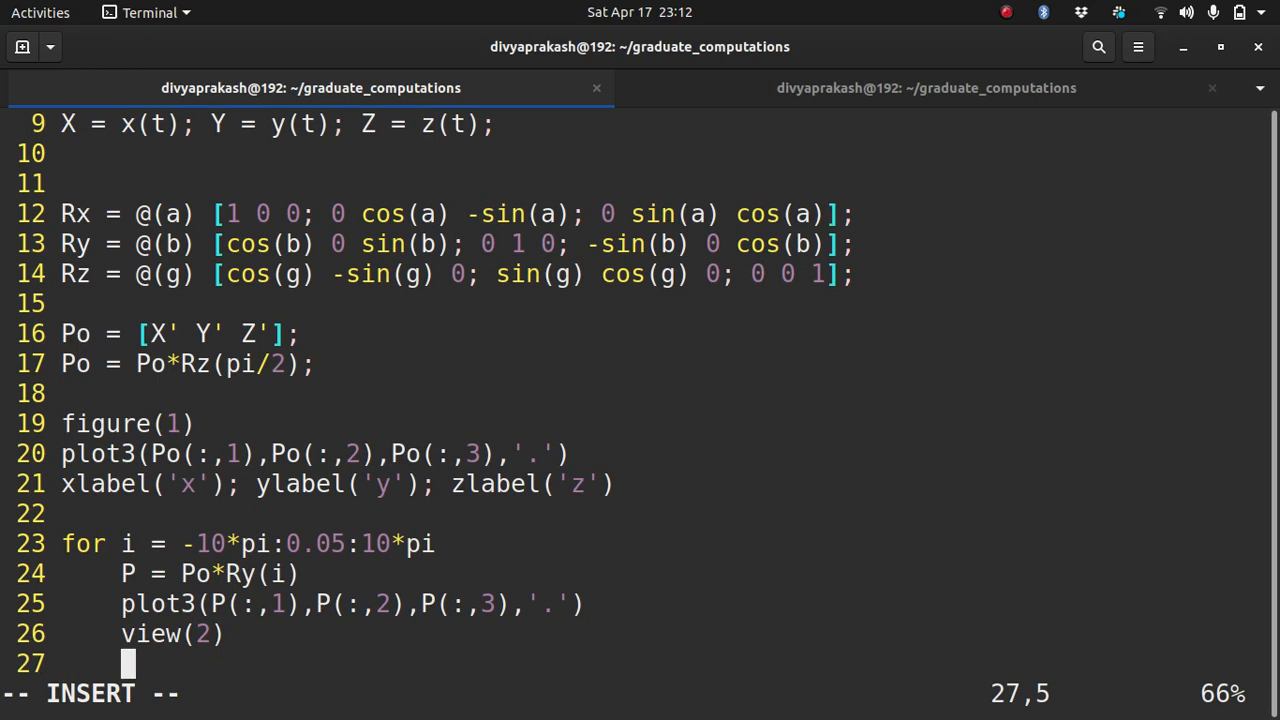
{"action": "type", "text": "end"}
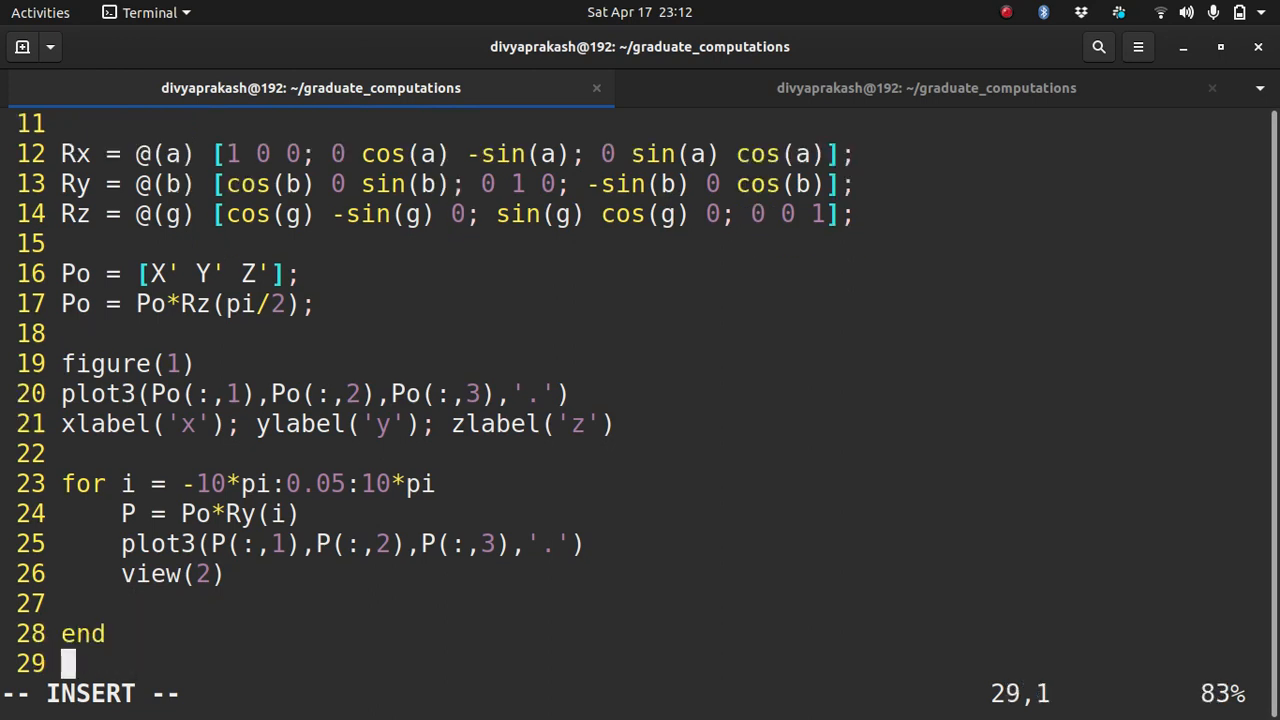
{"action": "type", "text": "draw"}
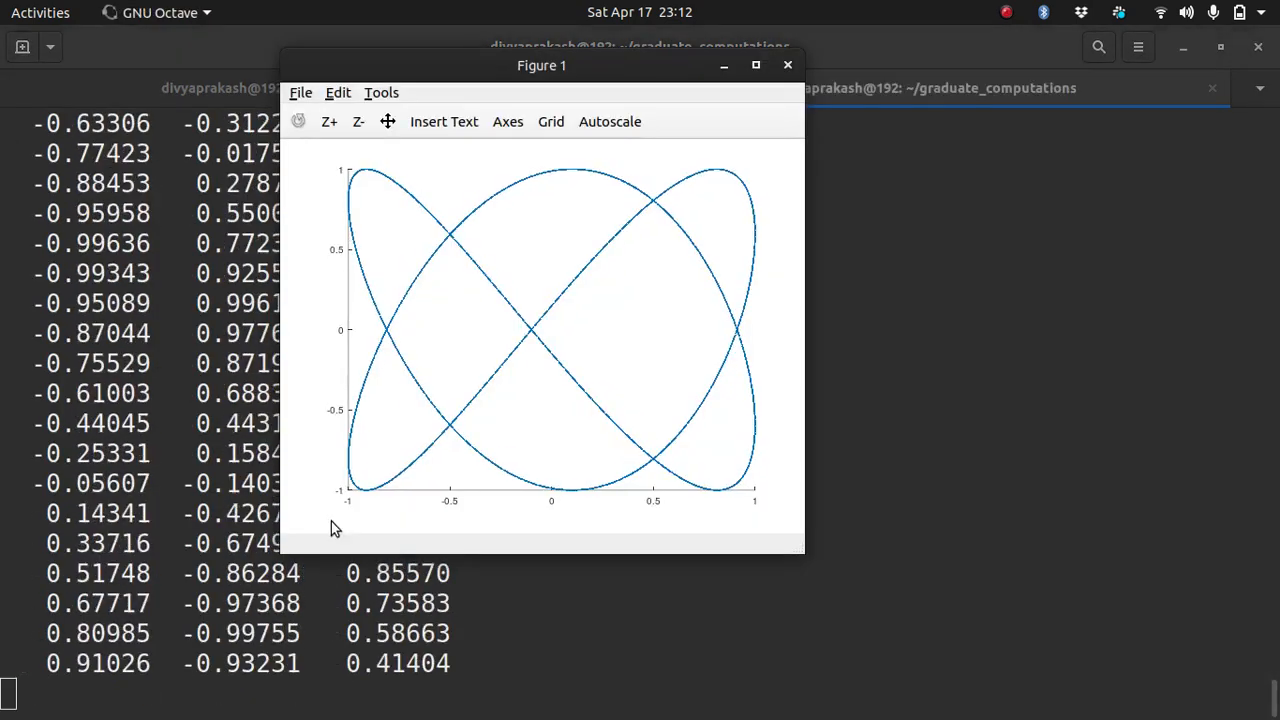
Step: Run the script in Octave and view Figure 1 drawn by the rotation loop
{"action": "left_click", "coordinate": [788, 64]}
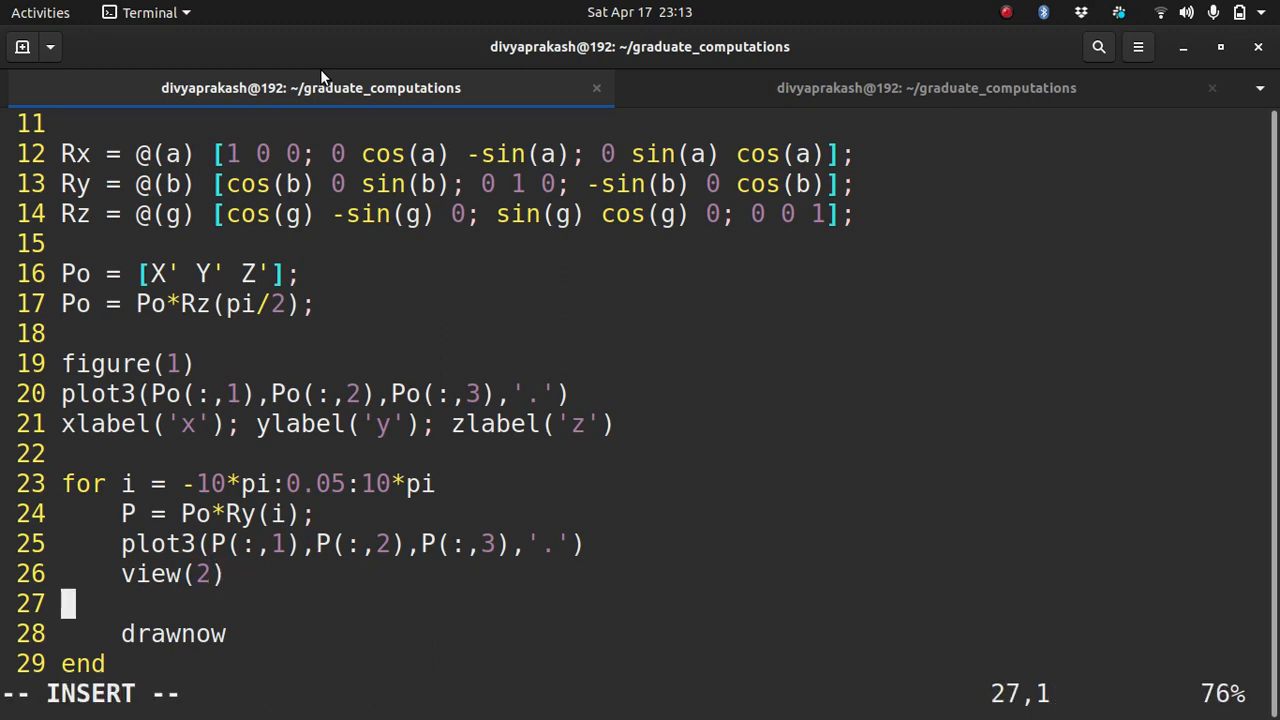
Step: Add axis off above drawnow inside the for loop to hide the axes
{"action": "type", "text": "axis"}
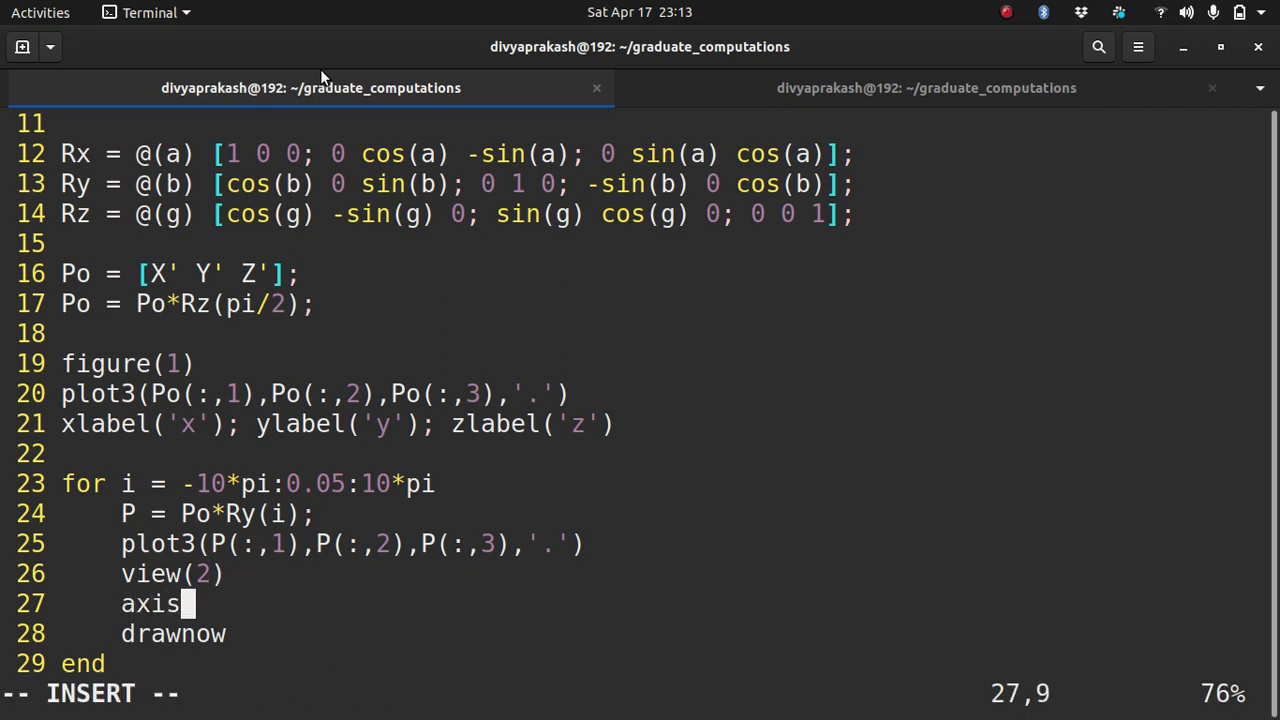
{"action": "type", "text": "off"}
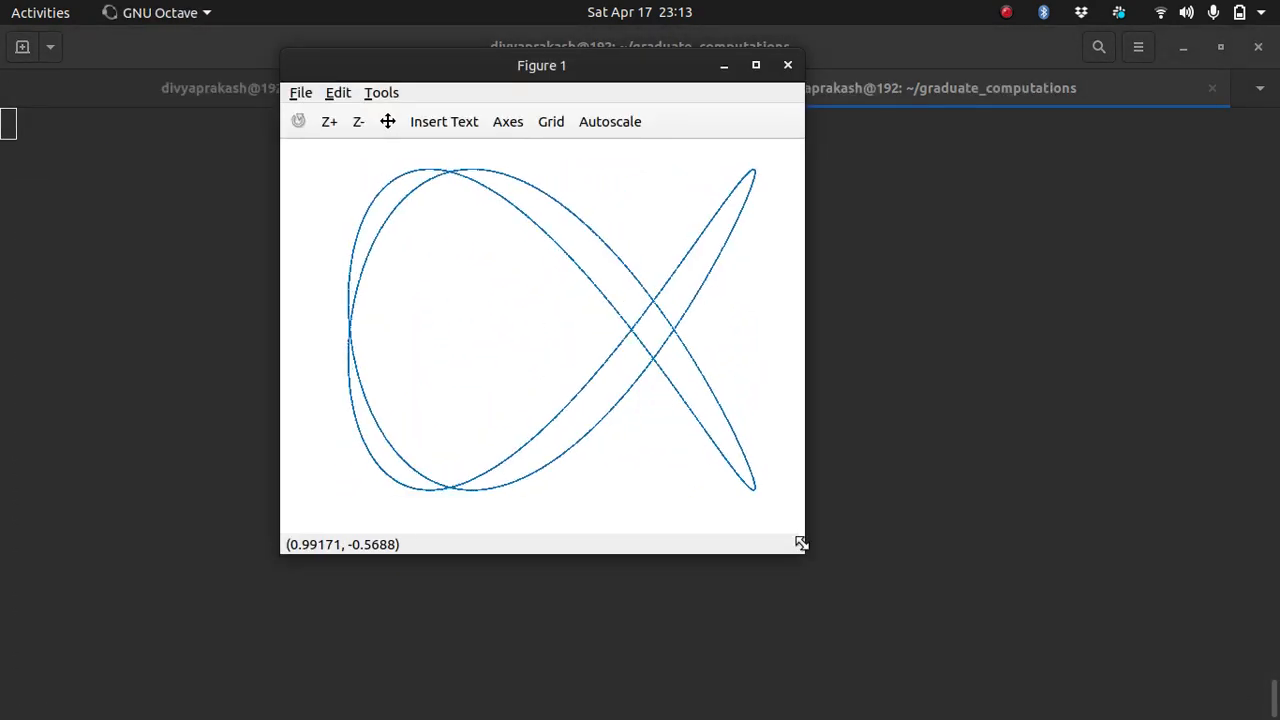
Step: Widen Figure 1 to watch the curve rotate without axes, then return to liss.m in the terminal
{"action": "left_click_drag", "start_coordinate": [800, 544], "coordinate": [884, 362]}
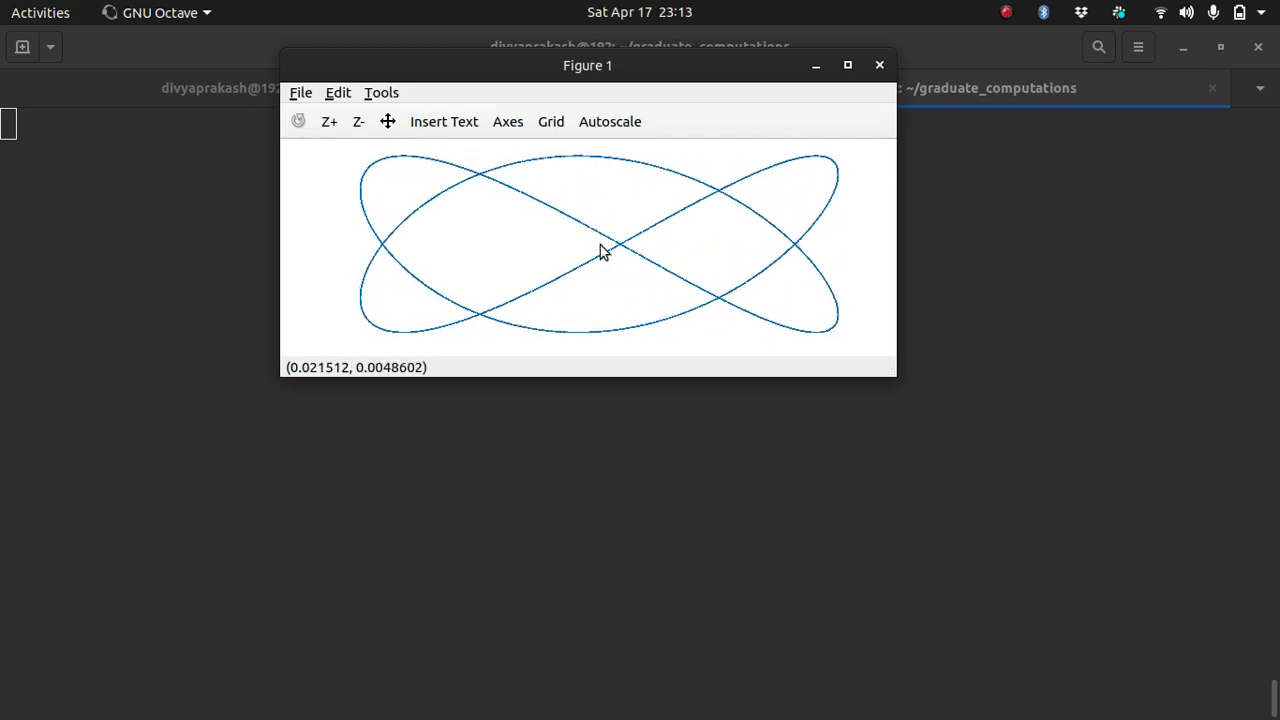
{"action": "mouse_move", "coordinate": [410, 252]}
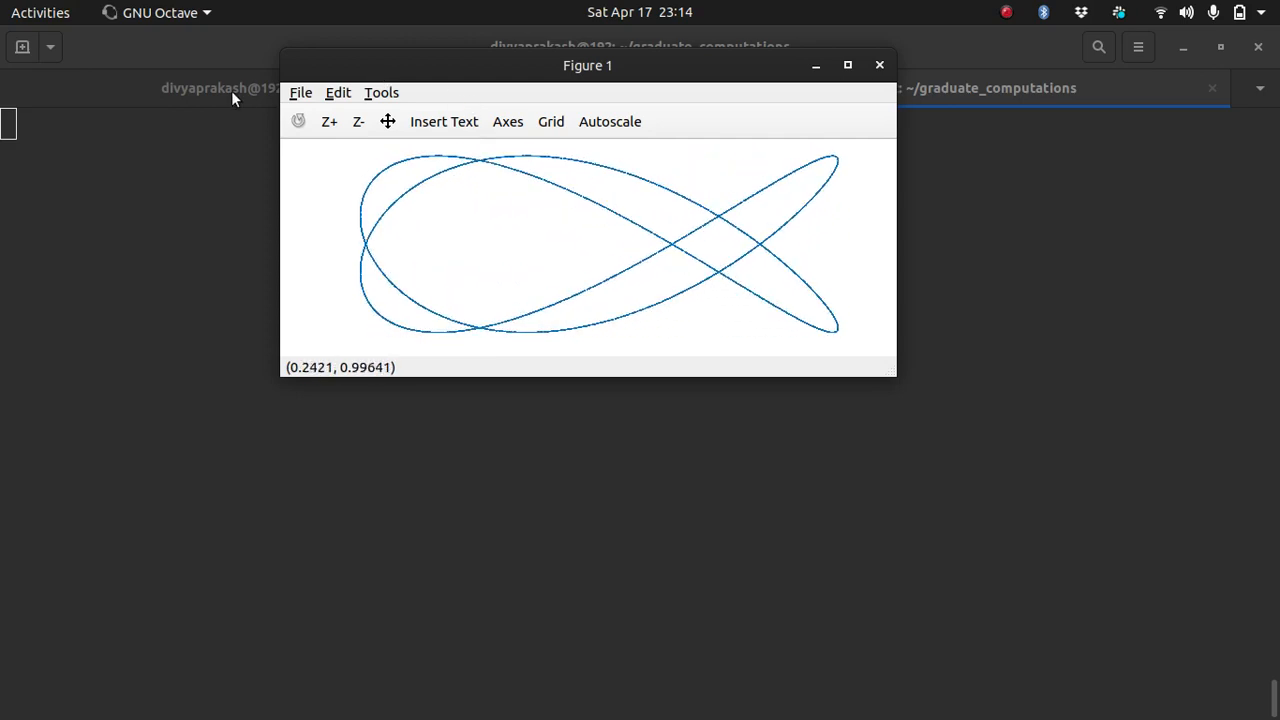
{"action": "left_click", "coordinate": [880, 64]}
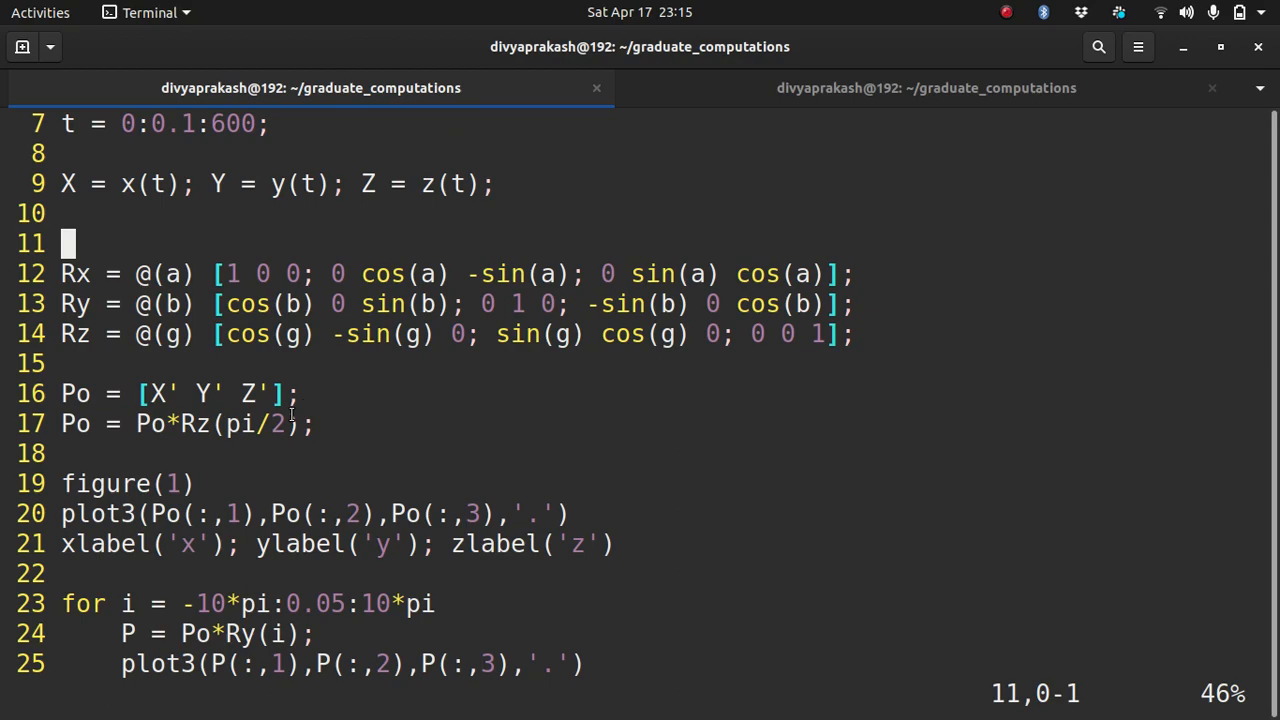
{"action": "mouse_move", "coordinate": [788, 148]}
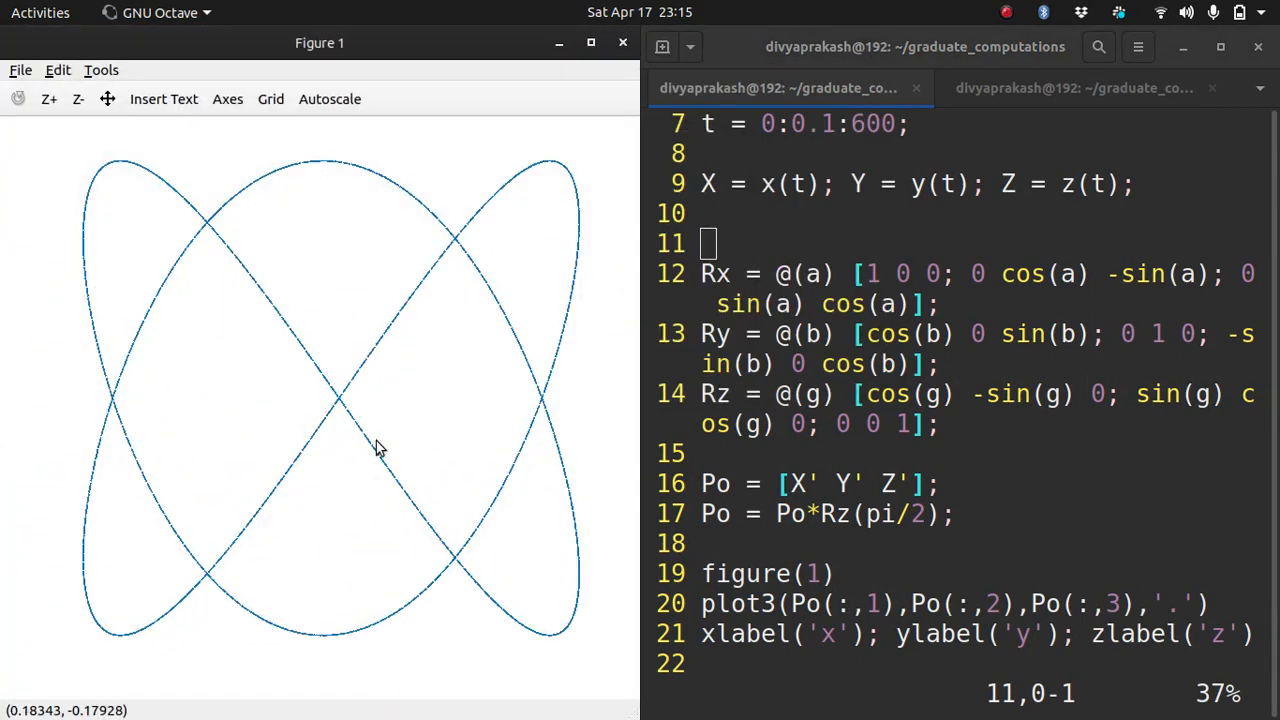
{"action": "mouse_move", "coordinate": [888, 408]}
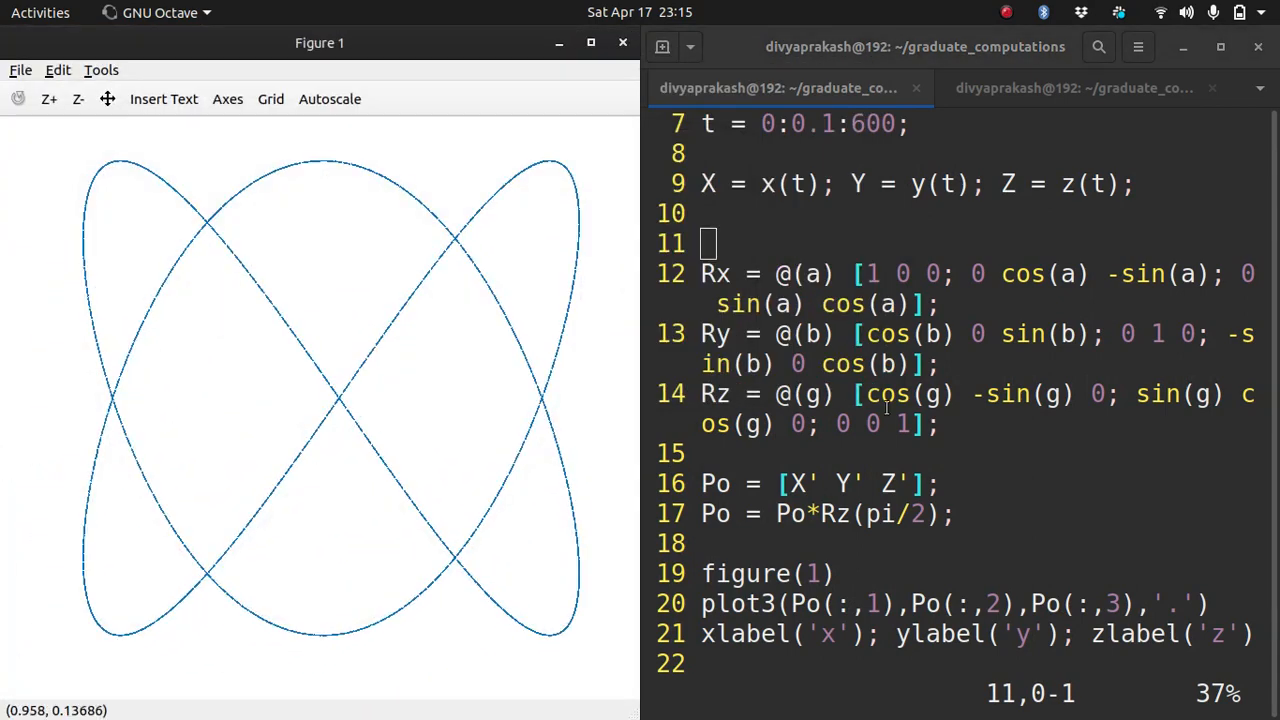